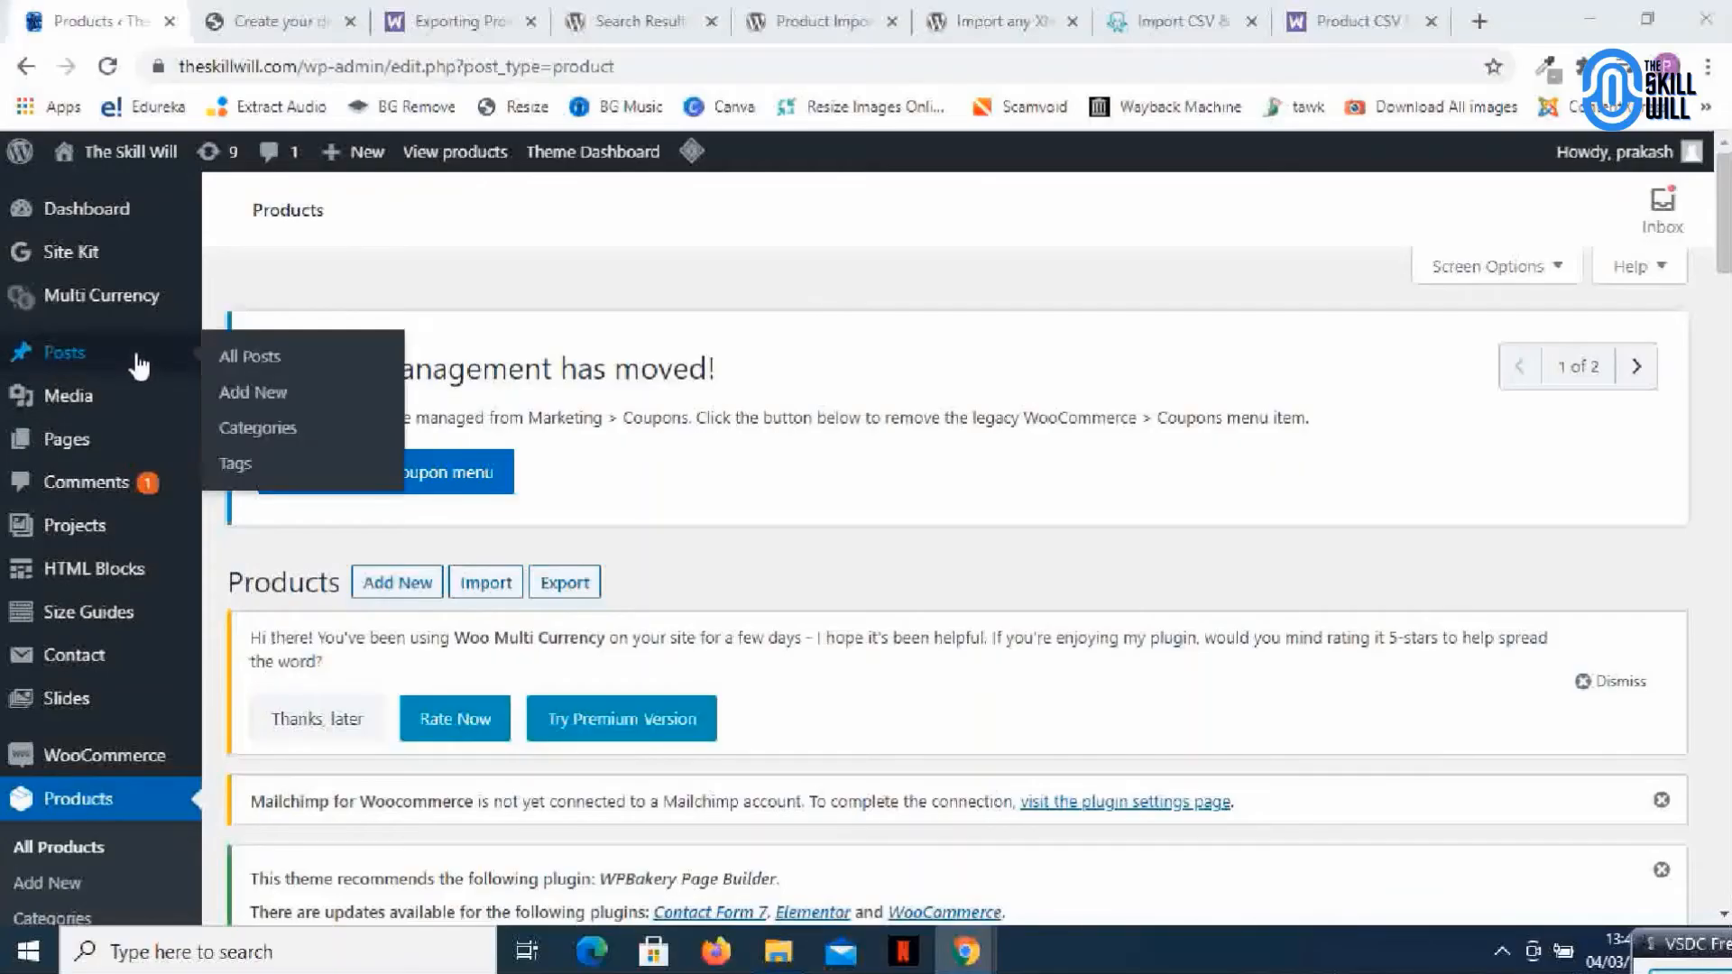
mouse_move(432, 542)
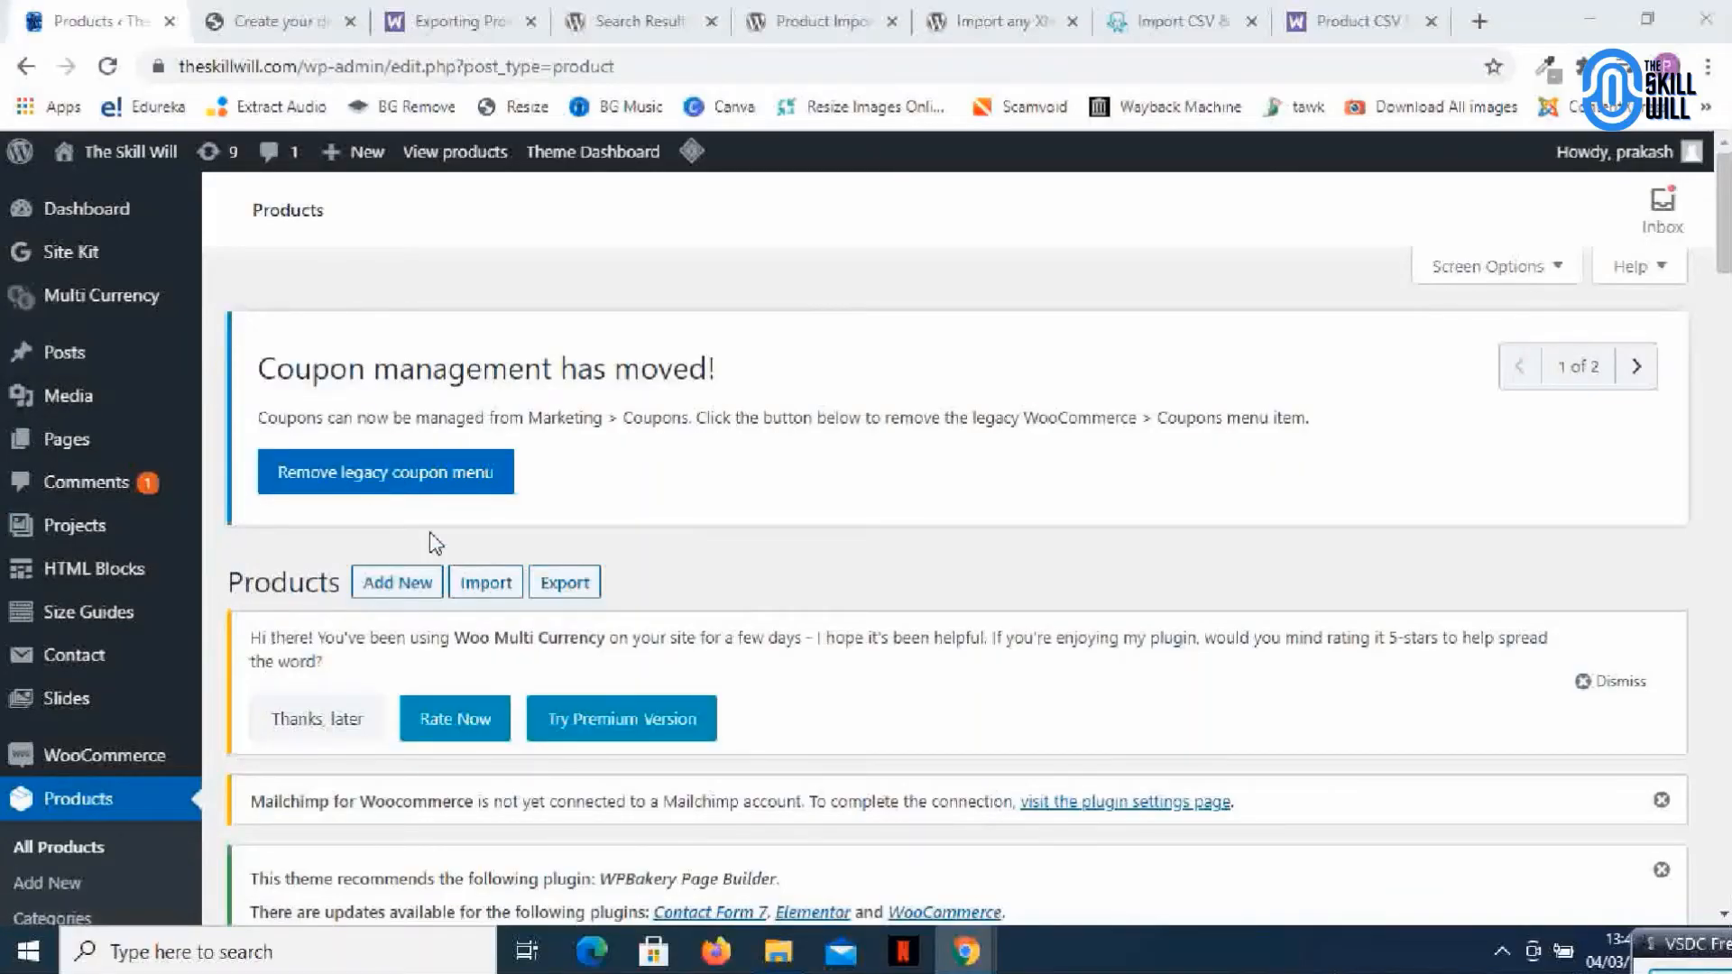
Look over the store's product list and the new WordPress site in the other tab
scroll(down, 3)
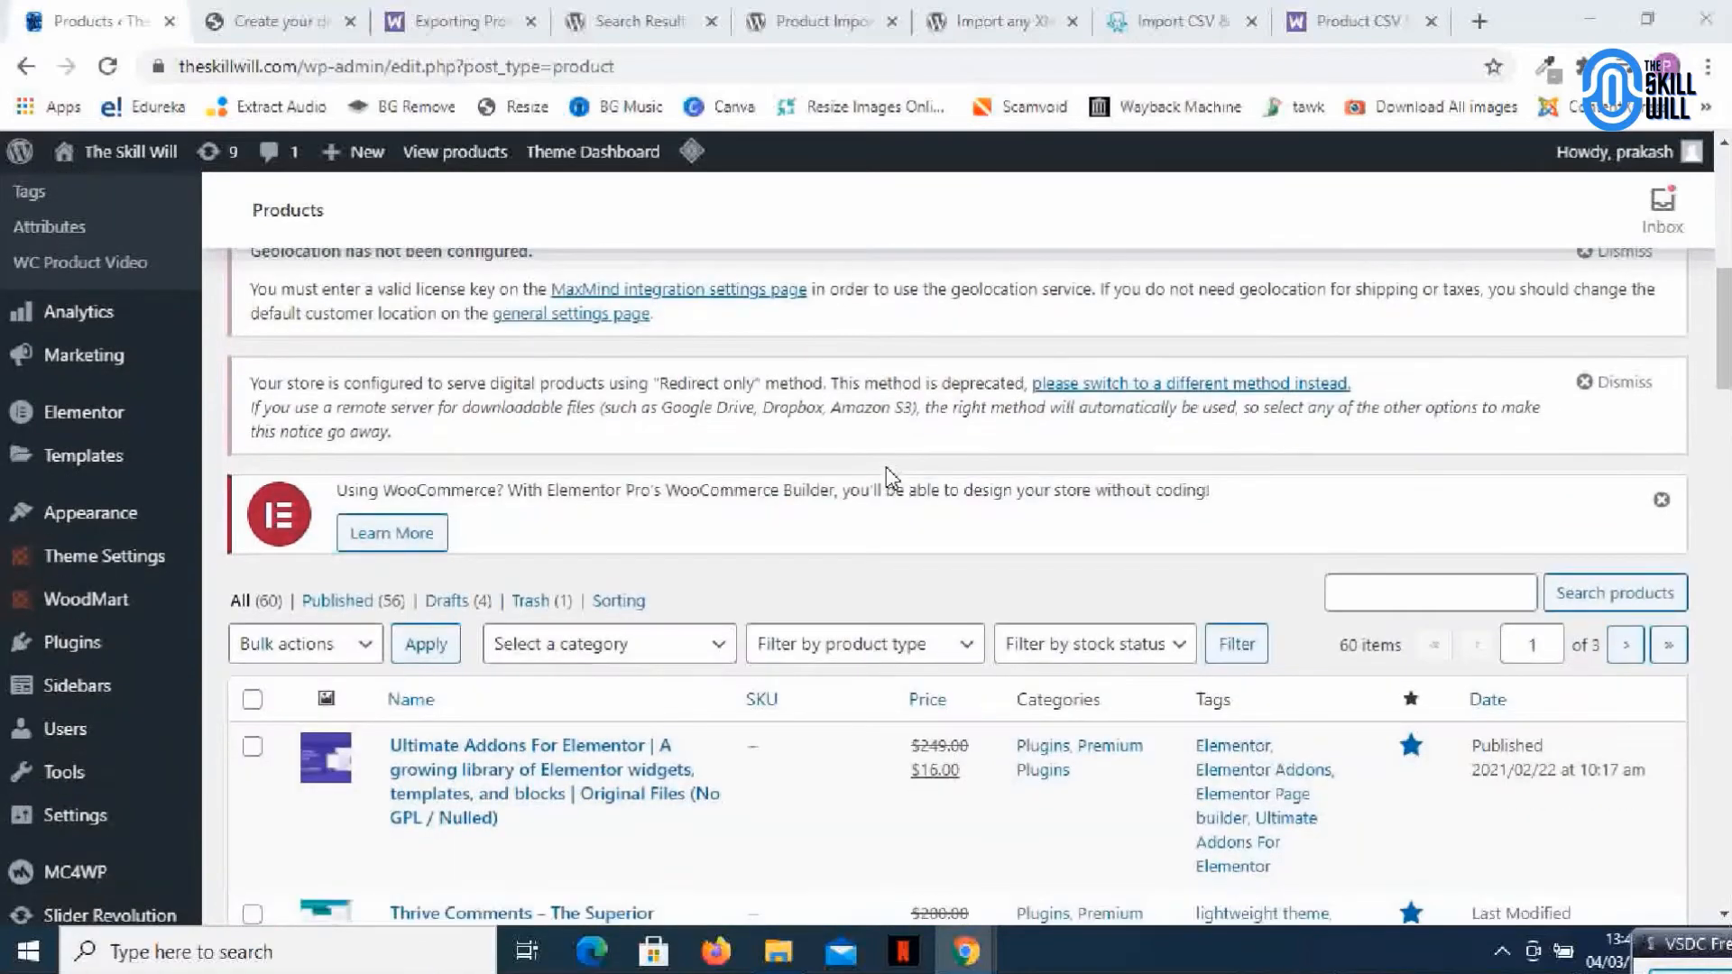
scroll(down, 3)
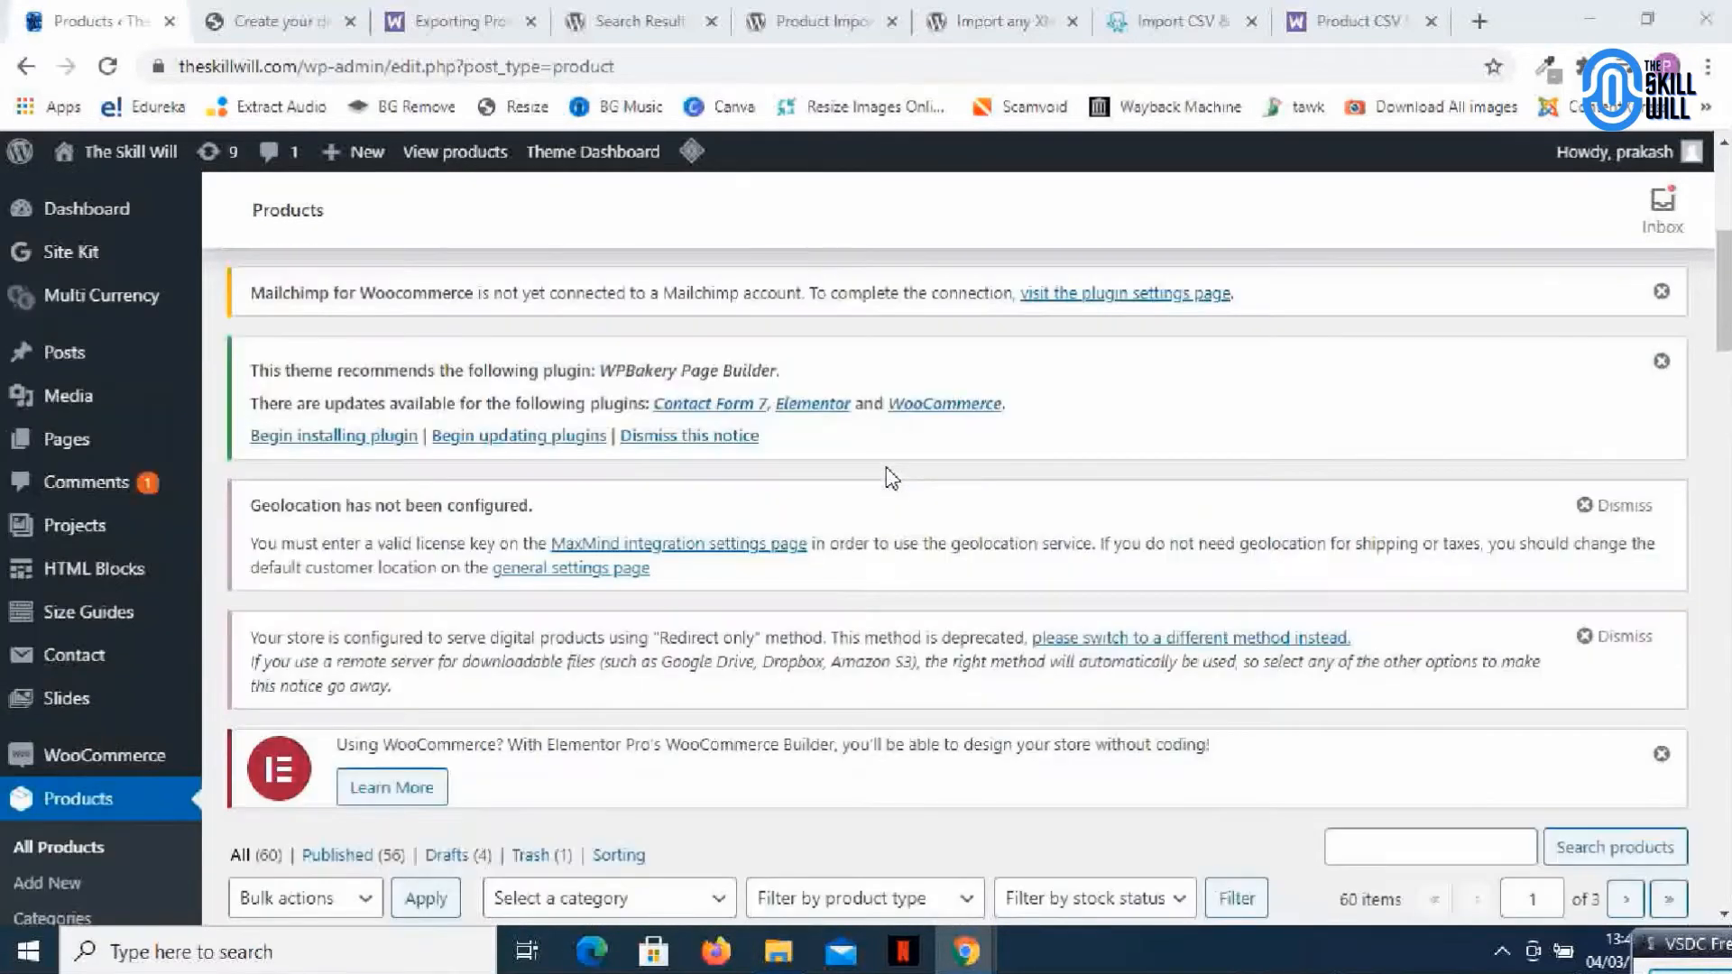
scroll(down, 3)
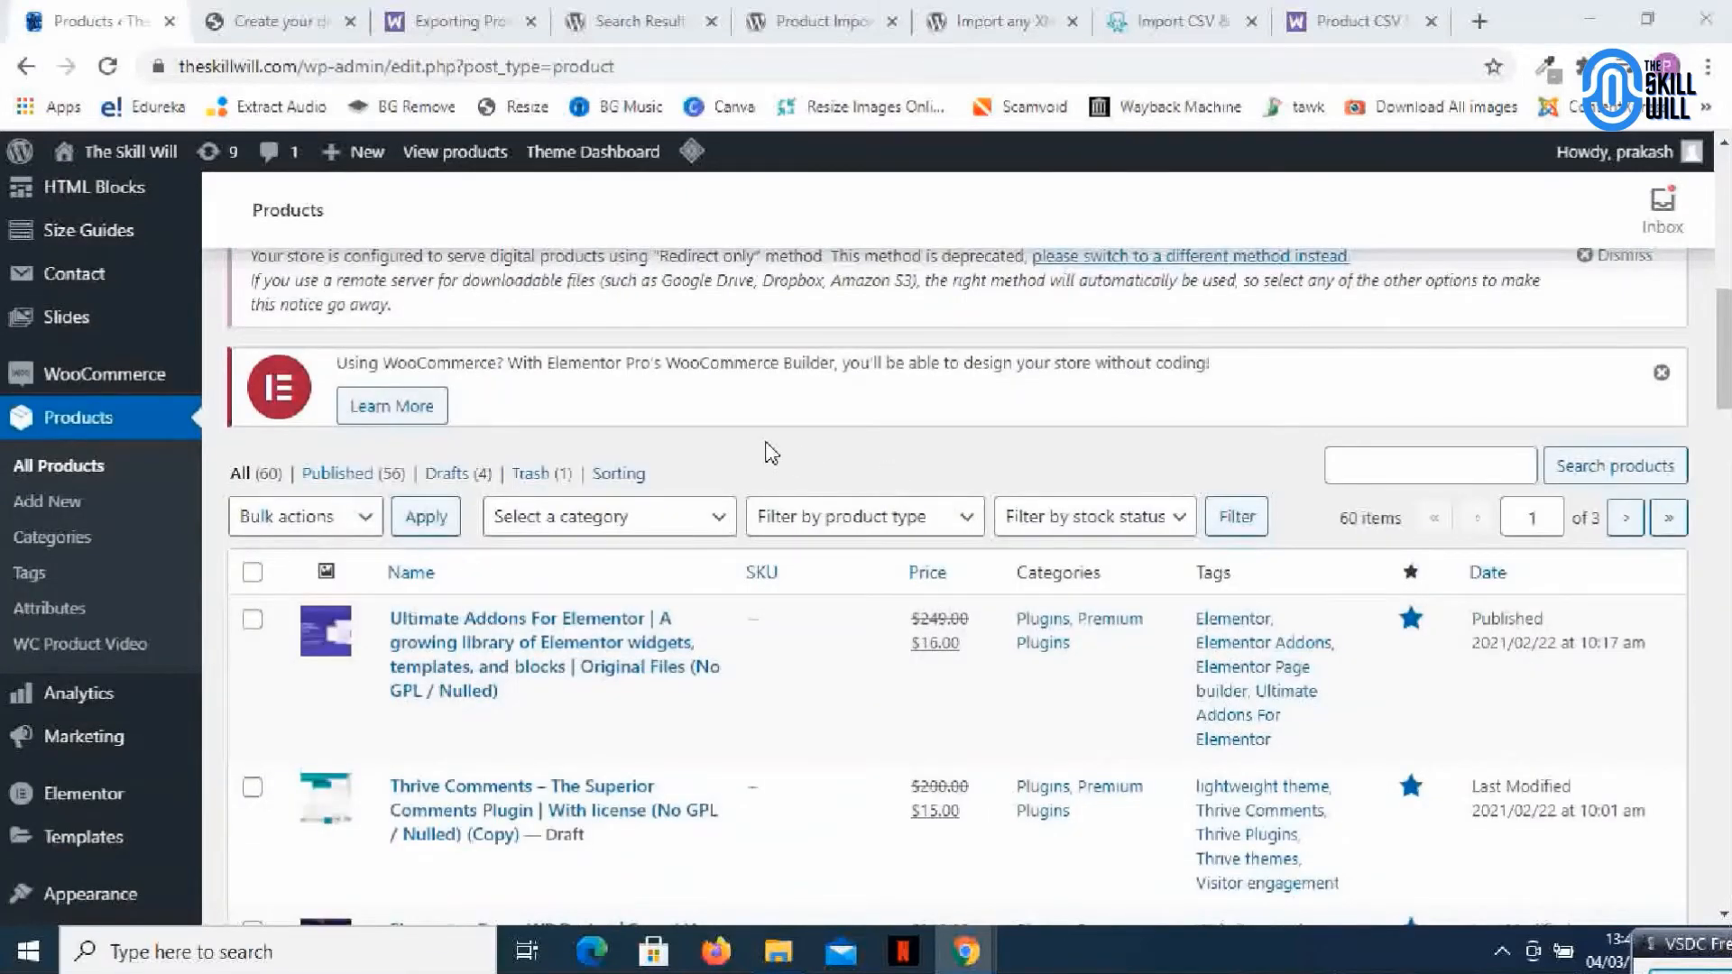
click(276, 21)
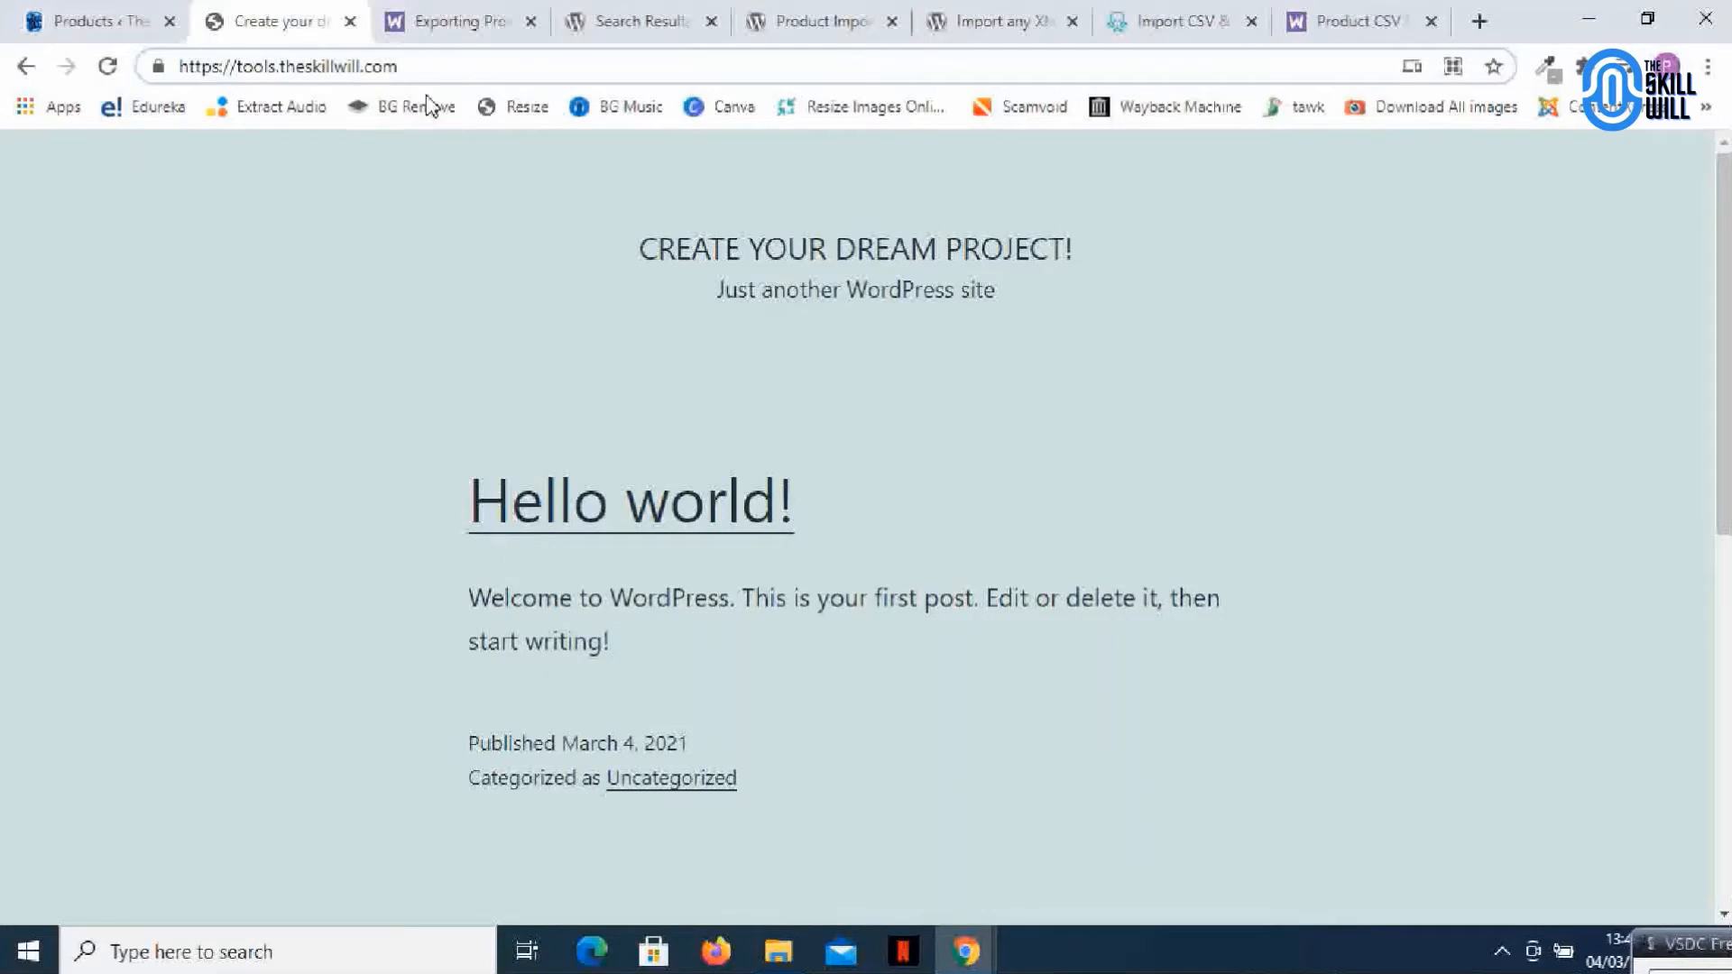
click(94, 20)
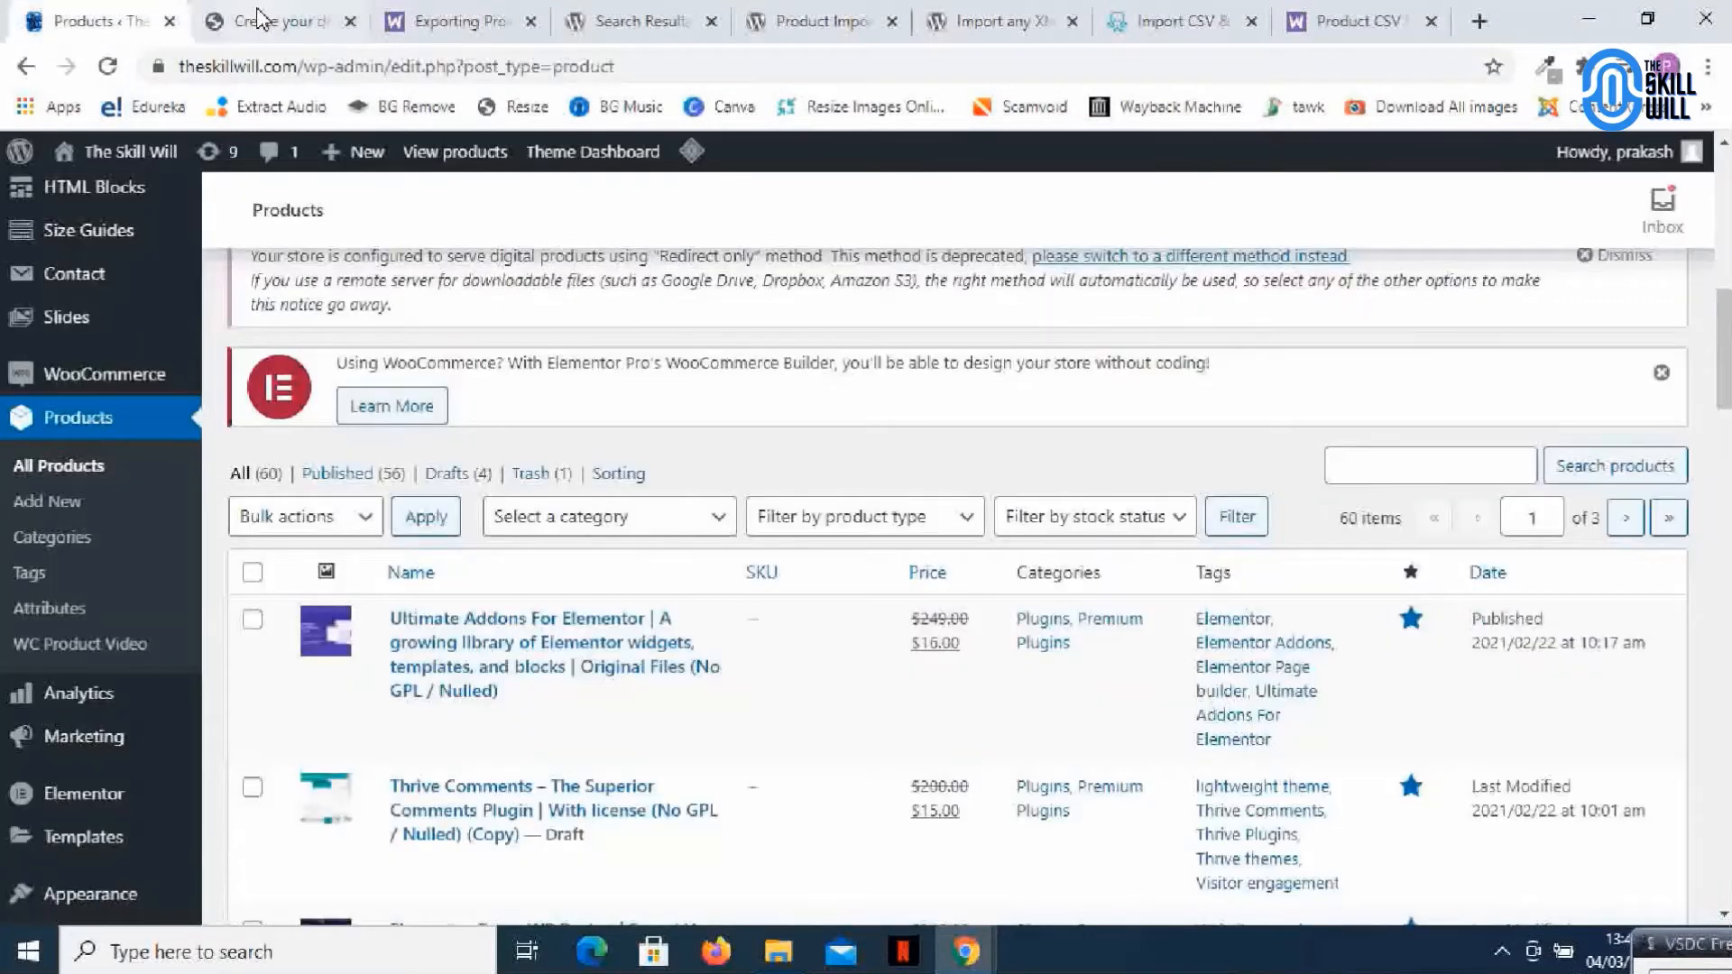
mouse_move(278, 21)
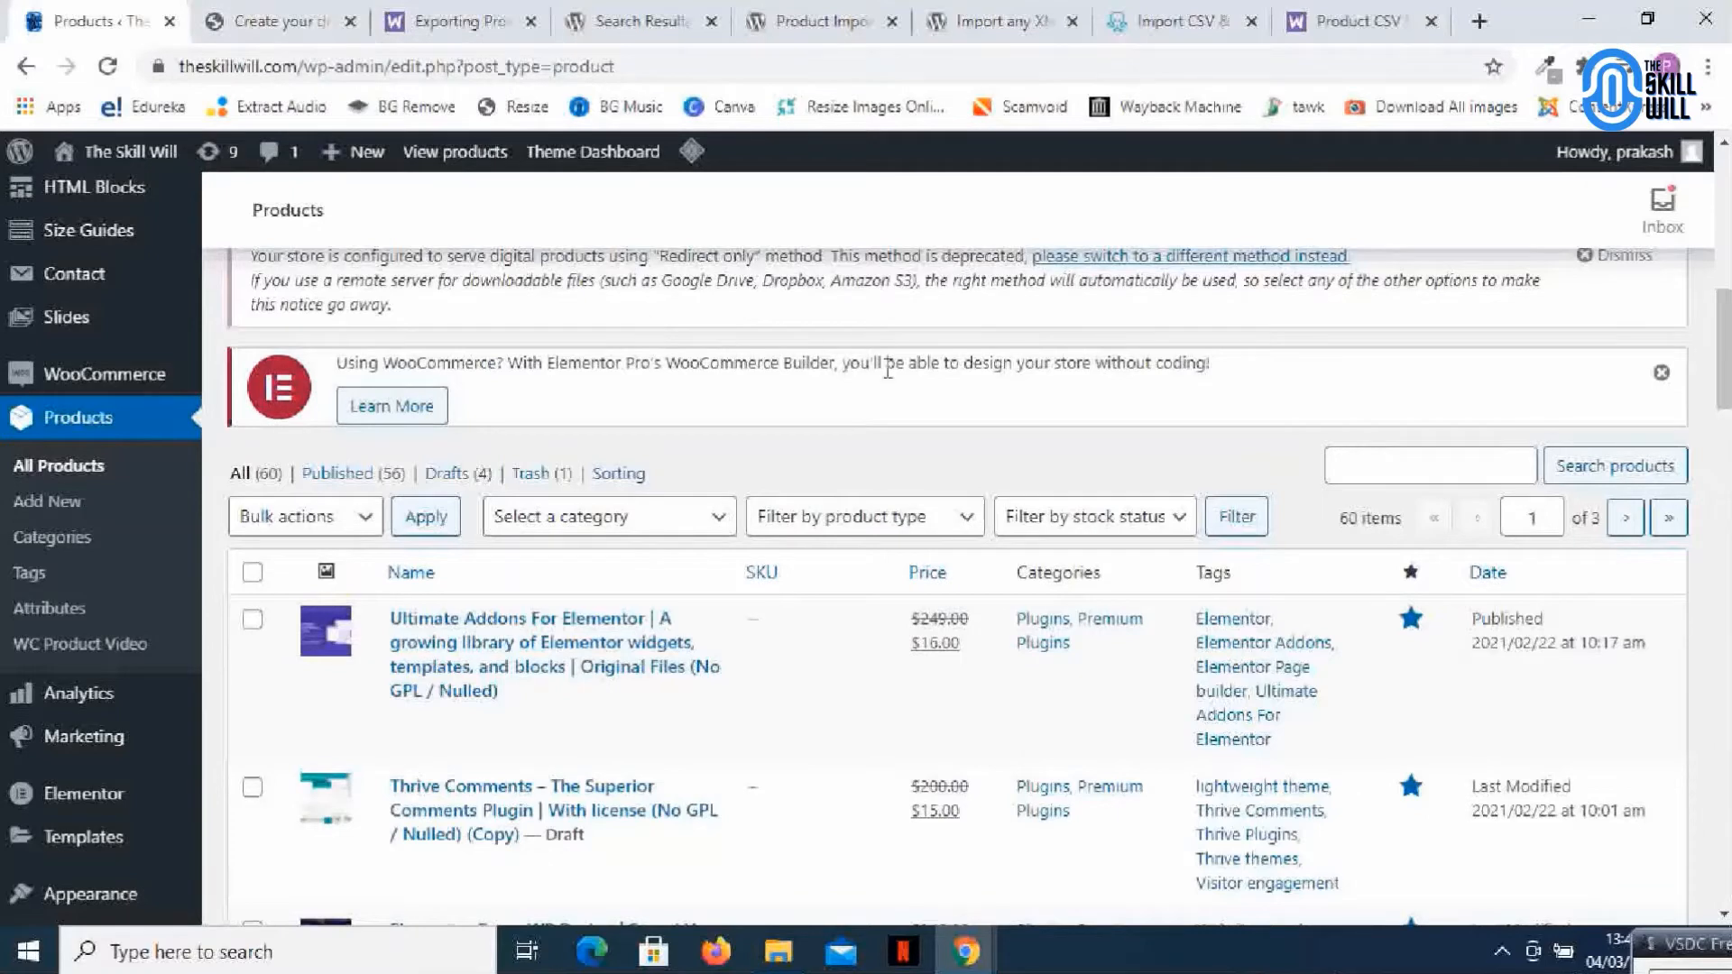
mouse_move(890, 388)
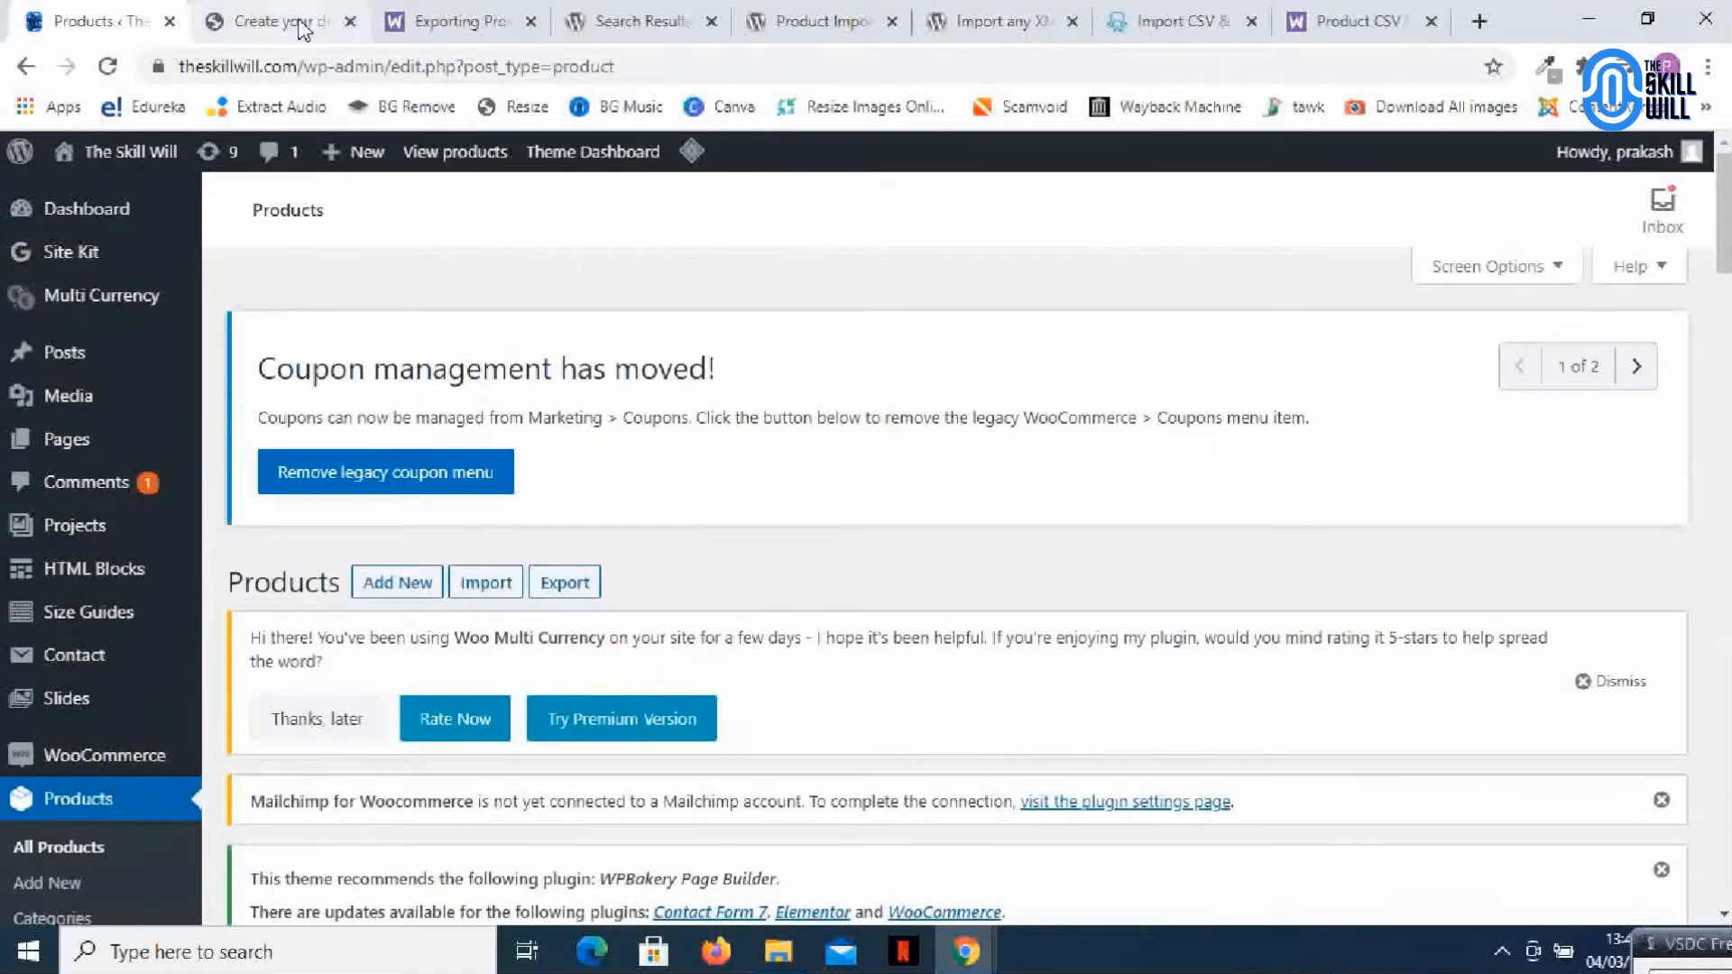
click(271, 21)
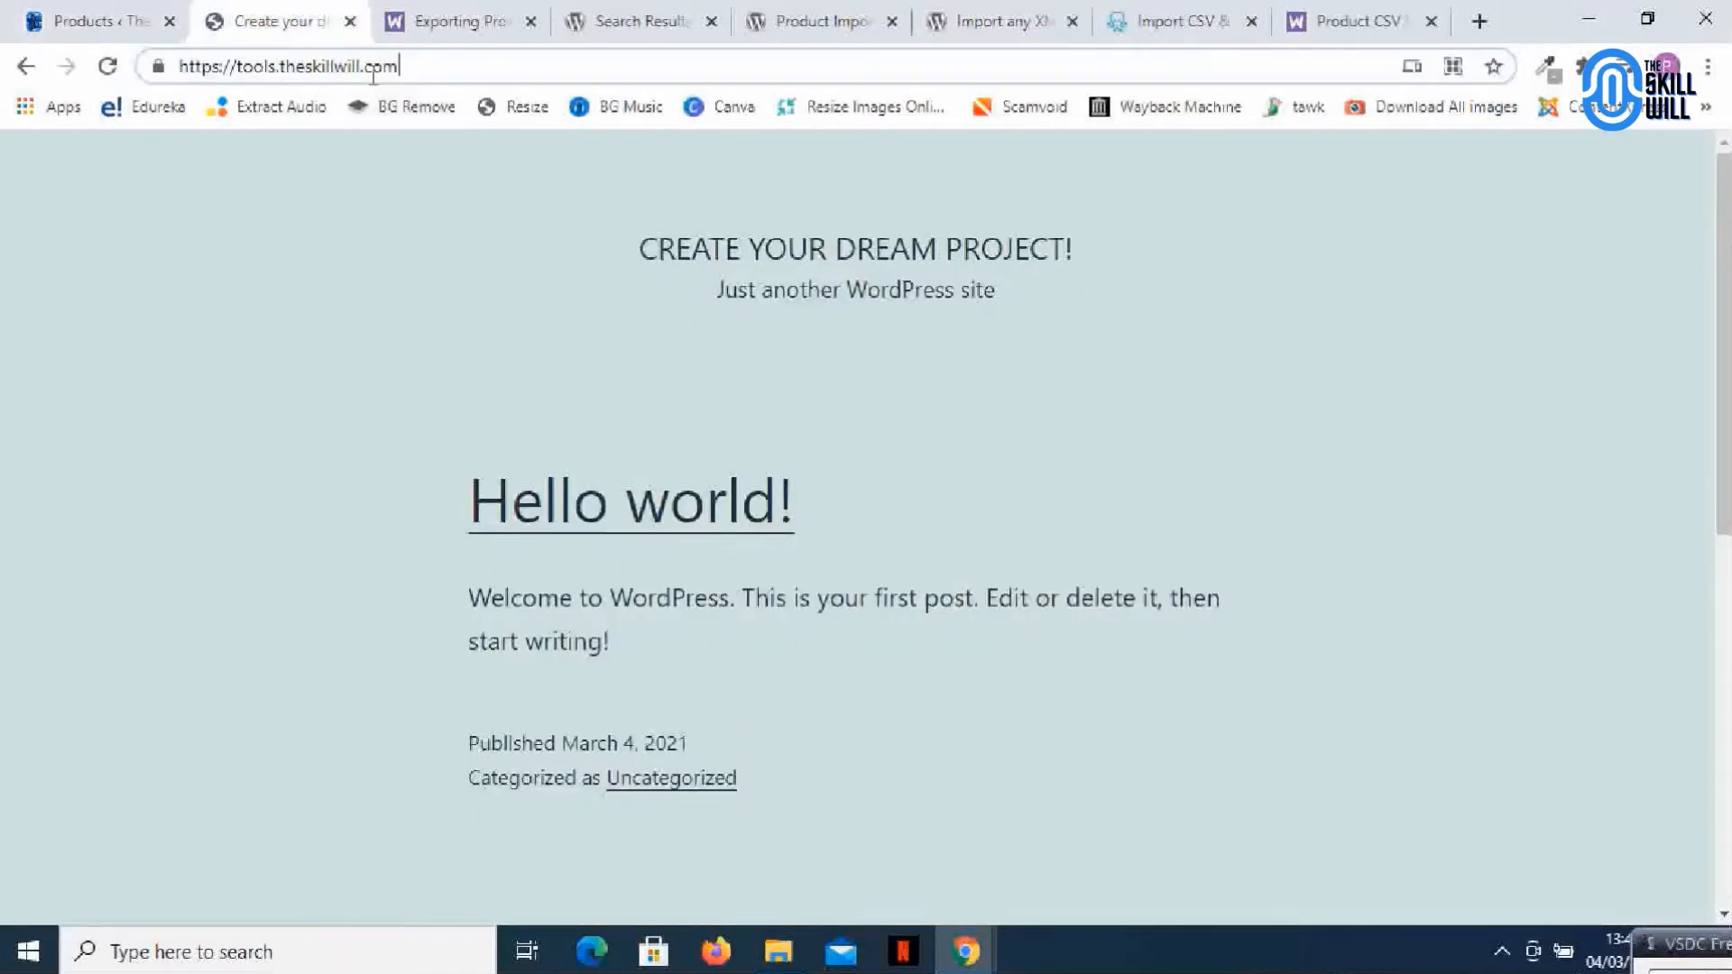
click(94, 21)
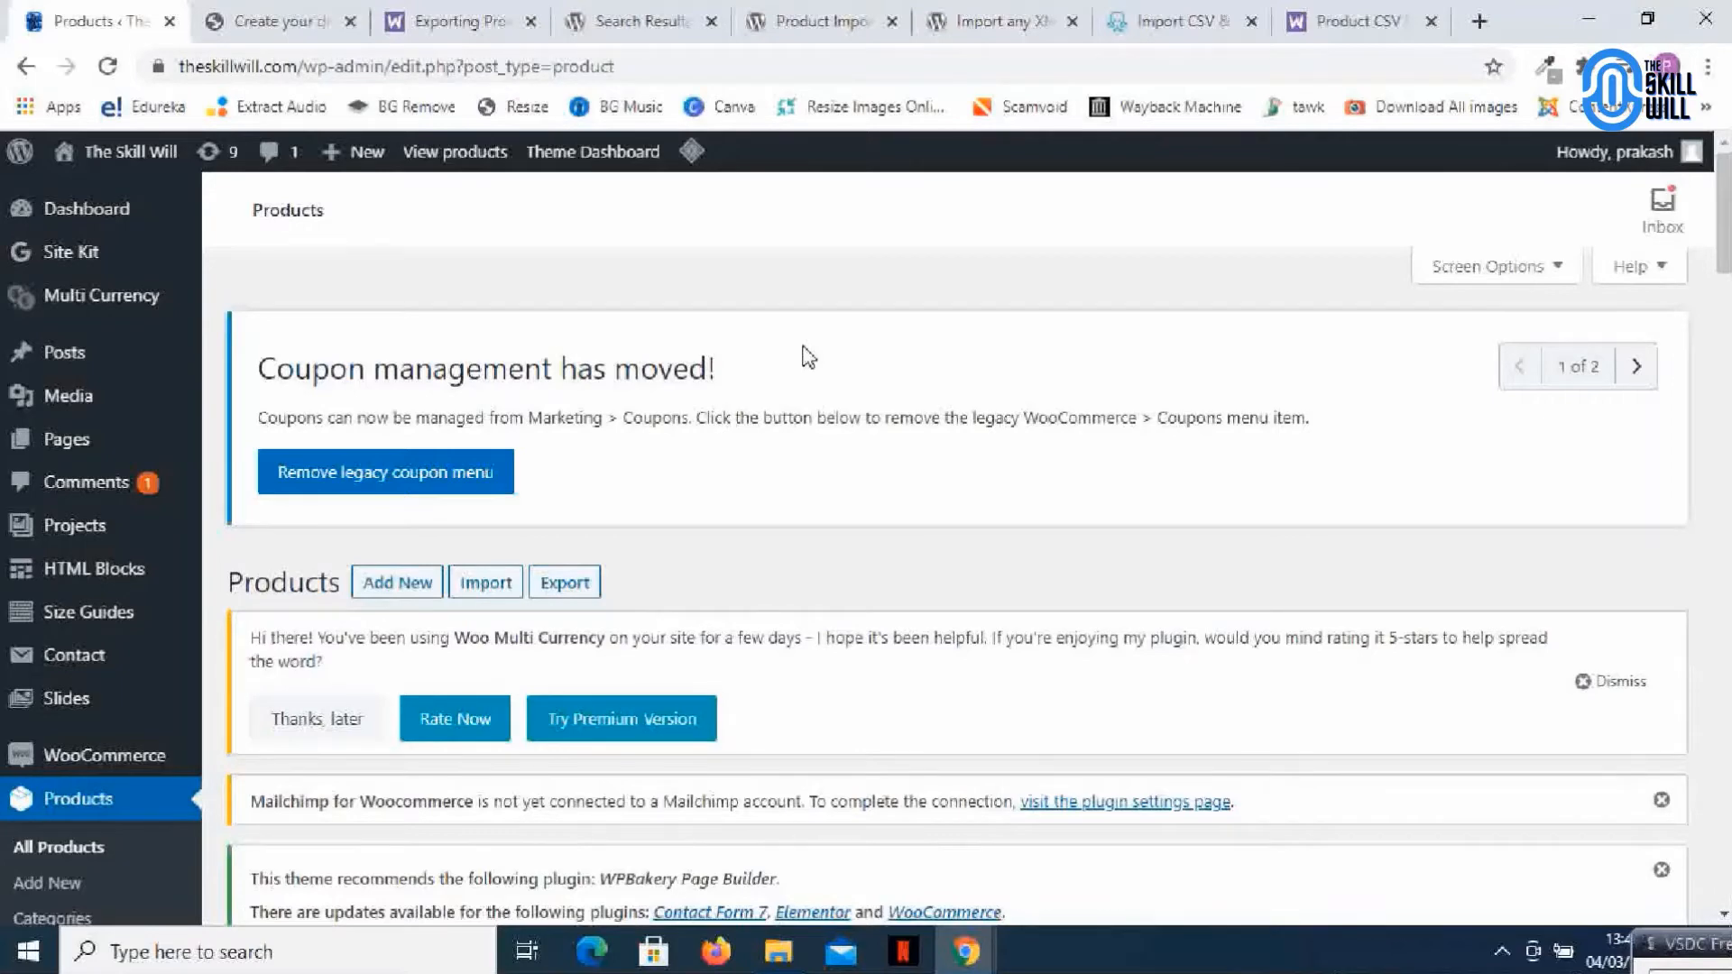
scroll(down, 3)
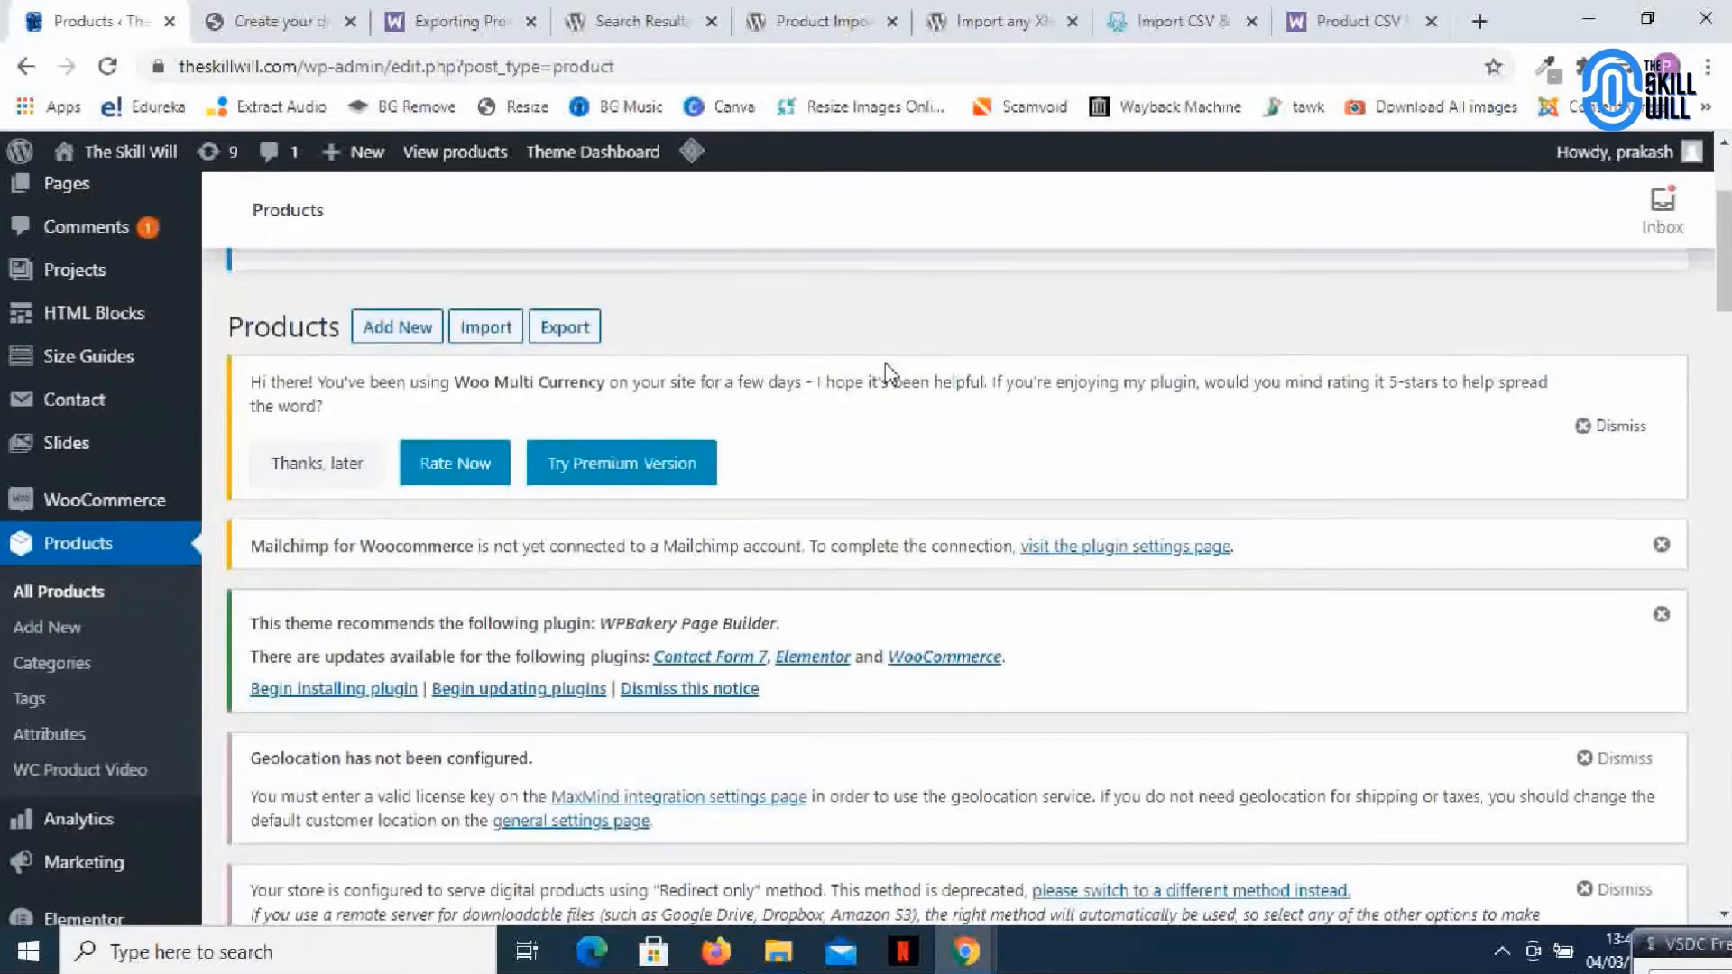
scroll(down, 3)
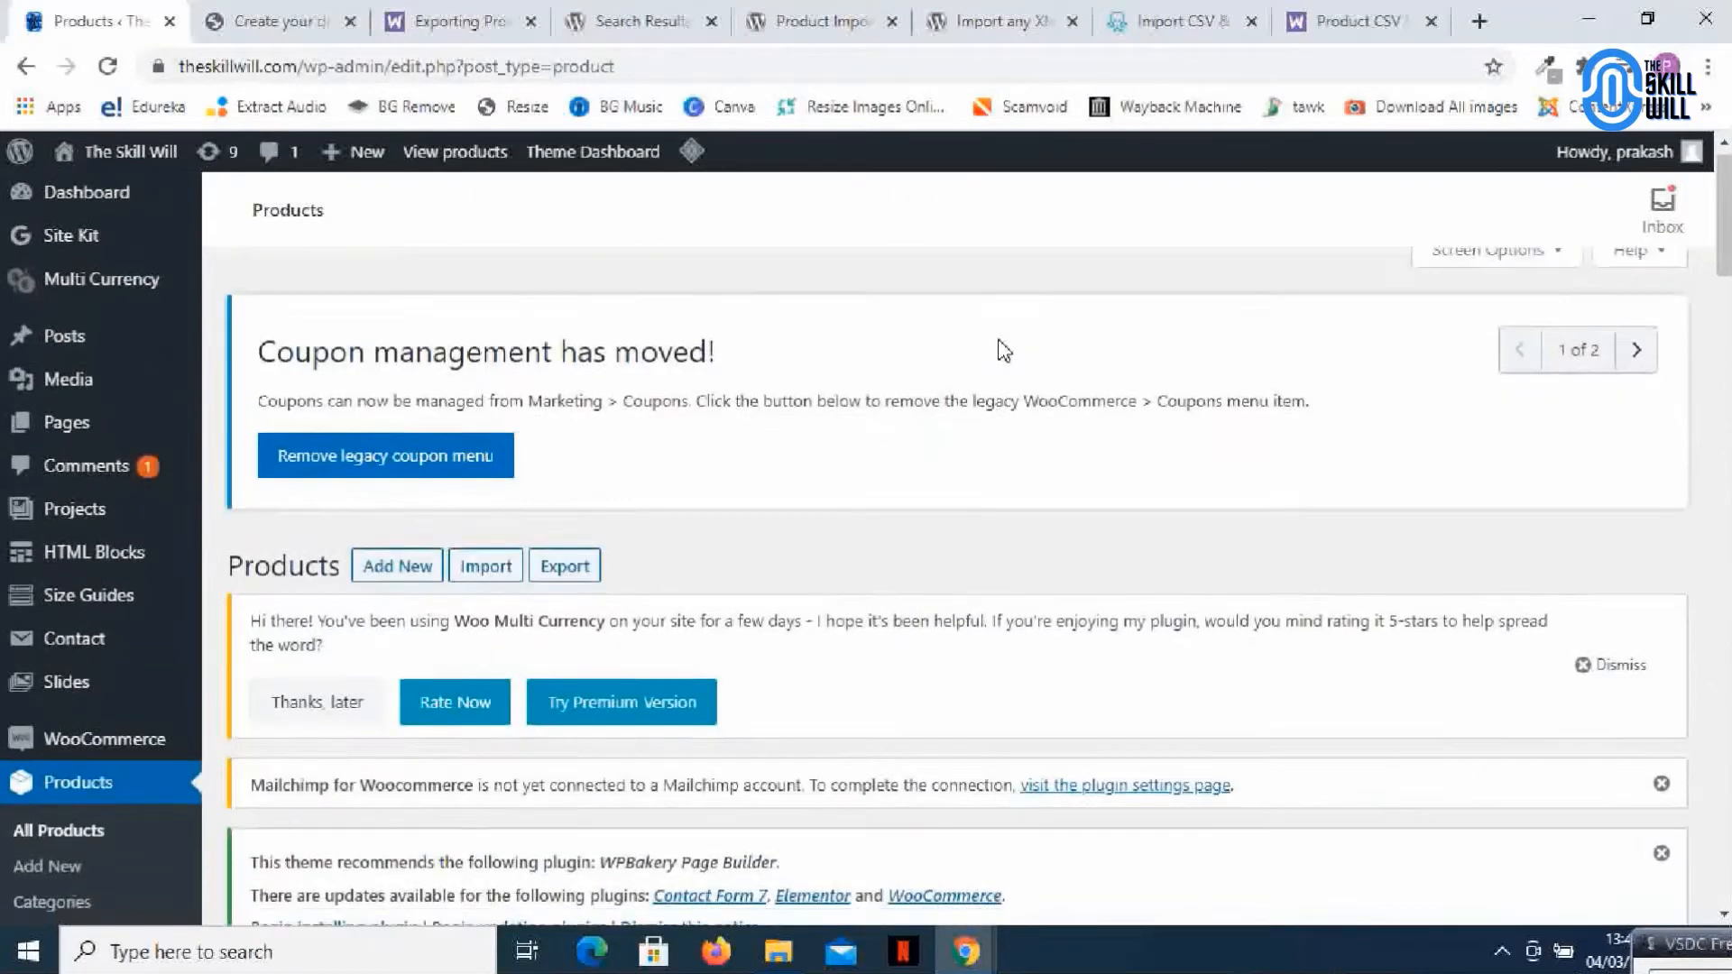
scroll(down, 3)
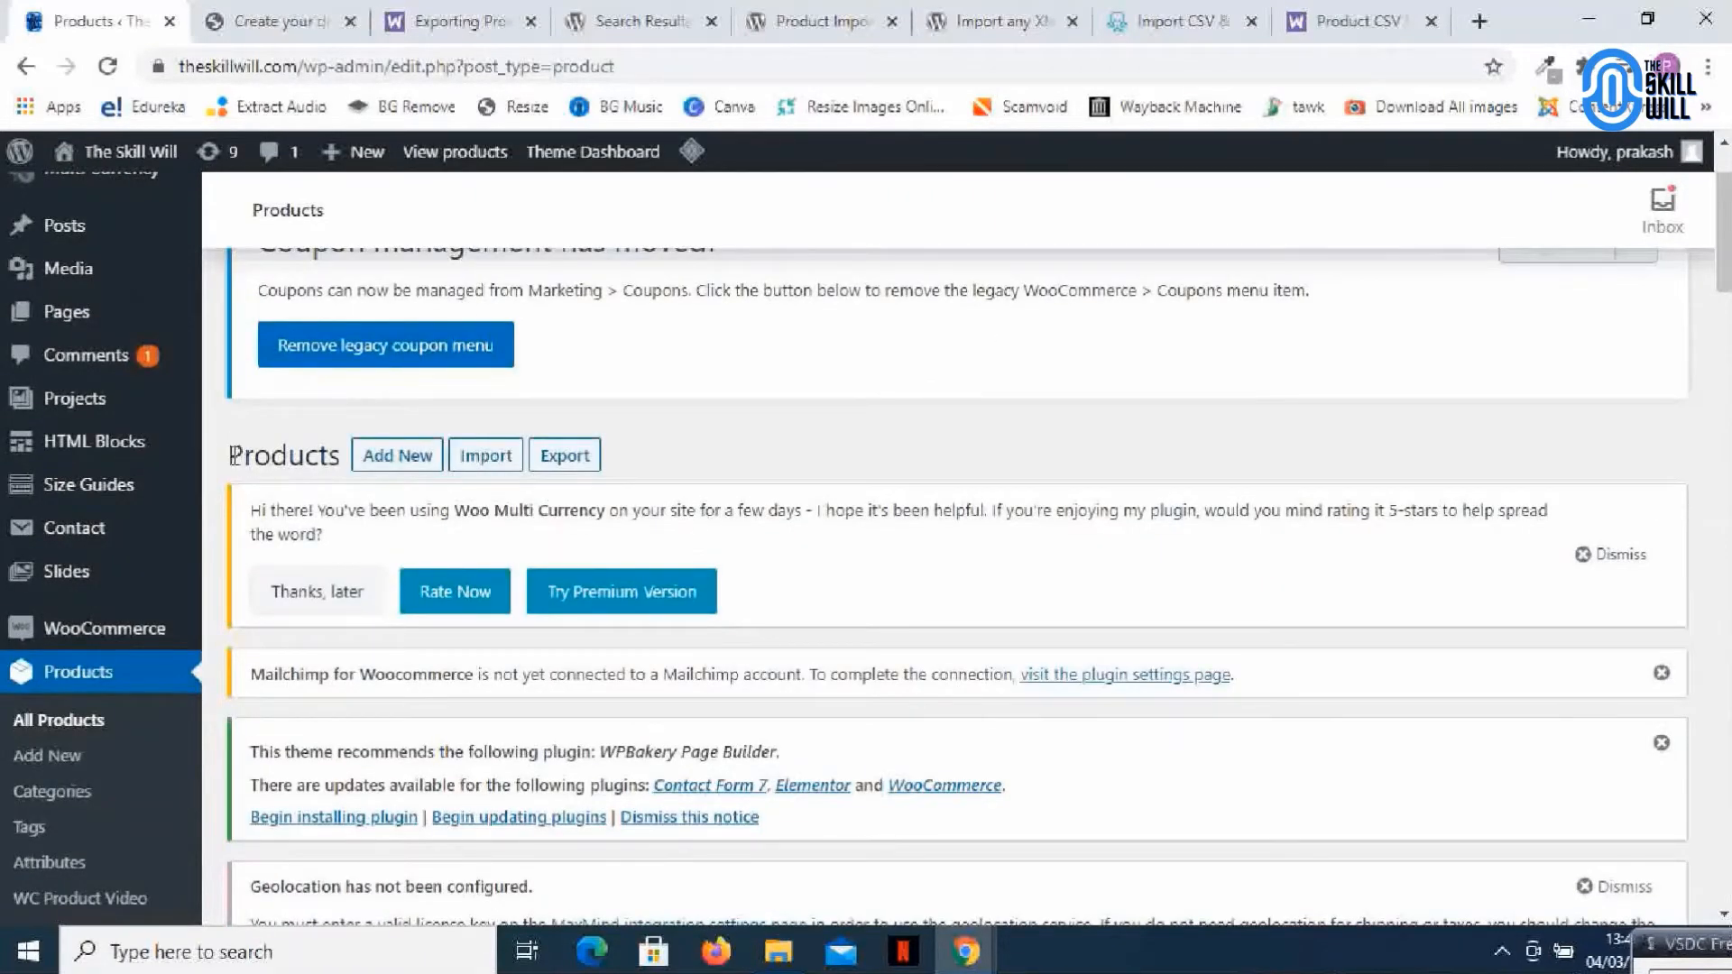
mouse_move(395, 454)
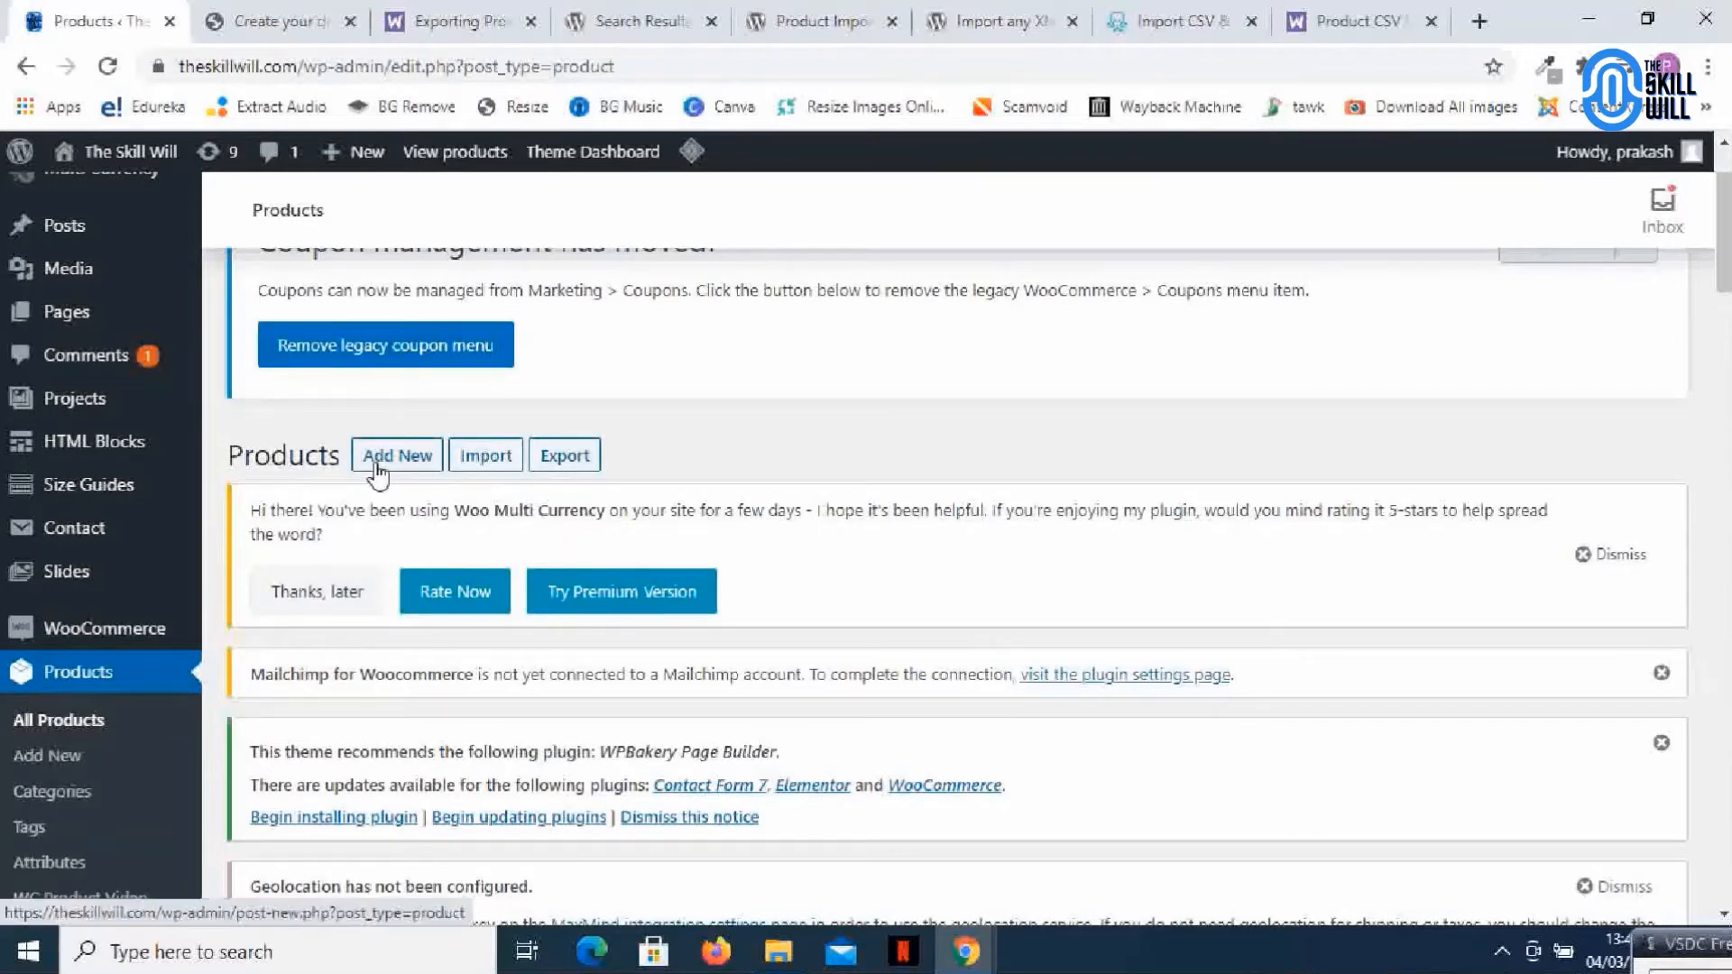
mouse_move(751, 444)
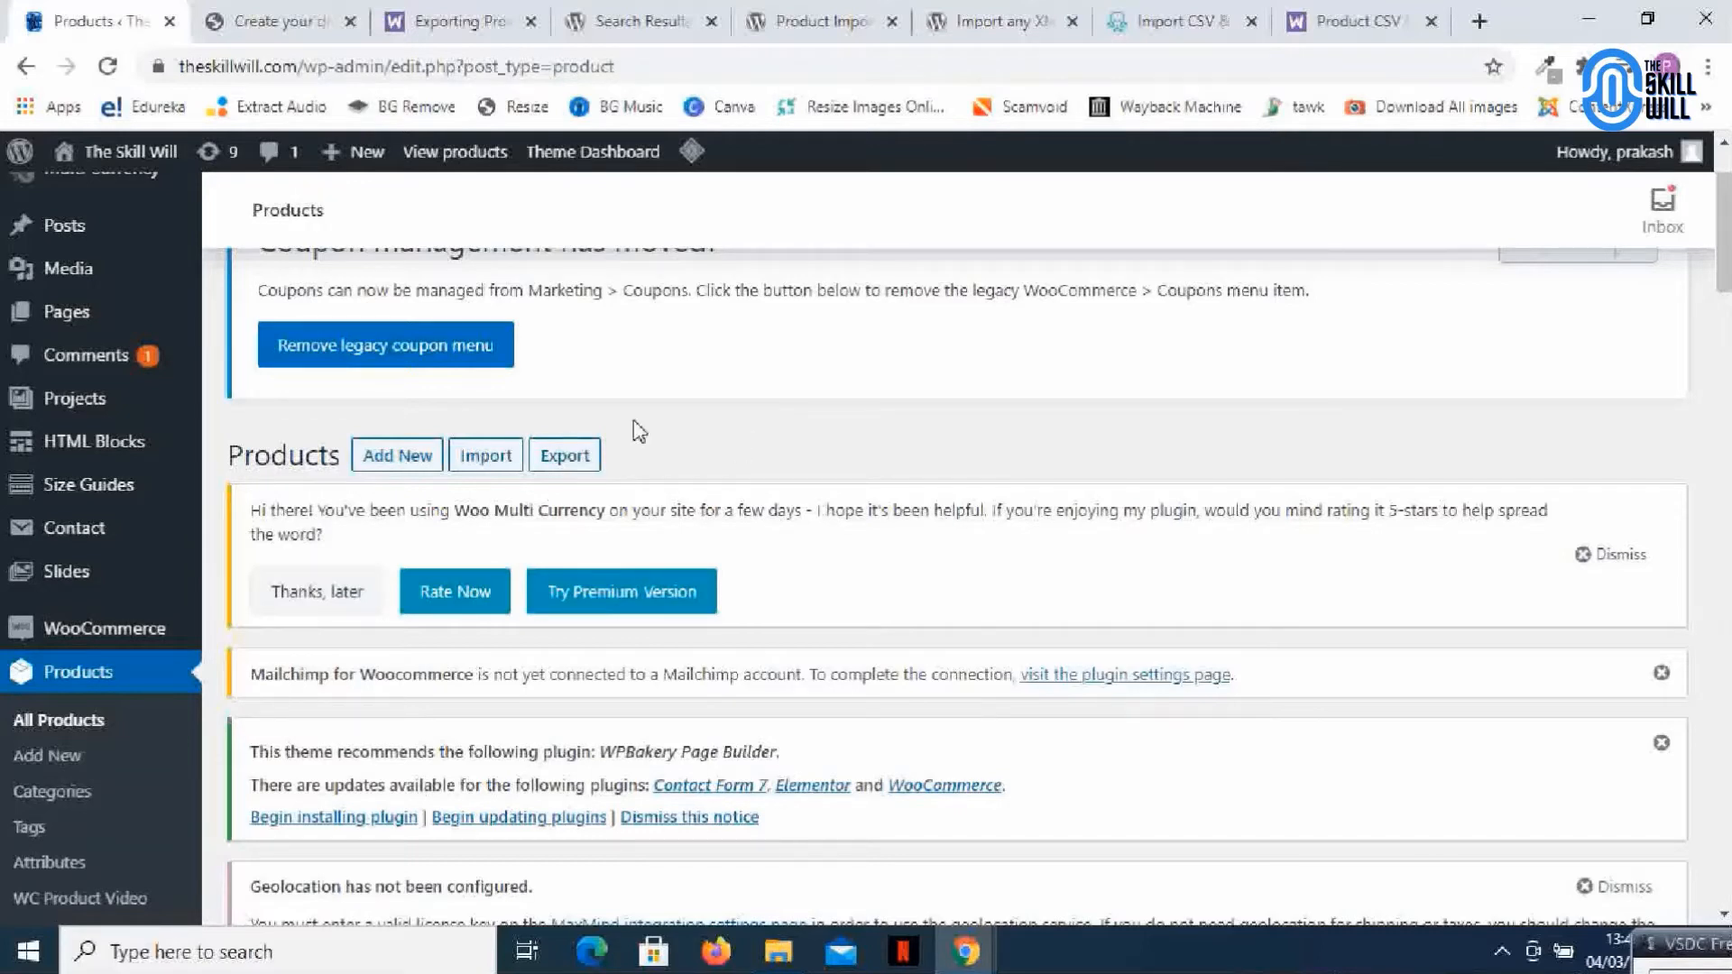
mouse_move(563, 455)
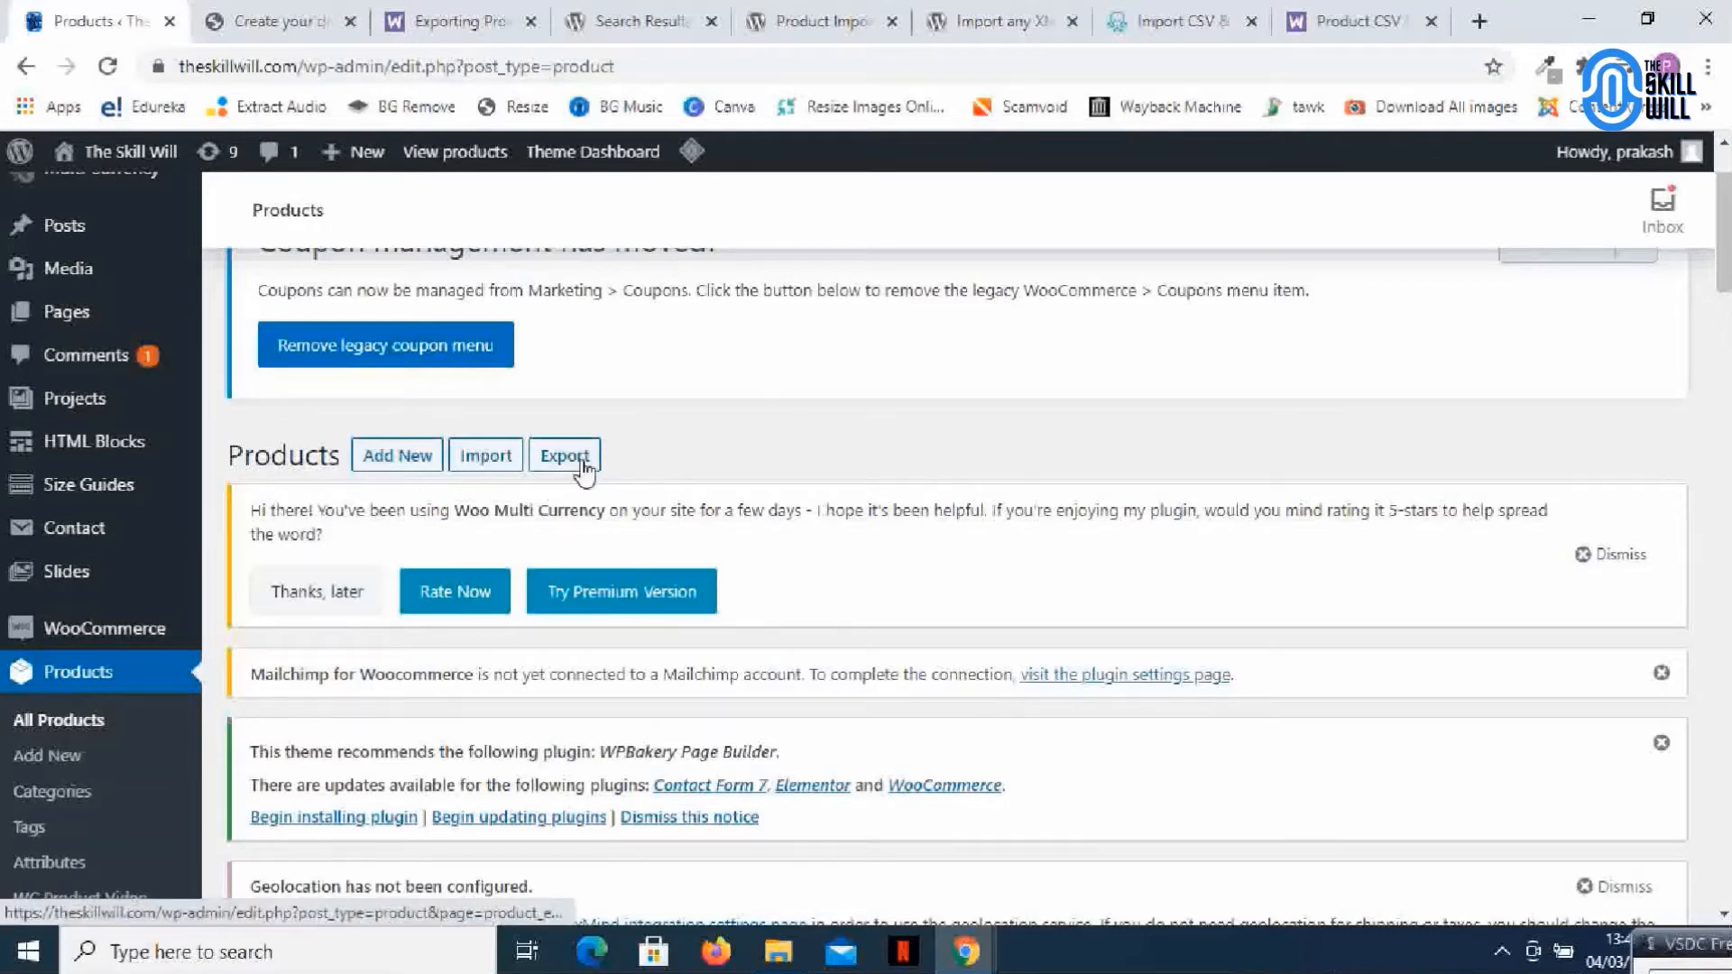
Open Export Products, tick 'Yes, export all custom meta' and start generating the CSV
click(563, 454)
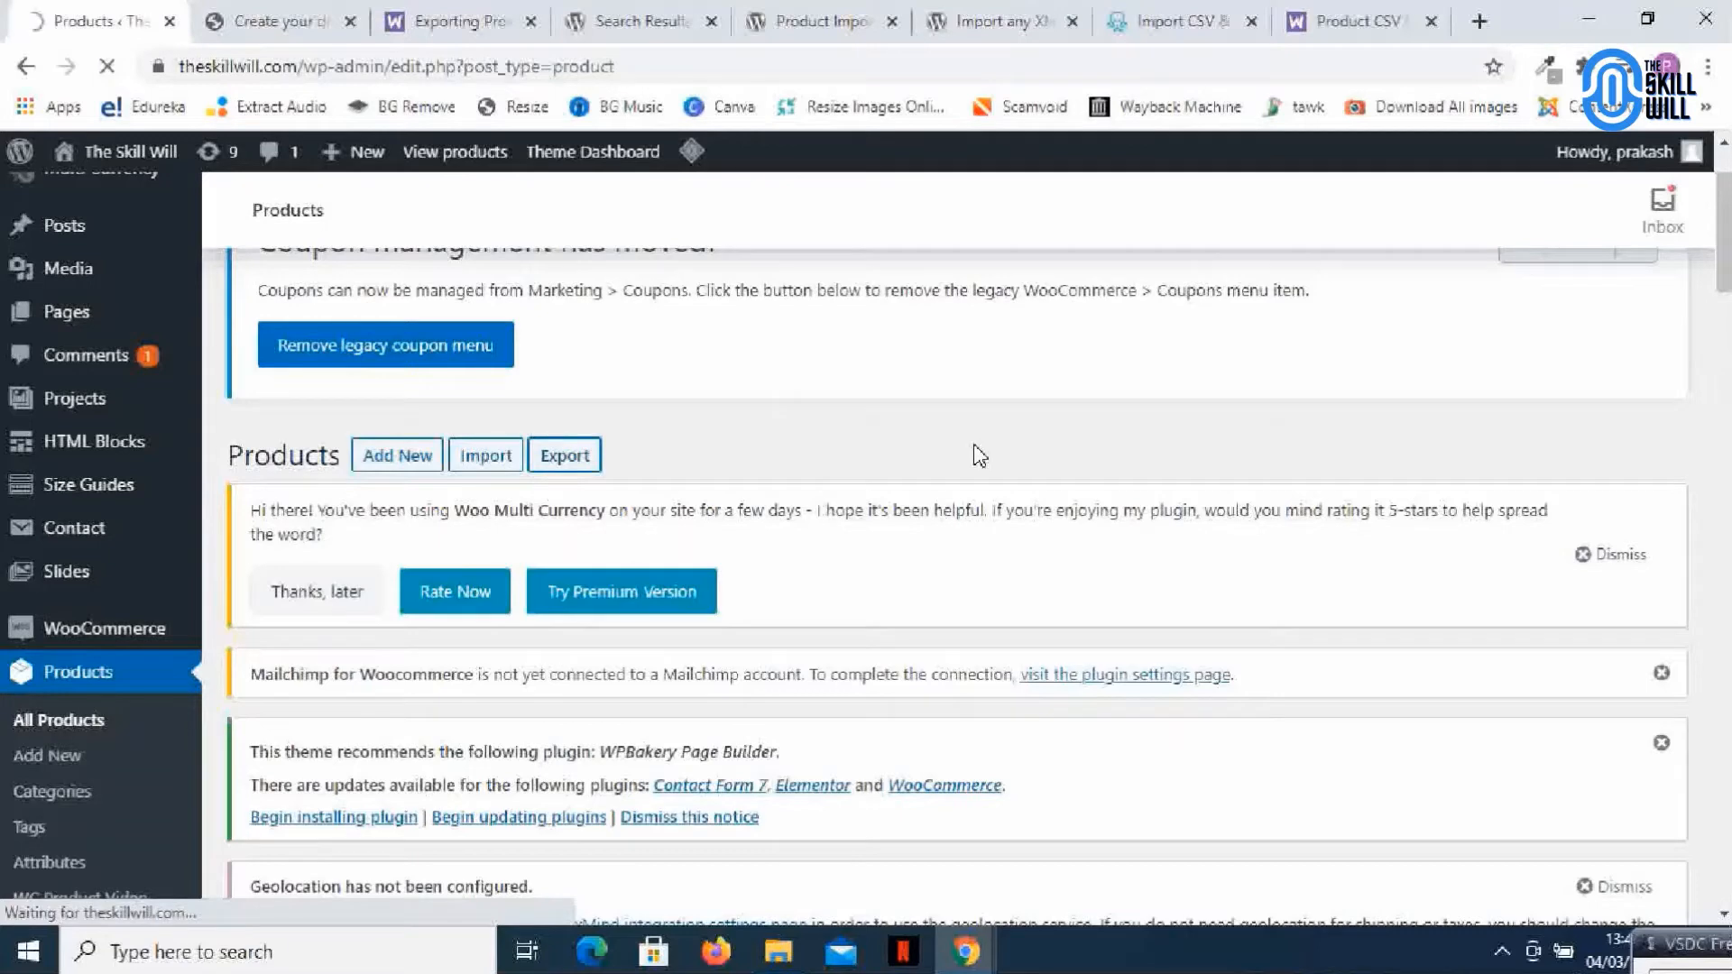
click(563, 454)
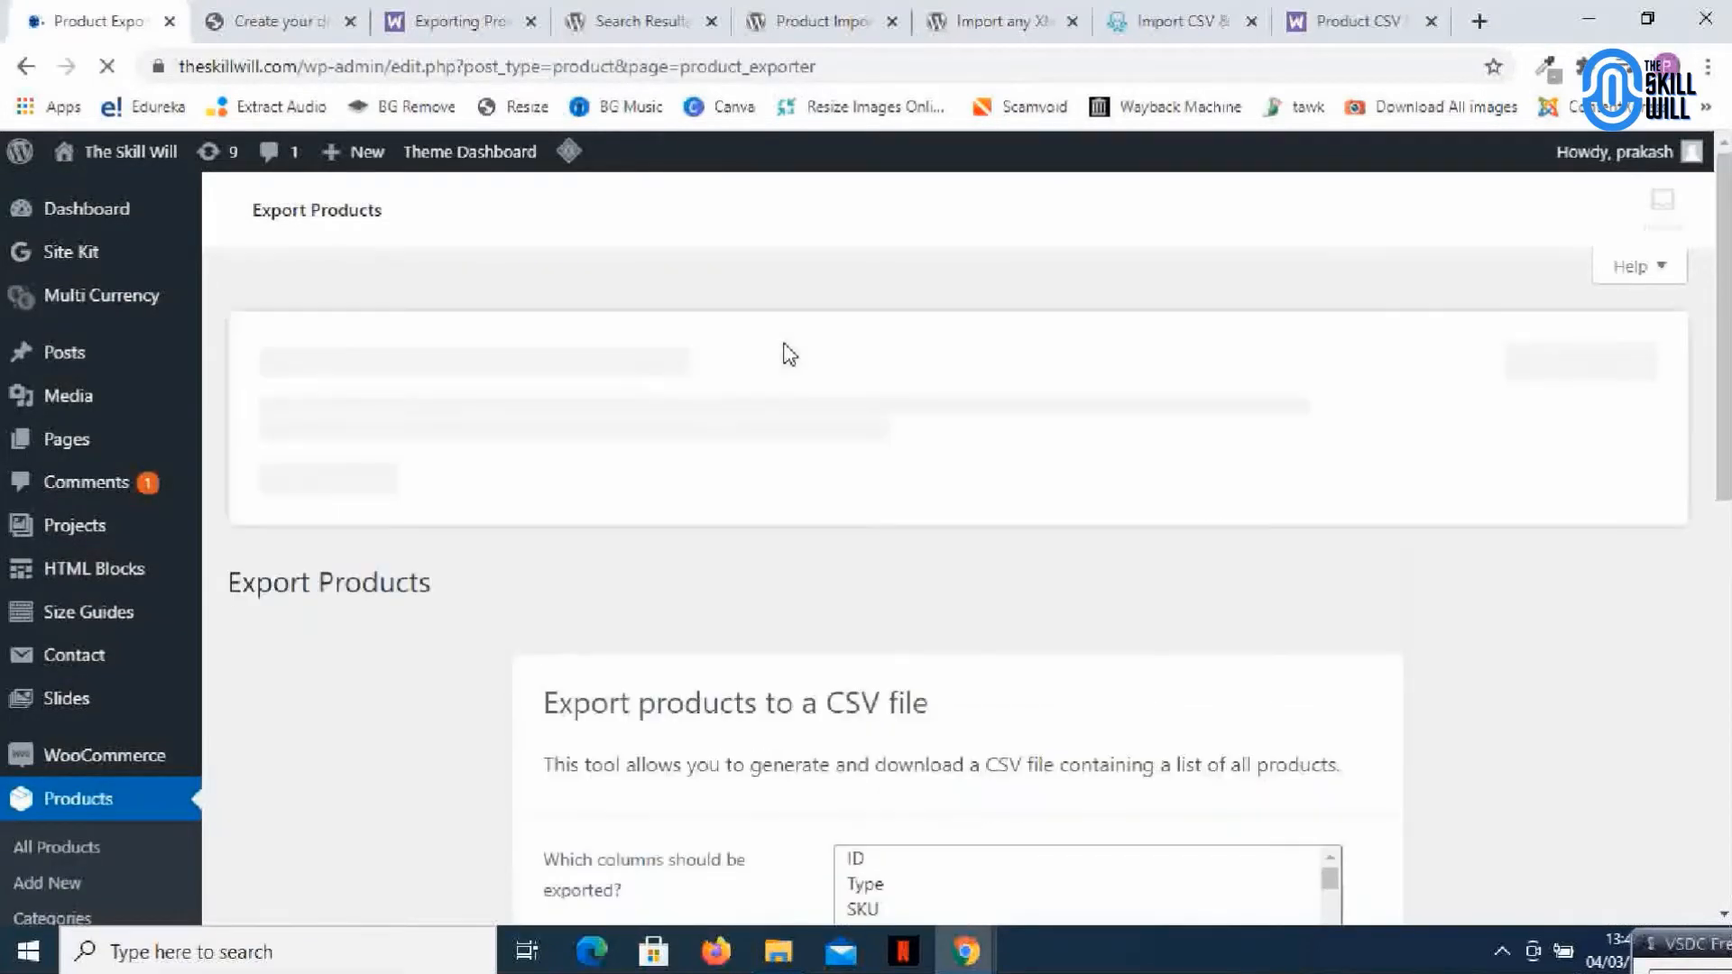
scroll(down, 3)
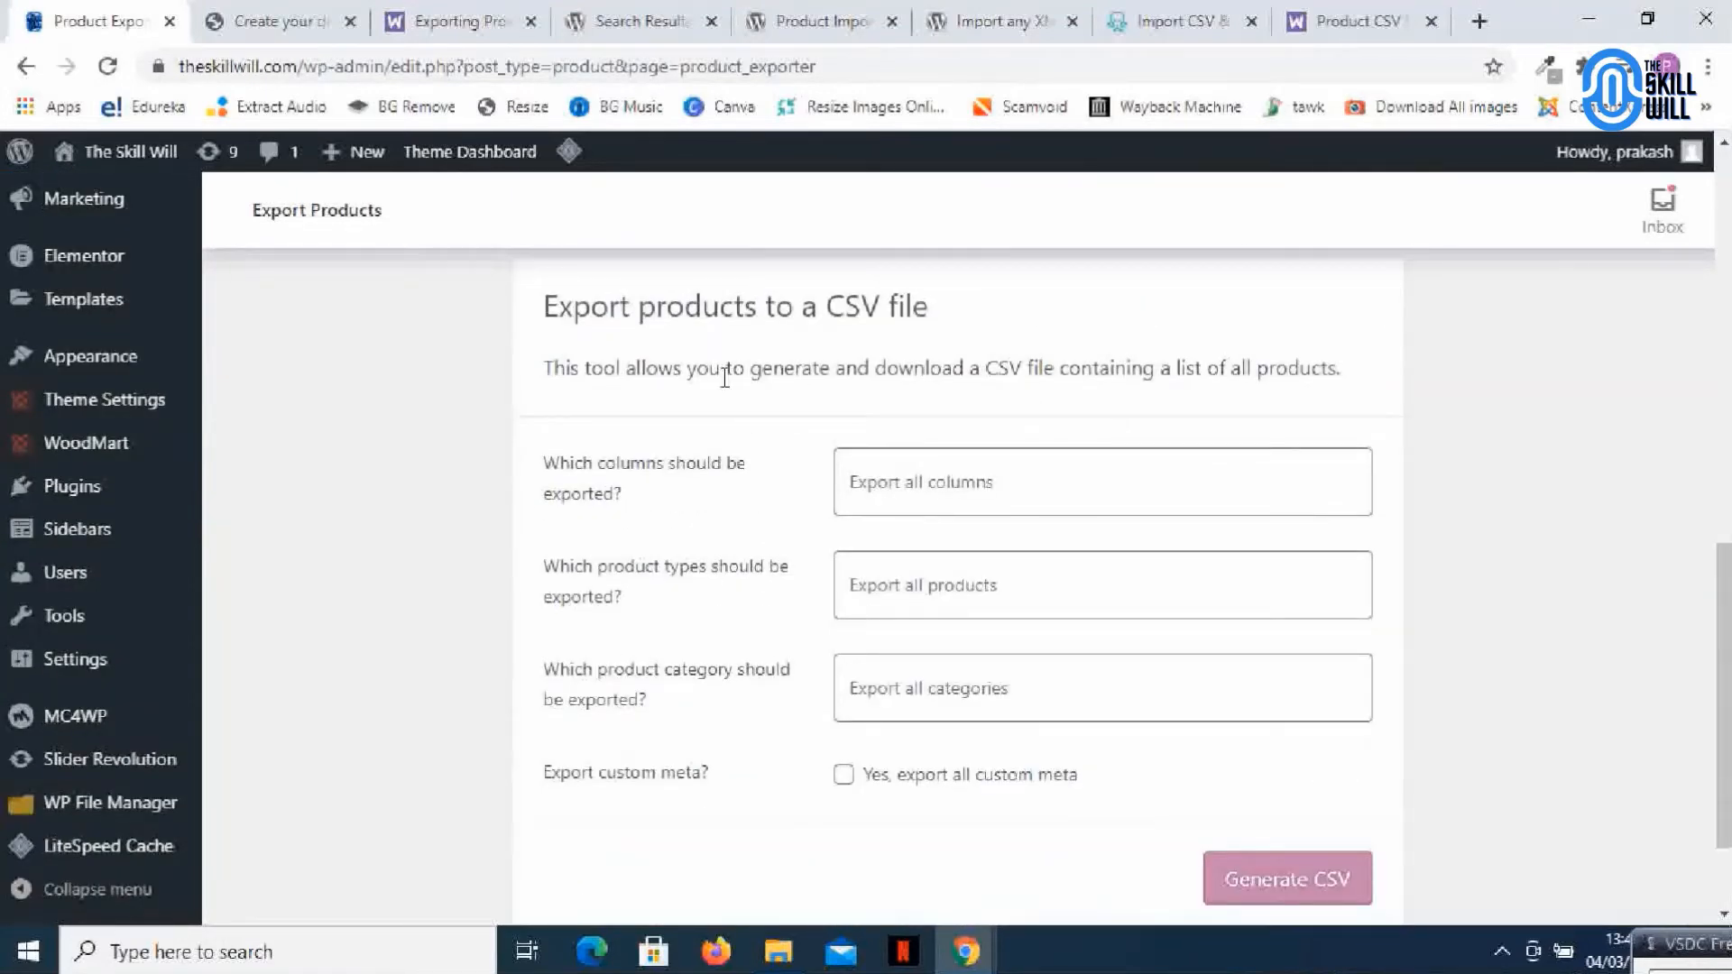
mouse_move(759, 505)
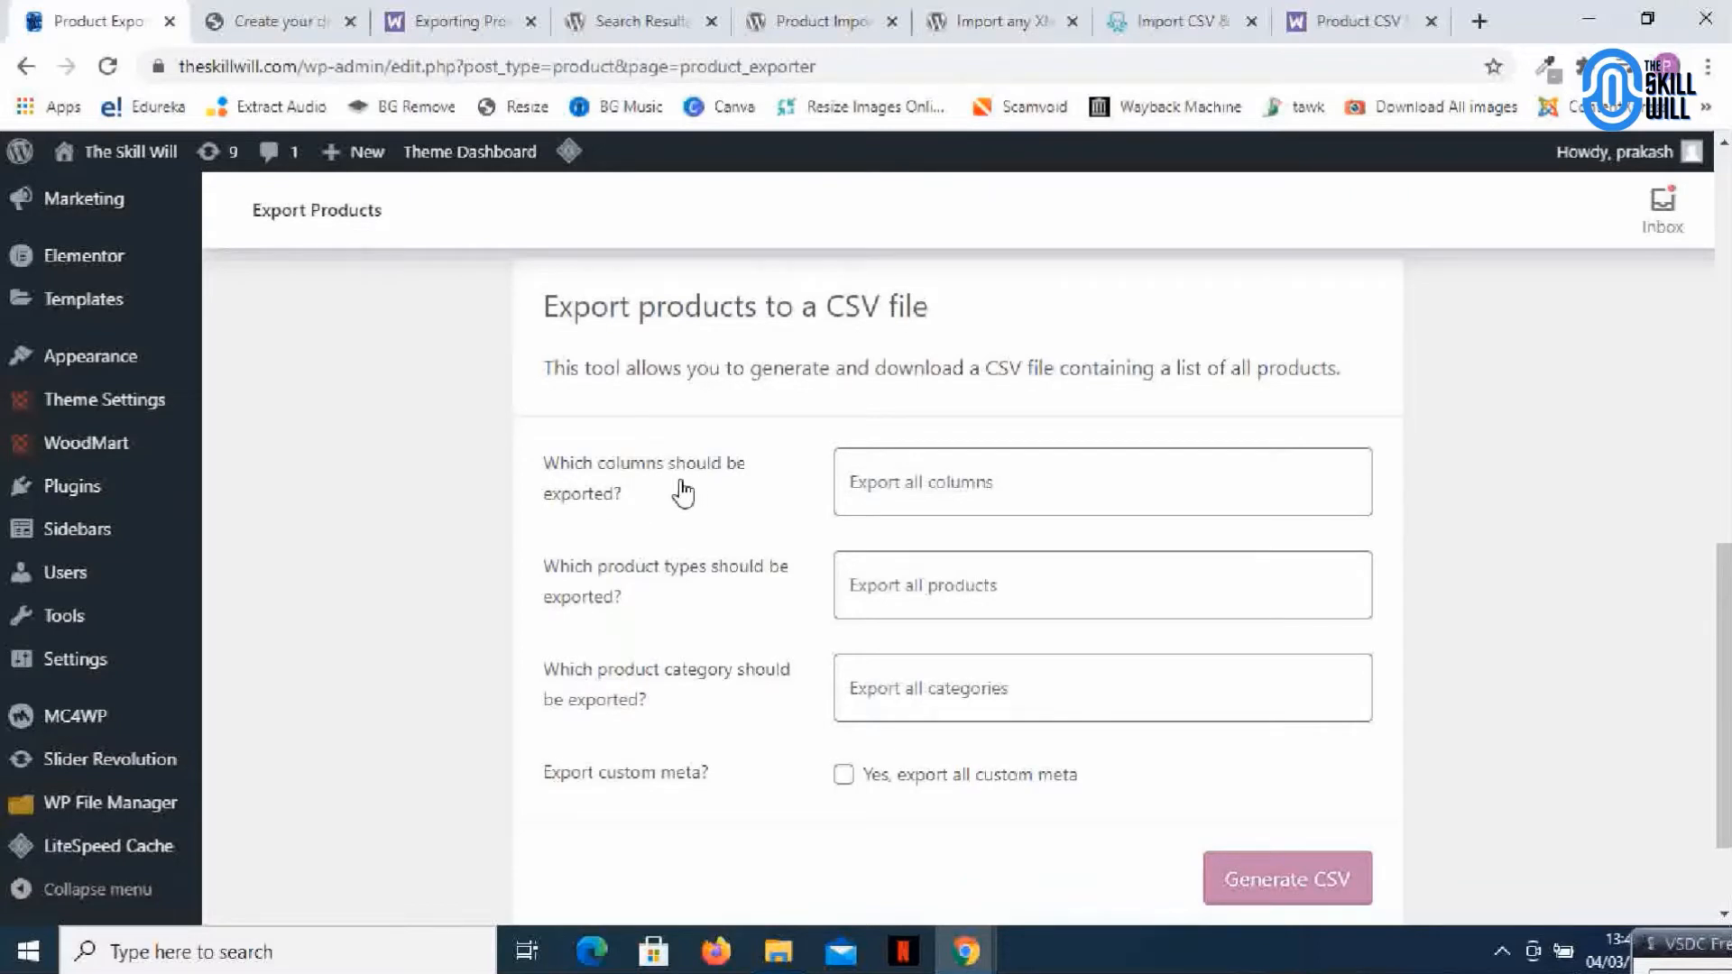
mouse_move(708, 583)
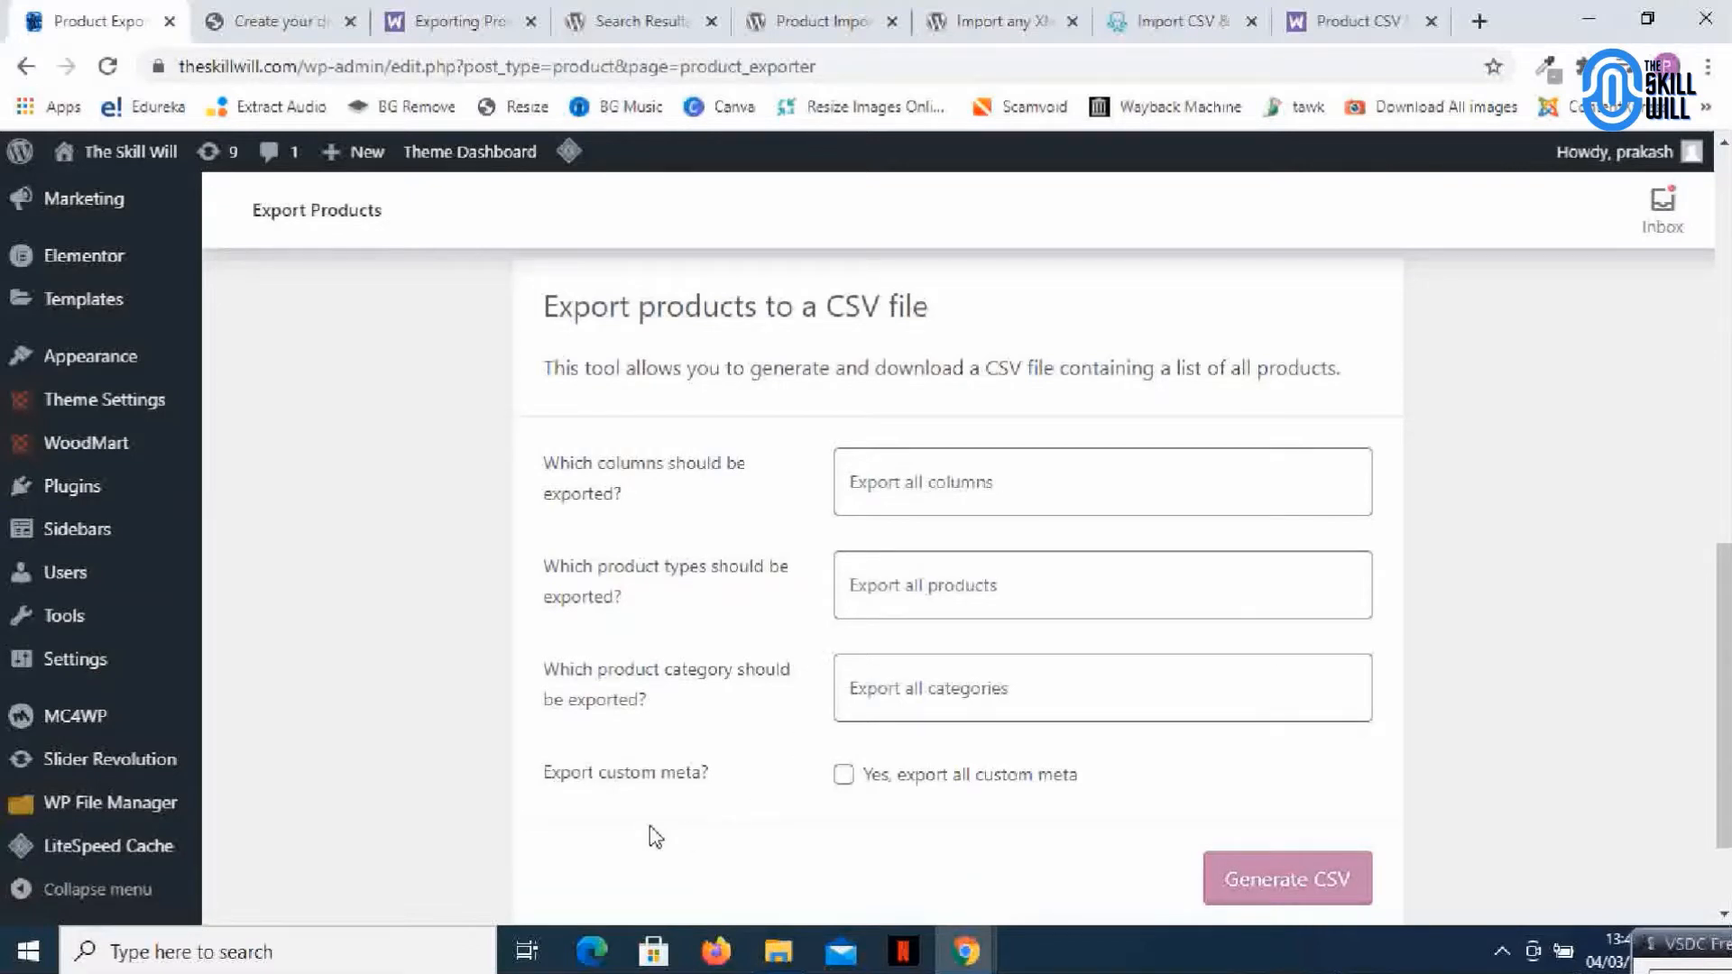
mouse_move(607, 816)
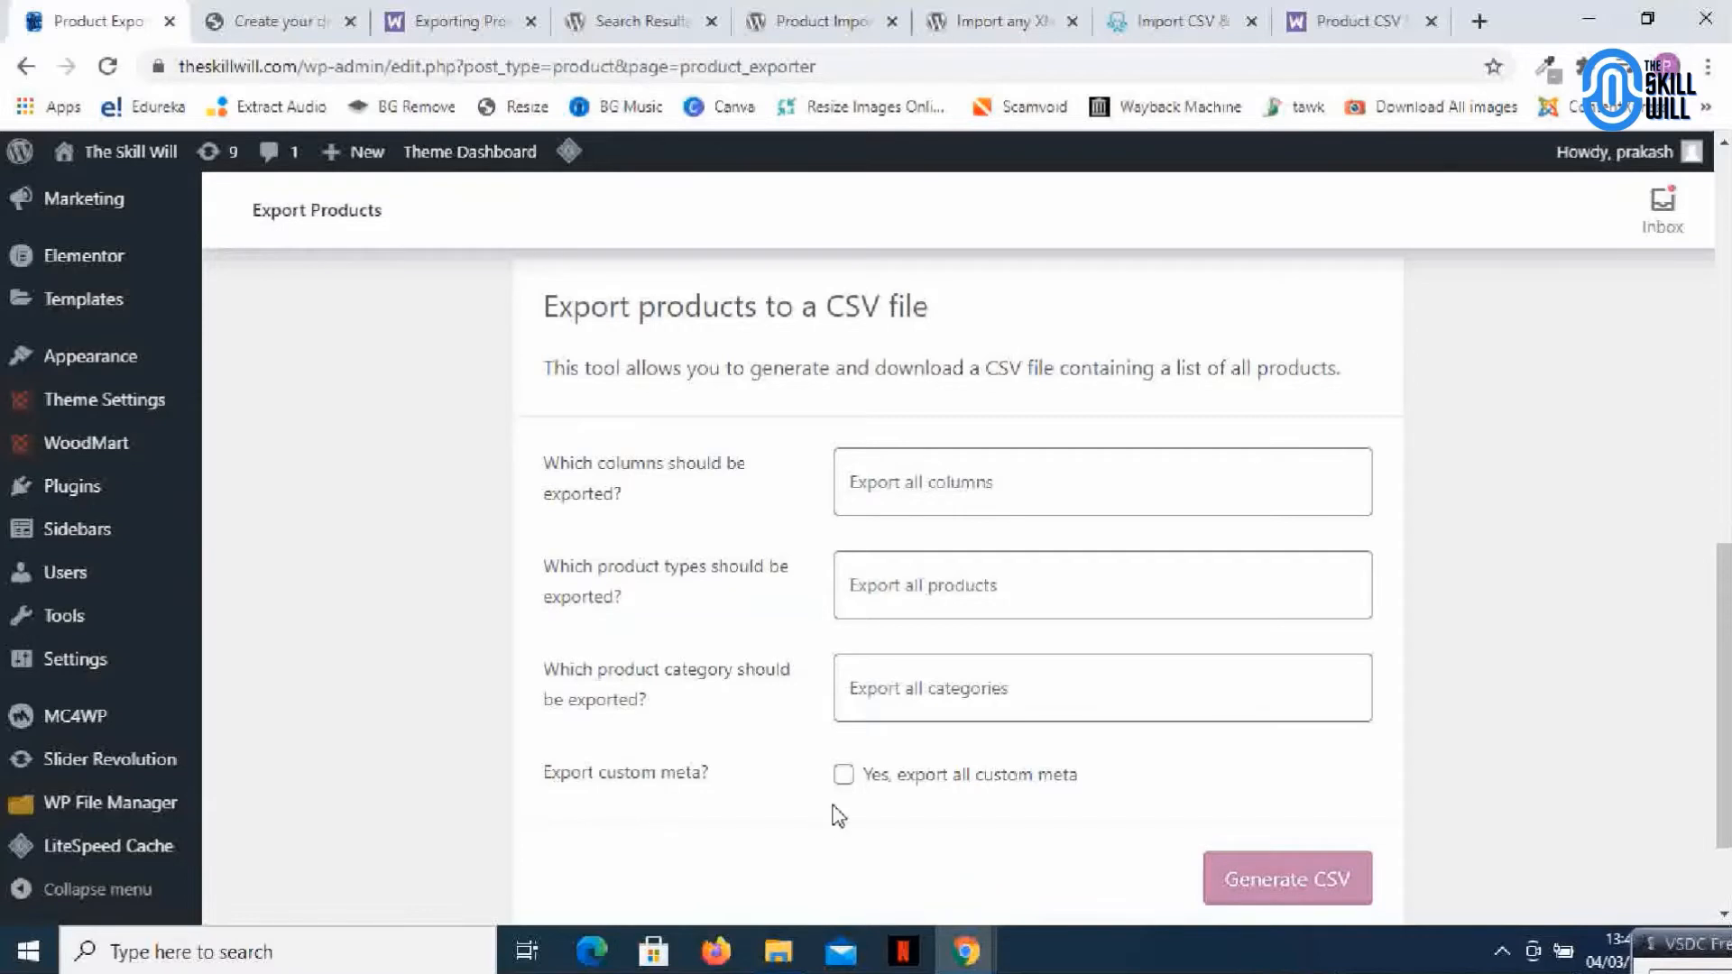
click(843, 773)
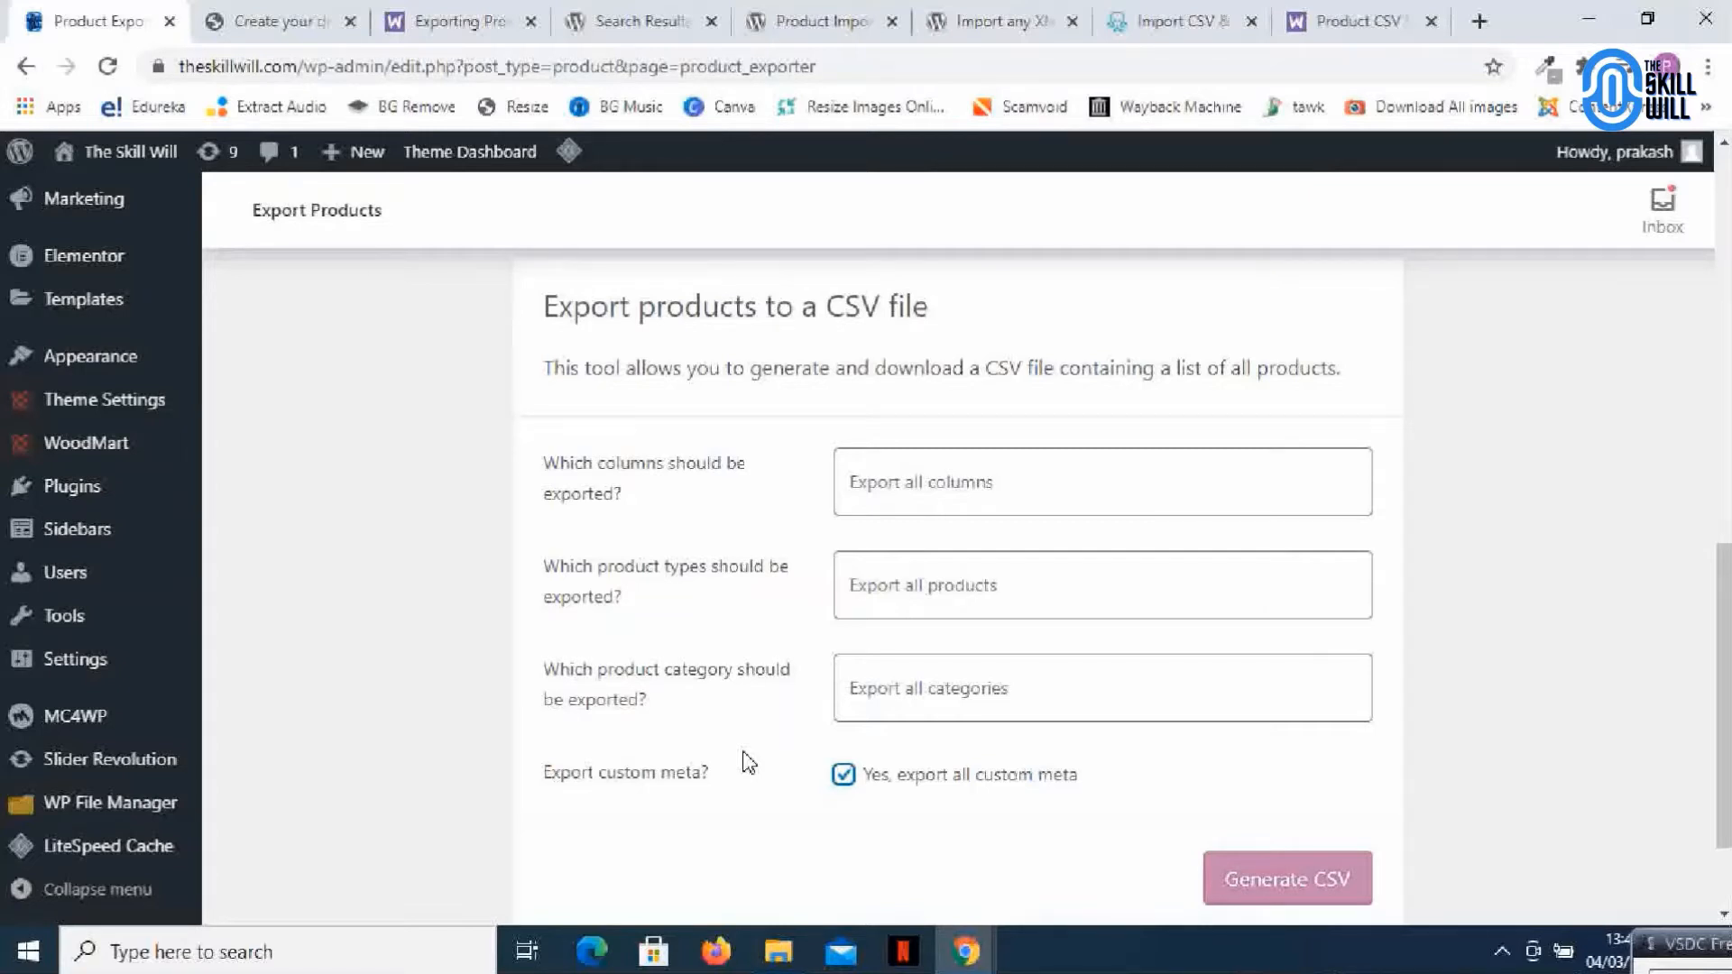
mouse_move(1127, 845)
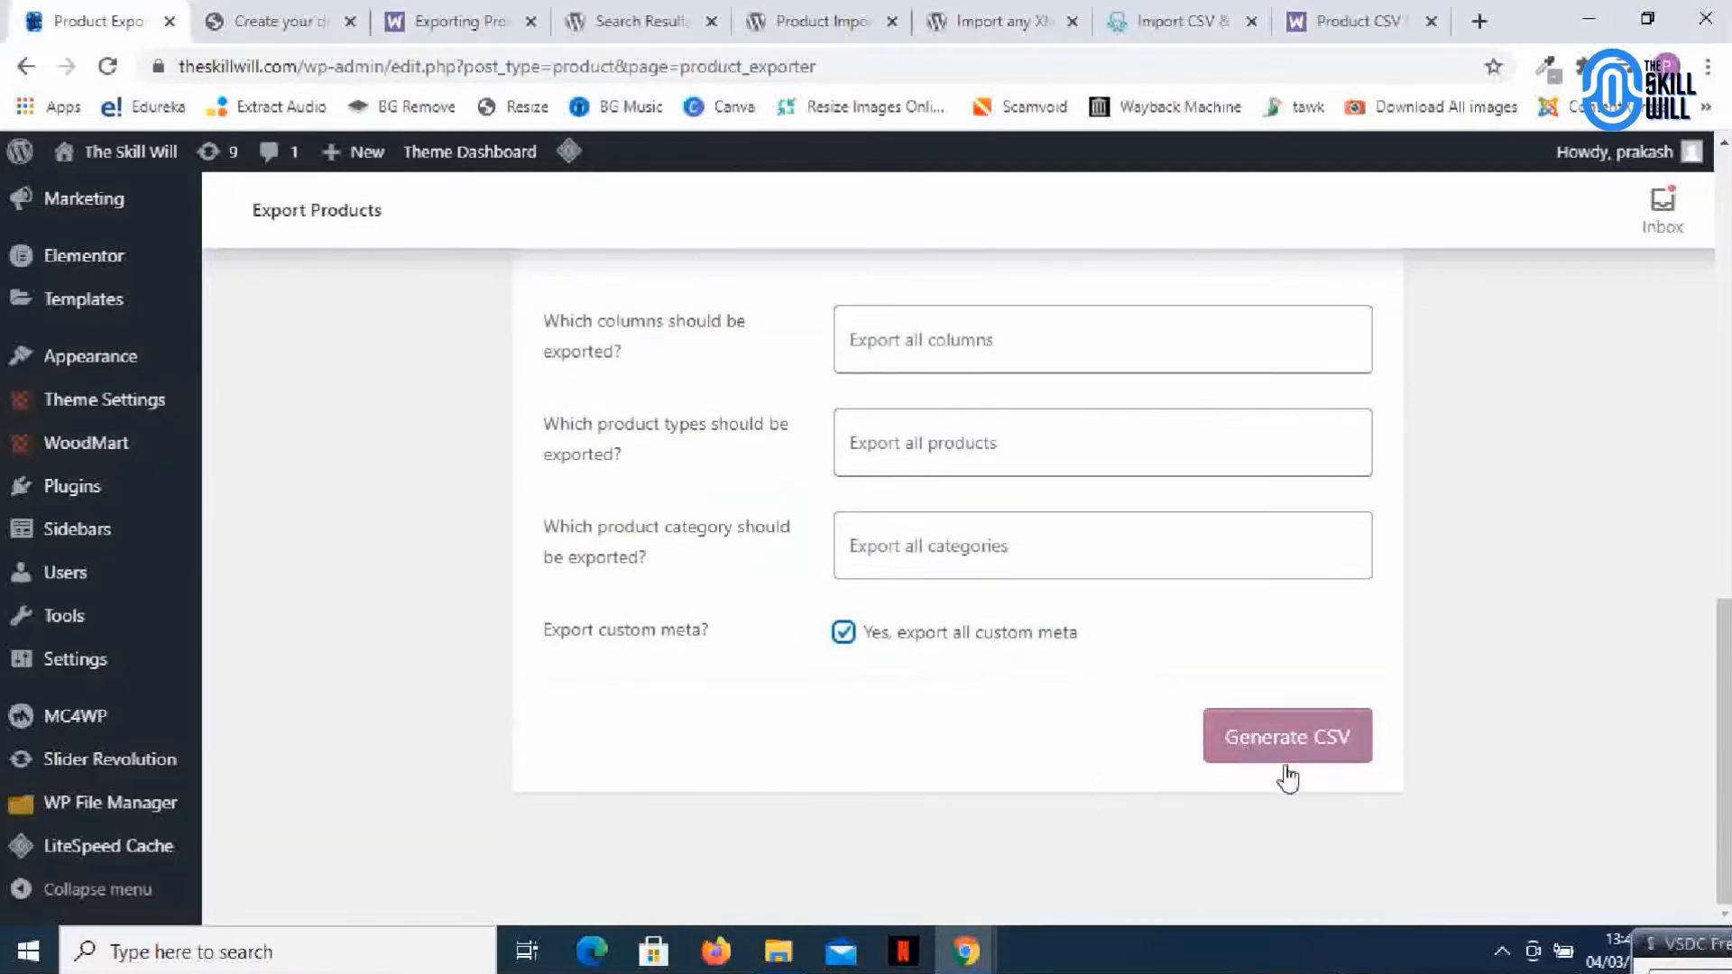
click(1286, 736)
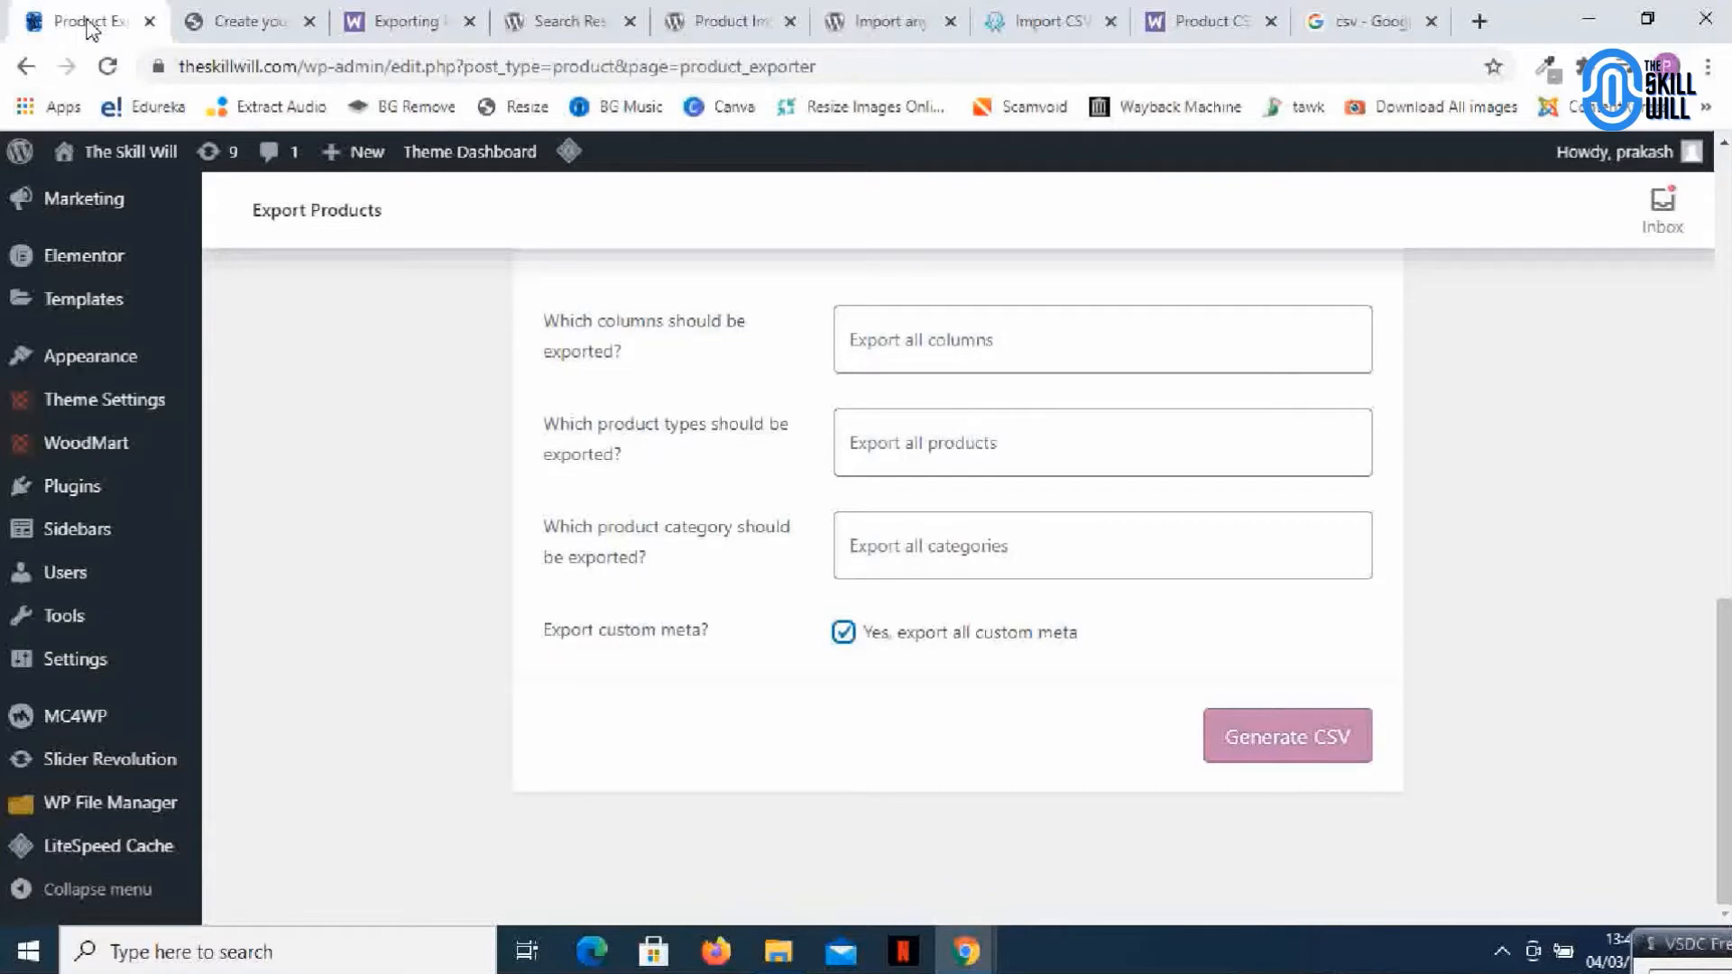
mouse_move(1304, 704)
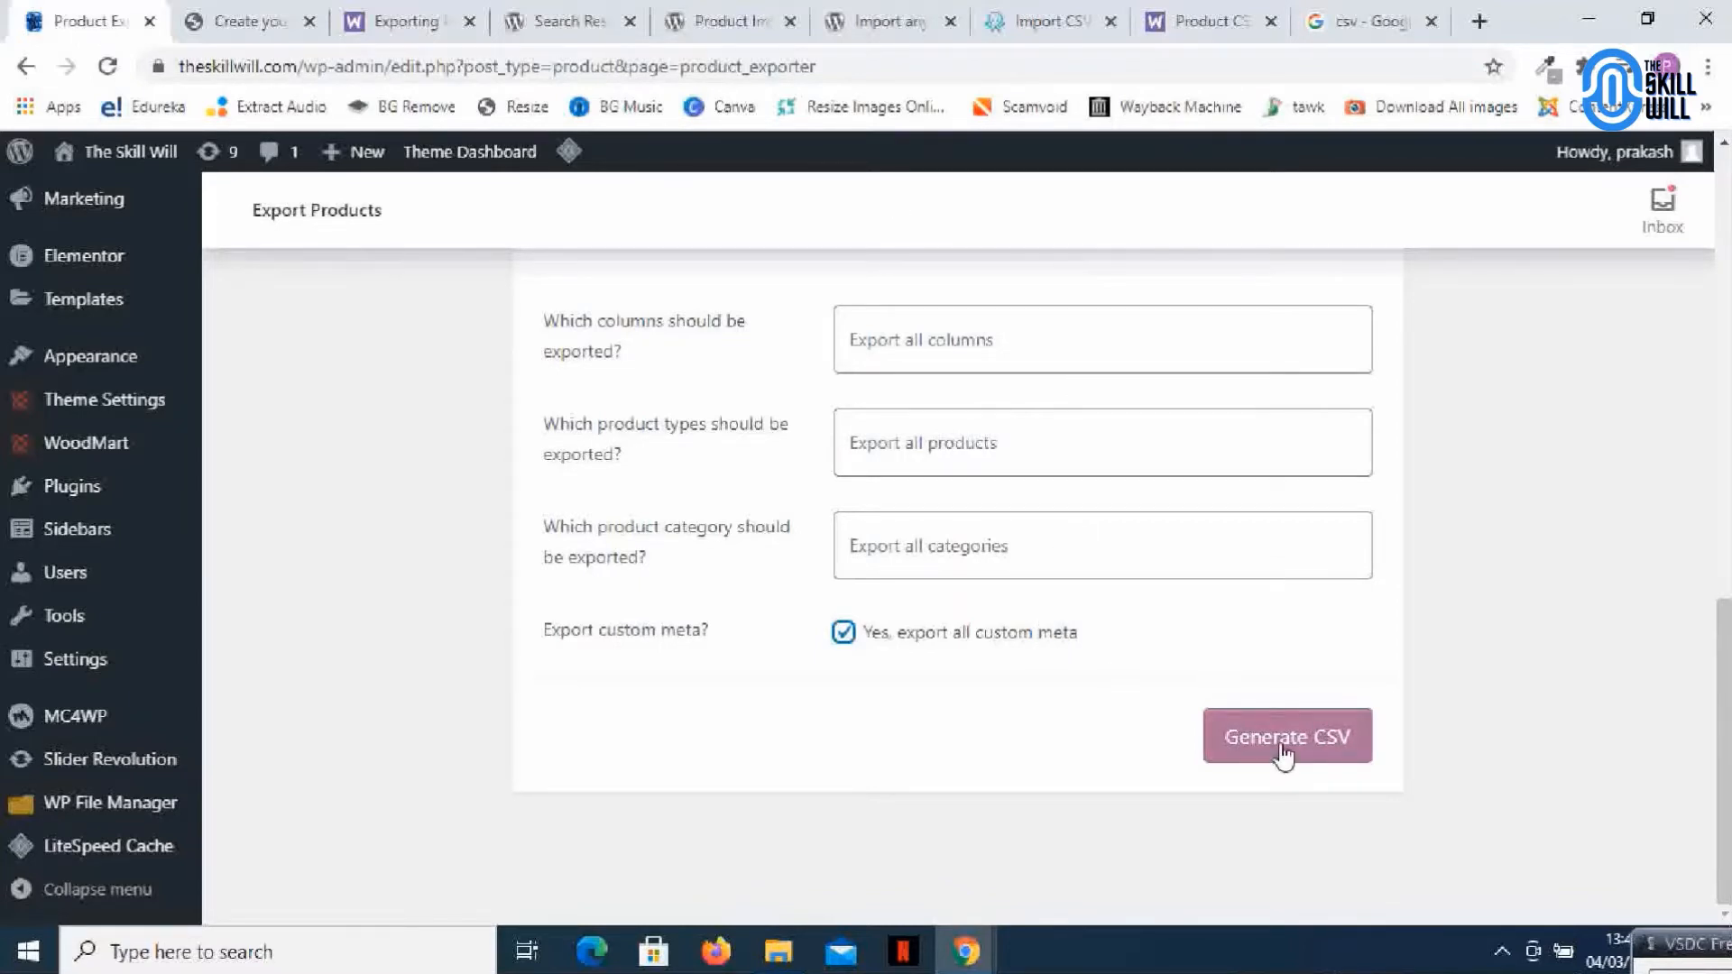
Generate and download the CSV of all products, columns and categories with custom meta
click(1284, 736)
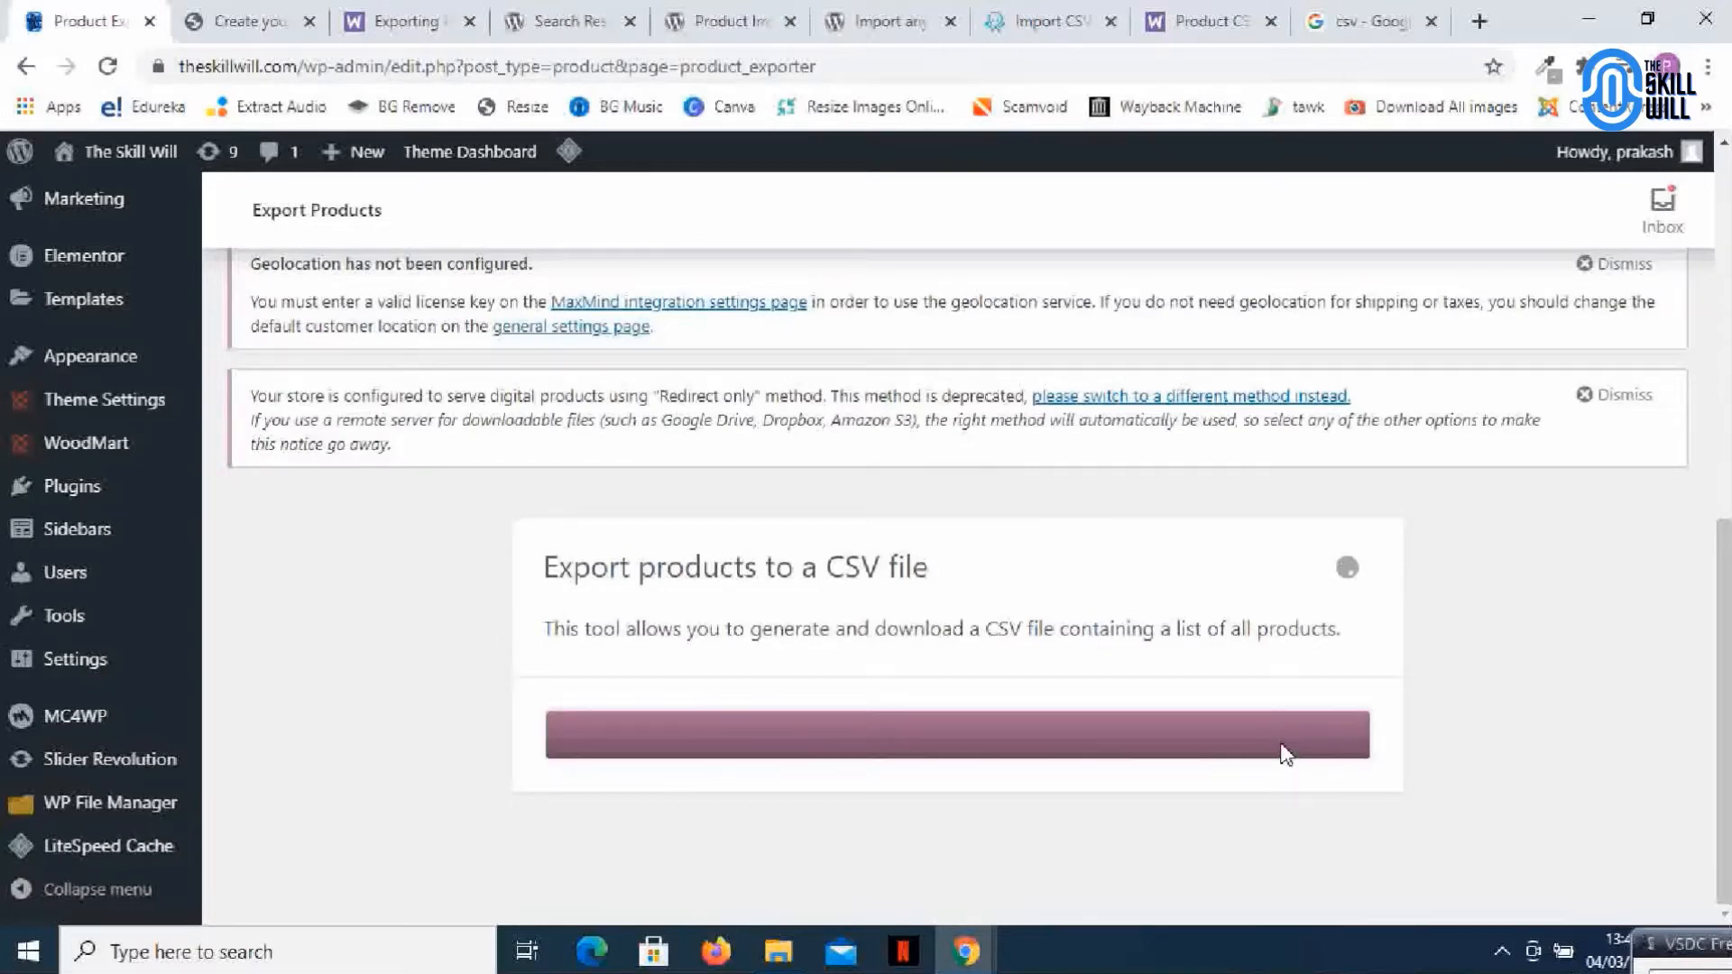
click(956, 733)
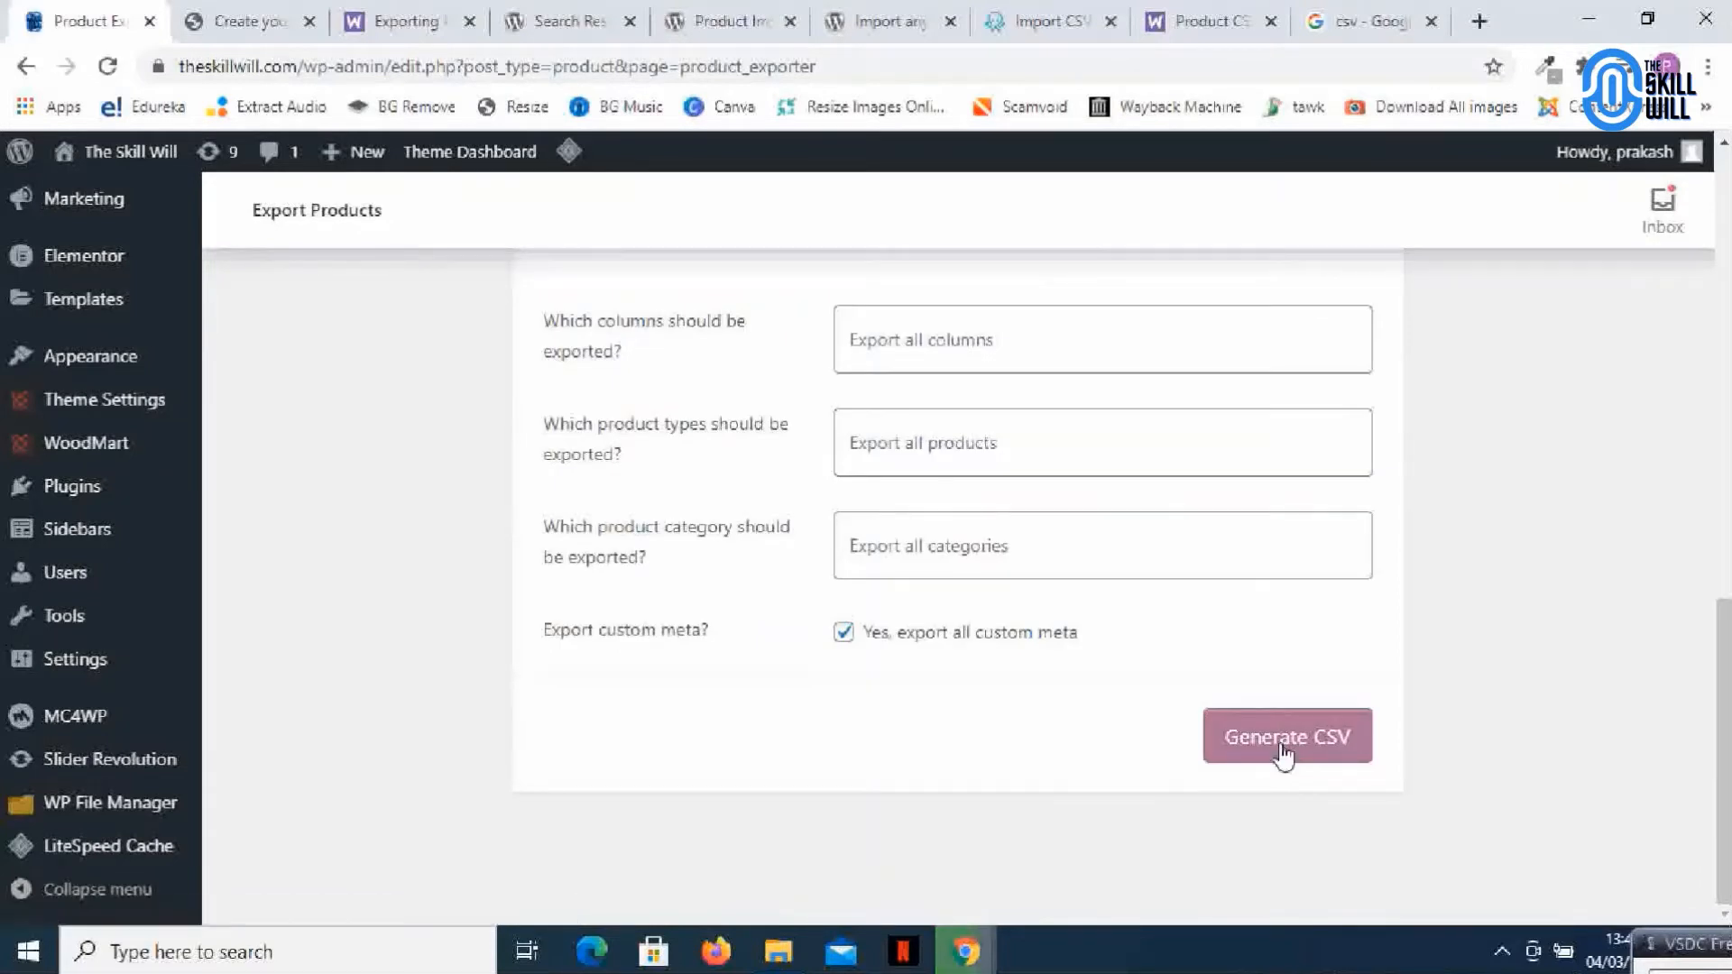
click(1285, 736)
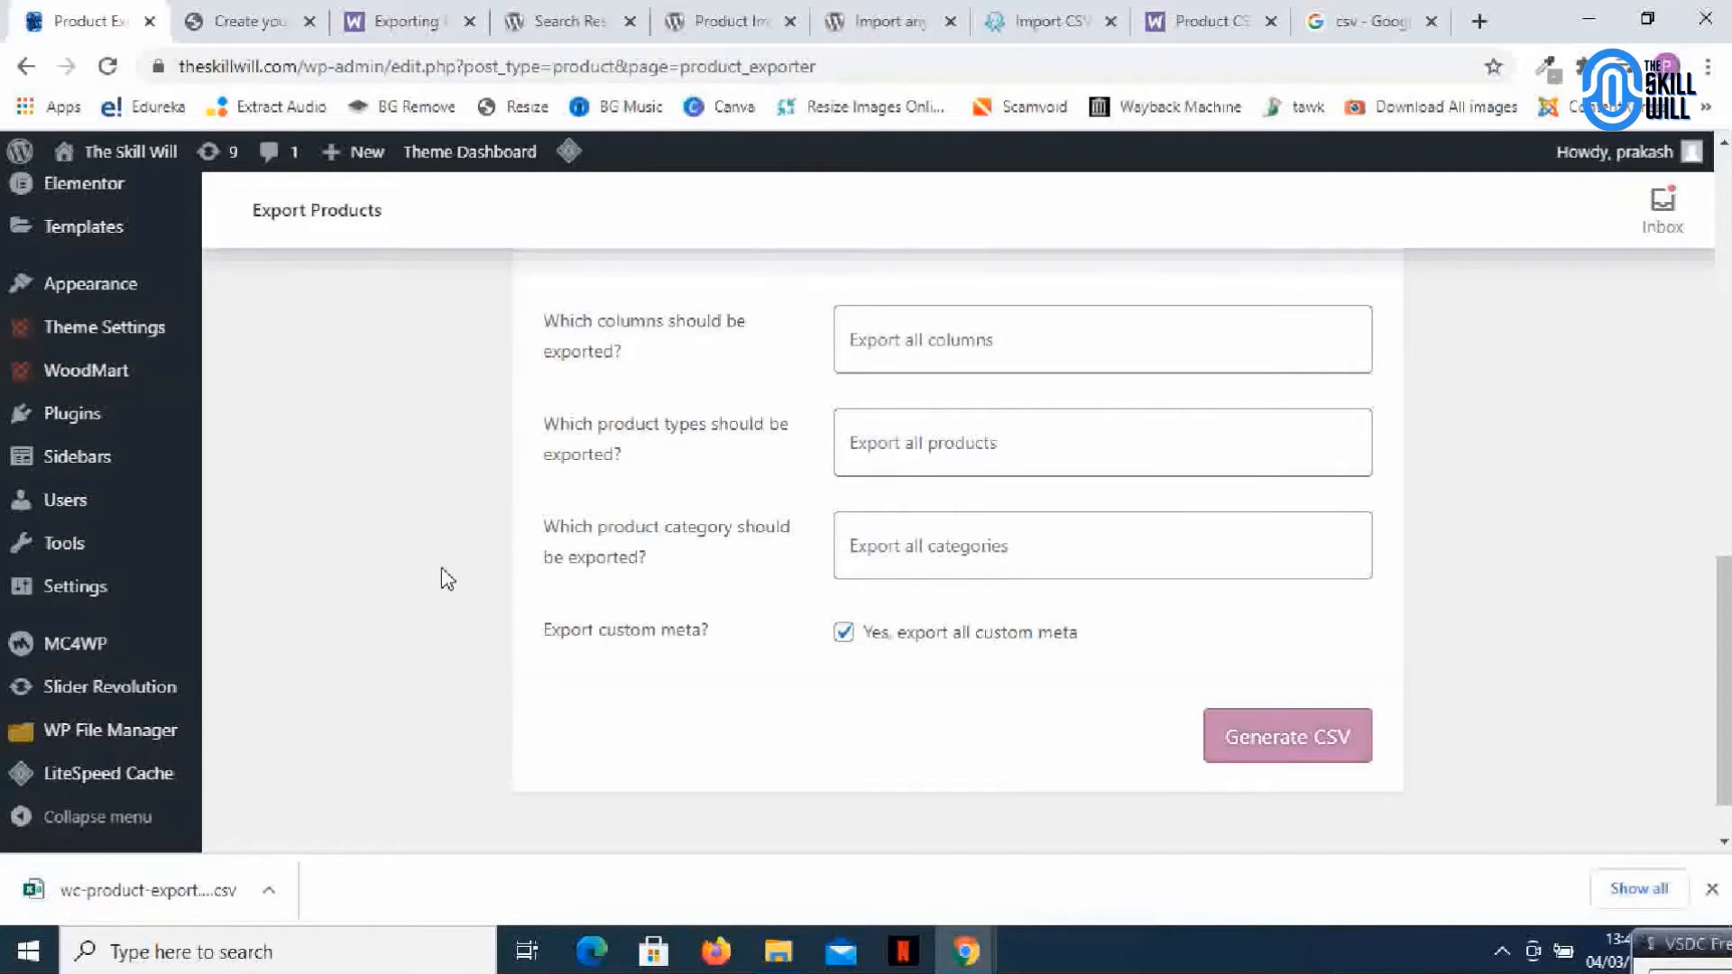
mouse_move(271, 936)
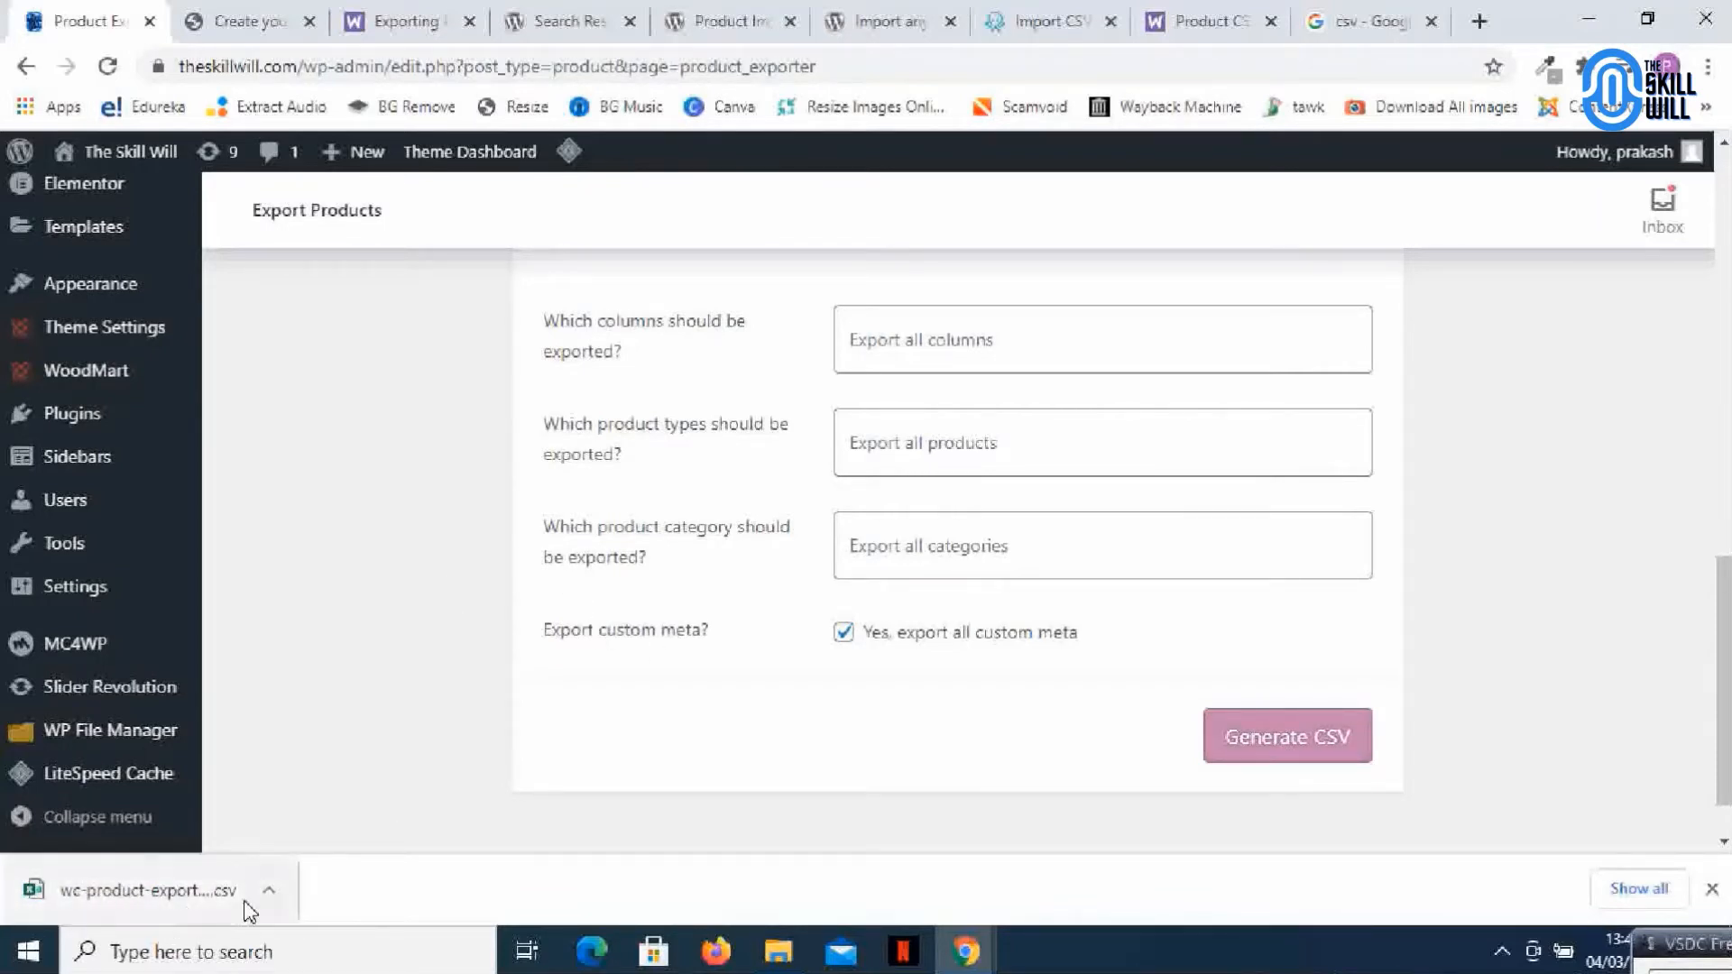
mouse_move(186, 909)
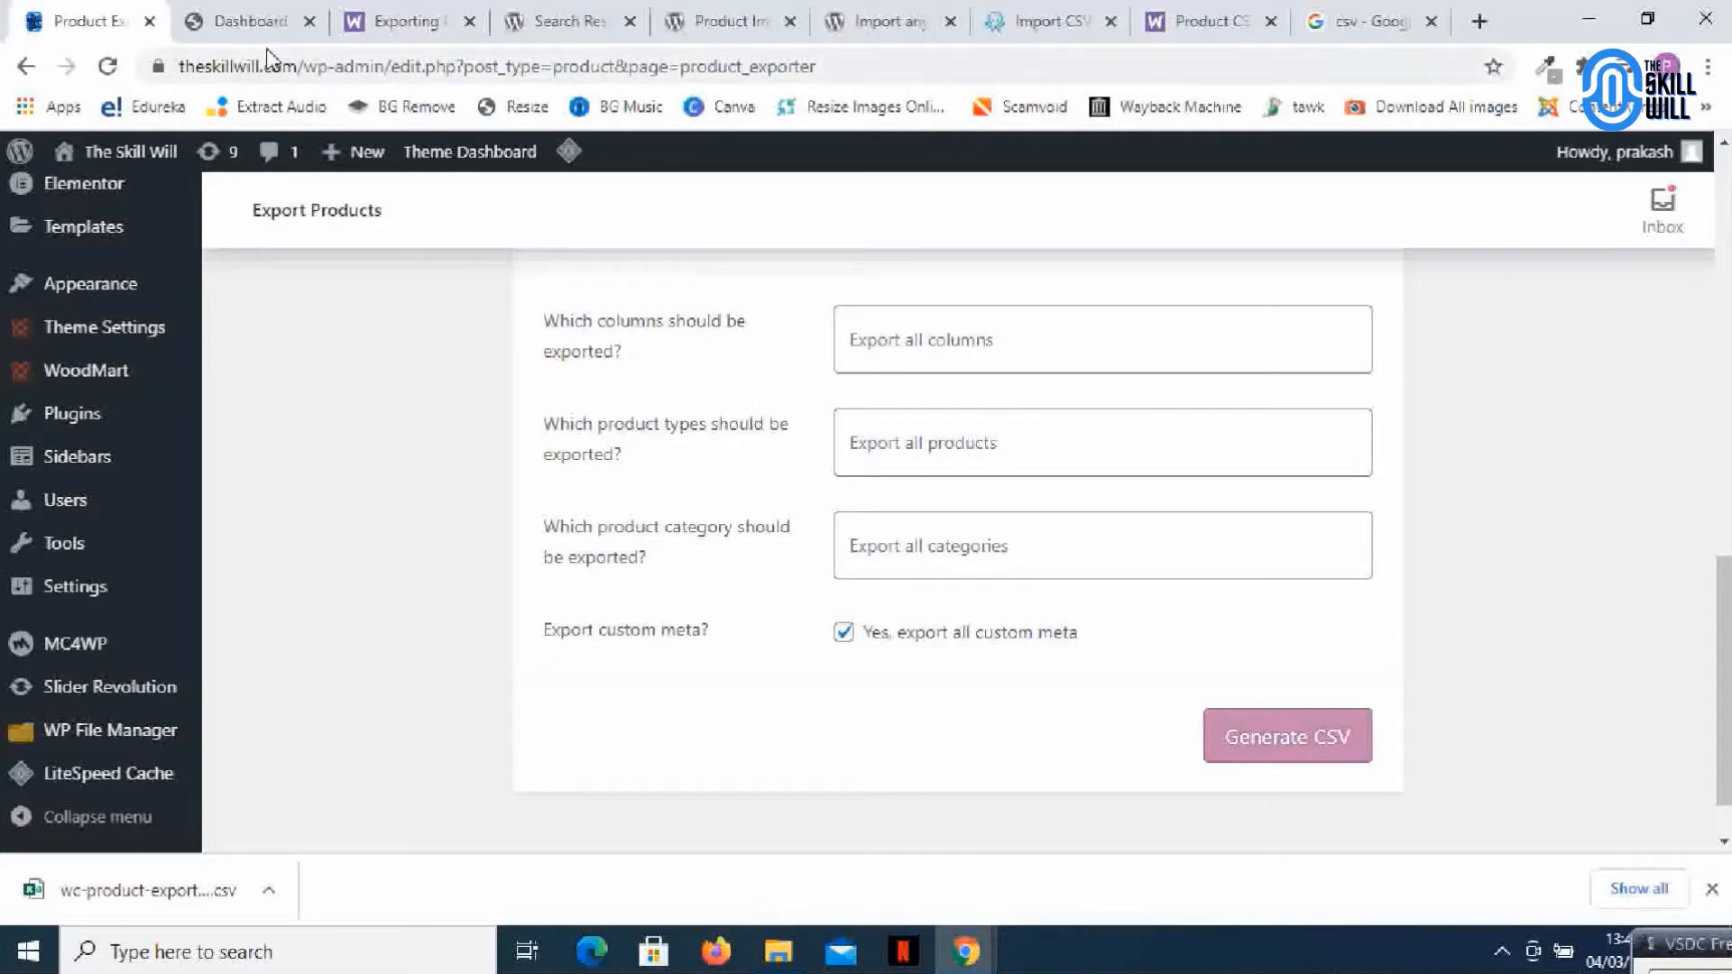
Switch to the new store's tab and view its empty Products page
click(246, 21)
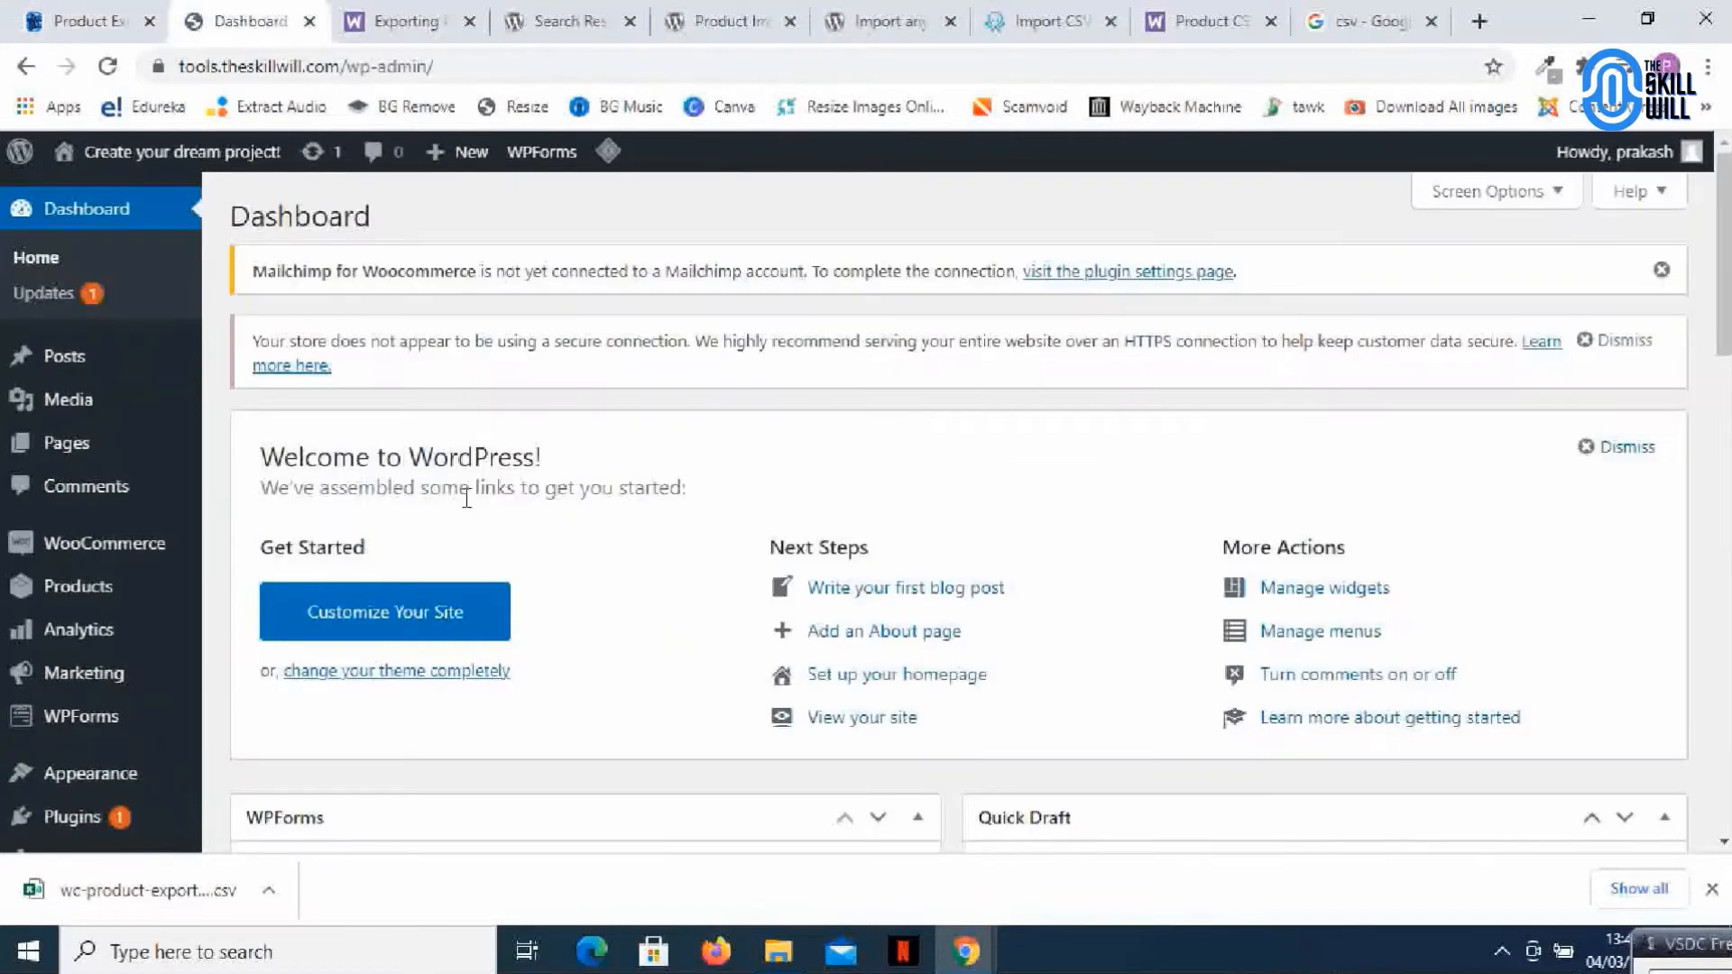
mouse_move(66, 443)
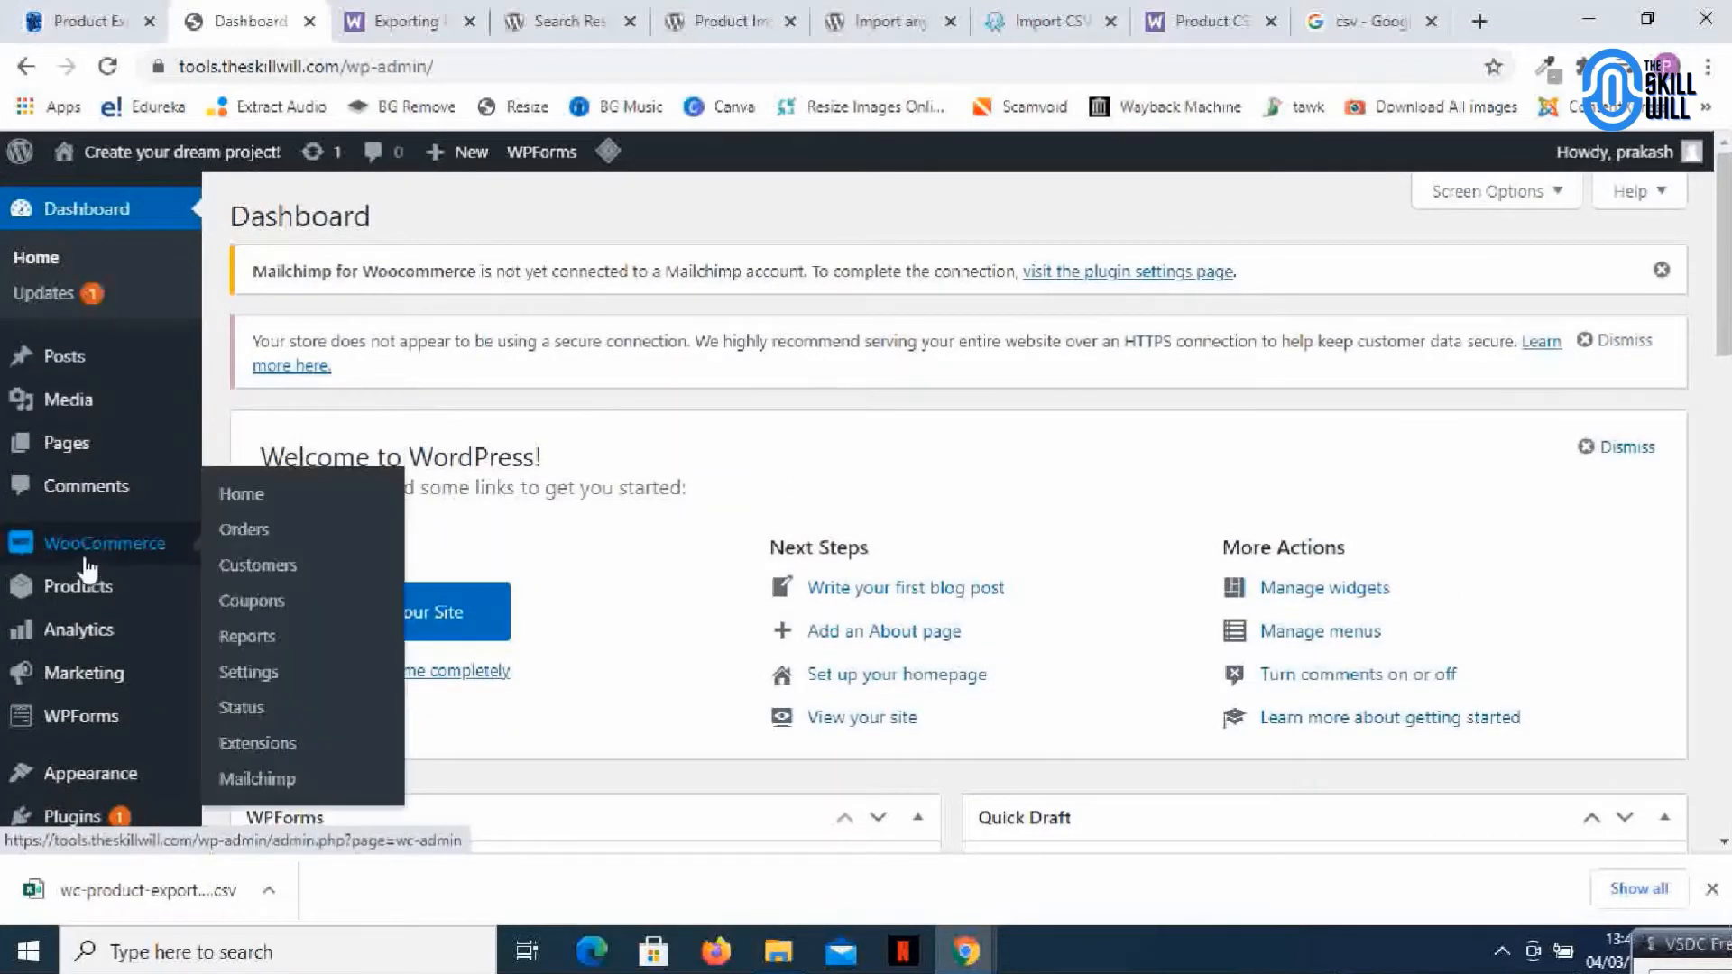
mouse_move(102, 550)
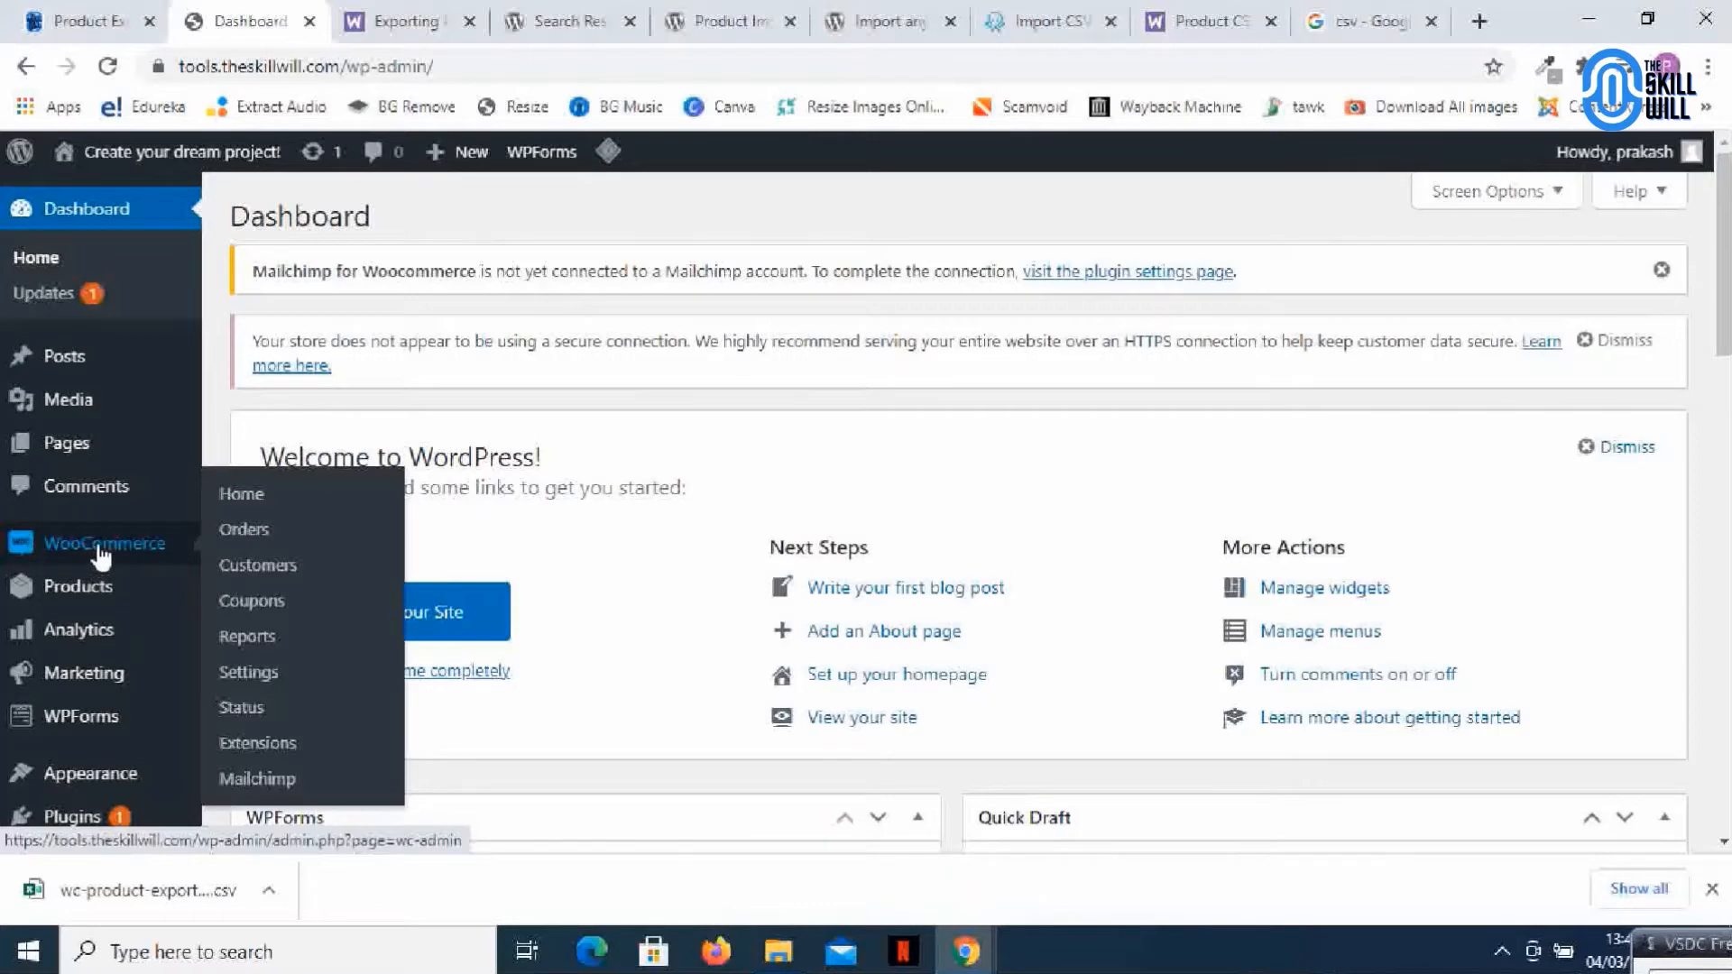
mouse_move(79, 586)
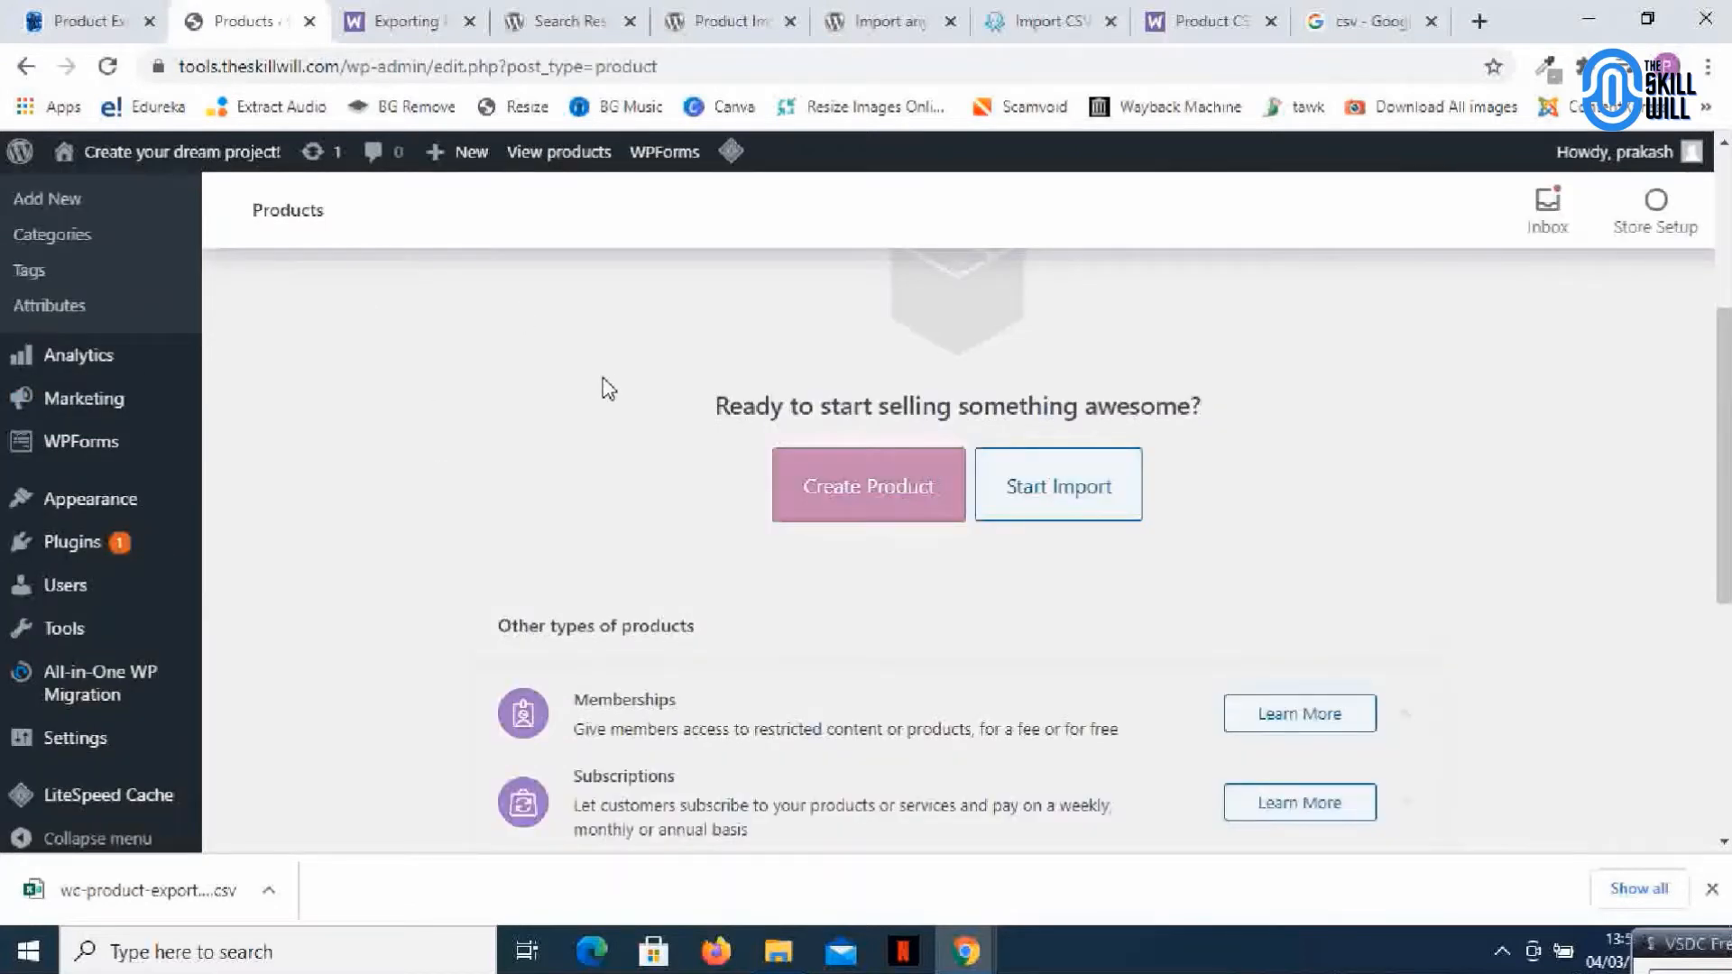
mouse_move(801, 572)
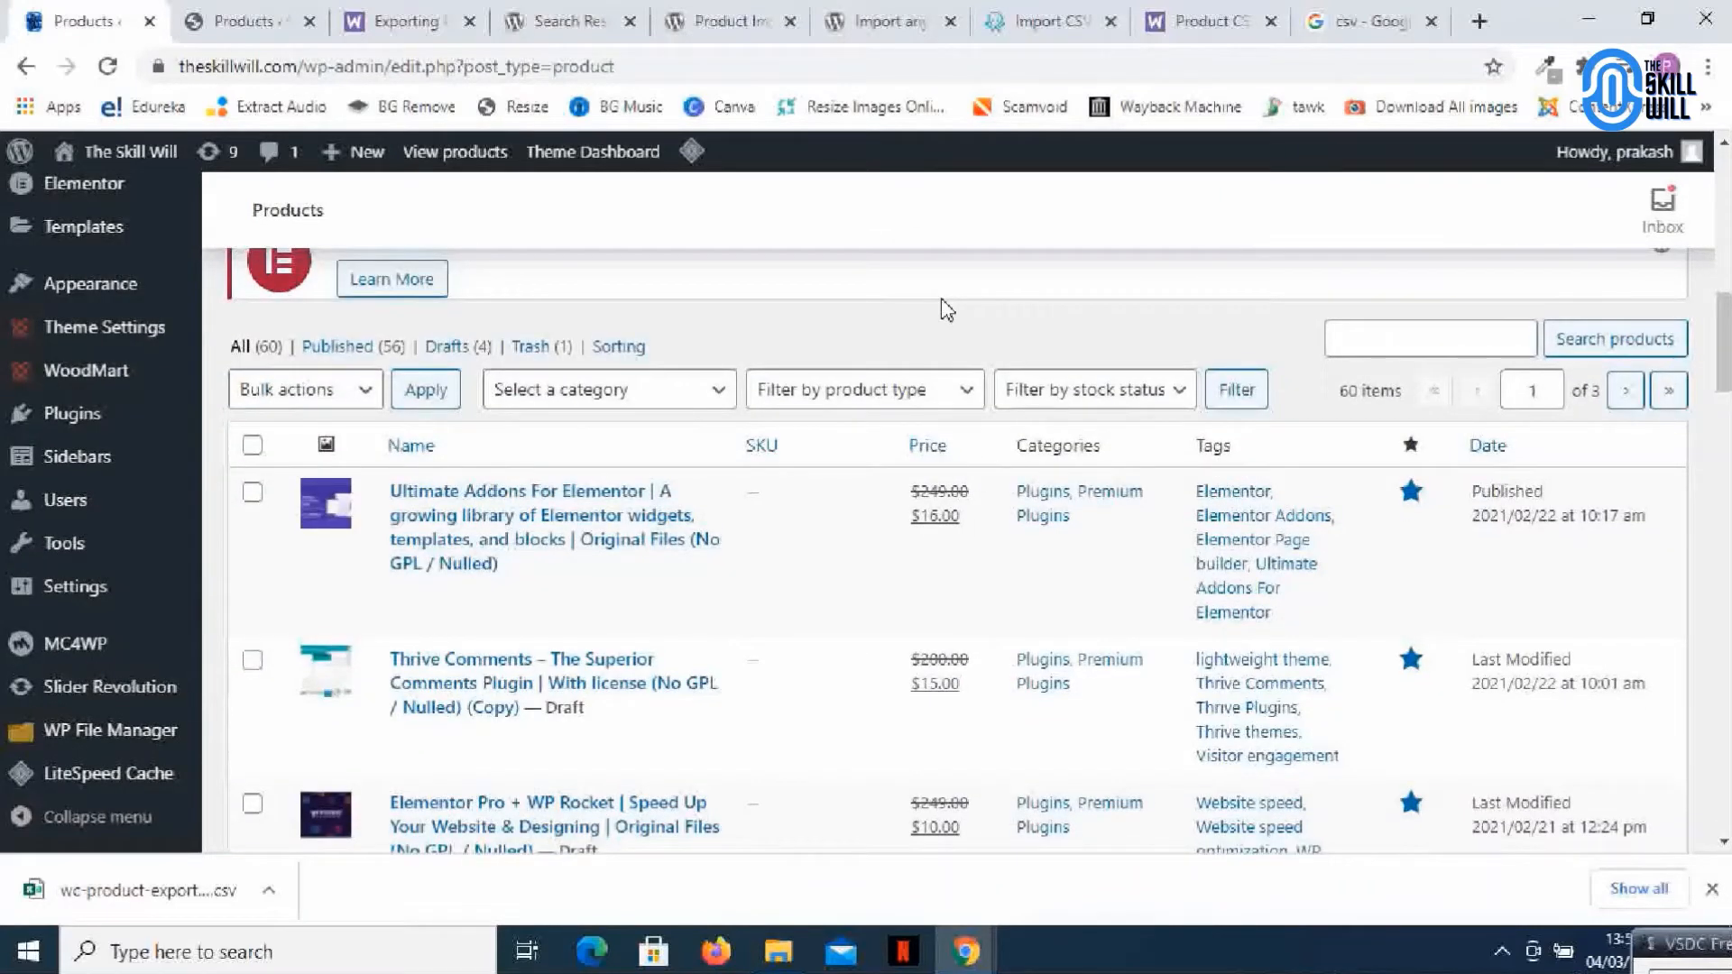
click(245, 21)
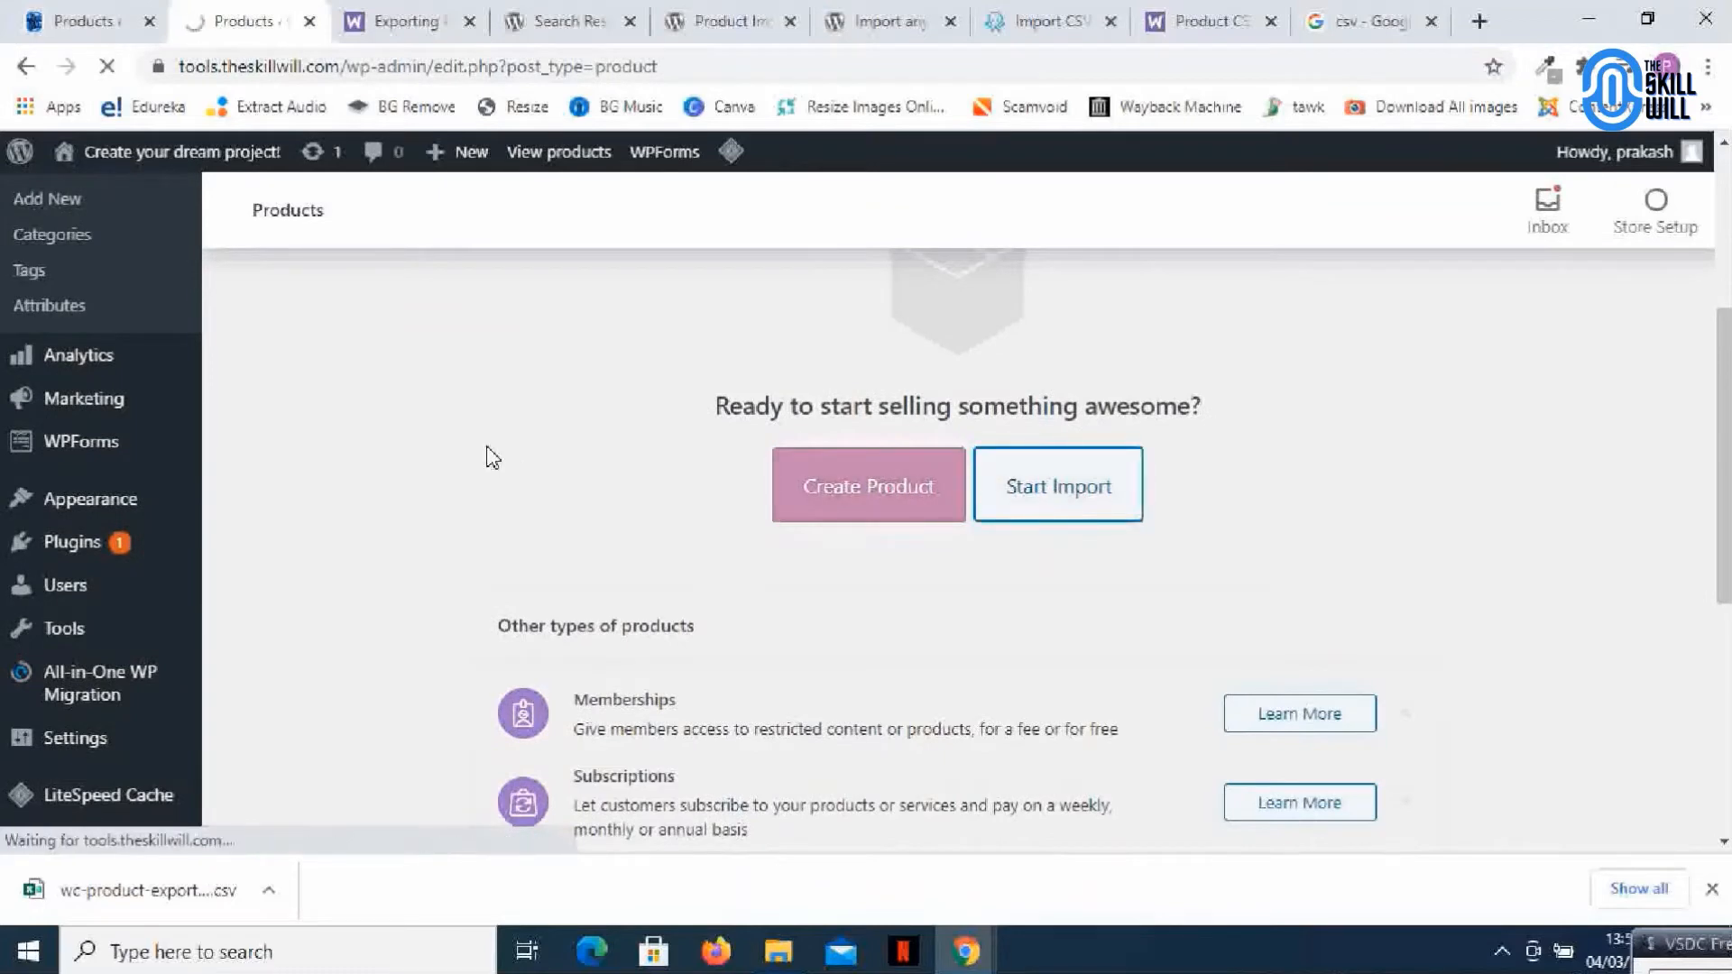
Start Import on the new store and choose the downloaded wc-product-export CSV
click(1057, 484)
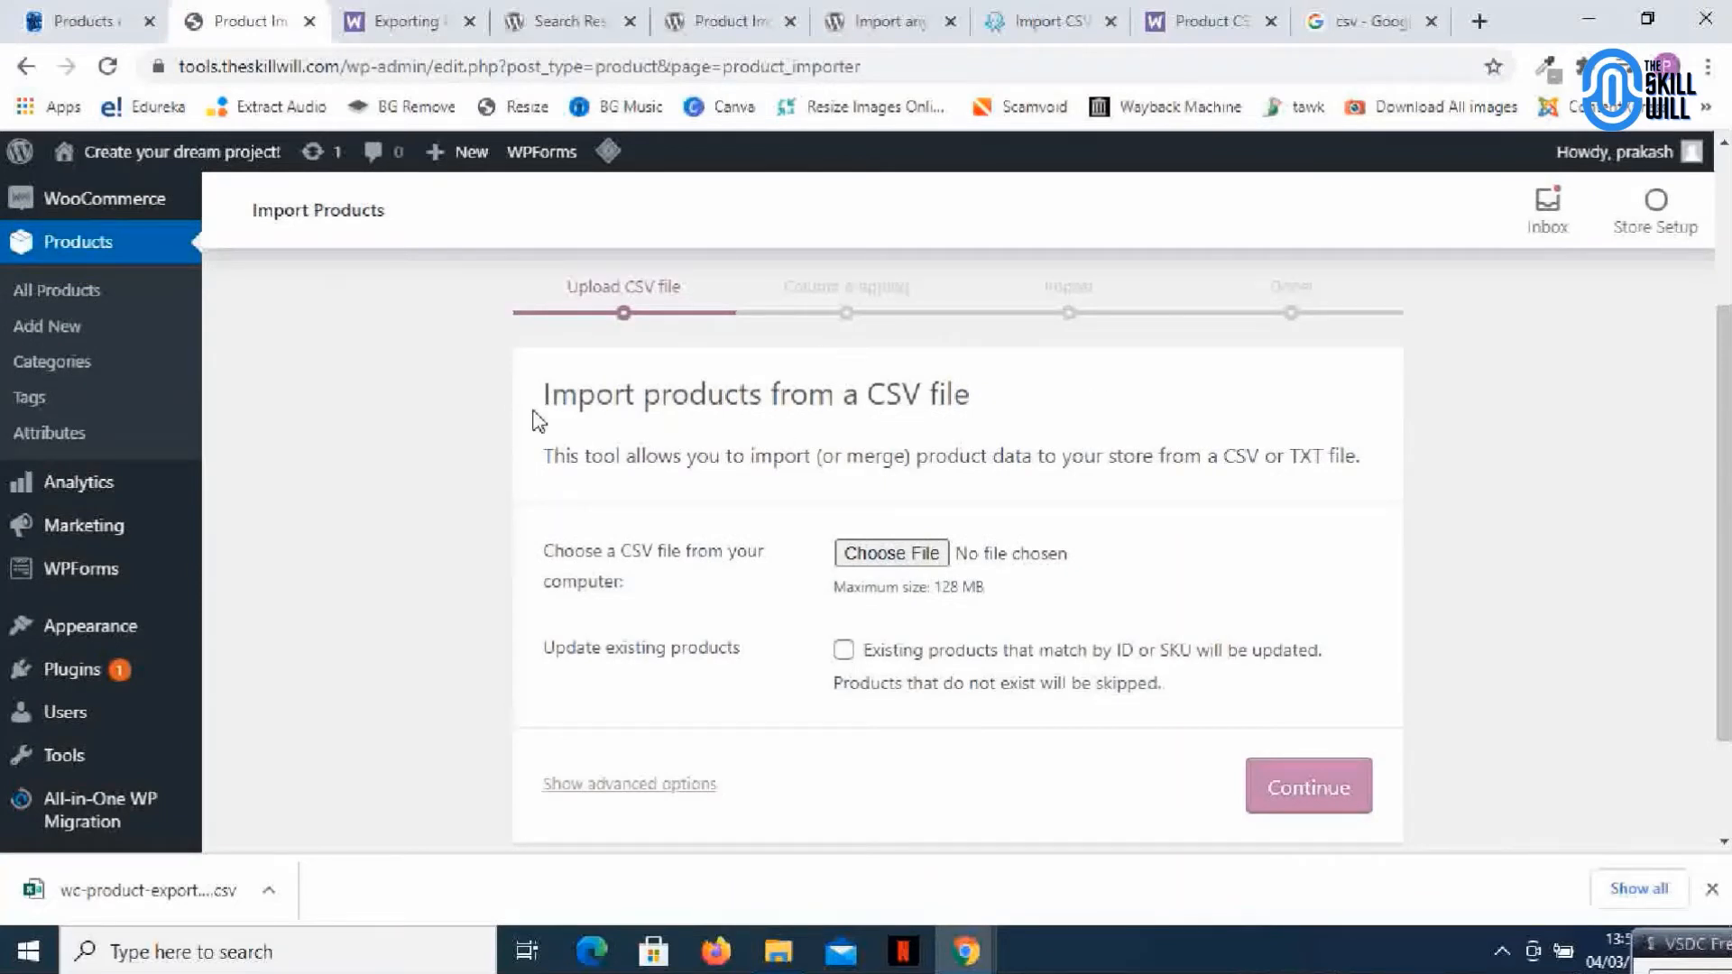
mouse_move(836, 313)
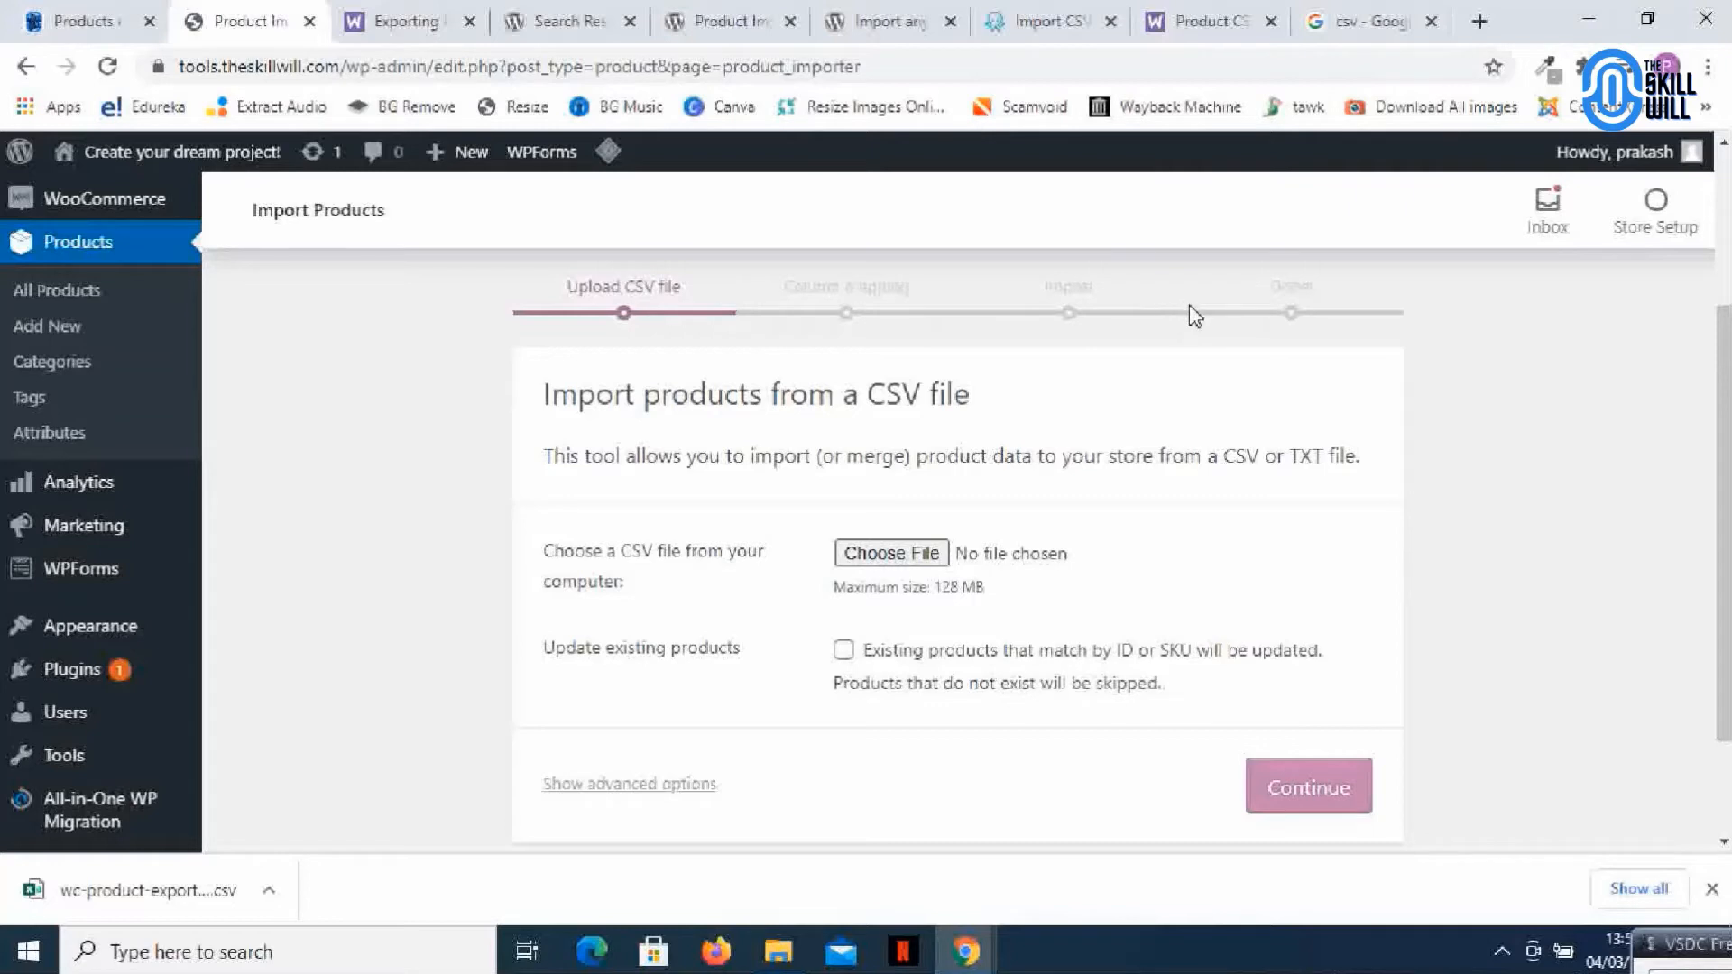
mouse_move(700, 511)
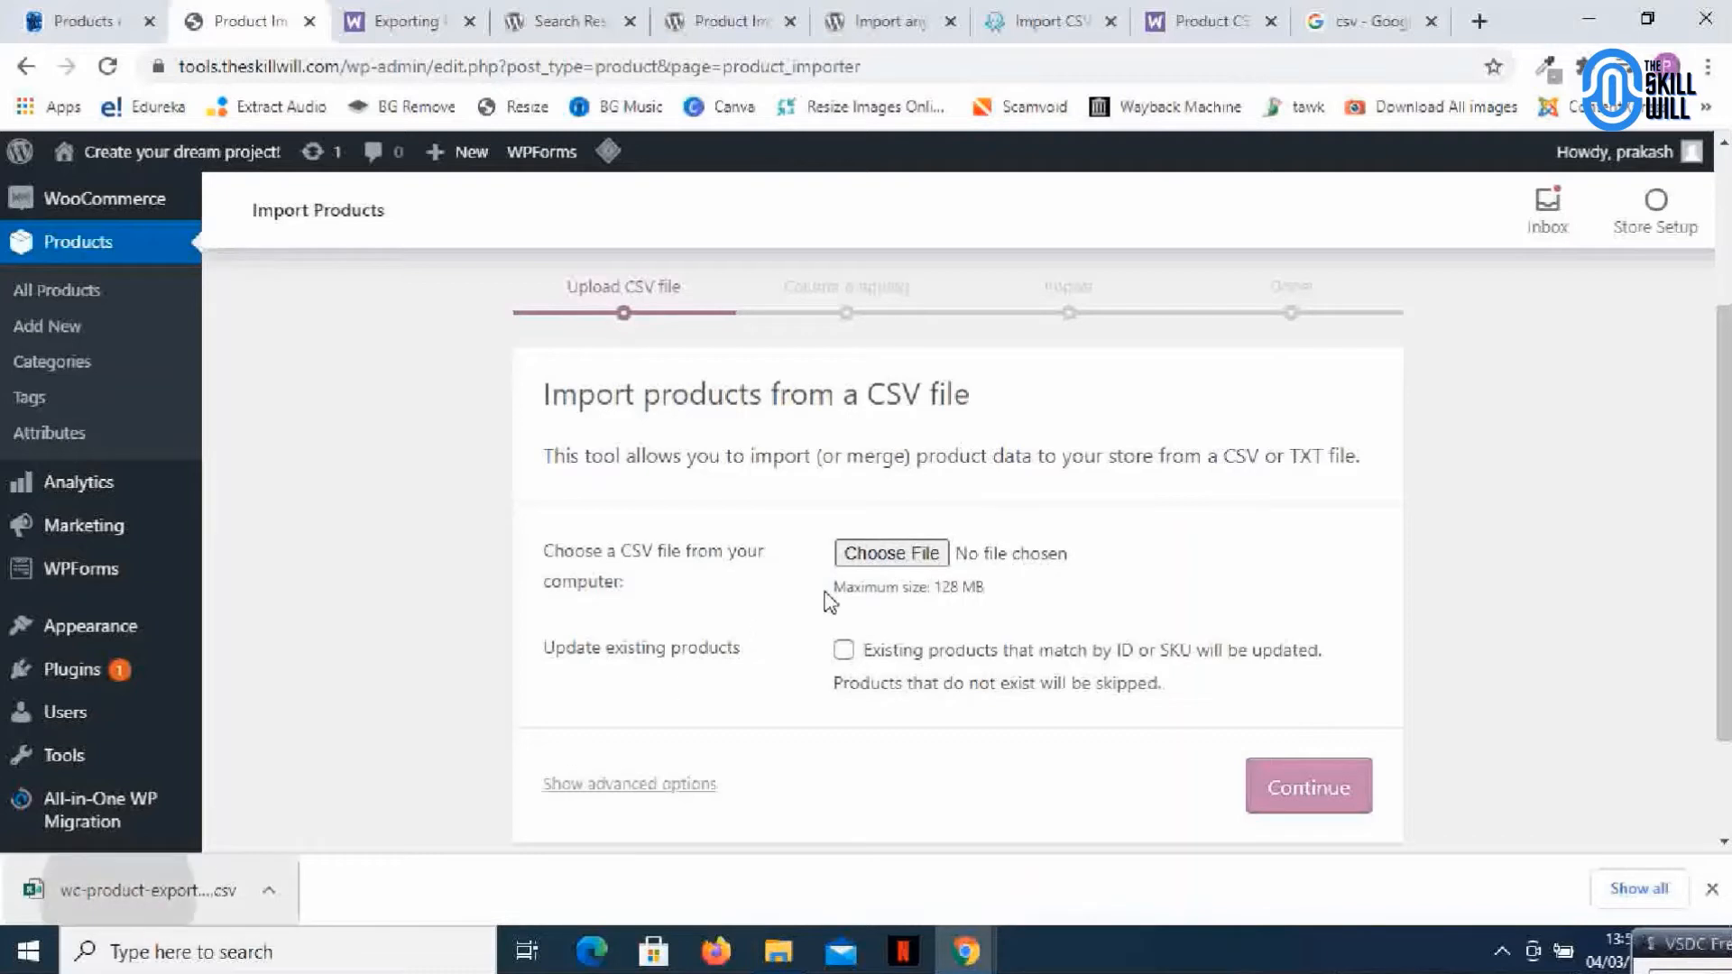
click(890, 553)
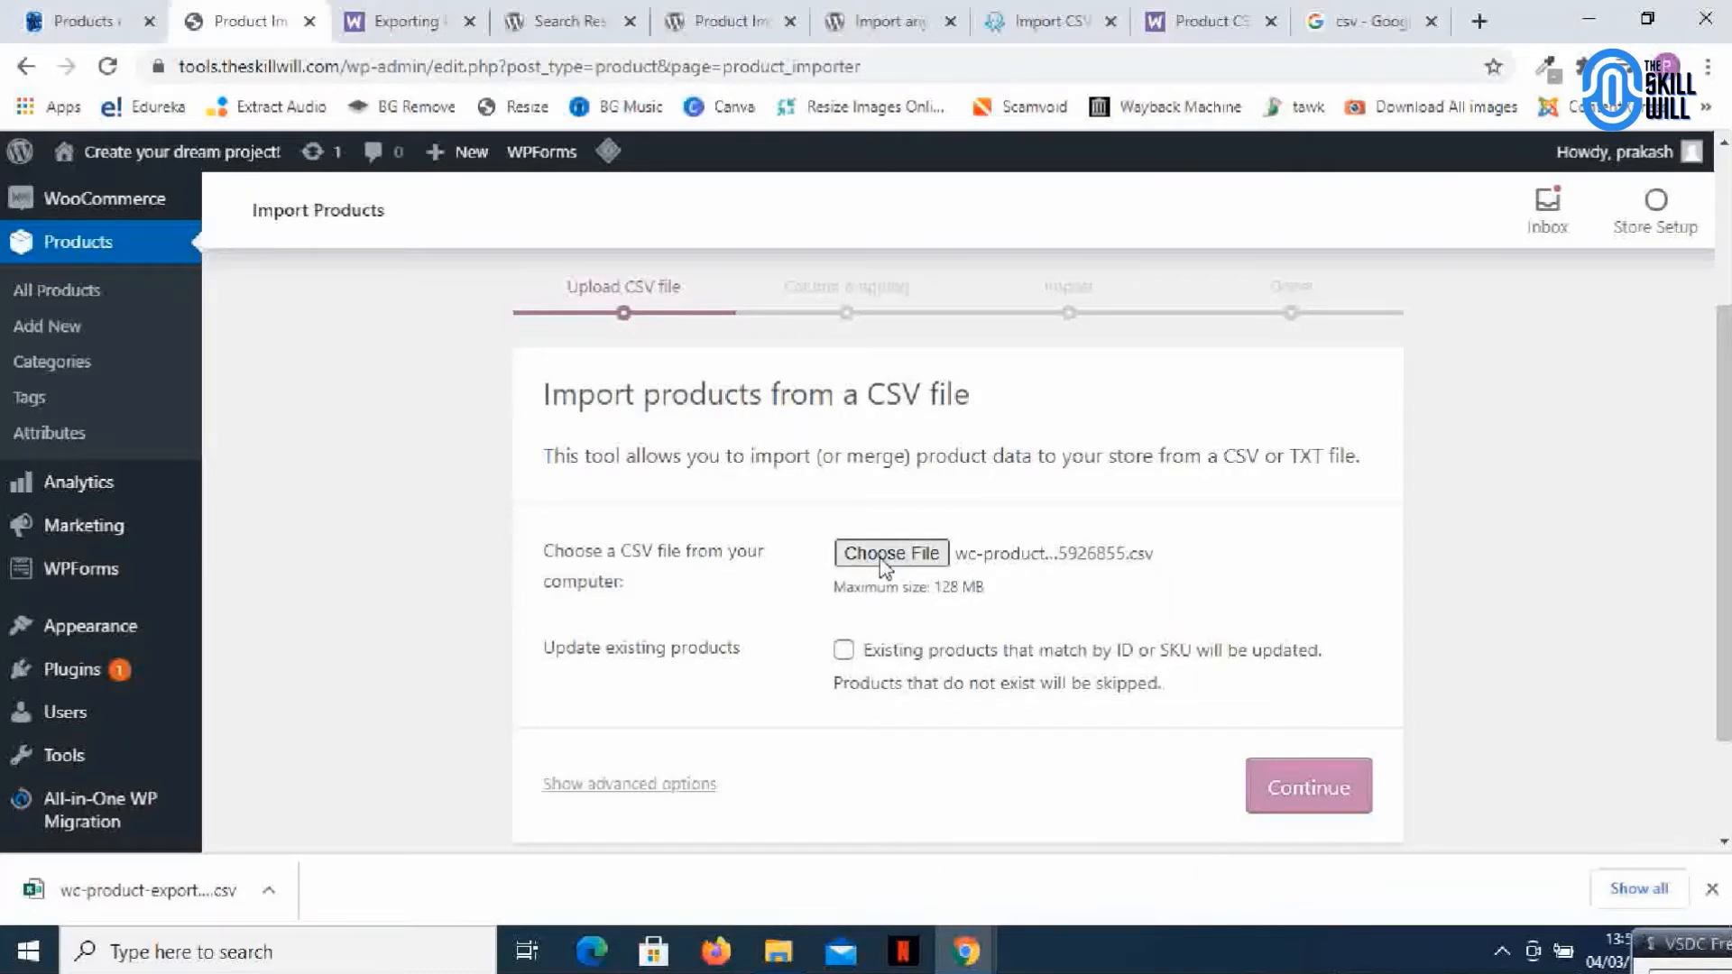
mouse_move(447, 545)
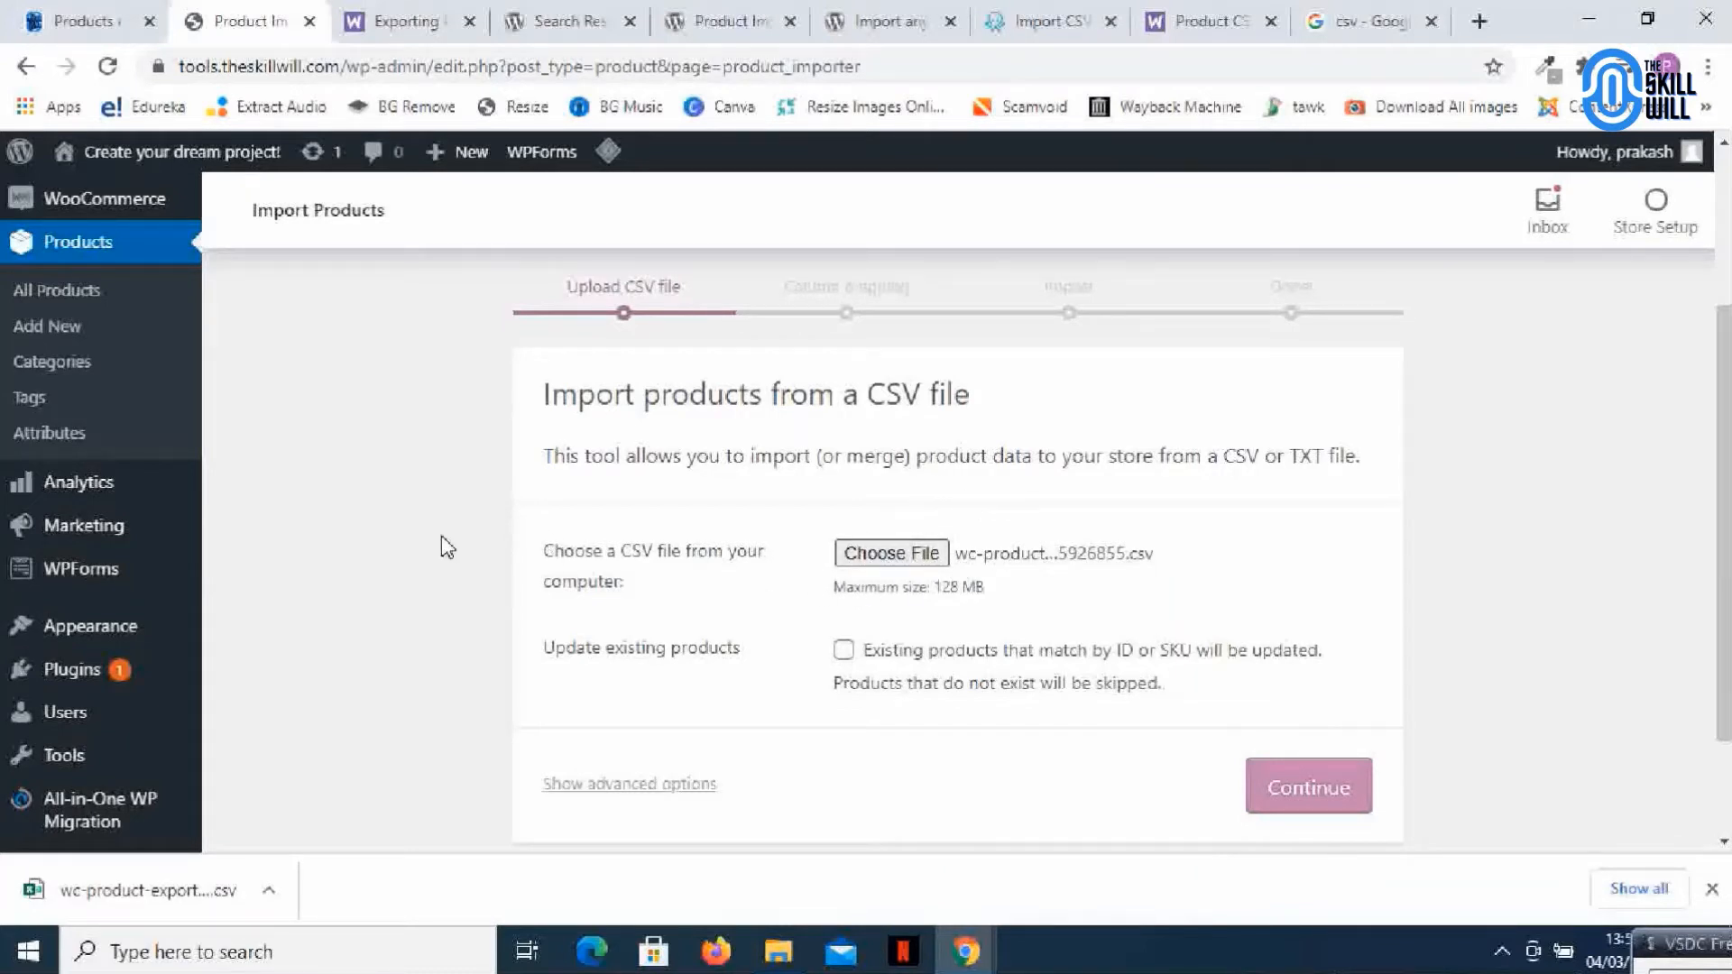
mouse_move(1018, 535)
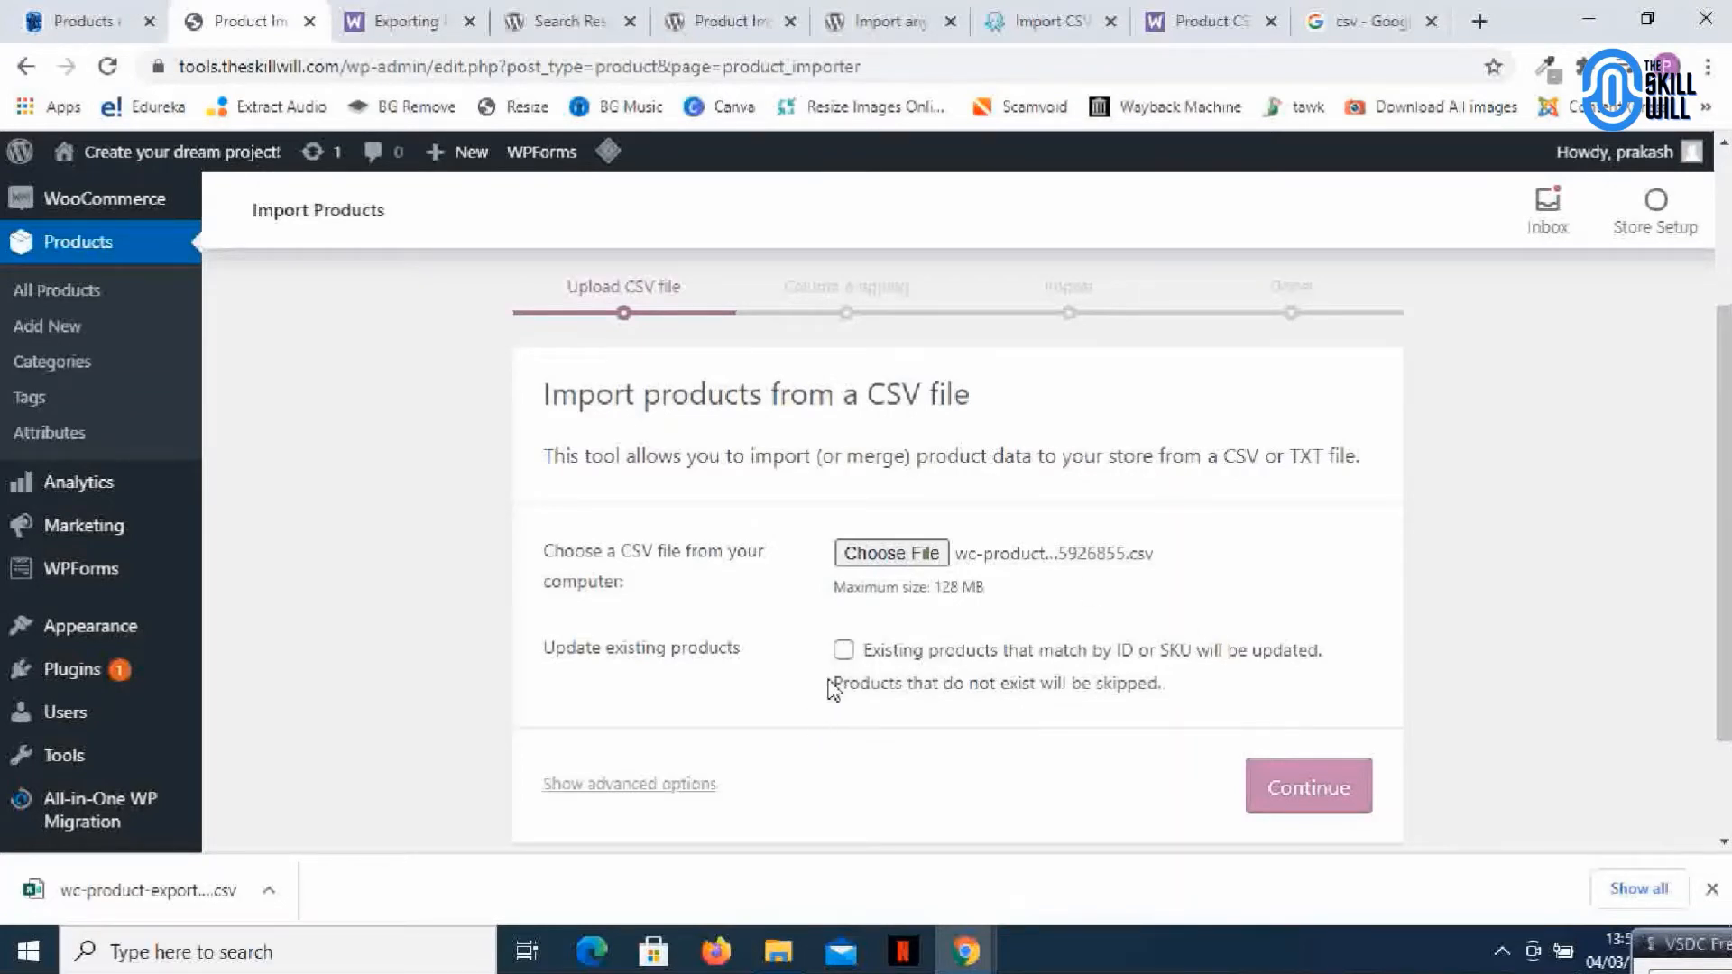
mouse_move(710, 688)
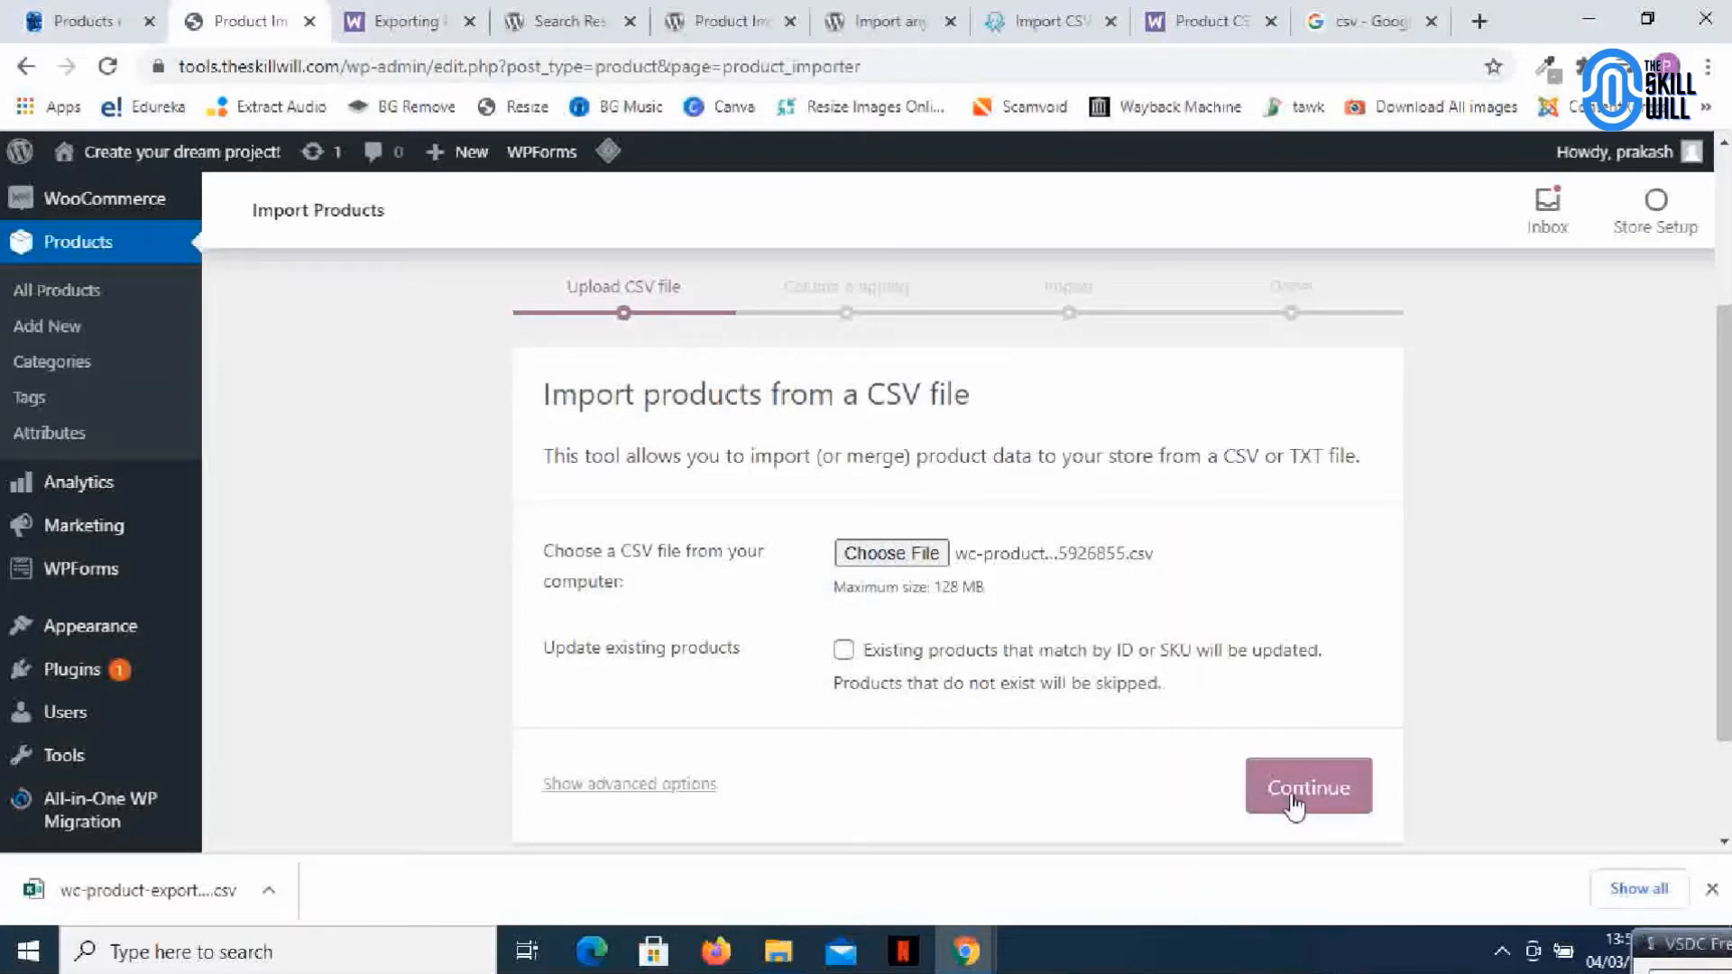
Upload the CSV and scroll the column mapping, leaving meta columns as 'Import as meta data'
click(1308, 787)
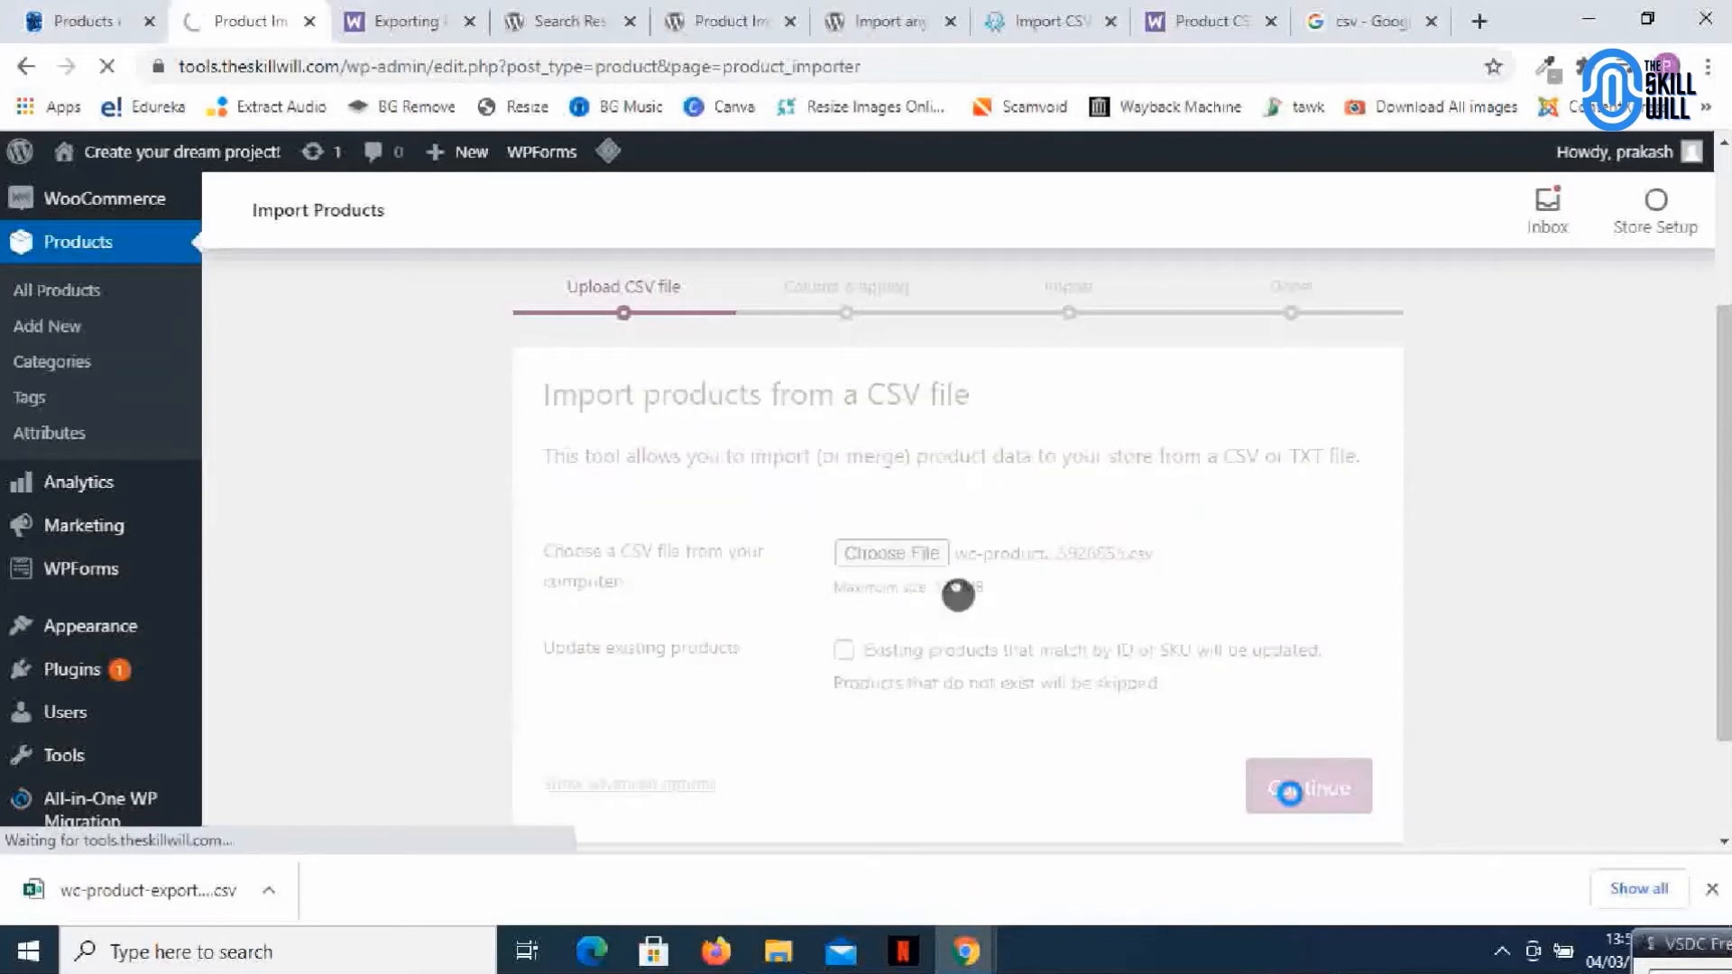
click(1308, 786)
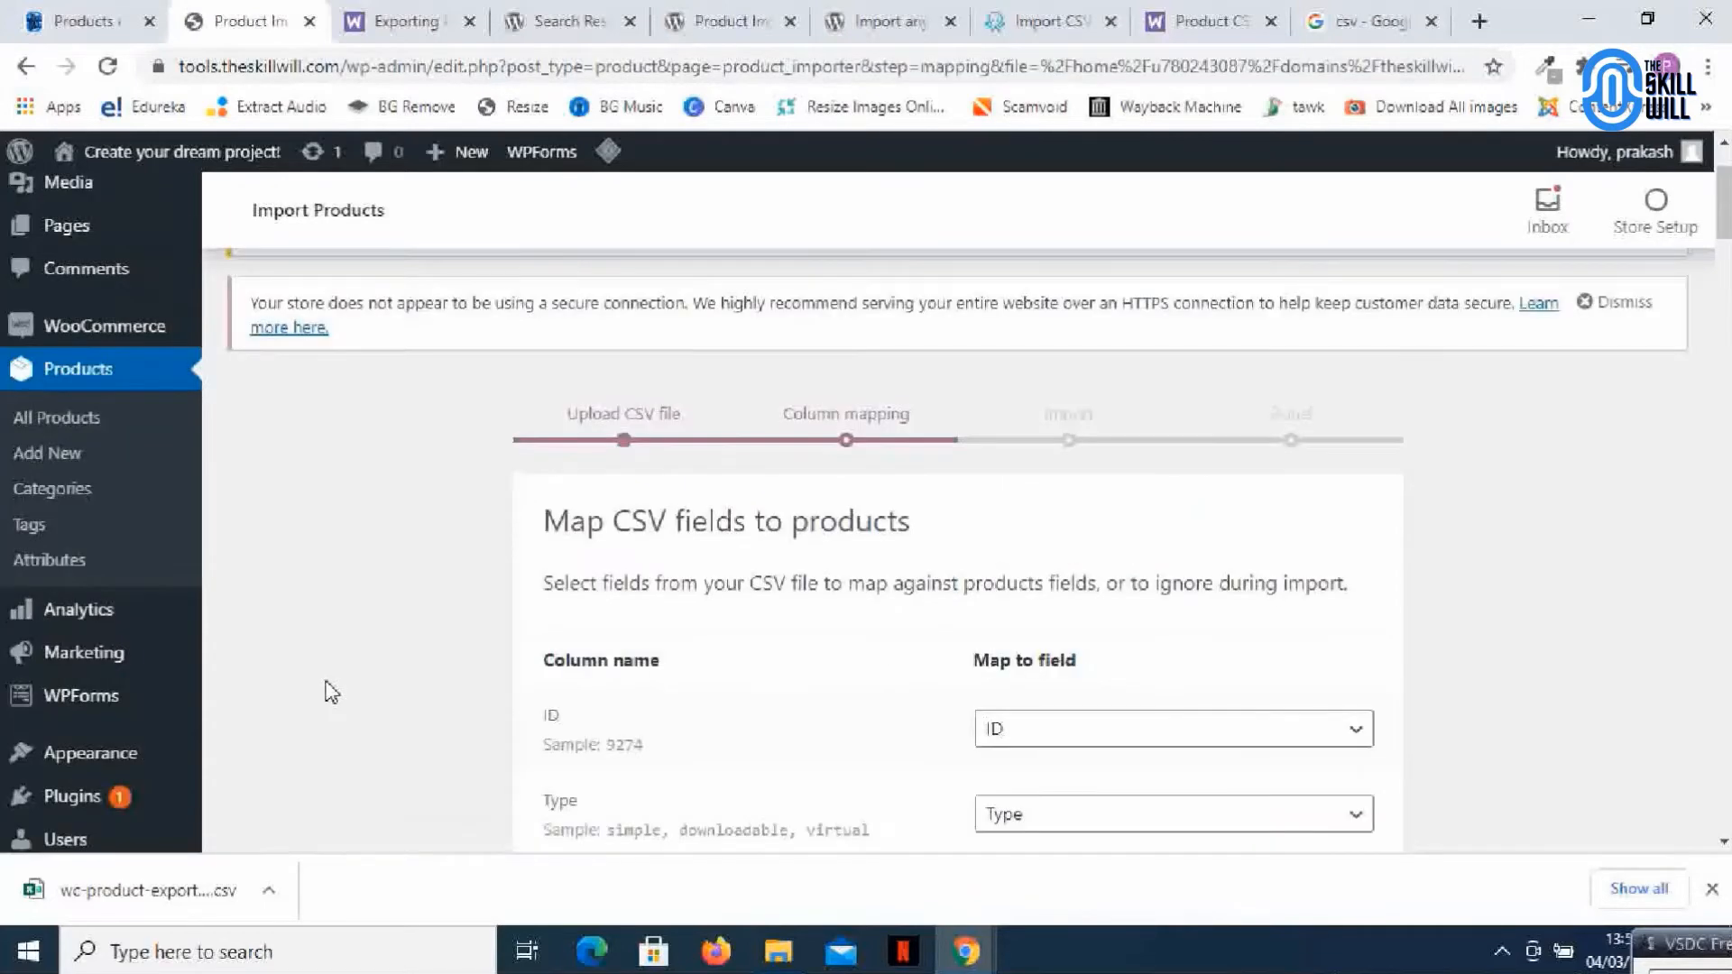
scroll(down, 3)
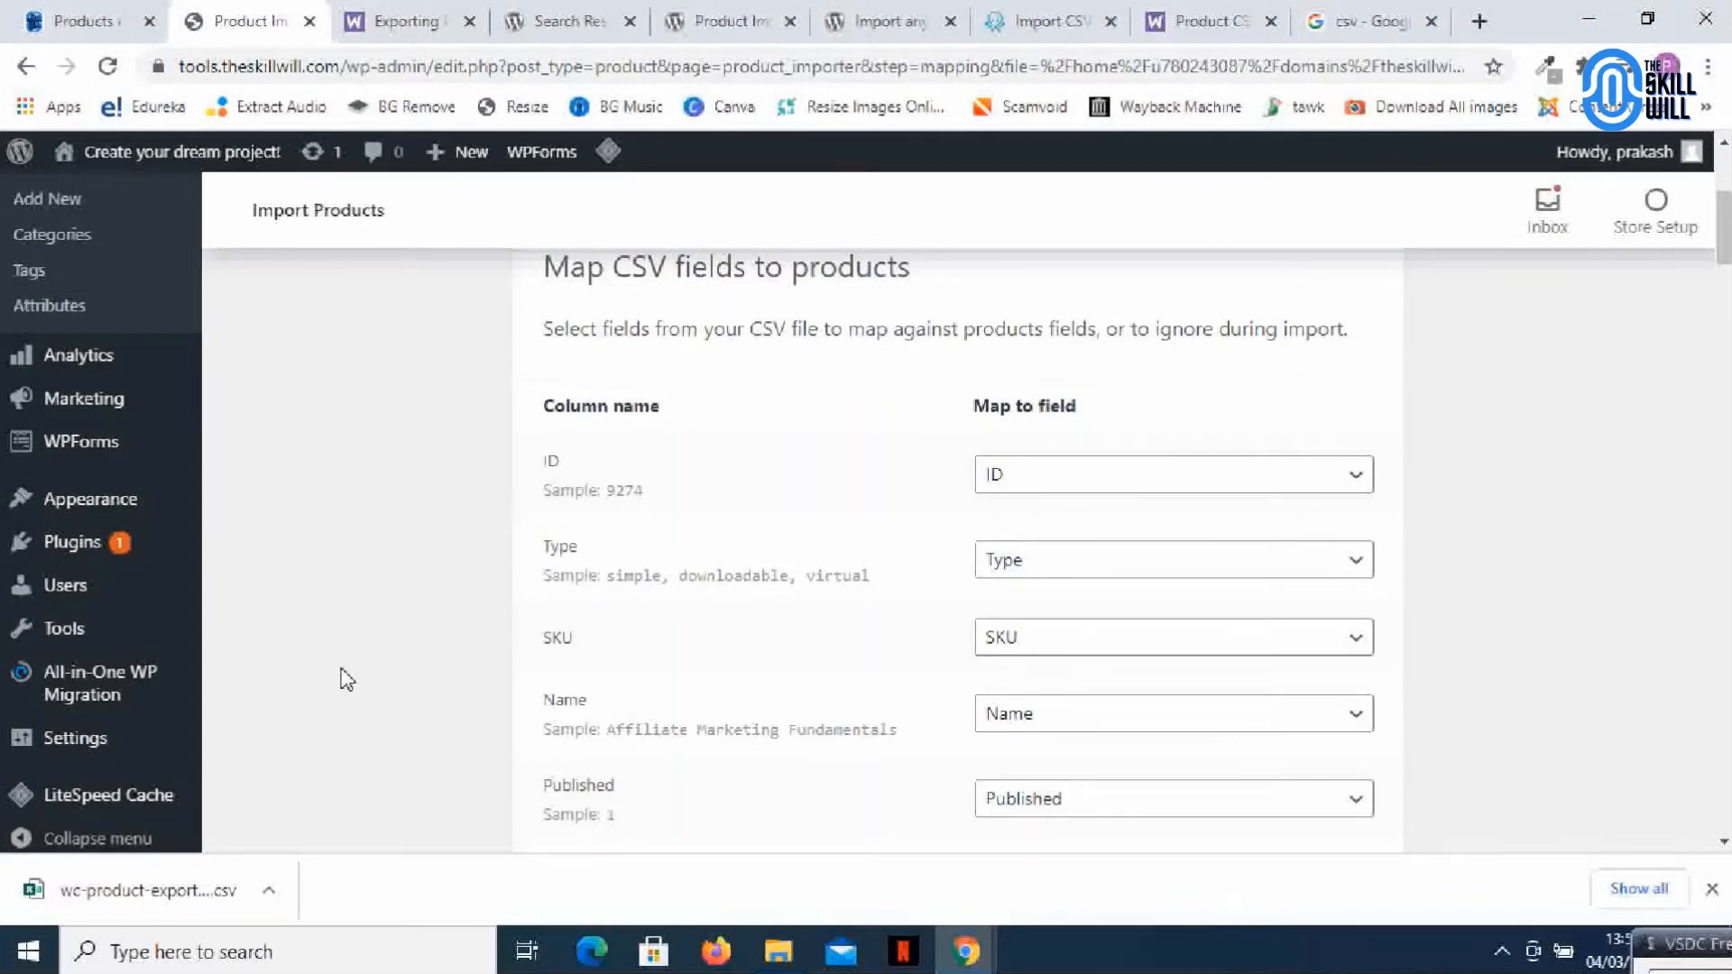
mouse_move(864, 472)
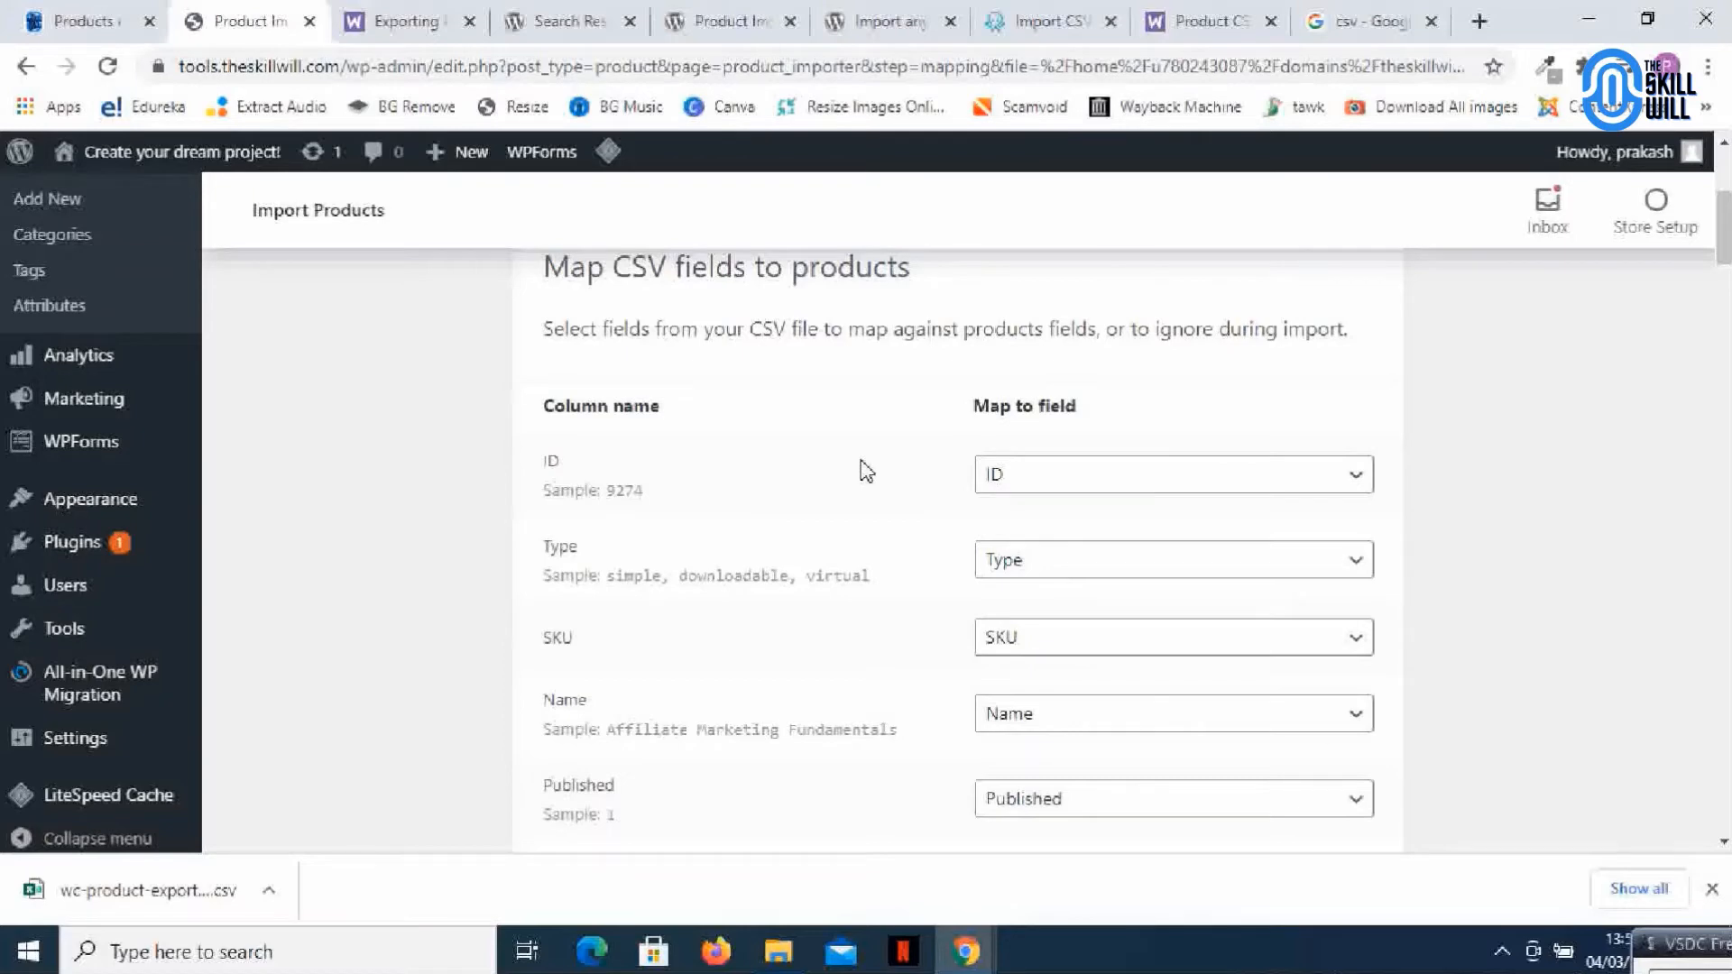
scroll(down, 3)
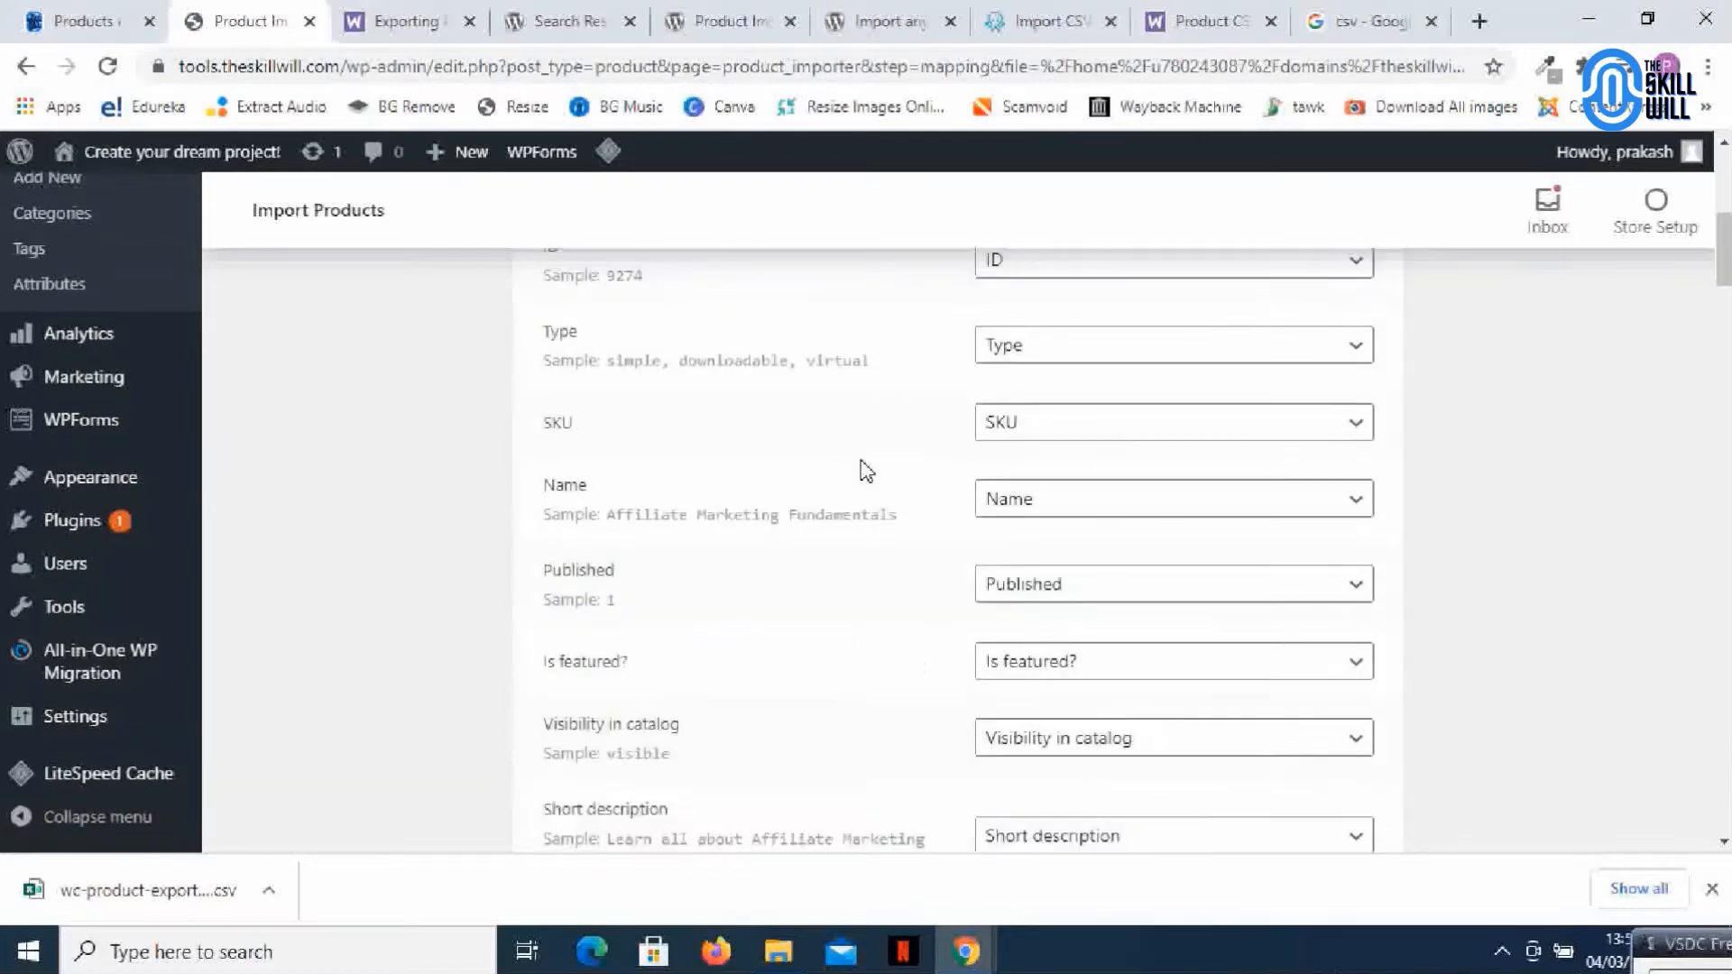
scroll(down, 3)
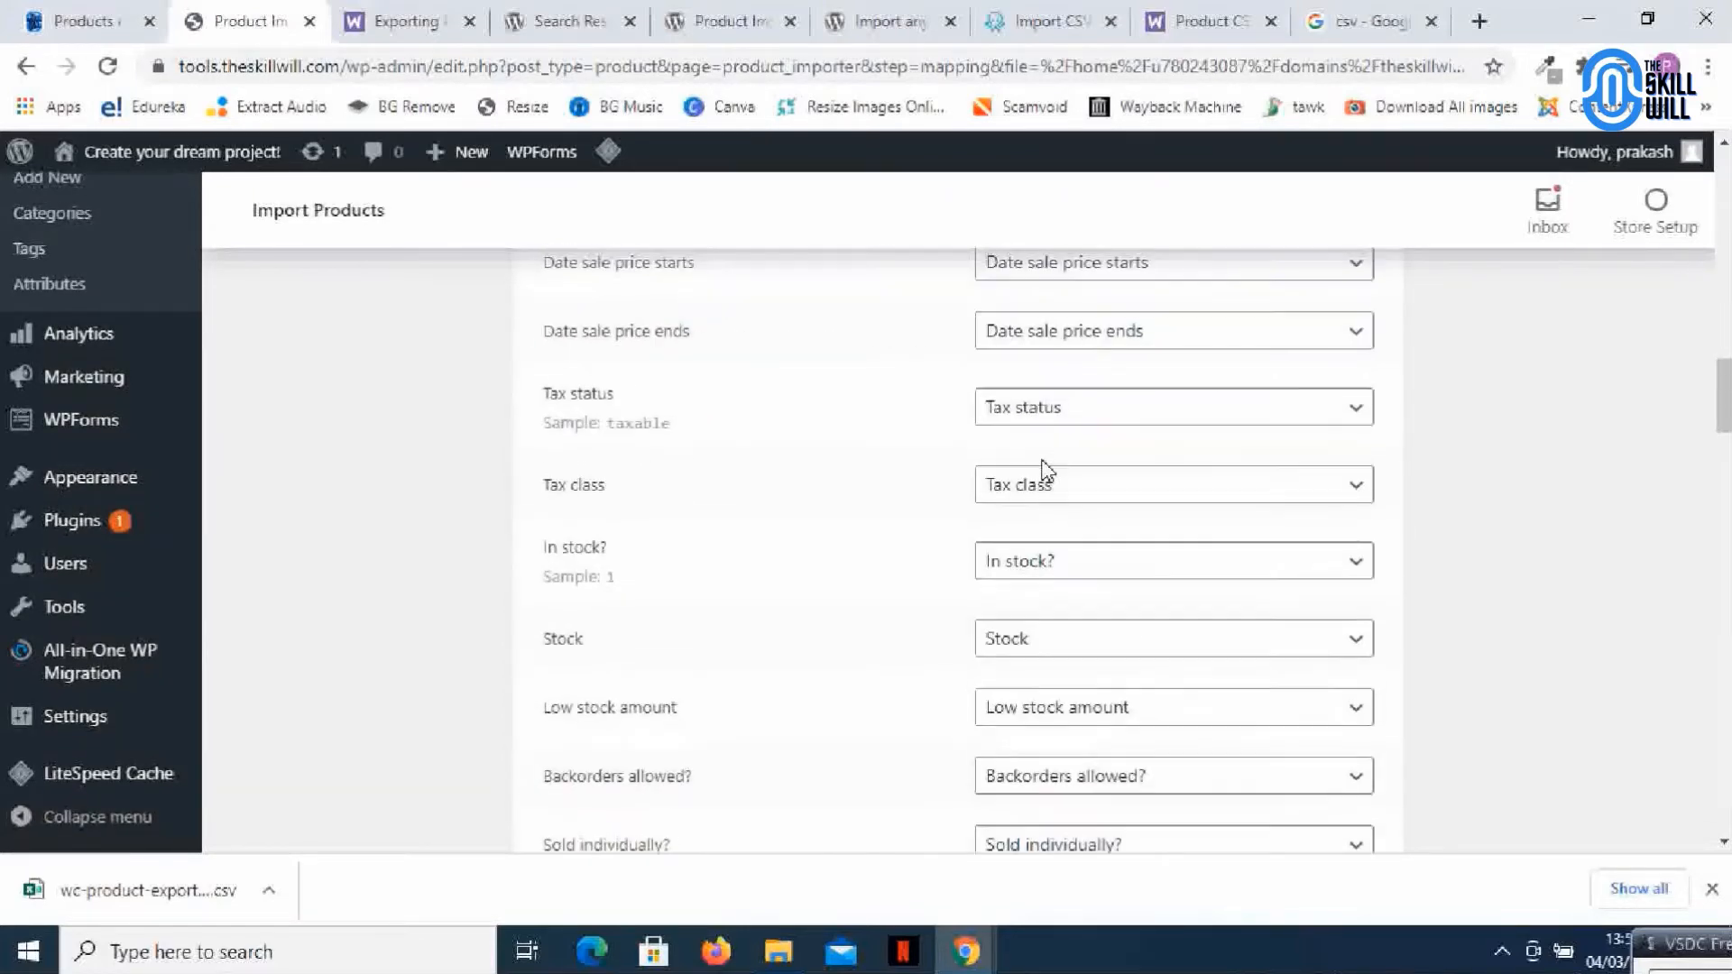
scroll(down, 3)
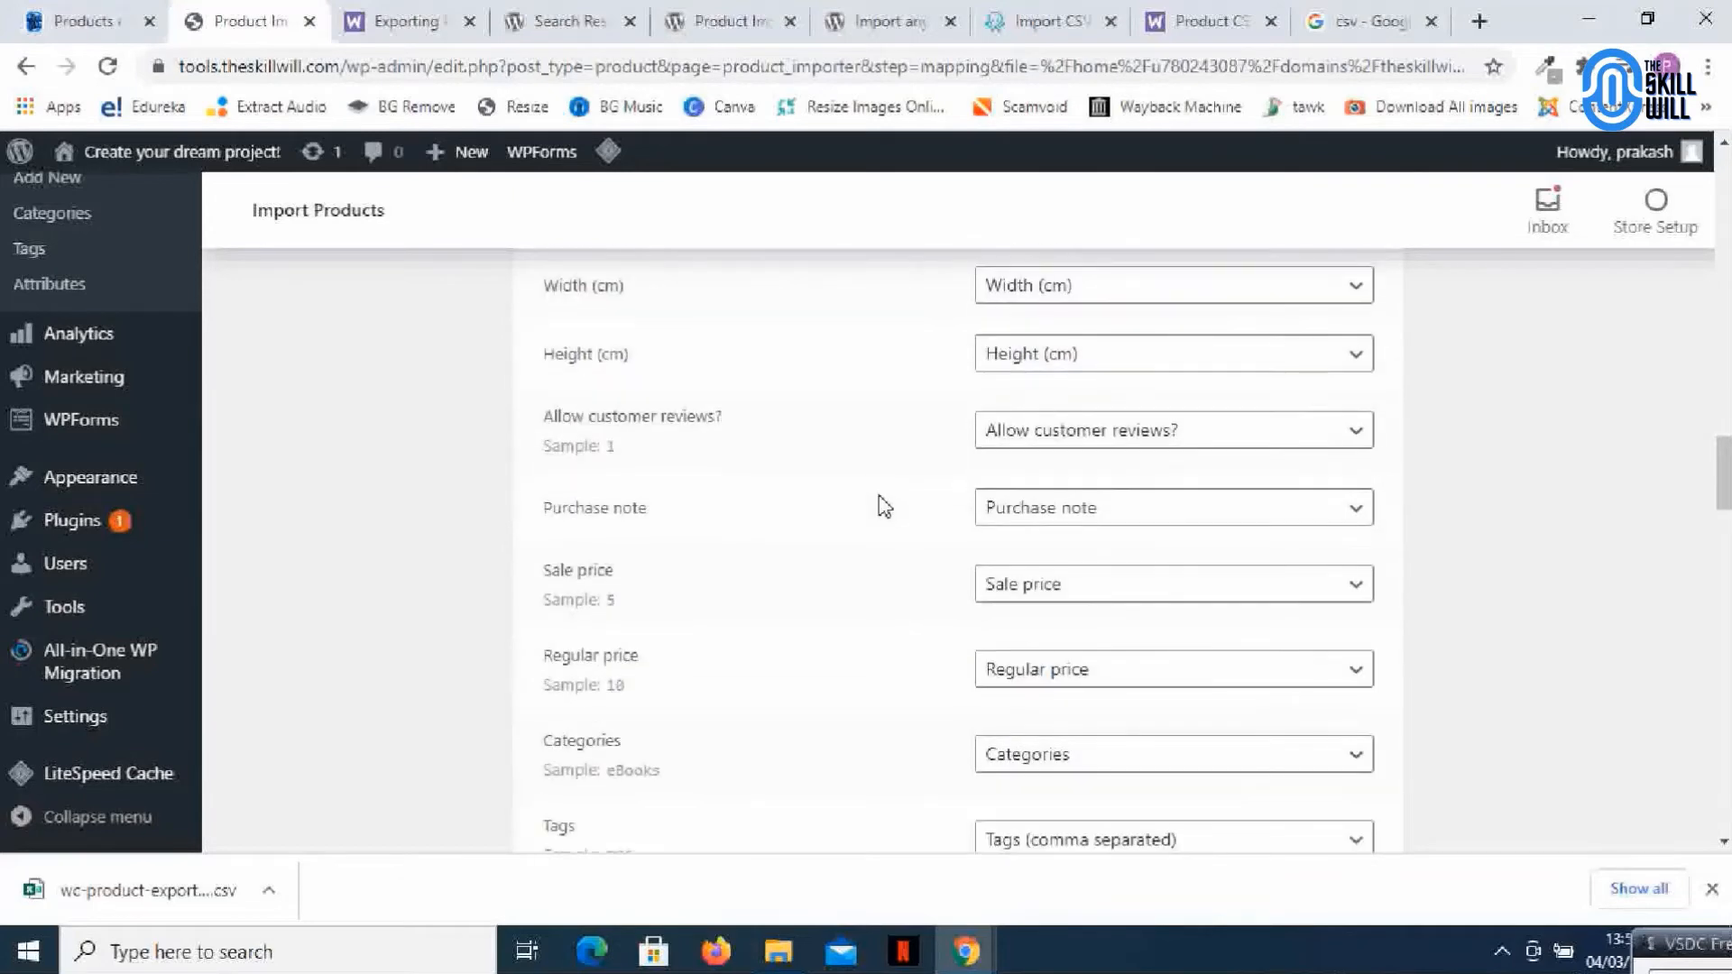
scroll(down, 3)
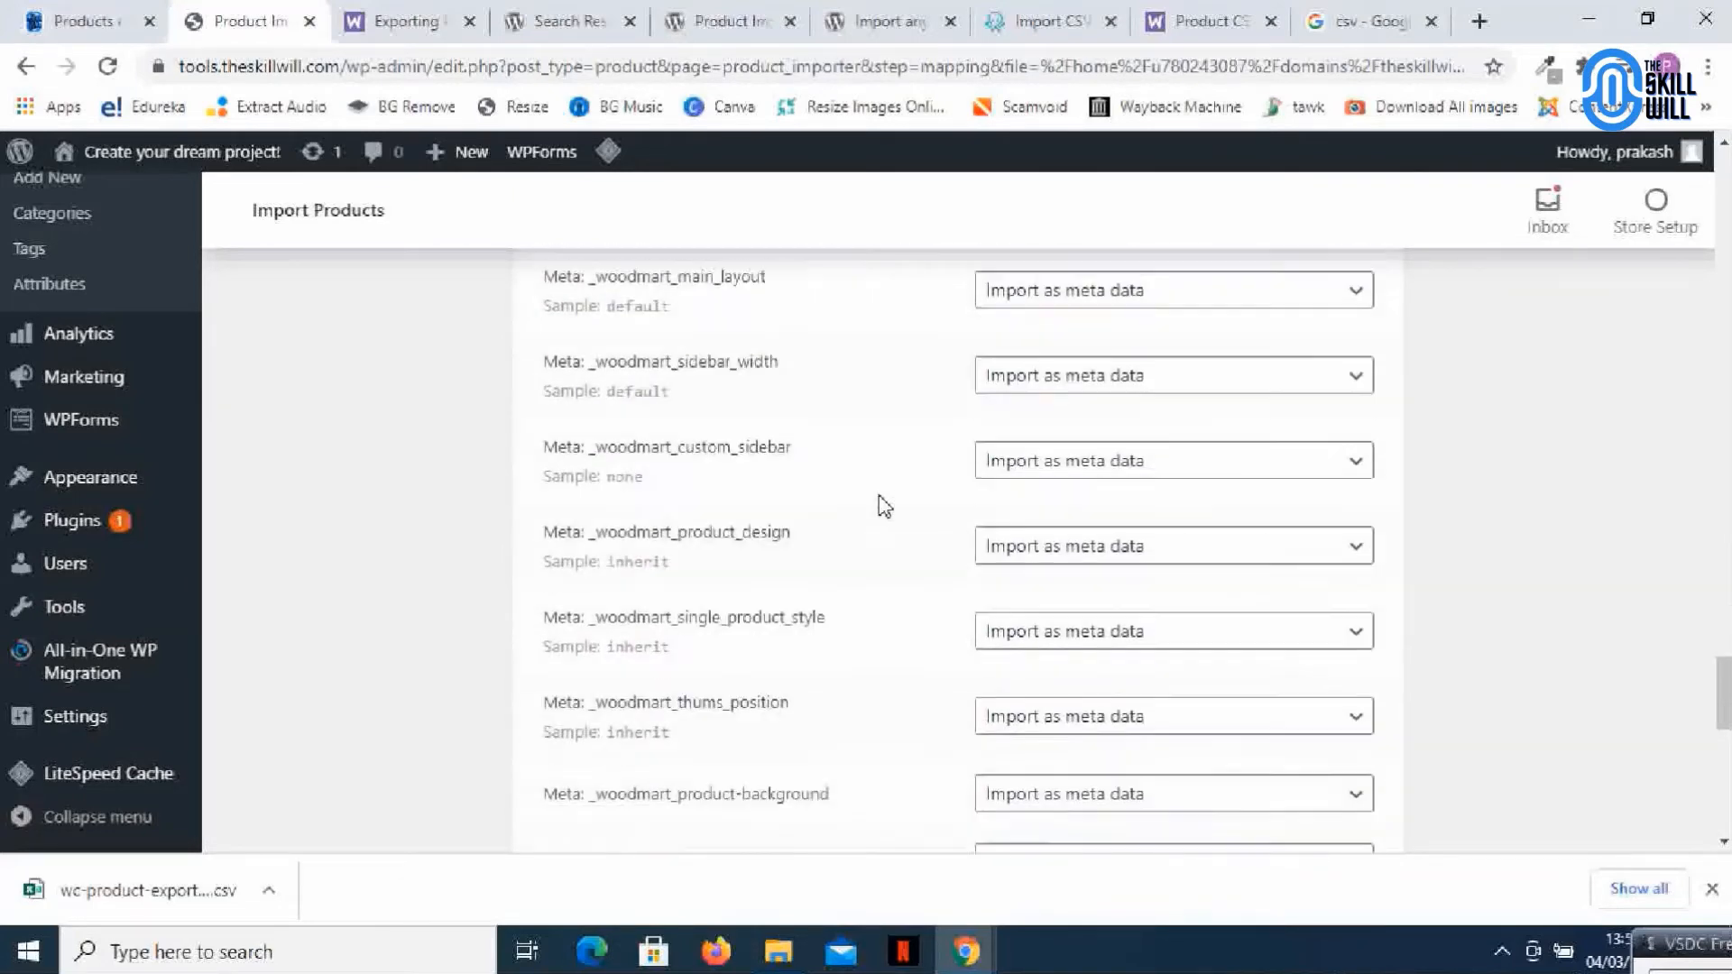
scroll(down, 3)
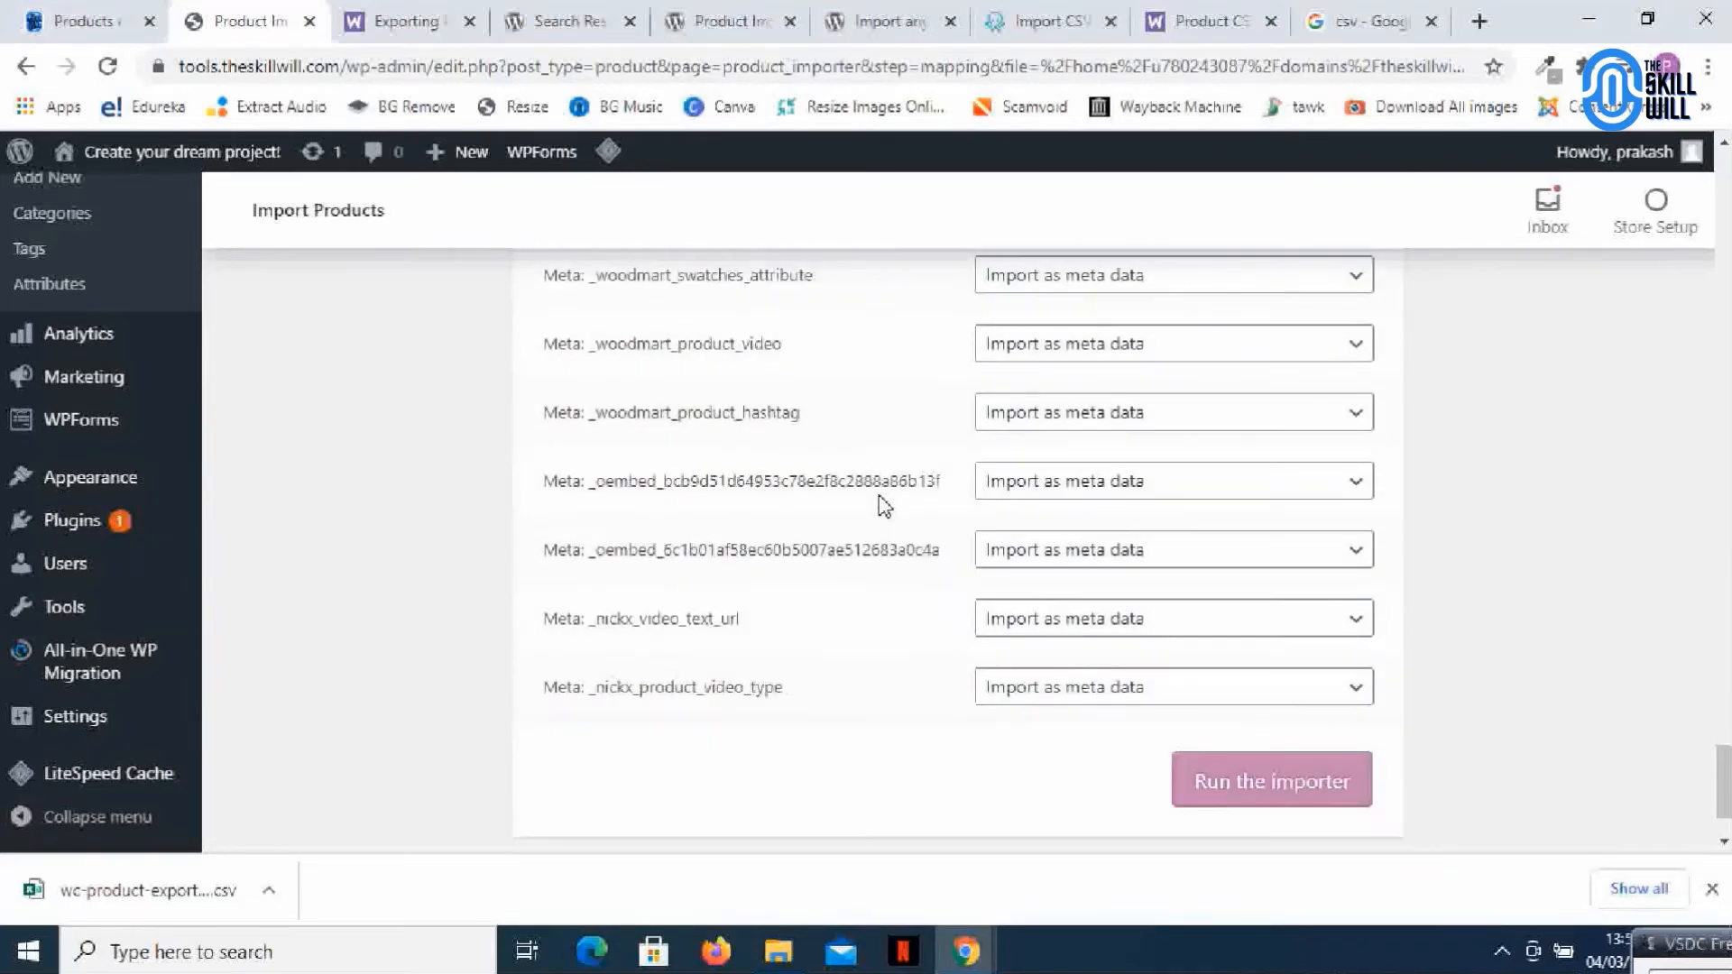
scroll(down, 3)
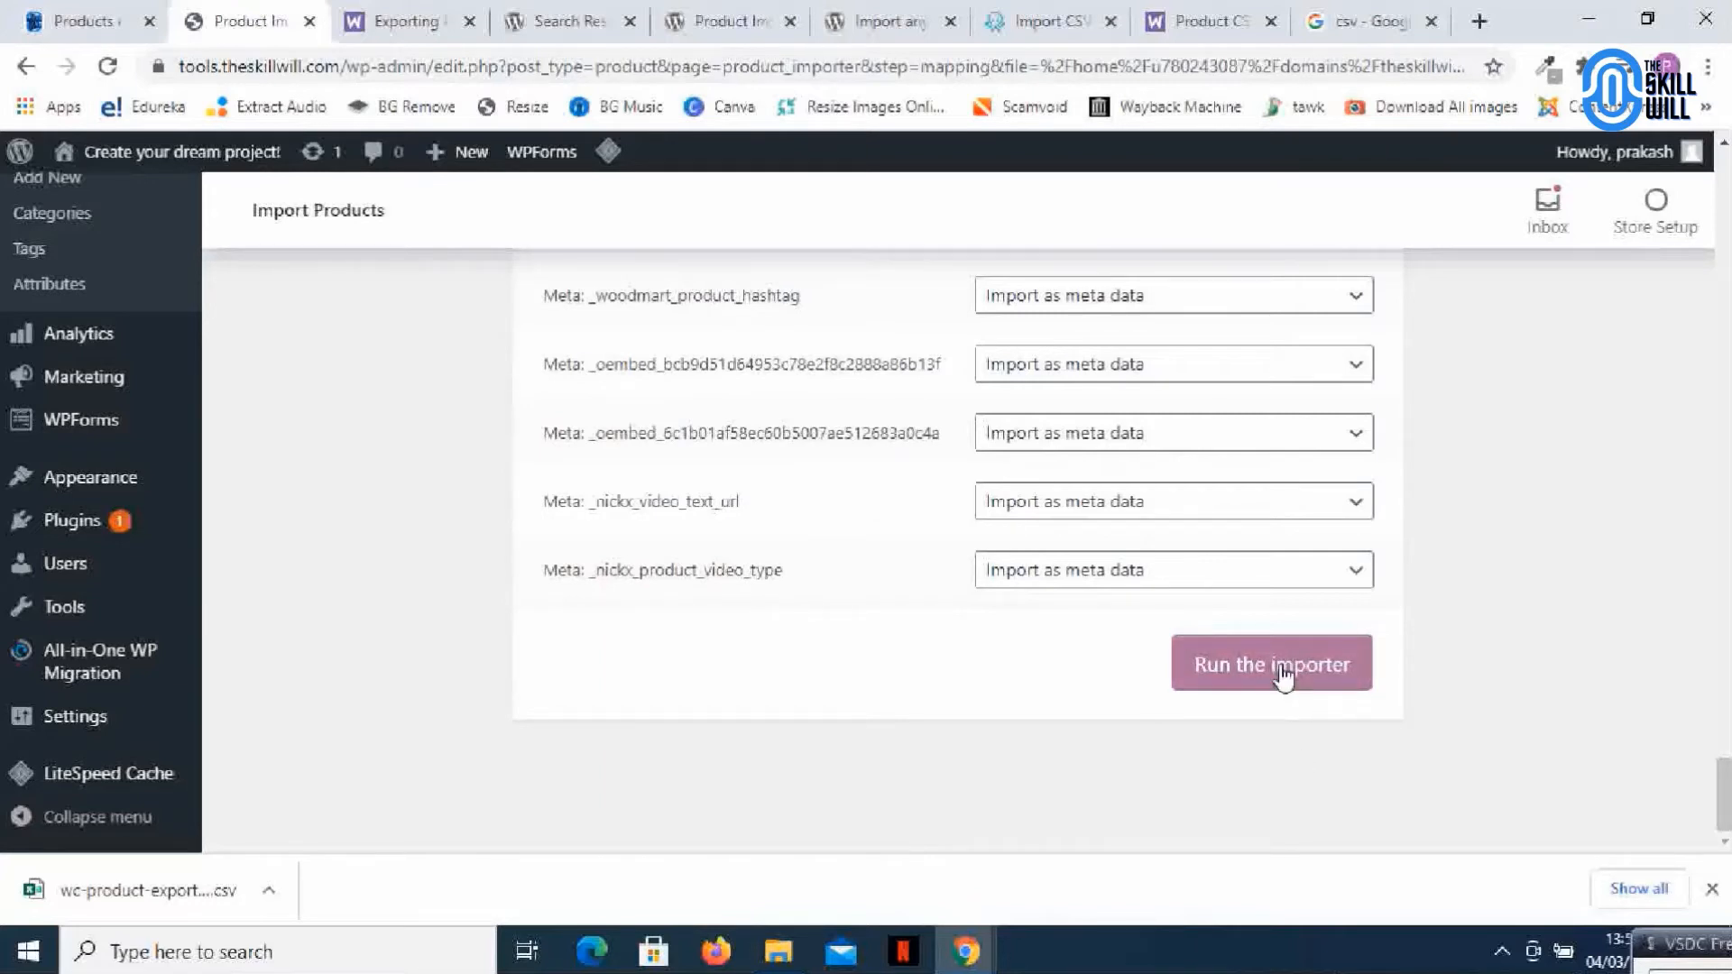
Run the importer until 'Import complete! 60 products imported' appears
click(1270, 663)
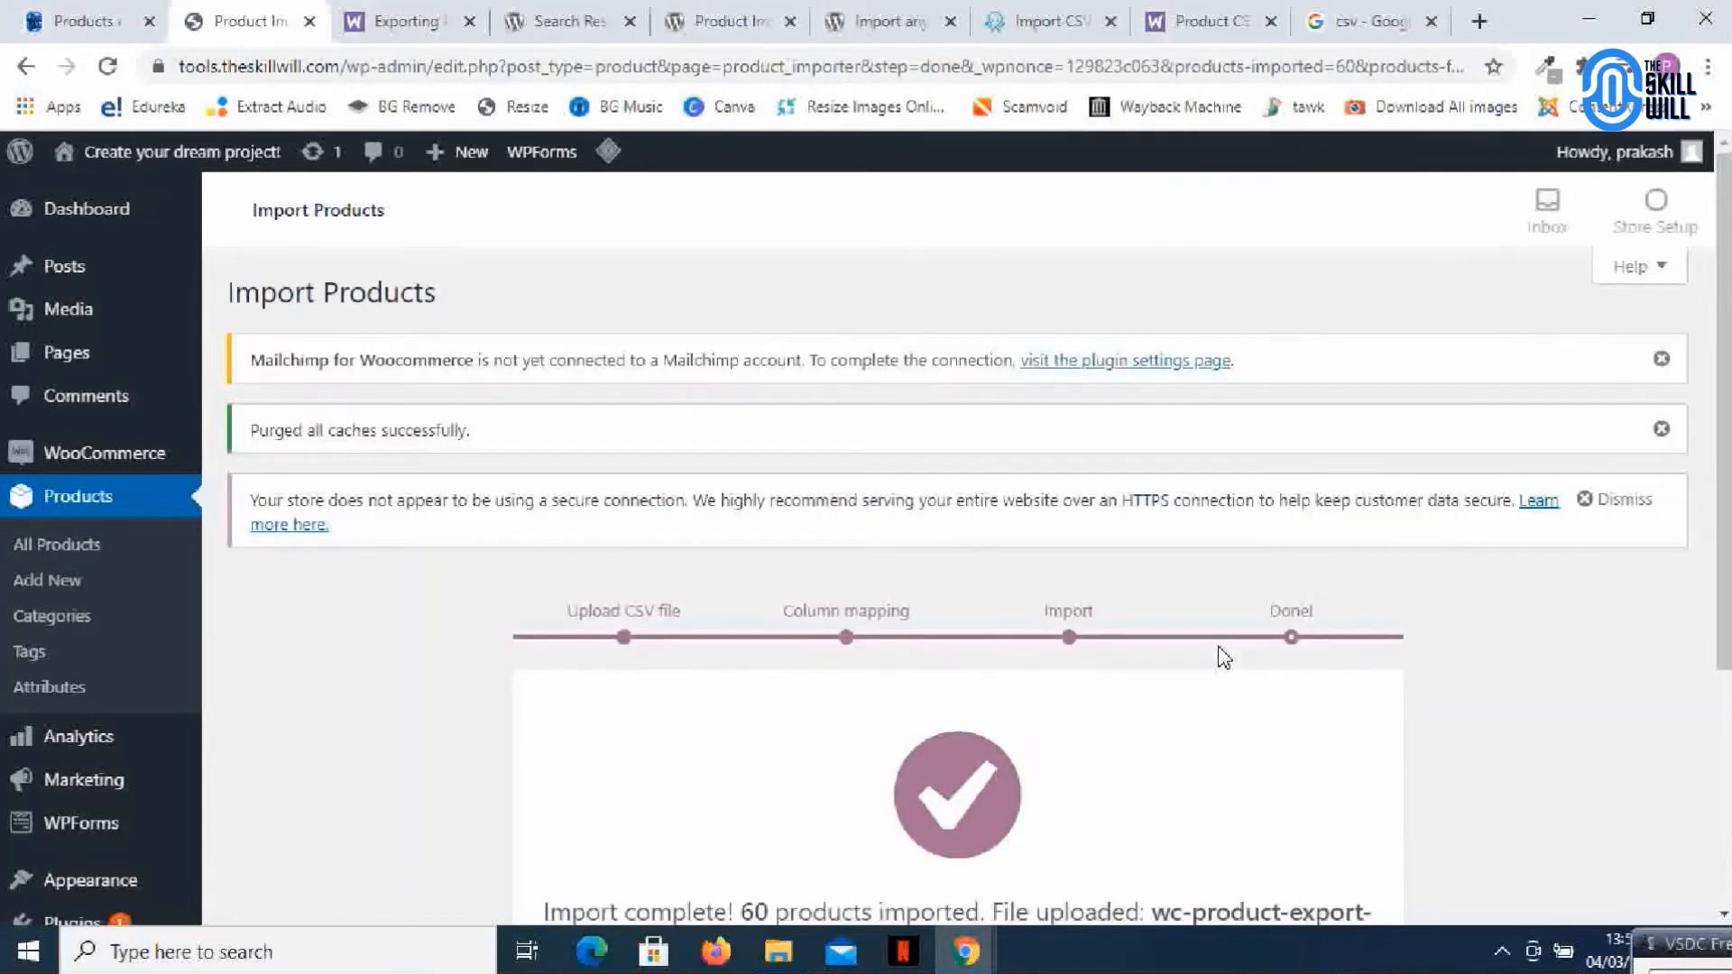
scroll(down, 3)
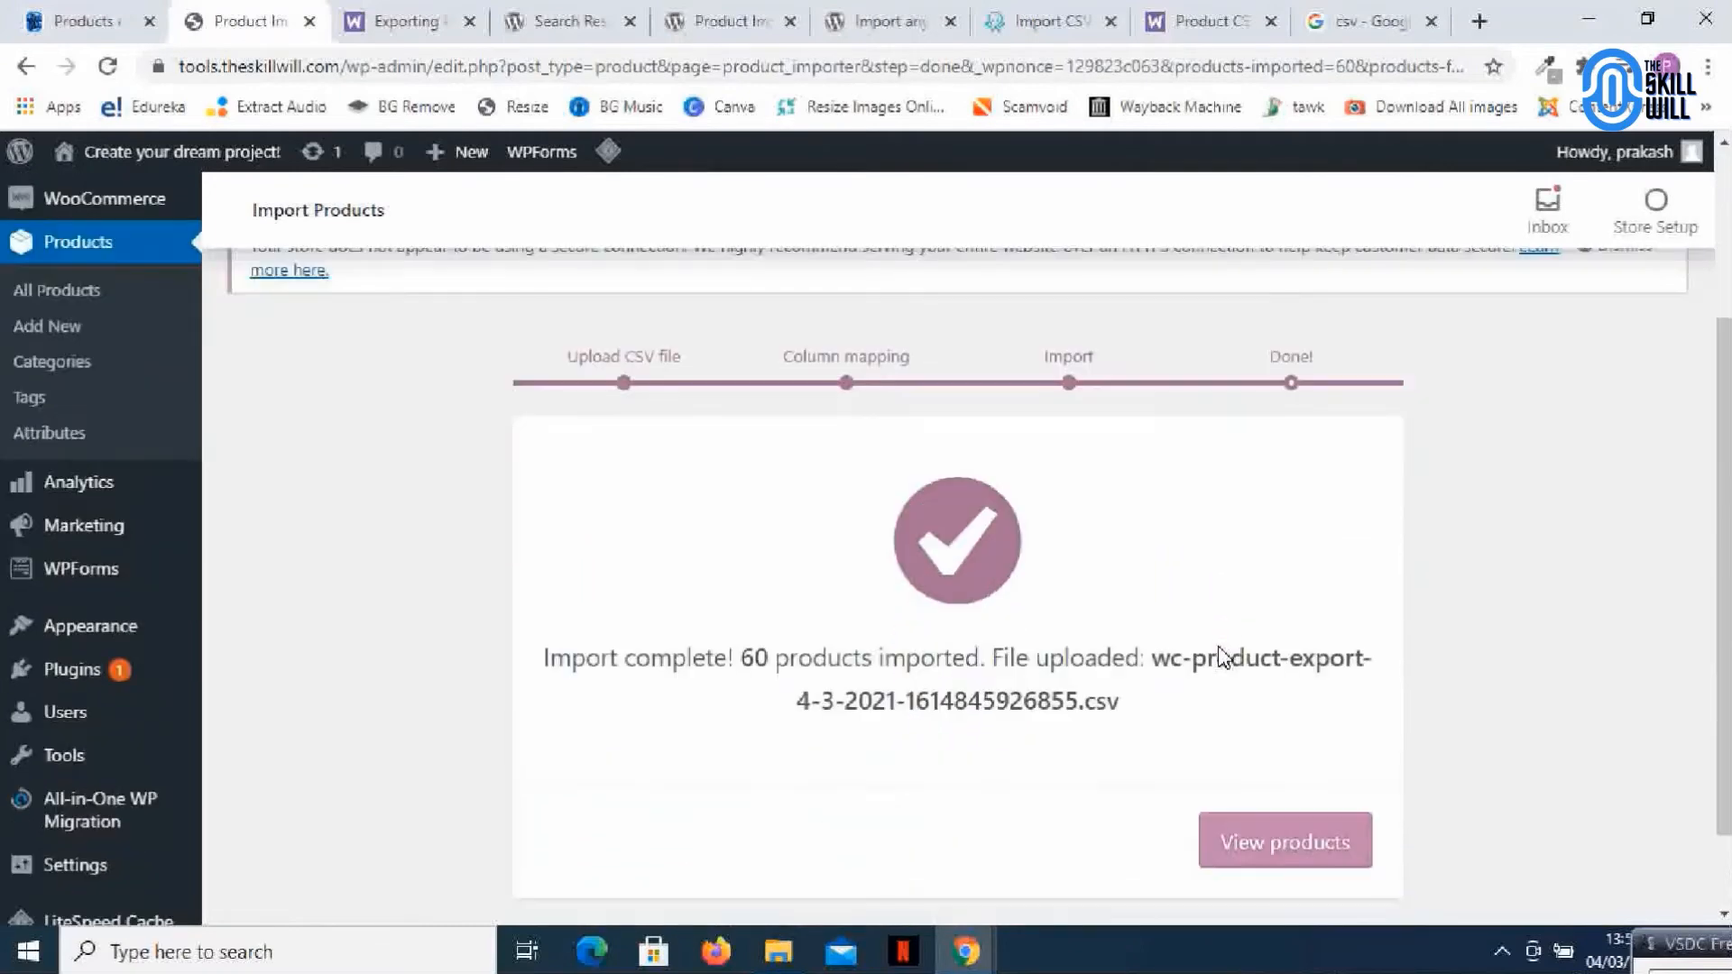
mouse_move(763, 690)
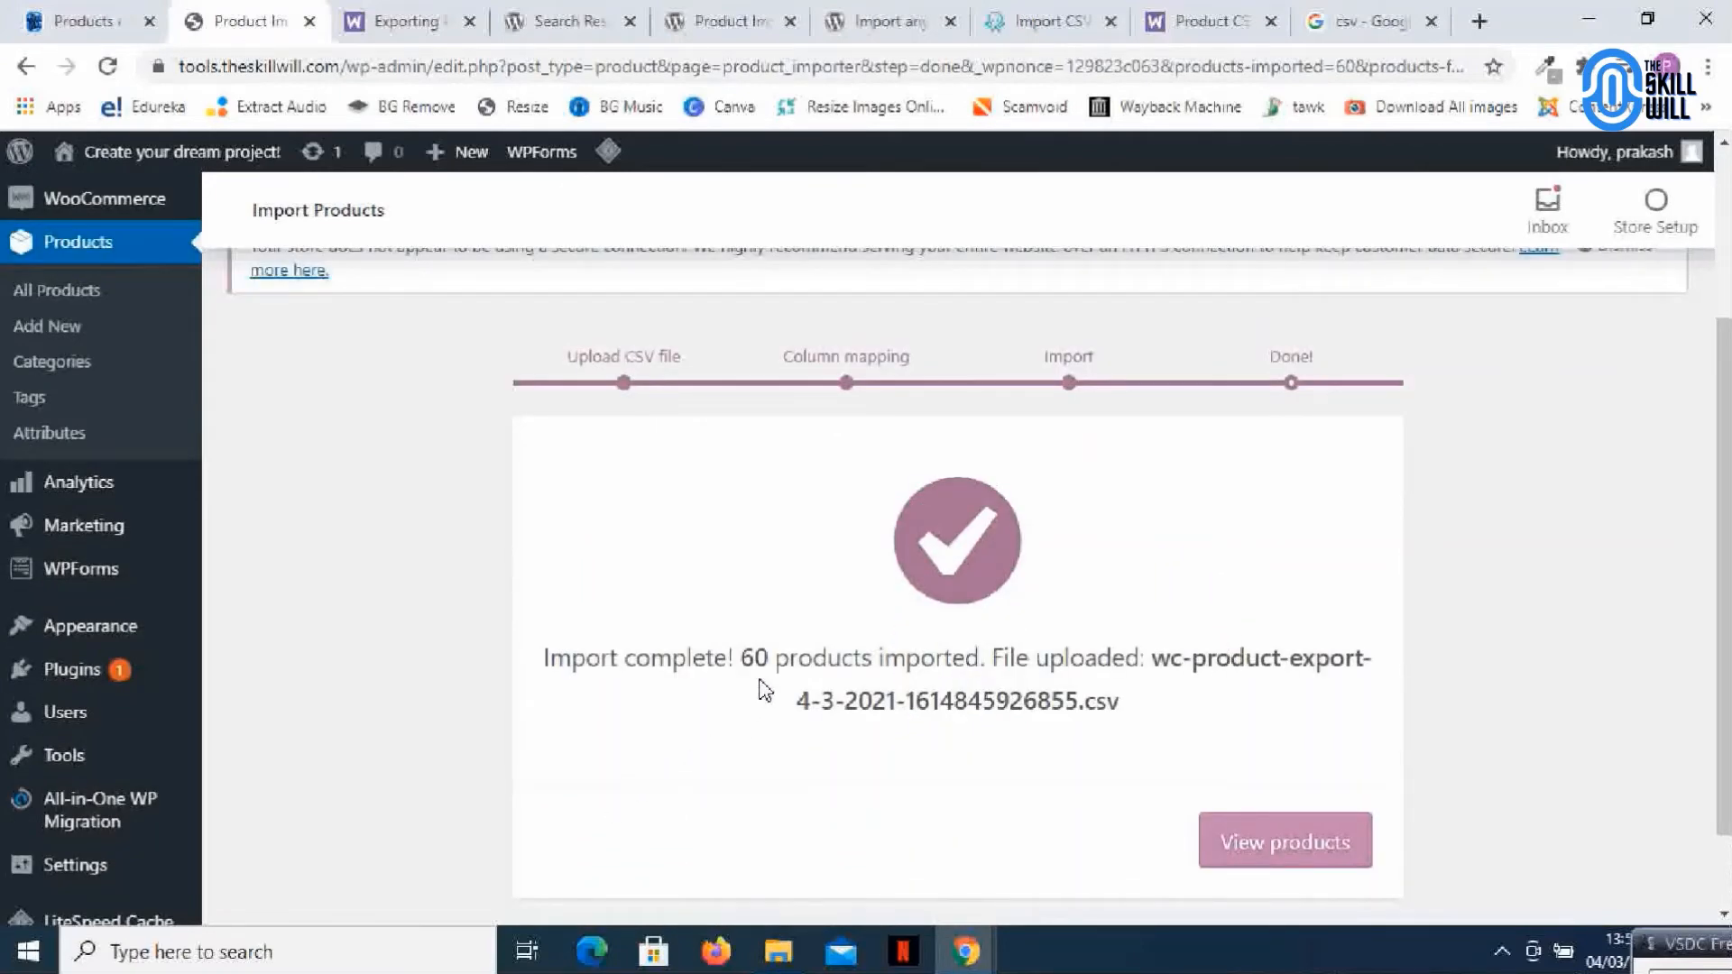
mouse_move(1012, 670)
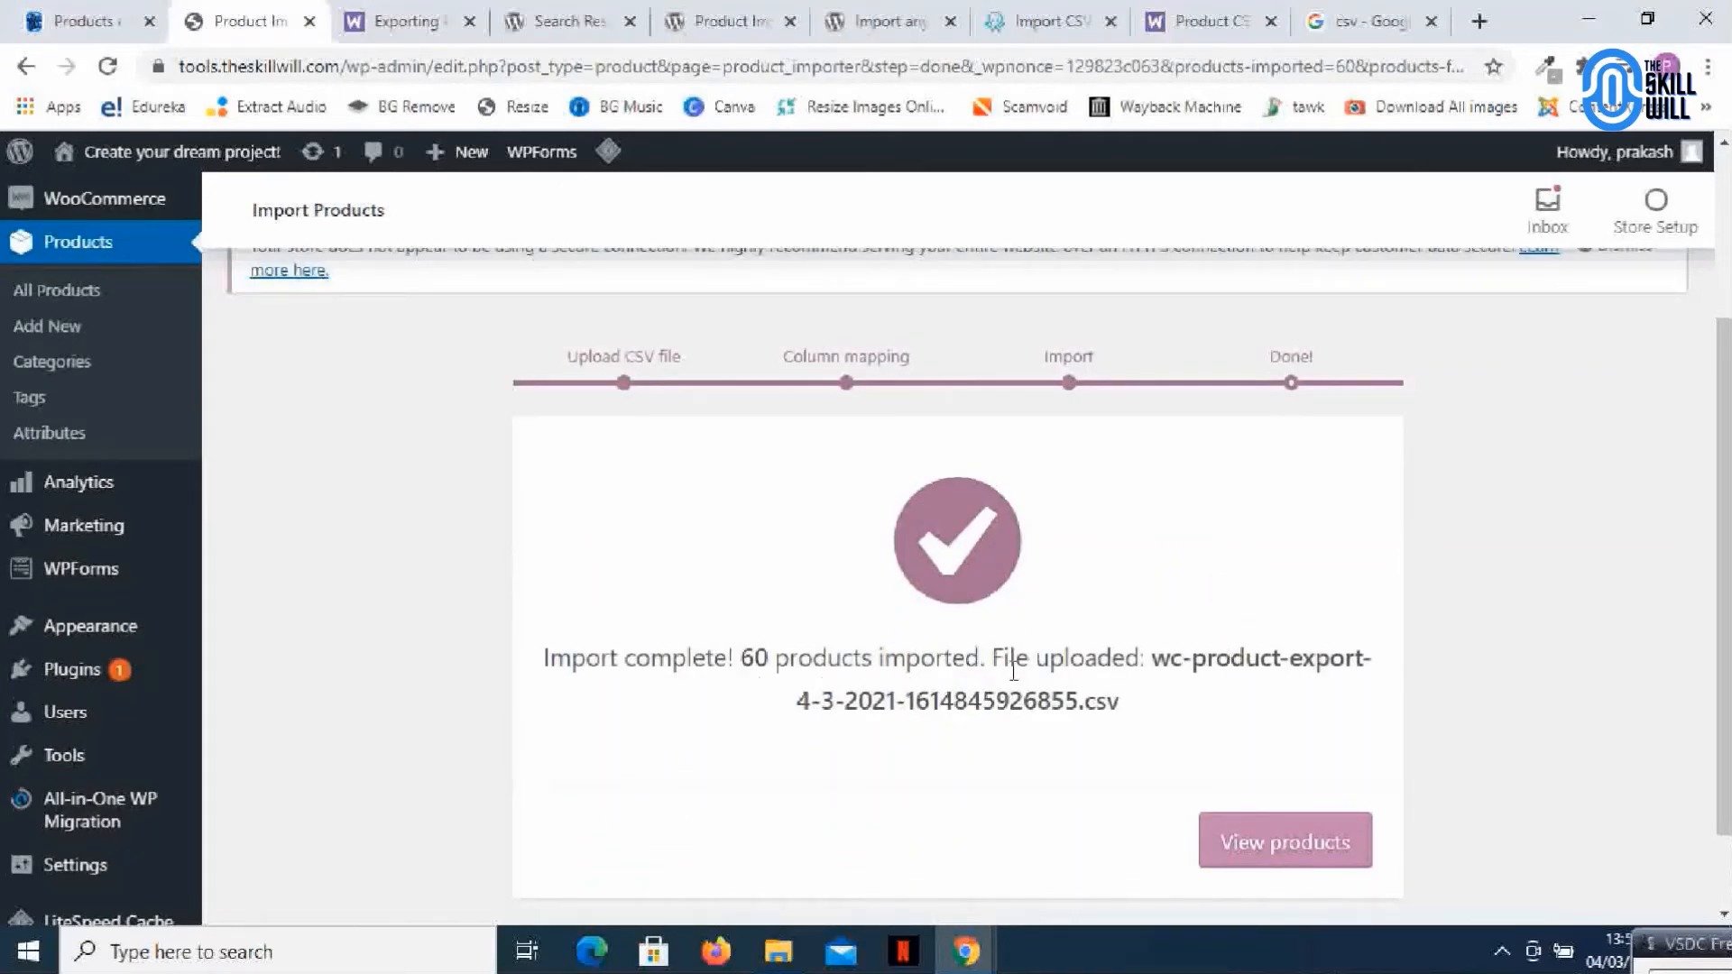
scroll(down, 3)
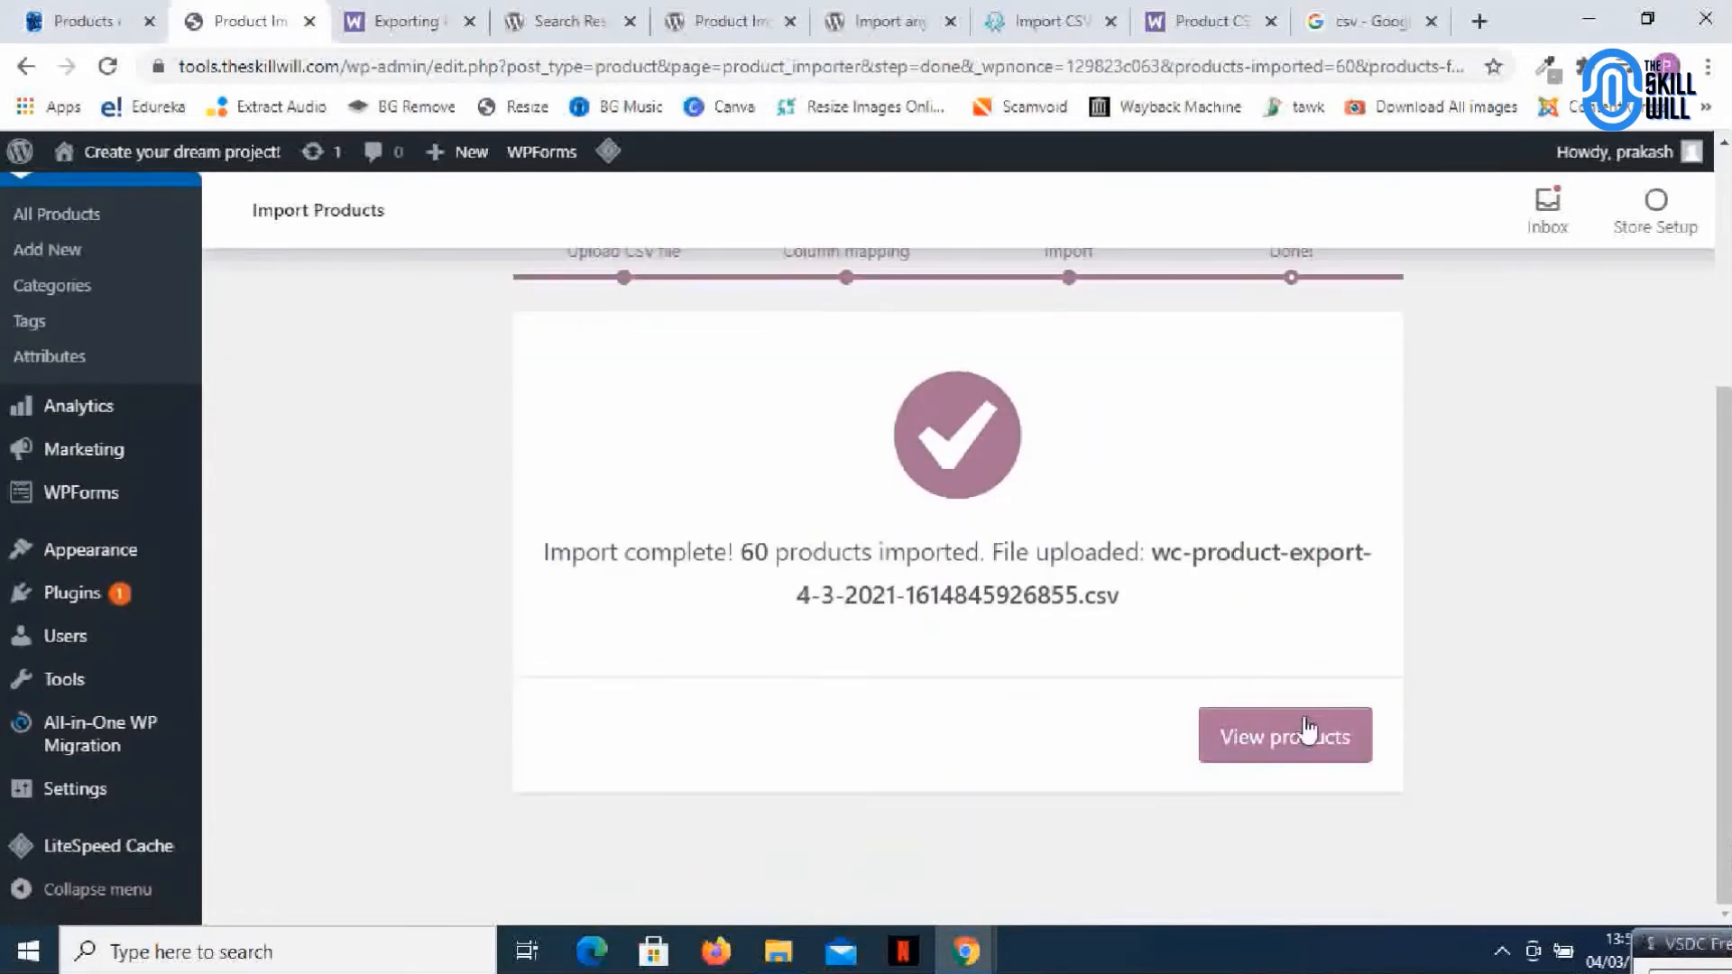
View products and scroll the All Products list to check the 60 imported items
click(1284, 736)
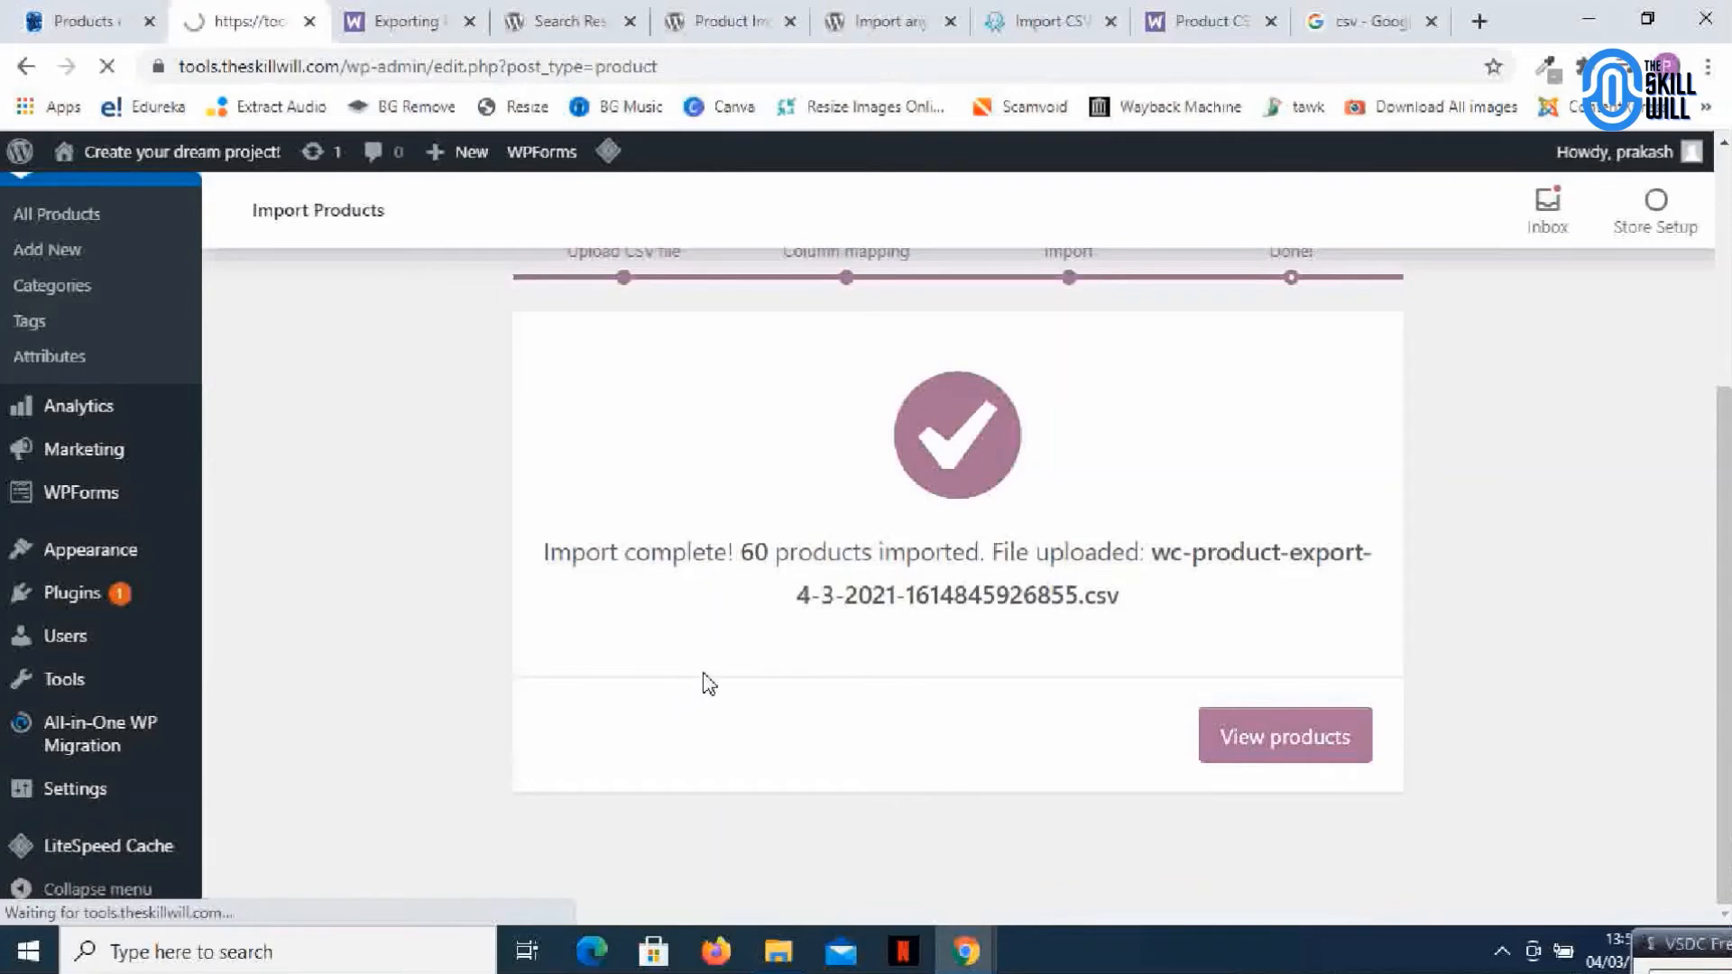
click(1283, 736)
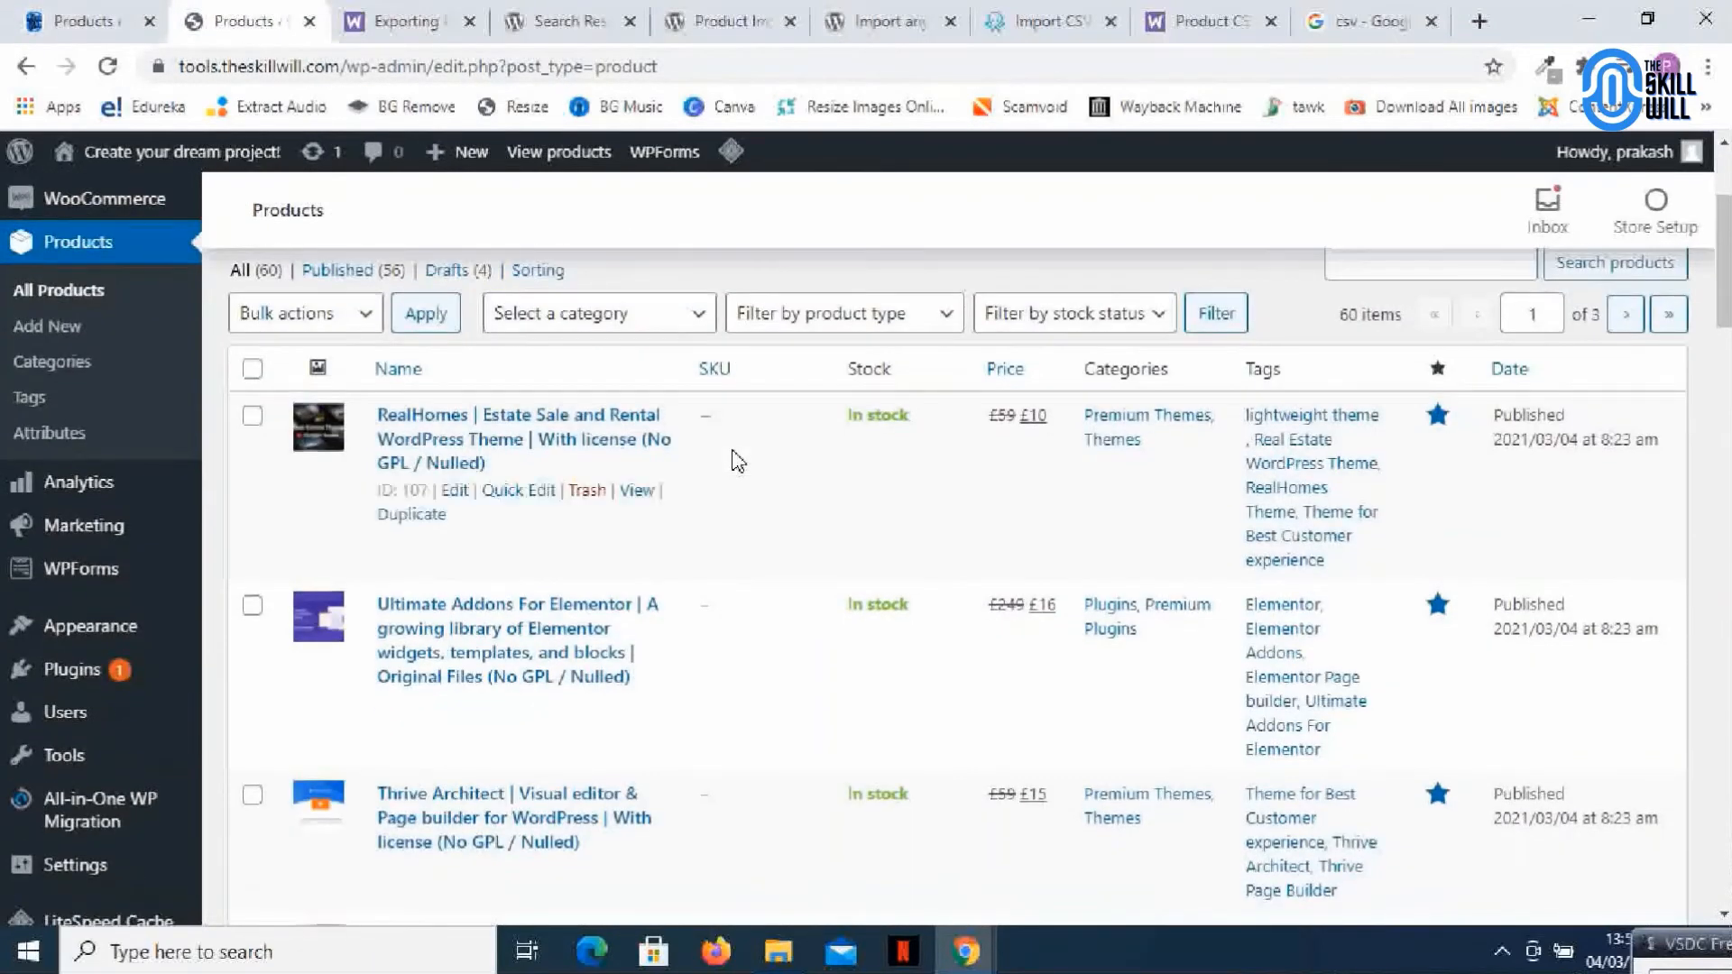
scroll(down, 3)
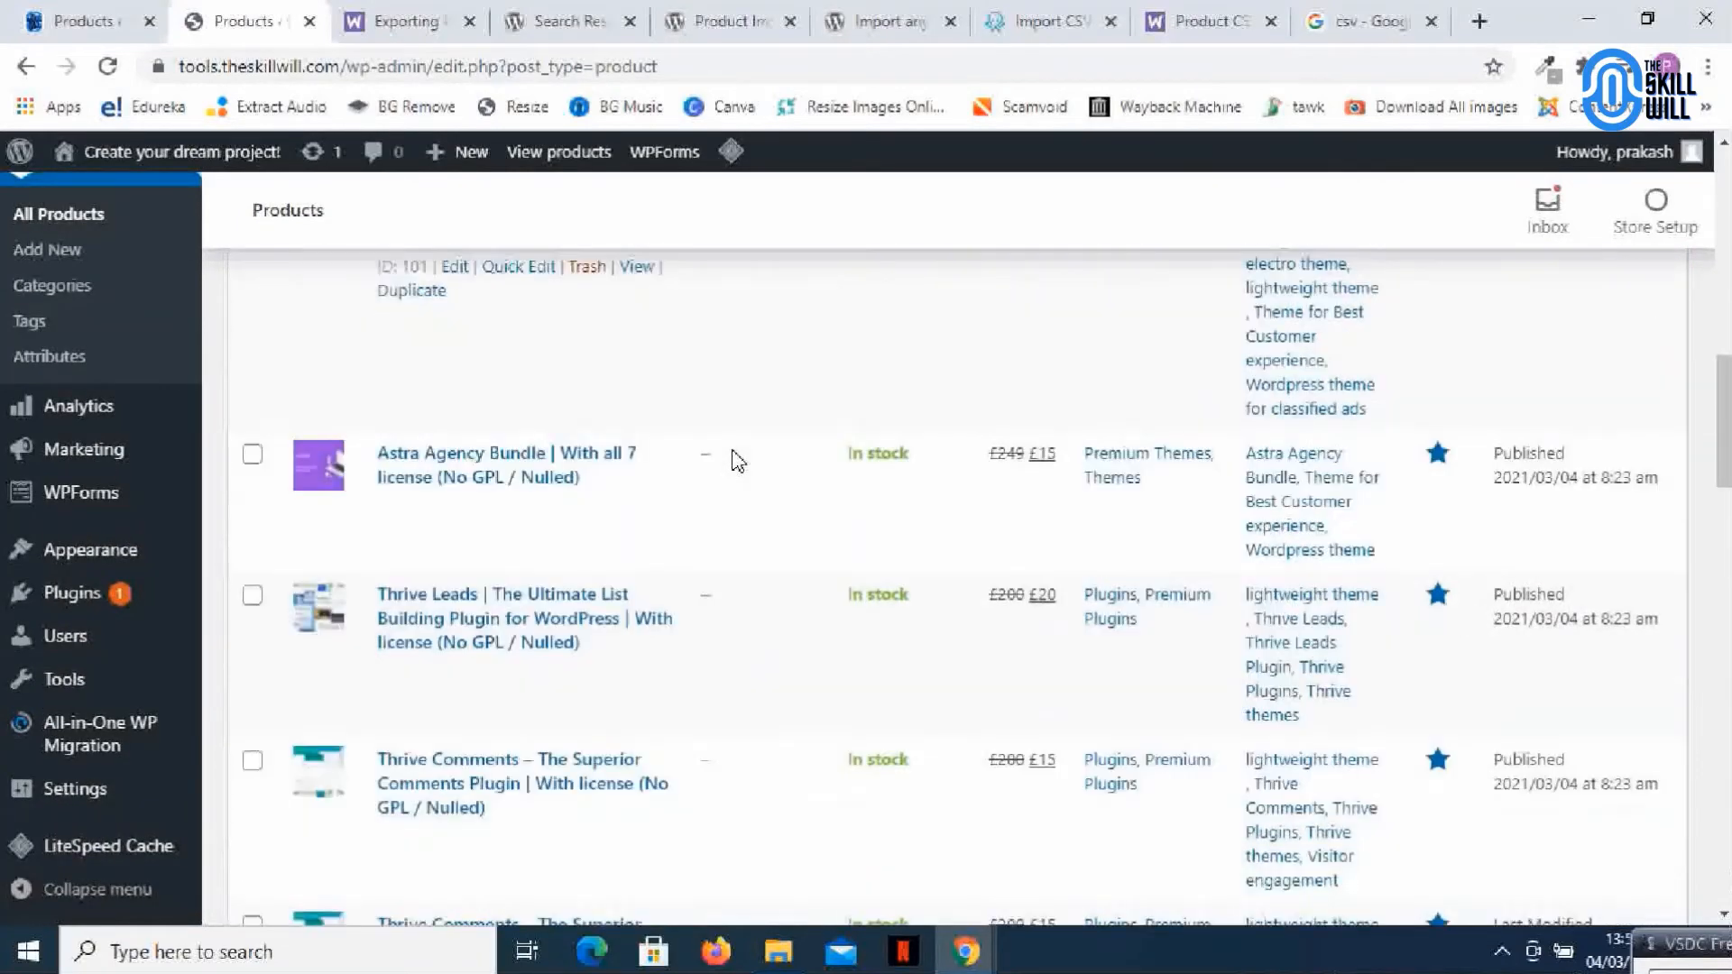
scroll(down, 3)
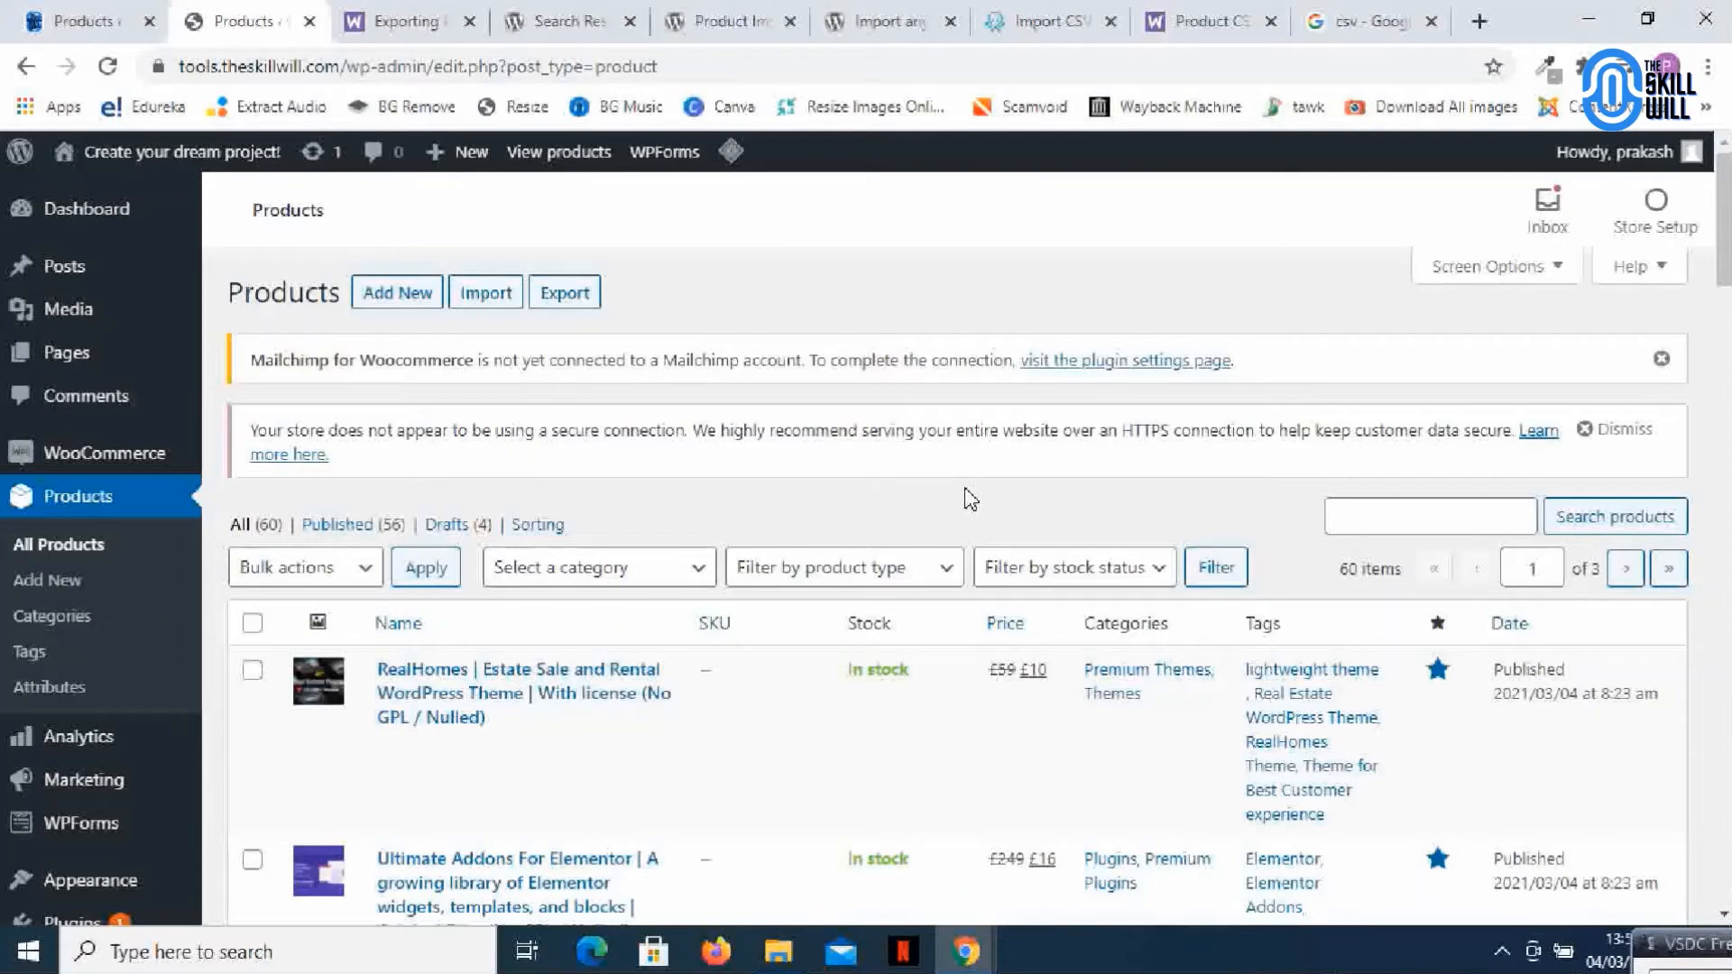
mouse_move(767, 505)
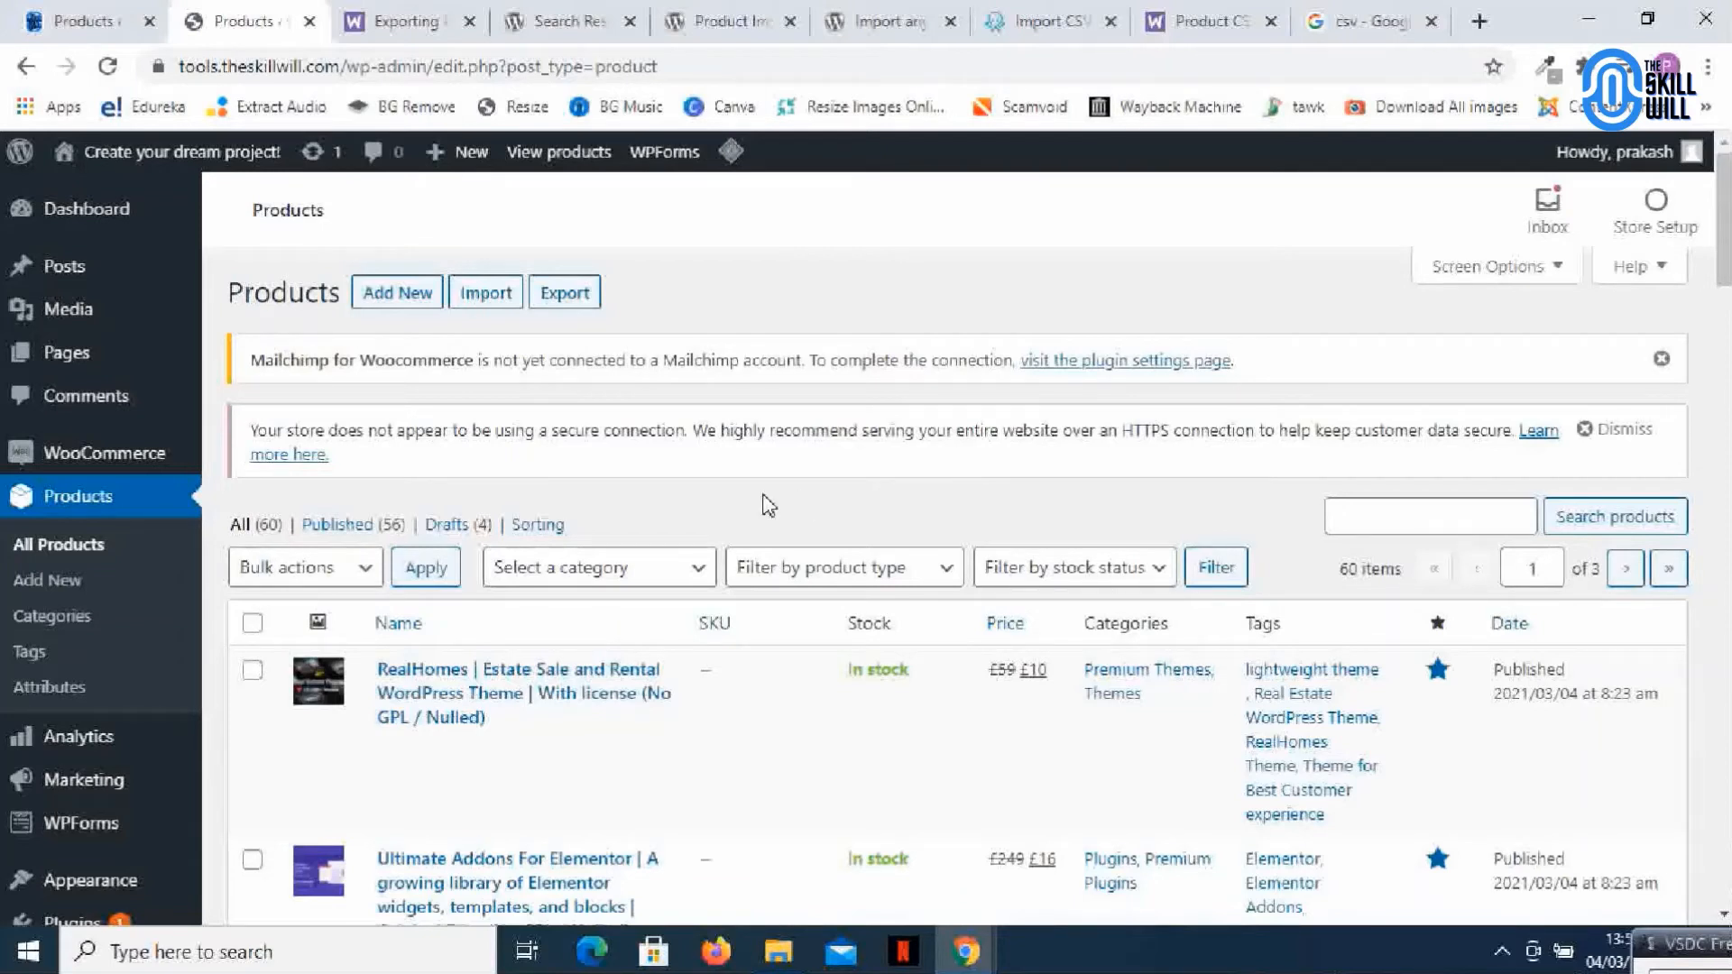
scroll(down, 3)
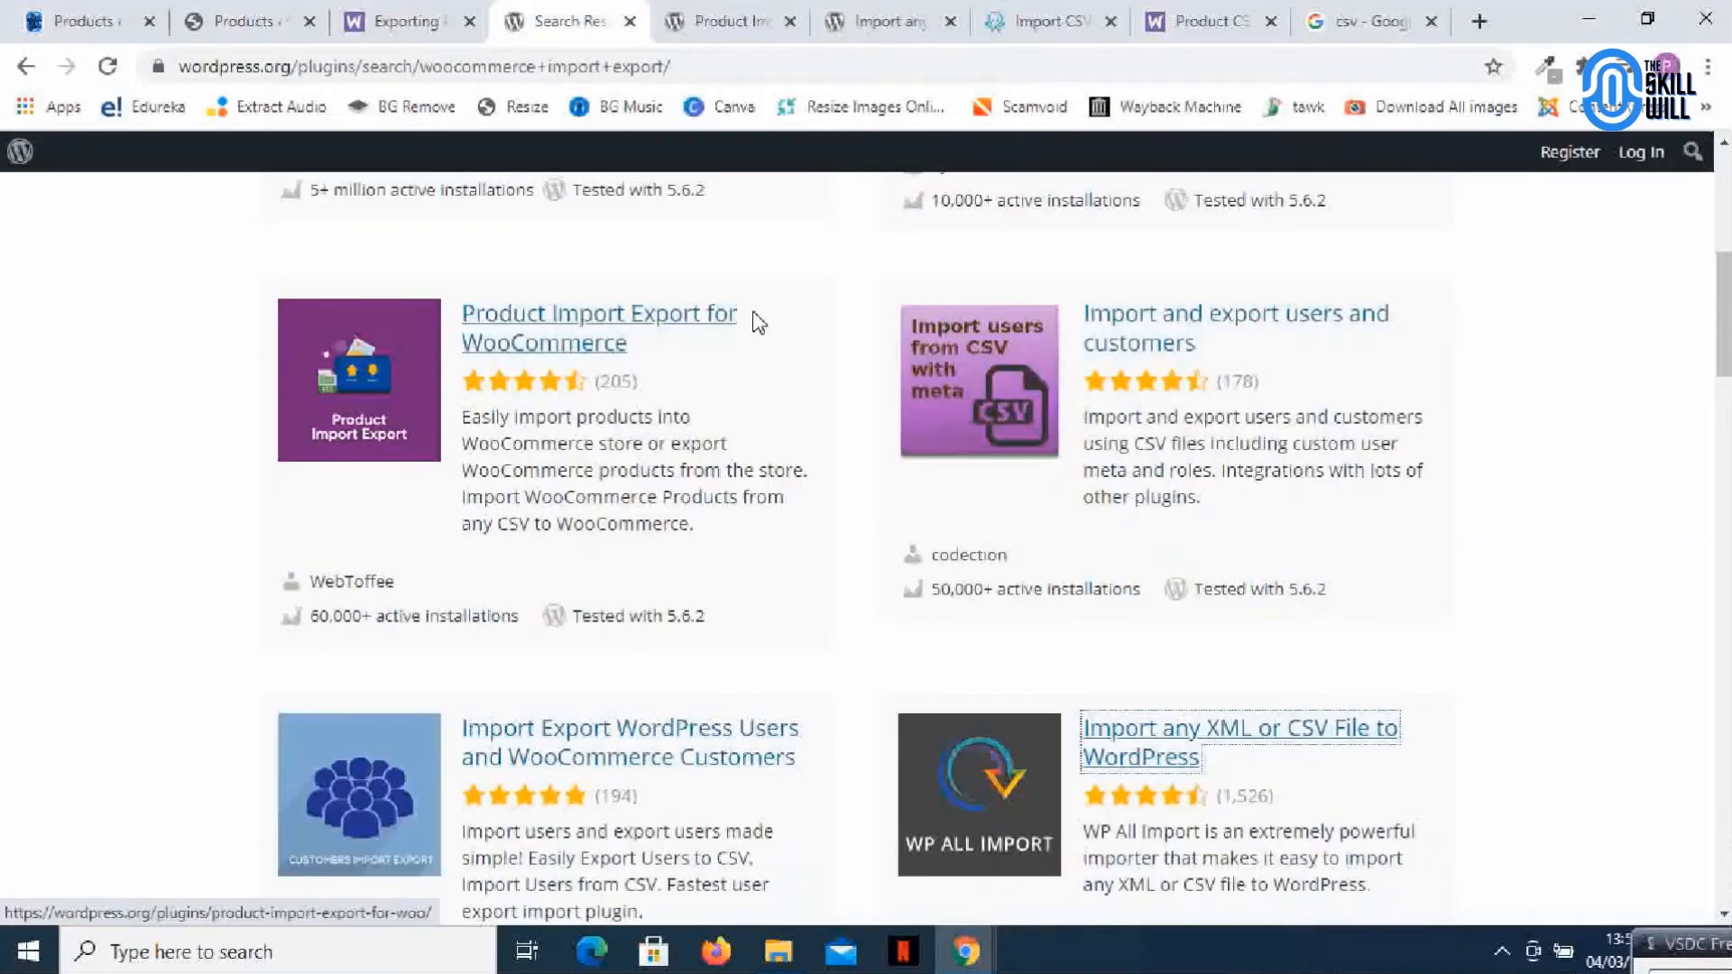
mouse_move(1591, 300)
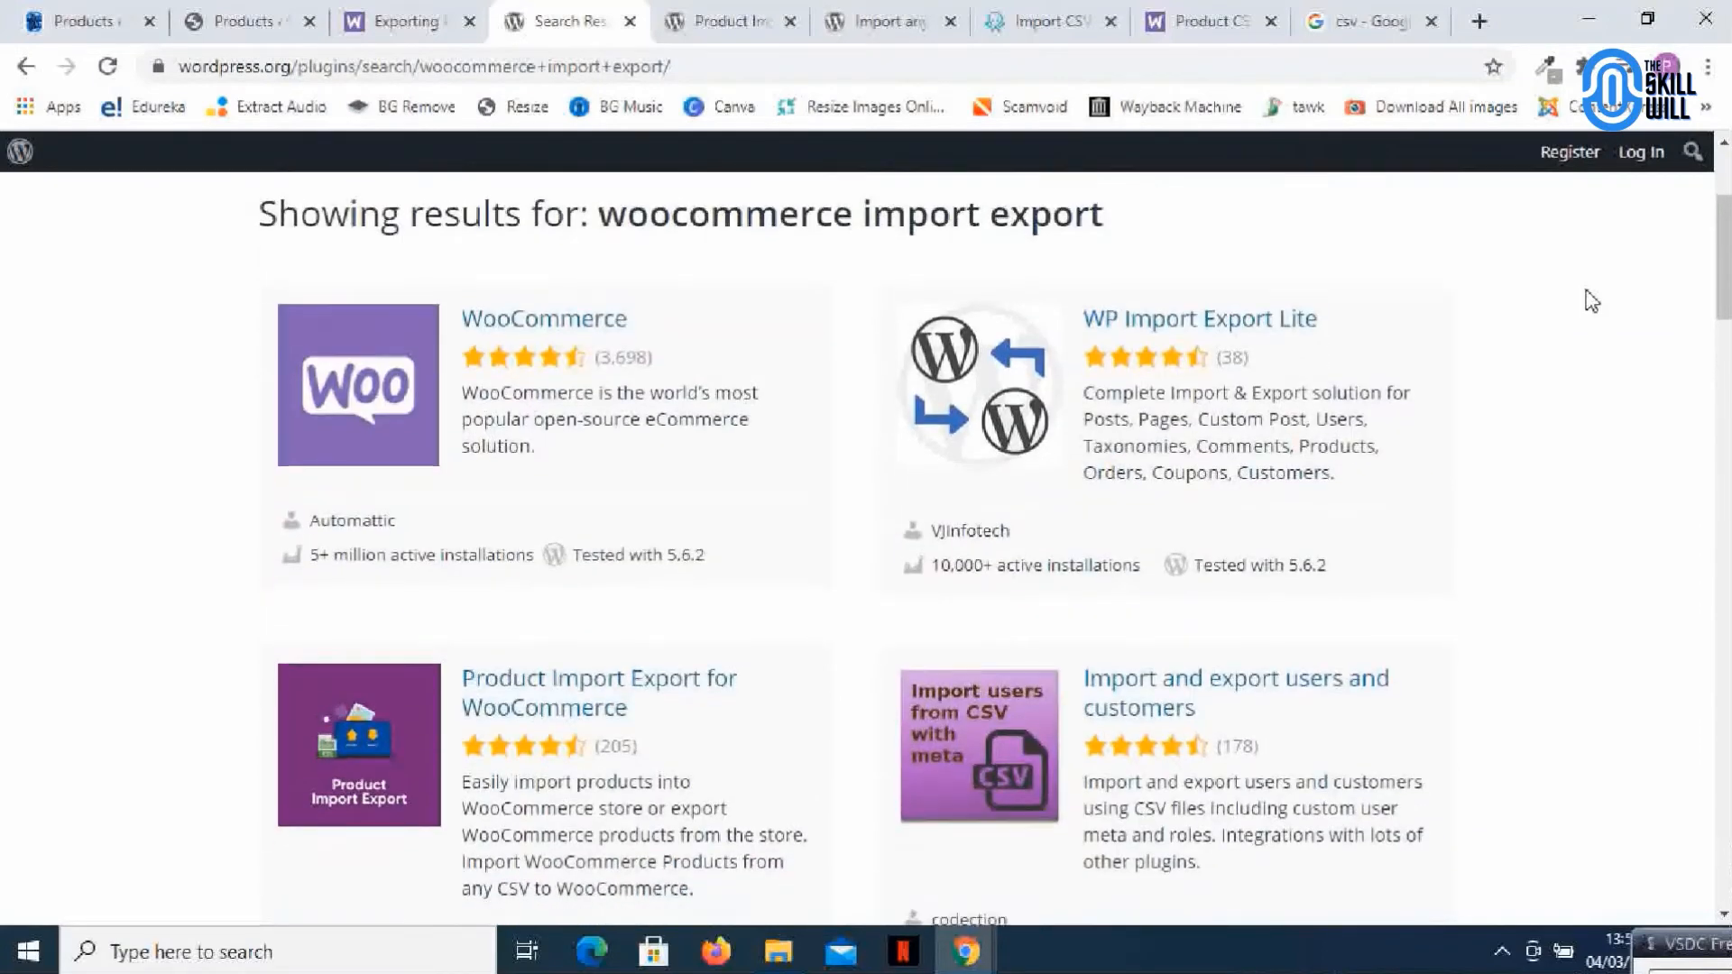
Scroll the WordPress.org search results for 'woocommerce import export' plugins
scroll(down, 3)
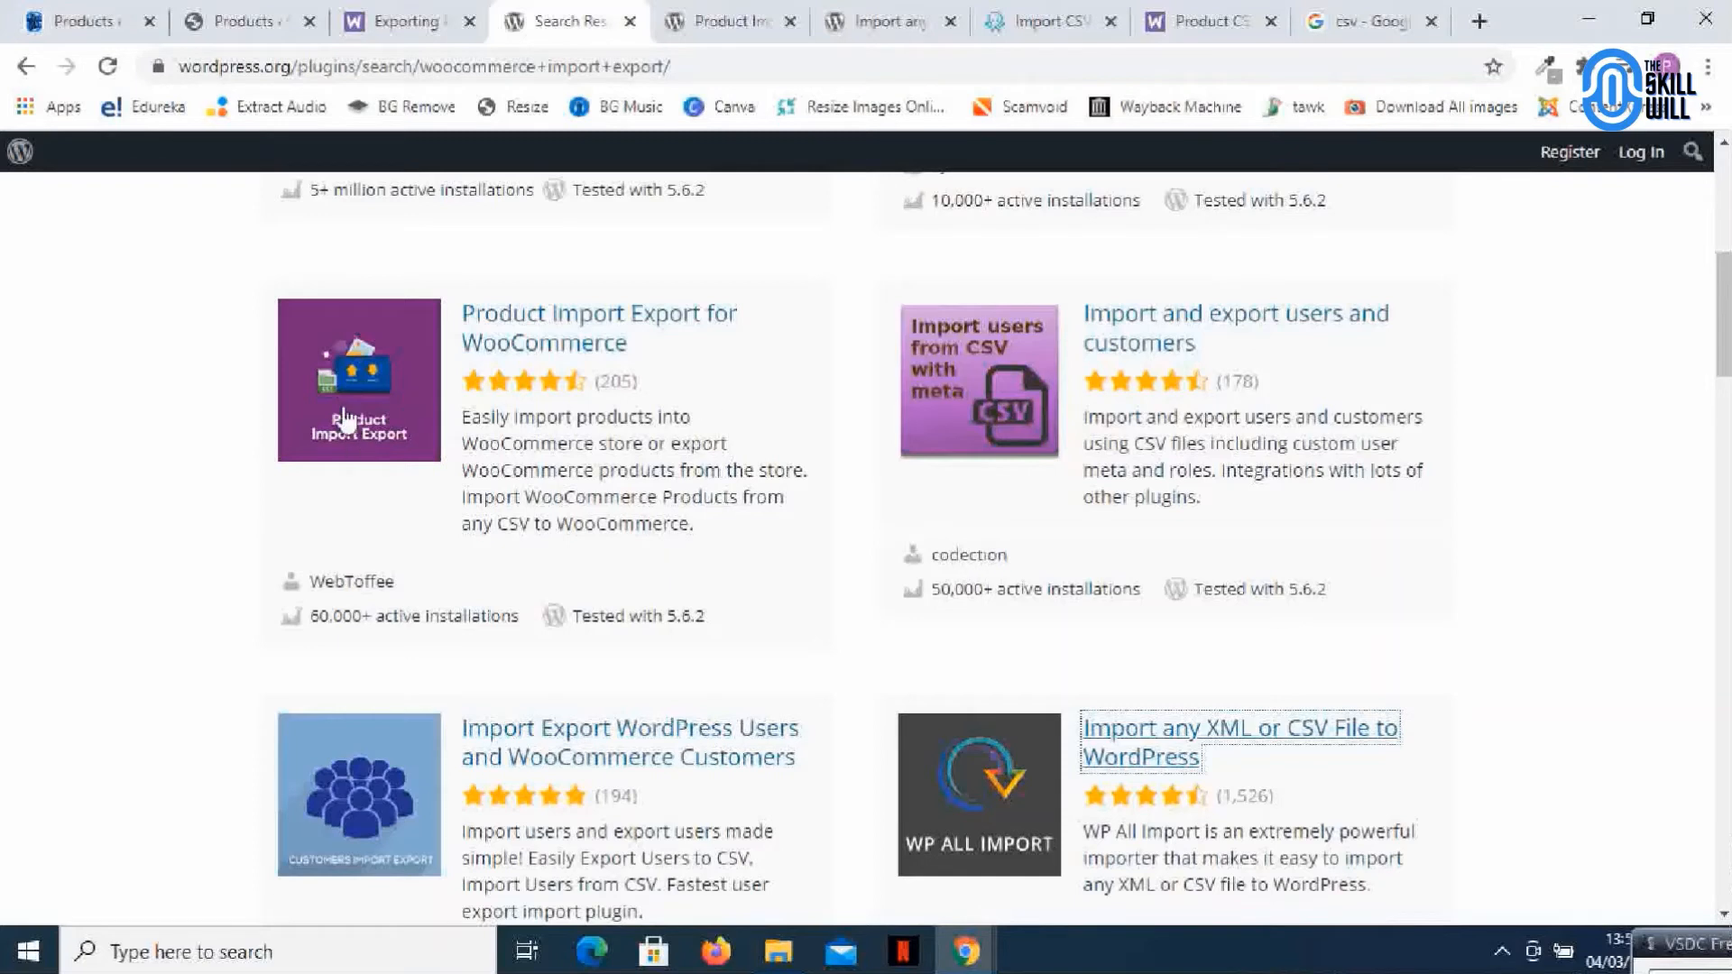
mouse_move(675, 382)
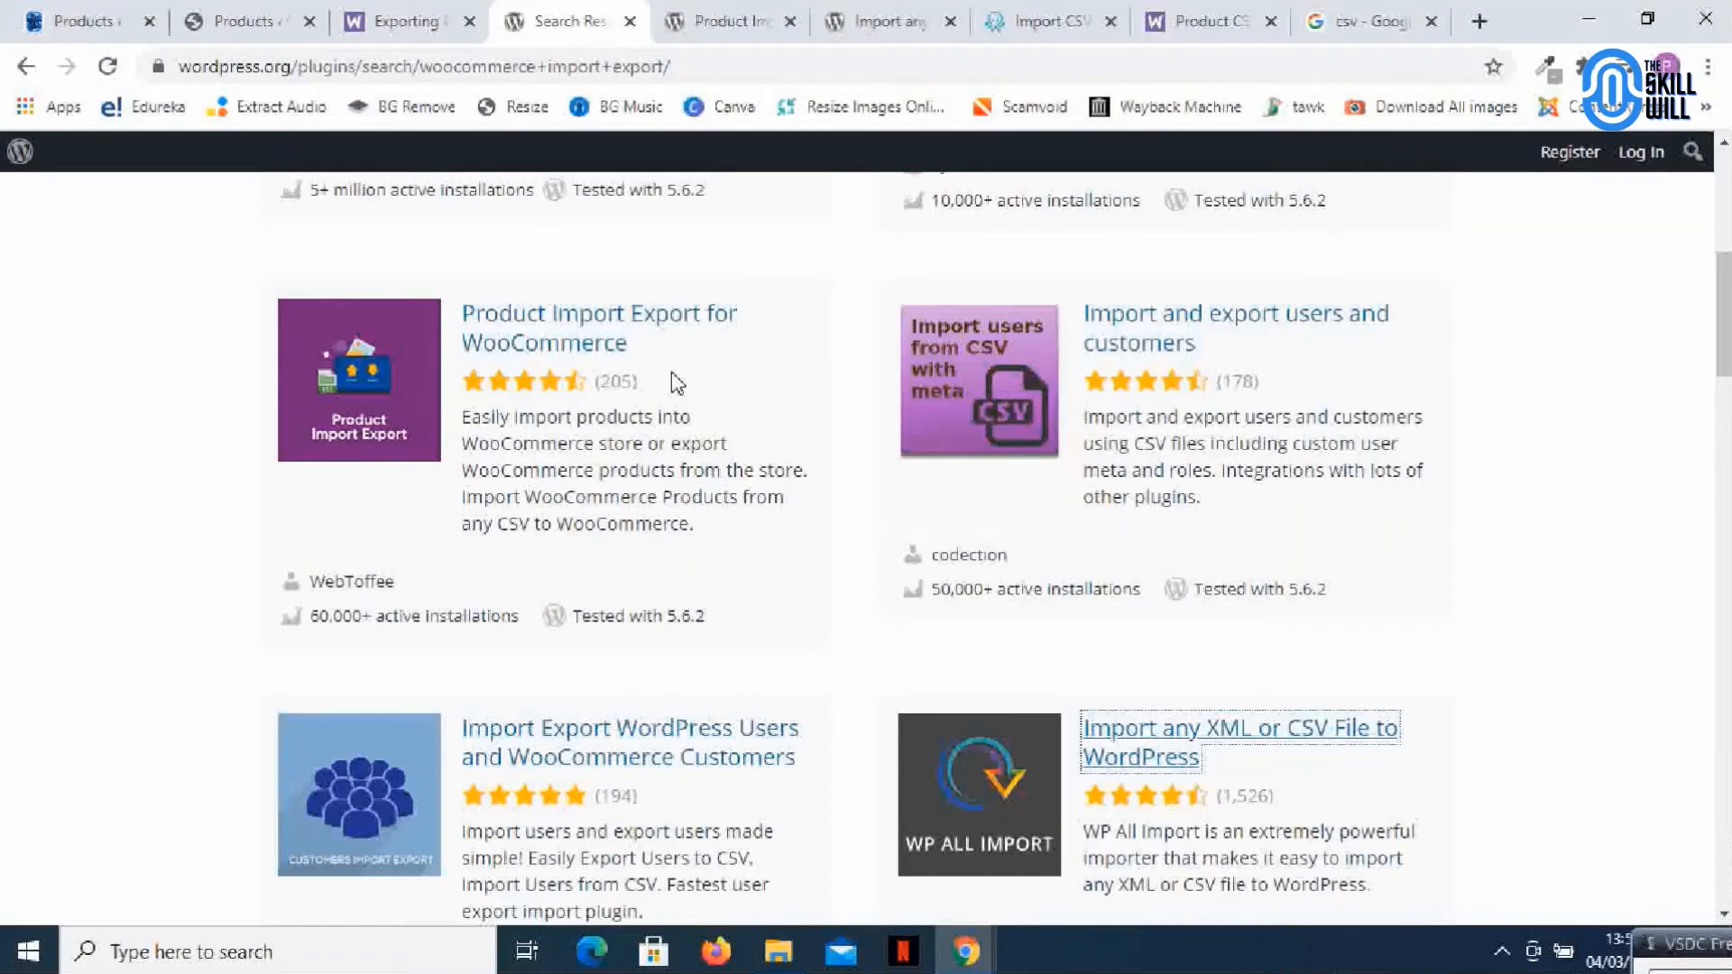
Review the Product Import Export for WooCommerce page, highlighting its premium Import from URL feature
click(599, 328)
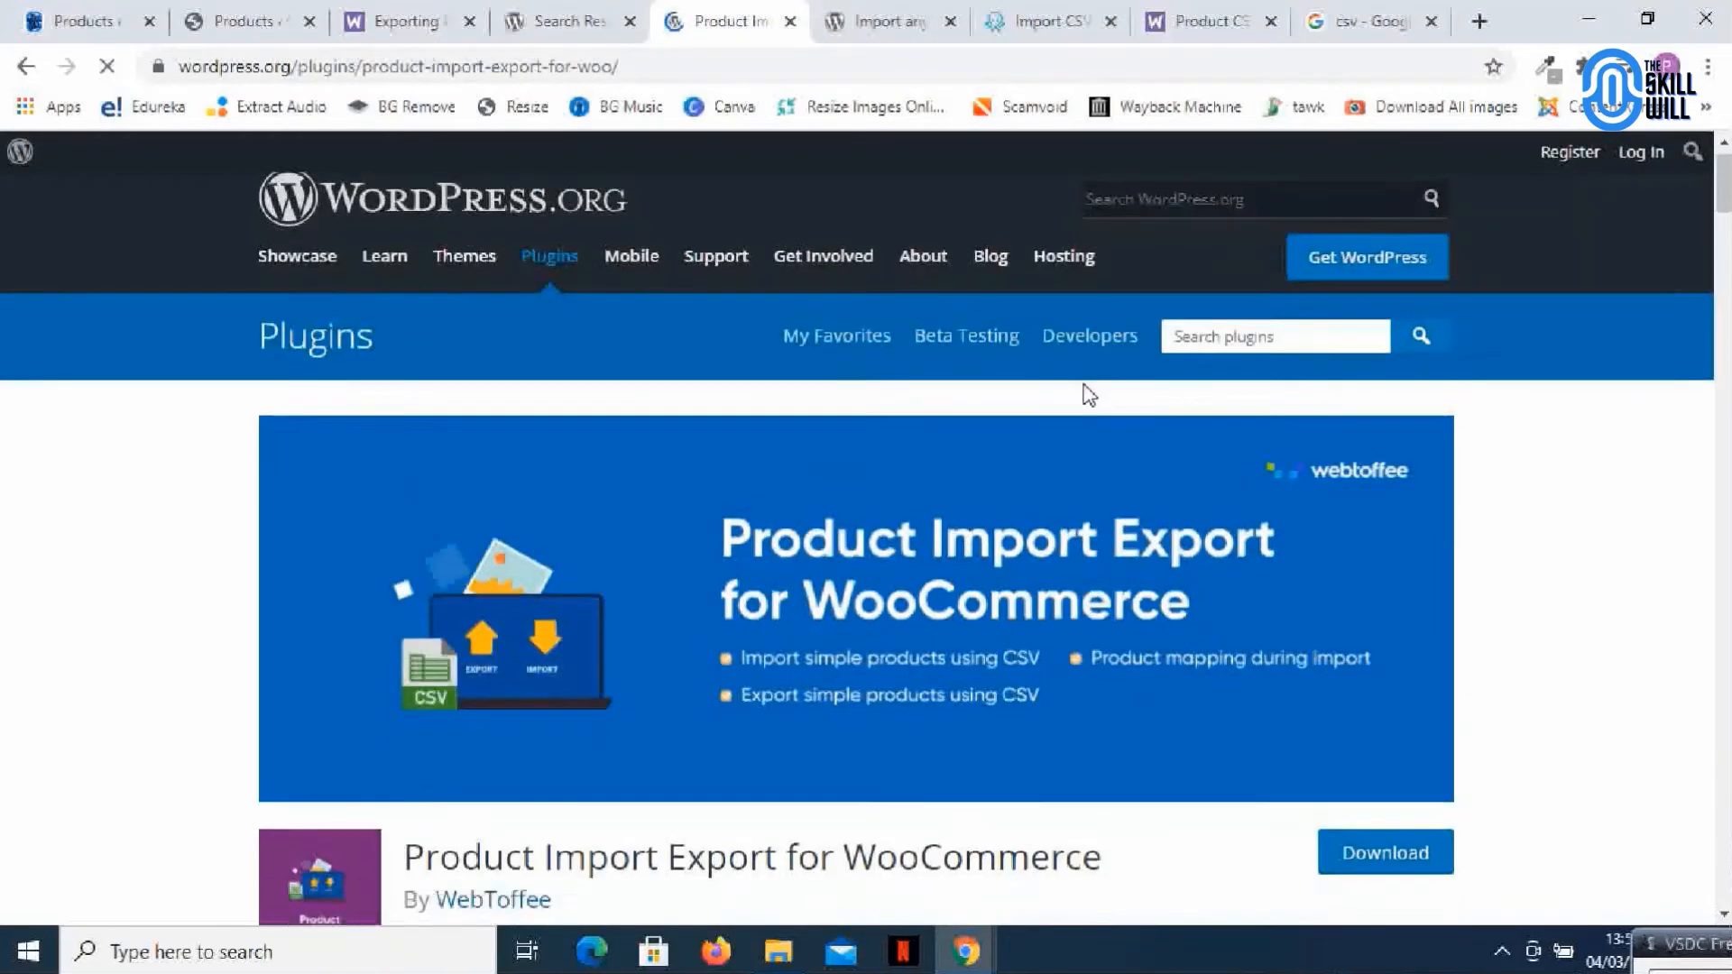
scroll(down, 3)
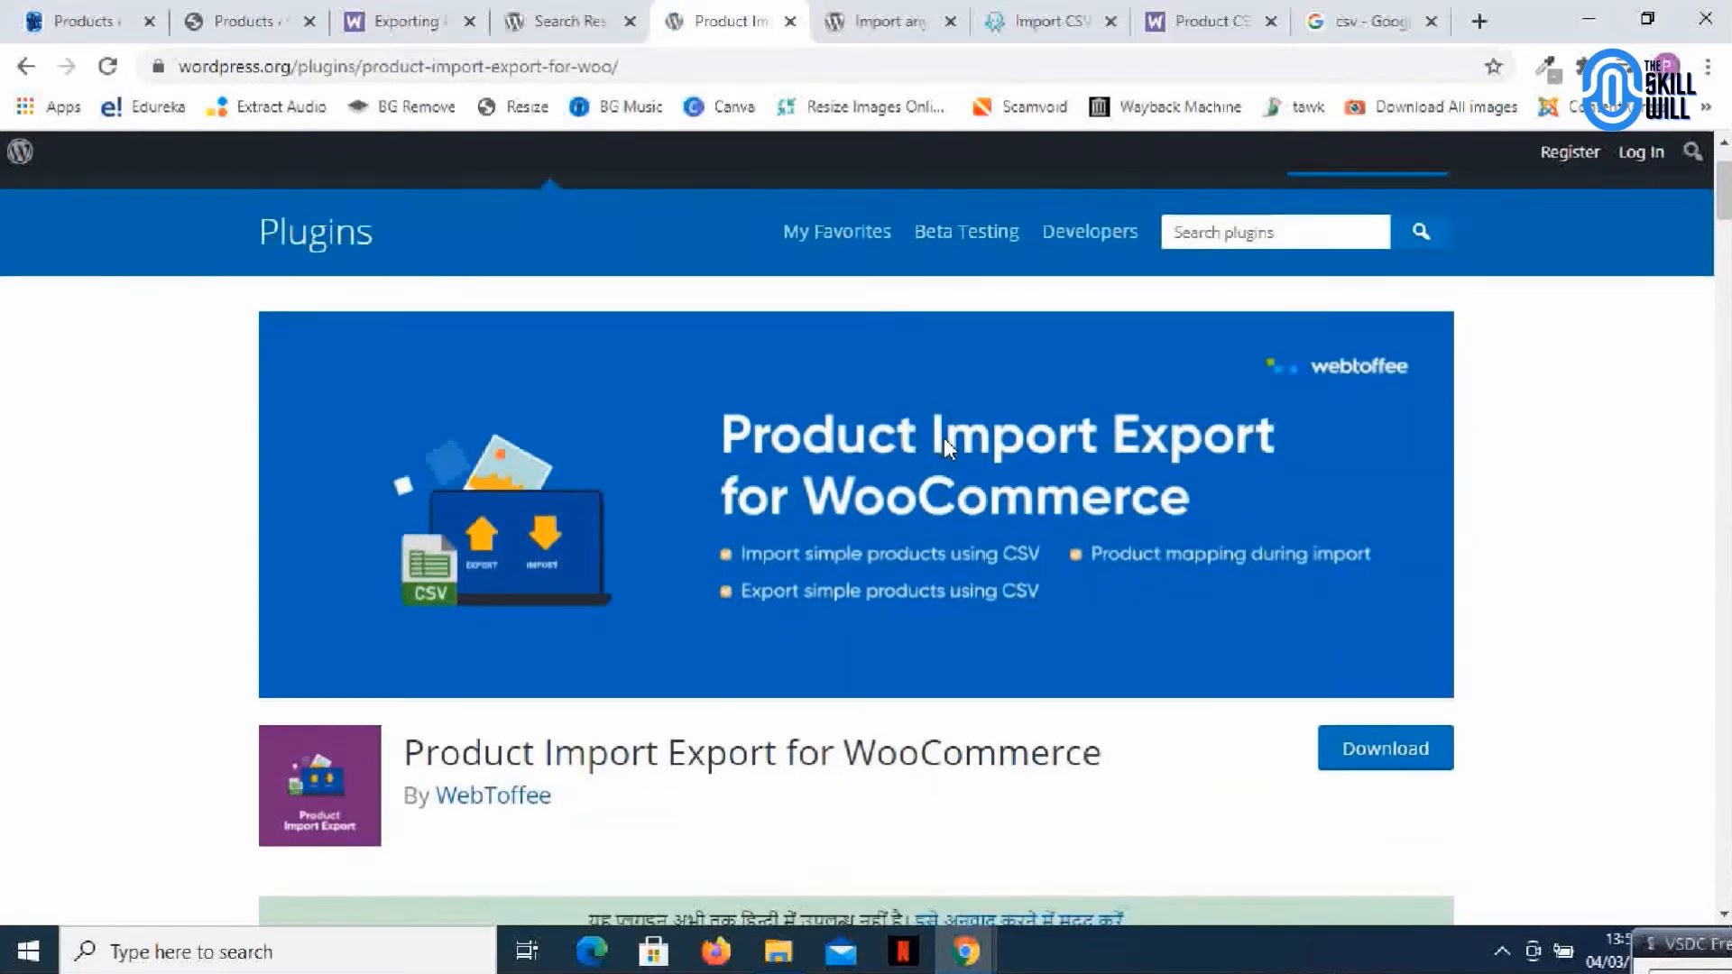
scroll(down, 3)
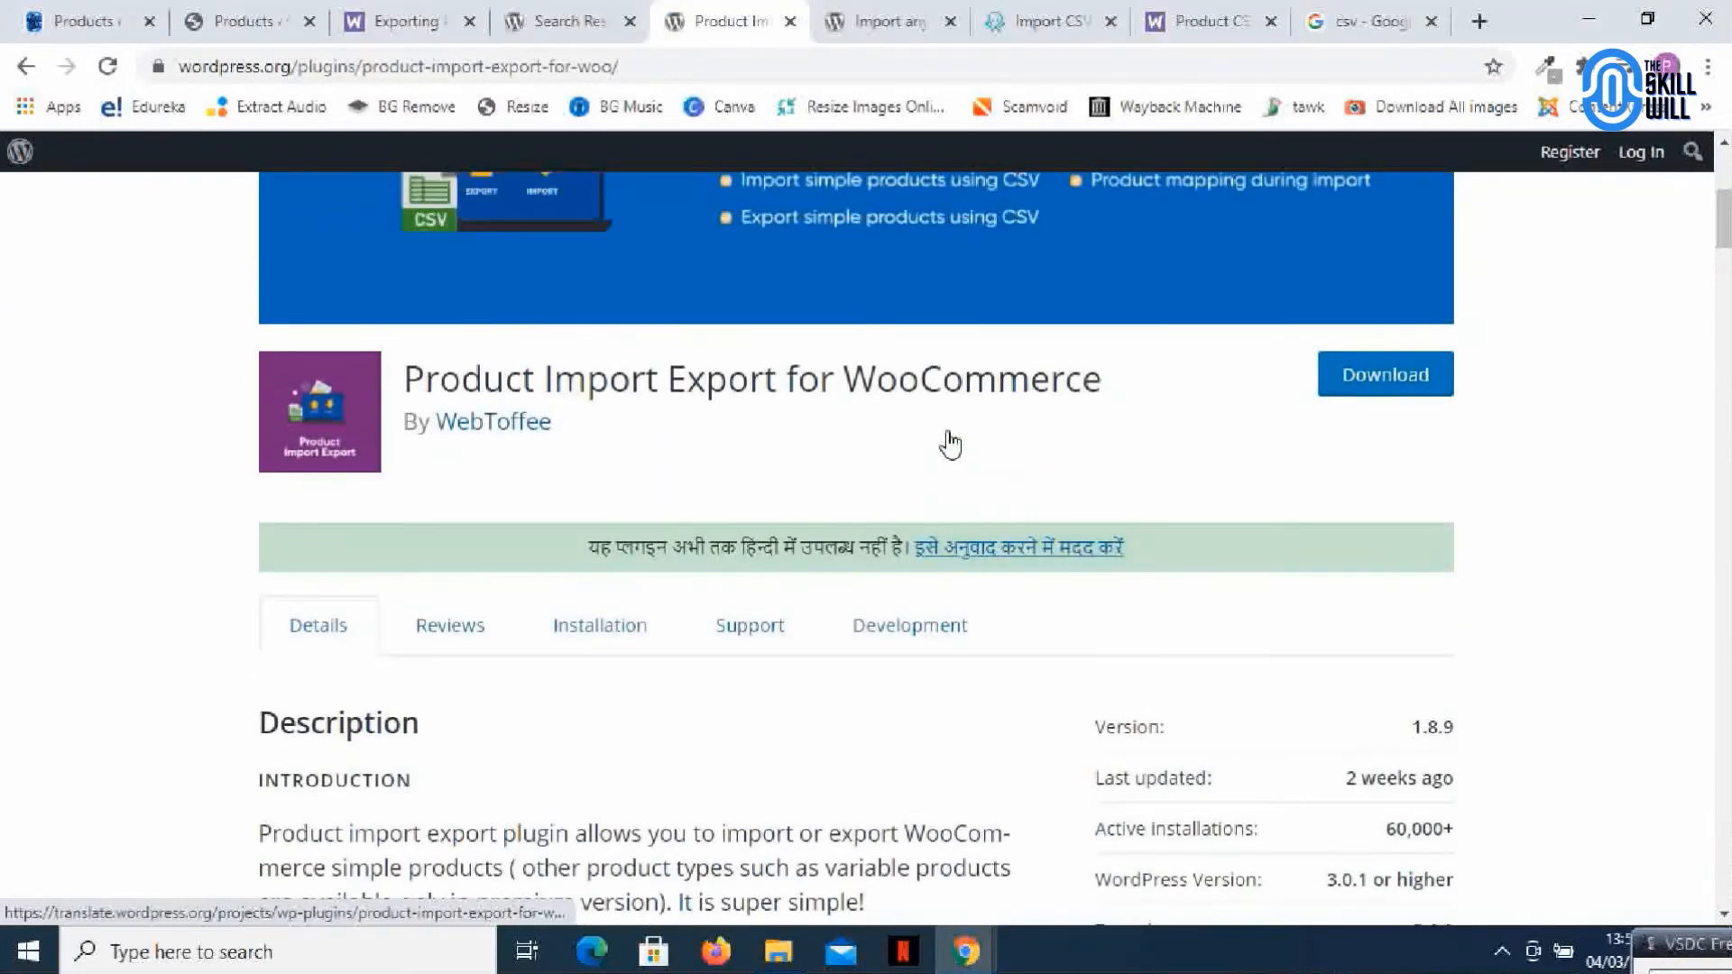
scroll(down, 3)
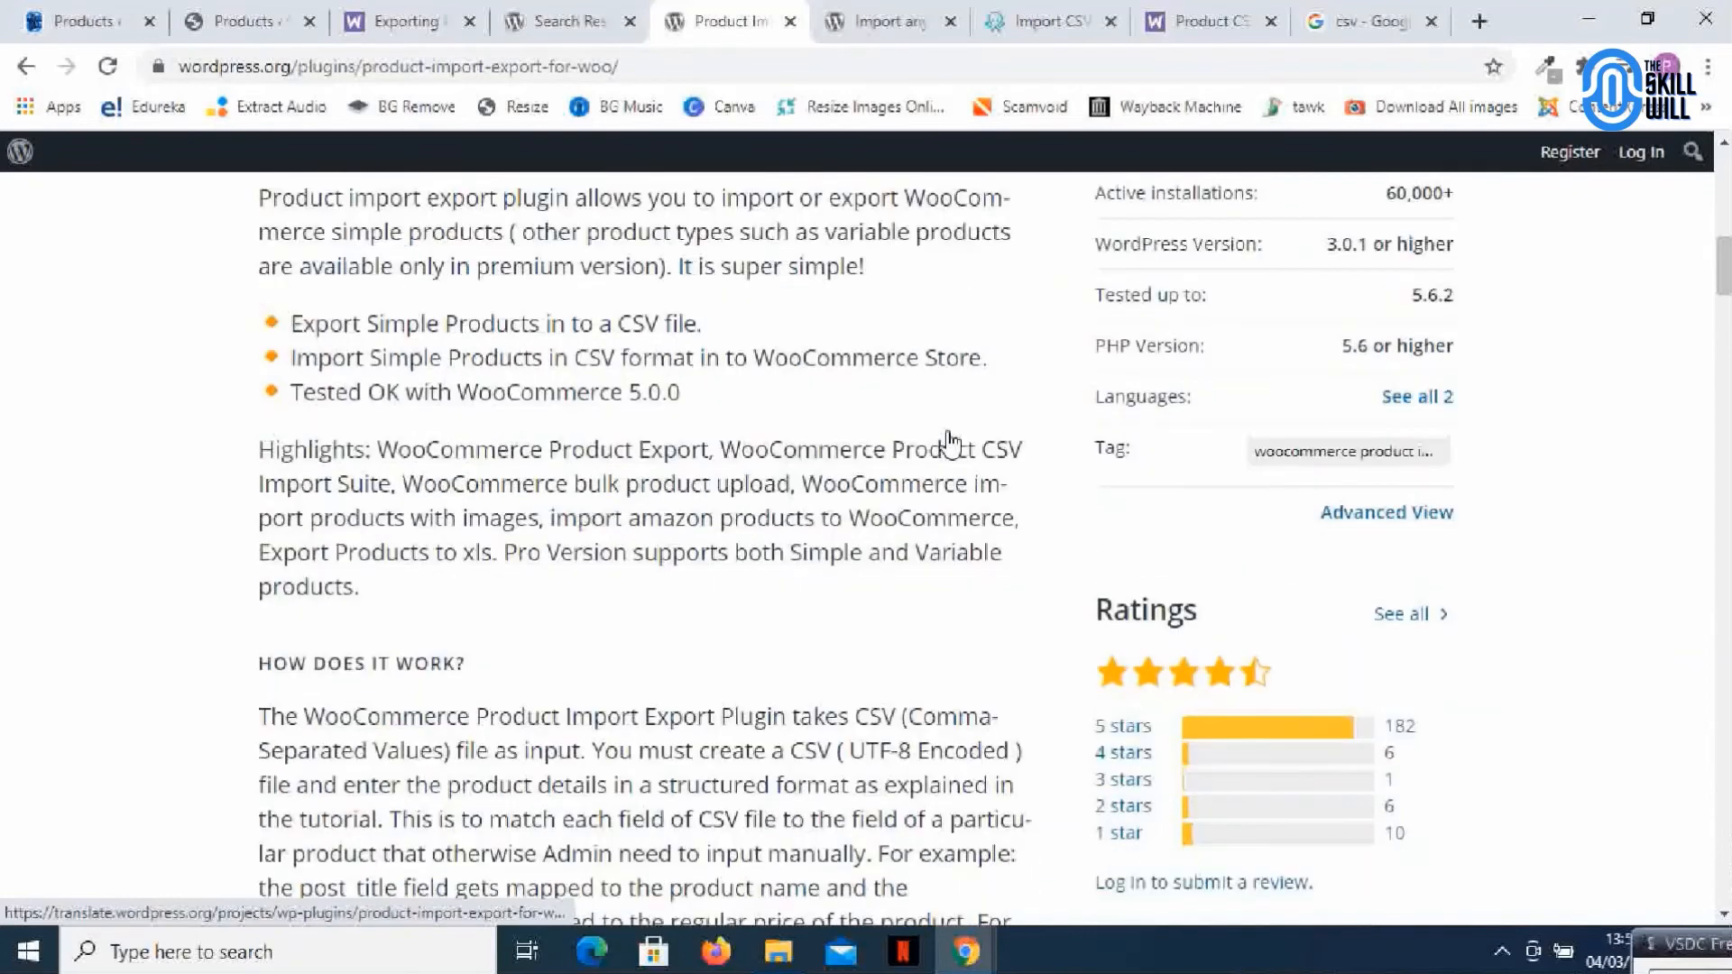
scroll(down, 3)
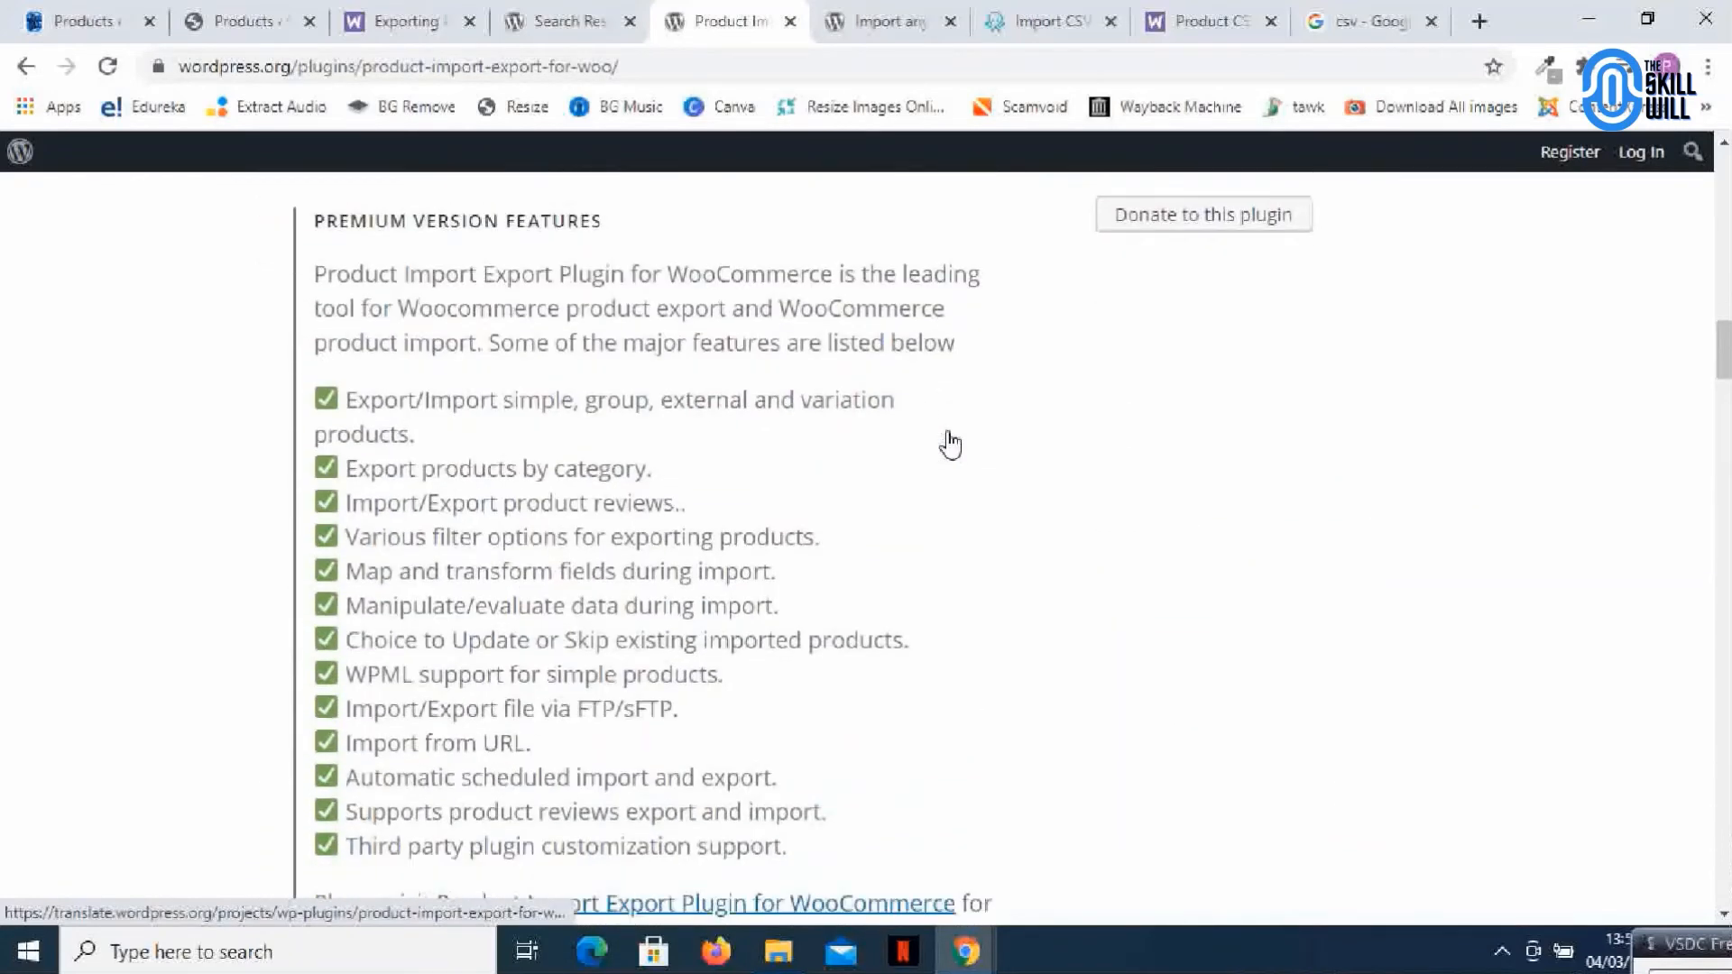
mouse_move(329, 242)
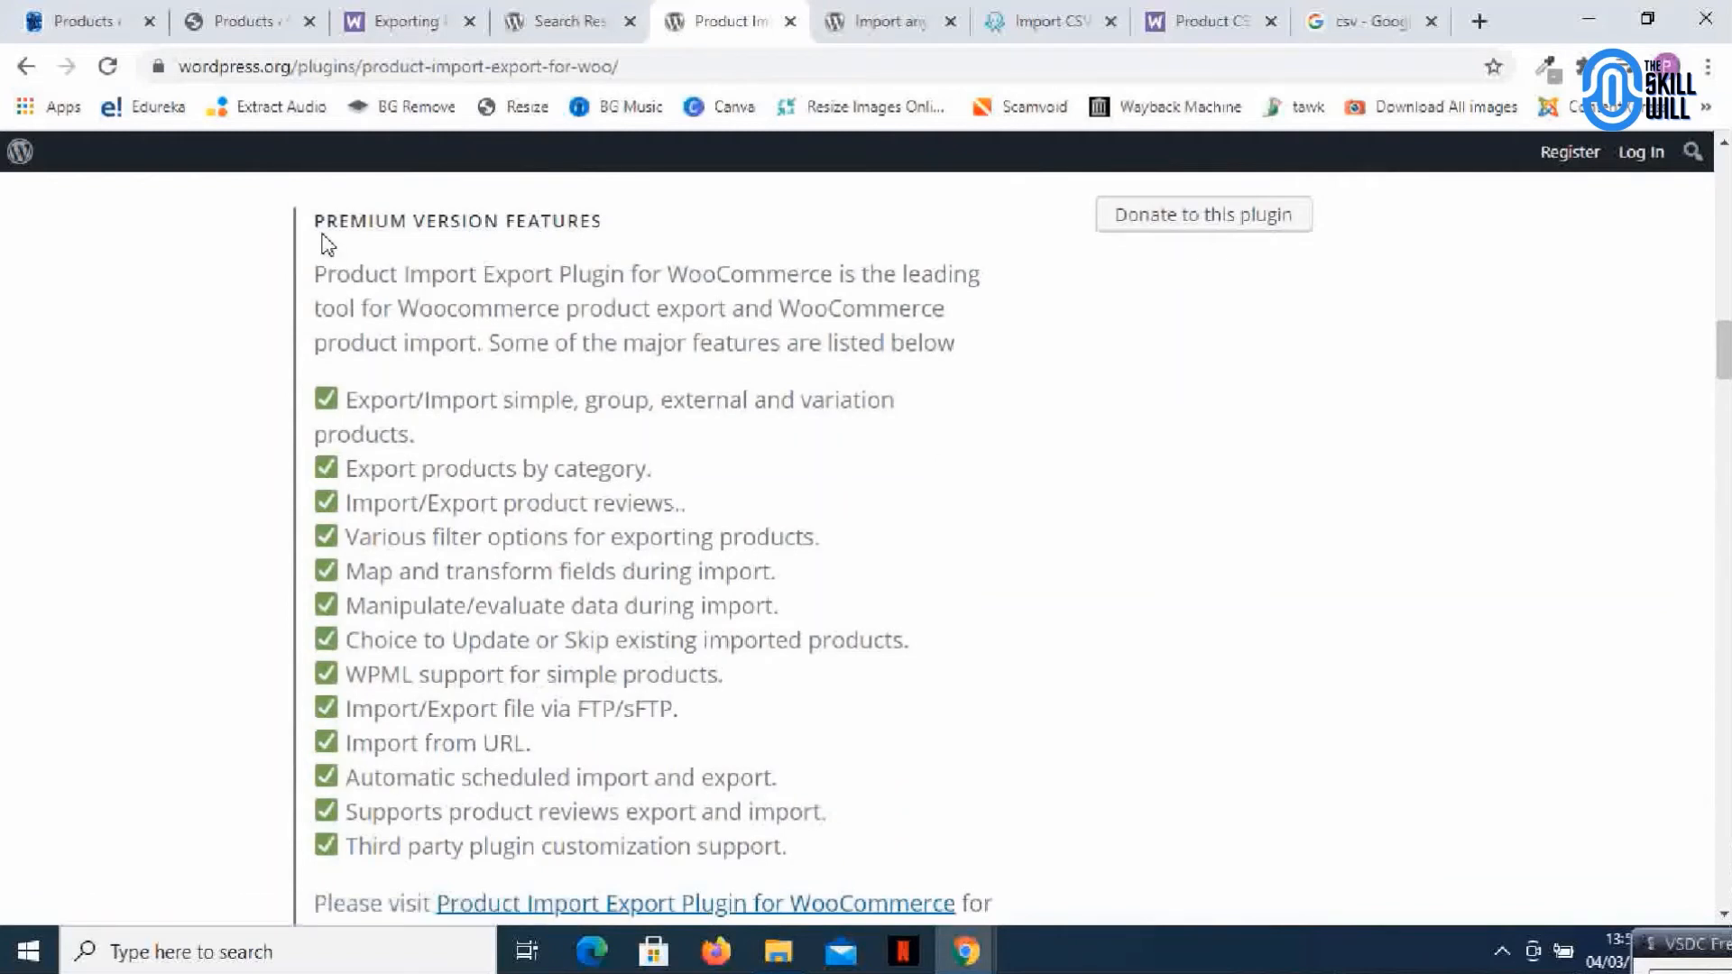
mouse_move(639, 320)
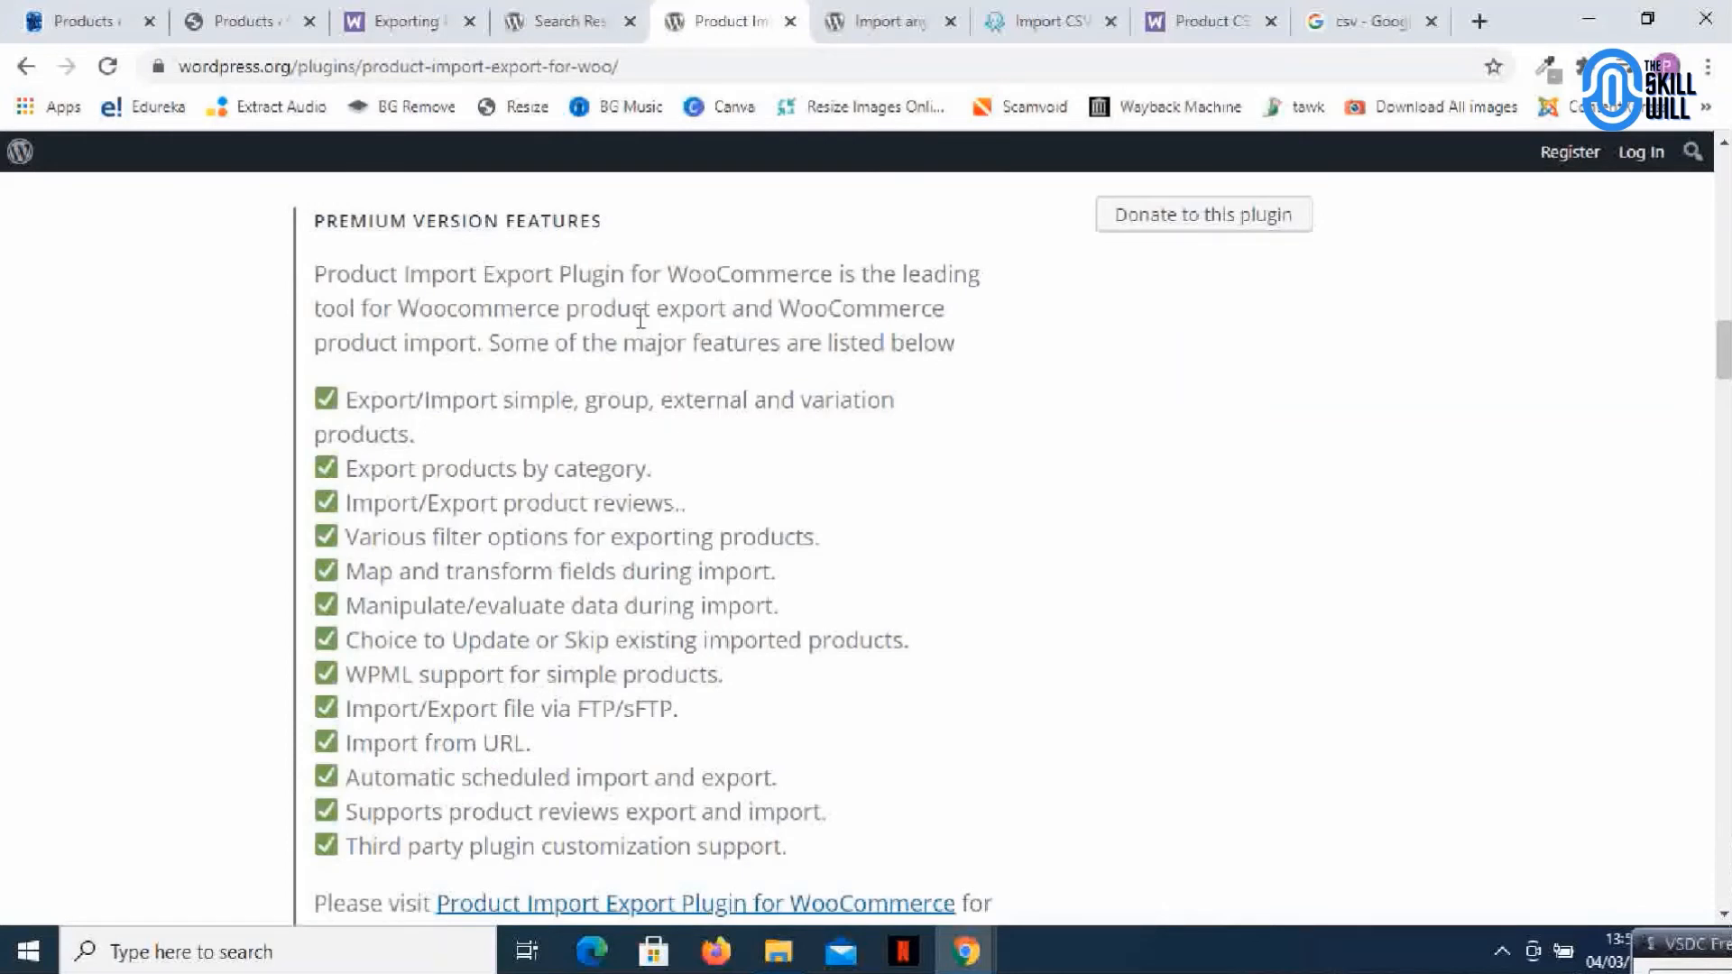
mouse_move(542, 753)
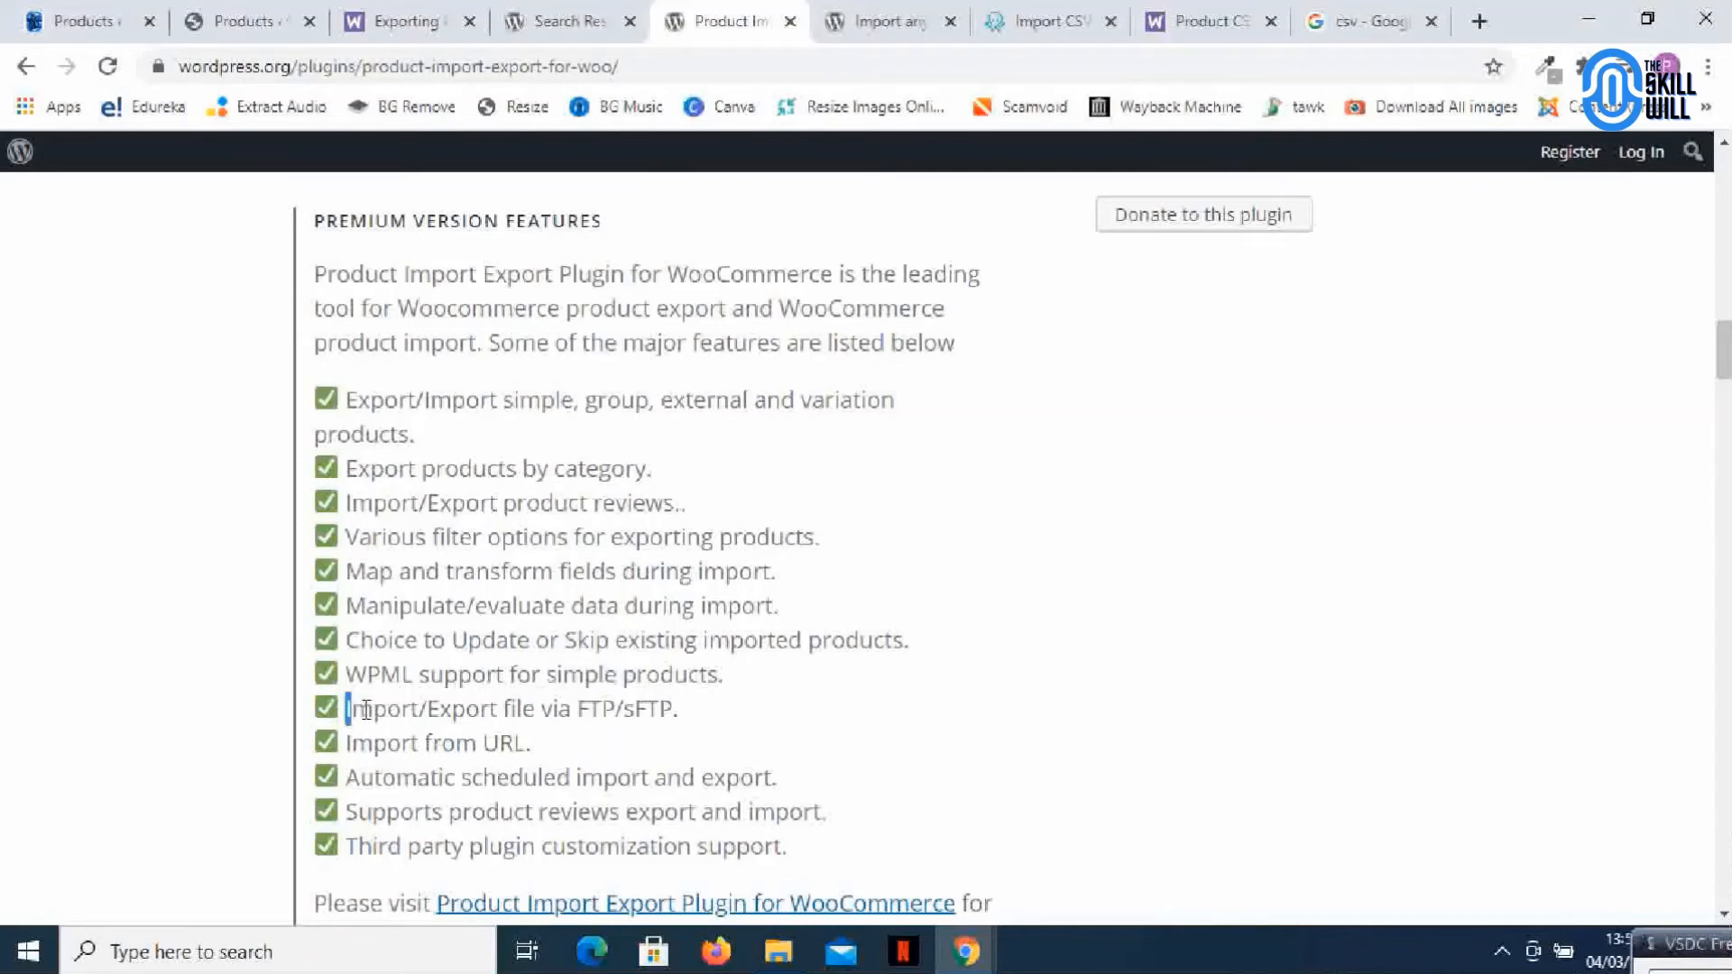
drag(351, 708, 668, 708)
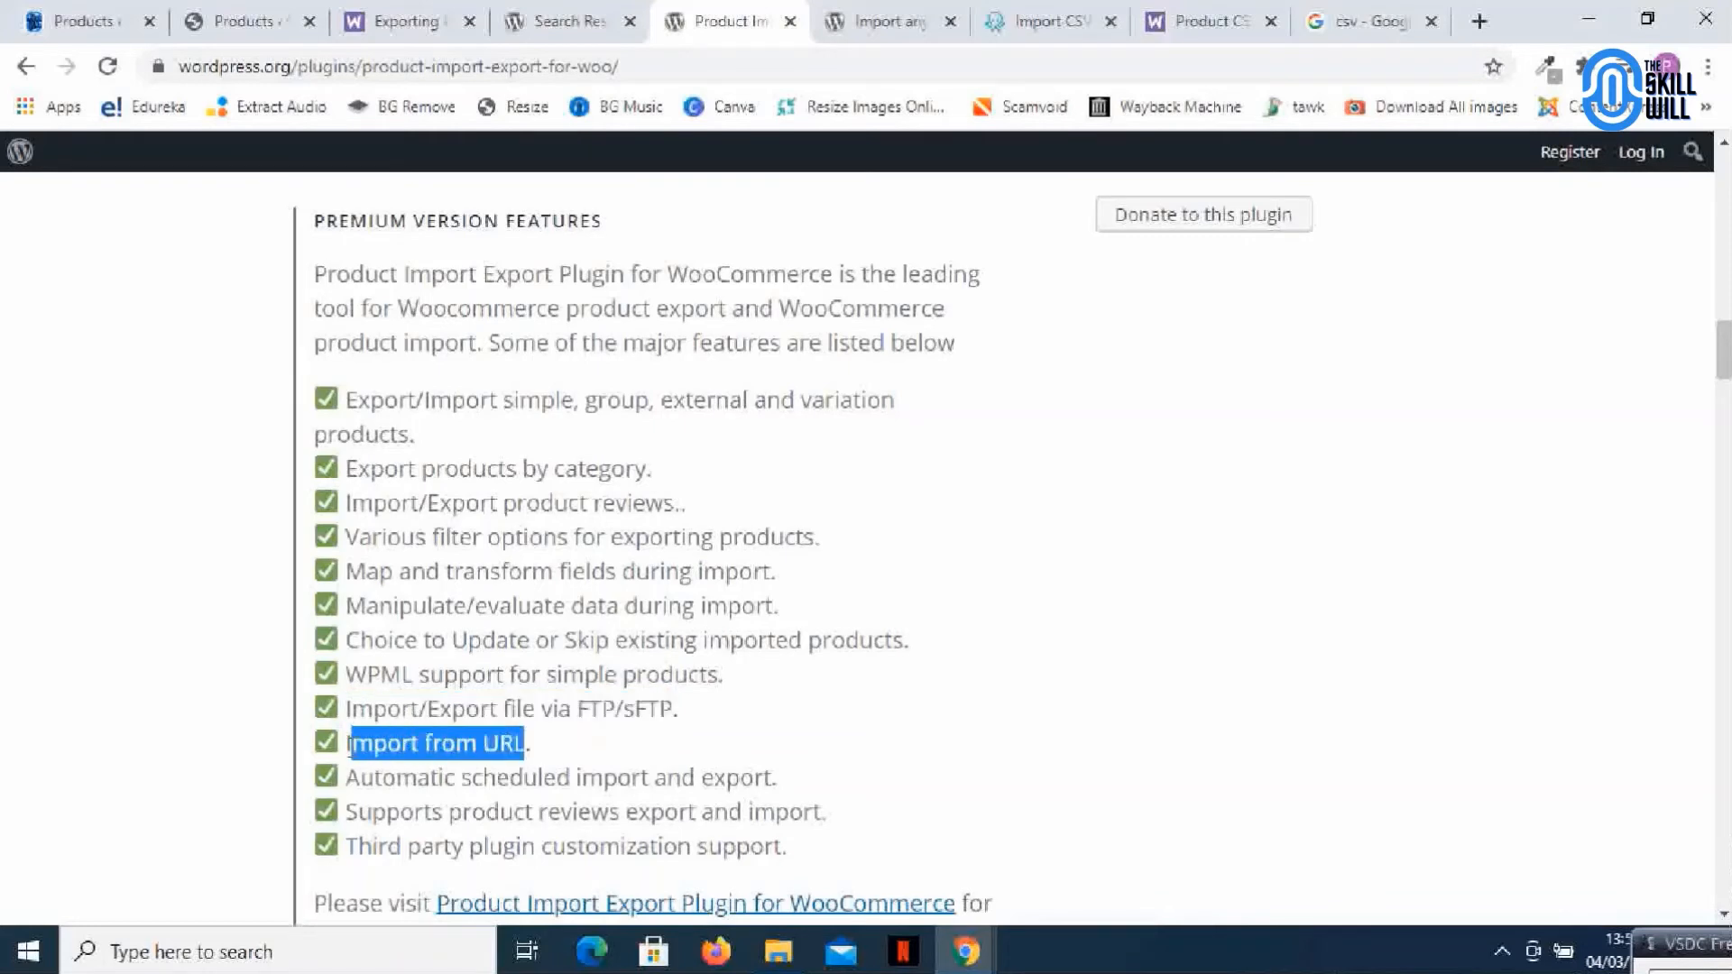
mouse_move(778, 631)
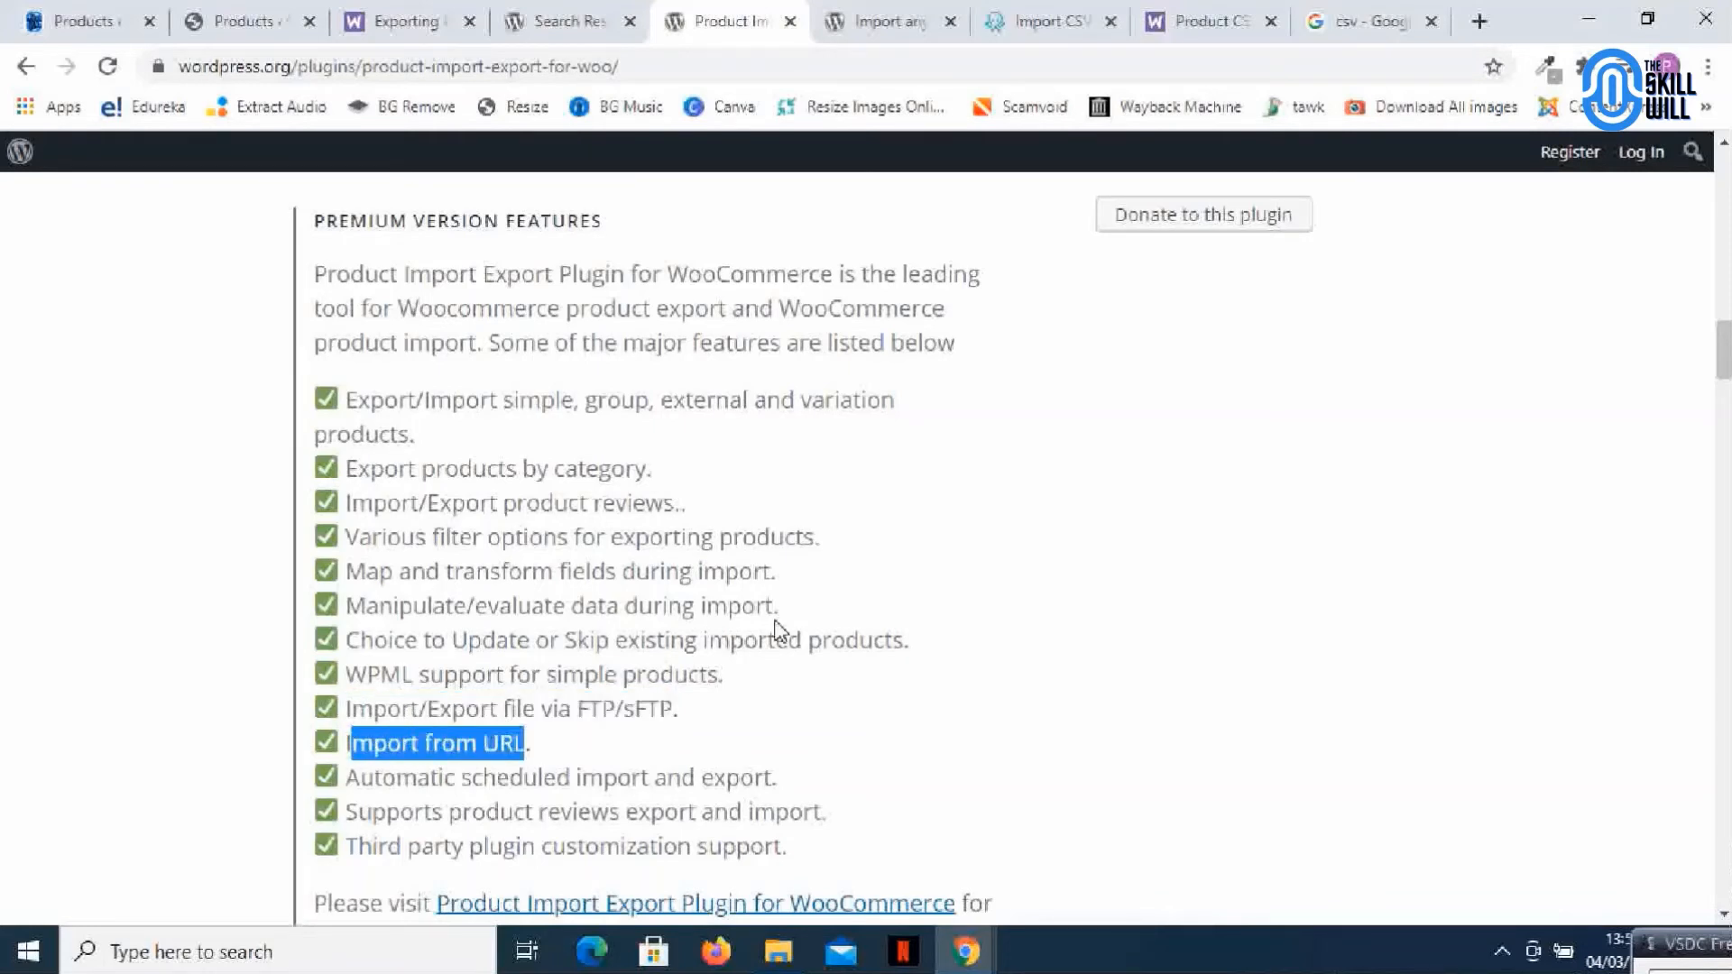
mouse_move(859, 707)
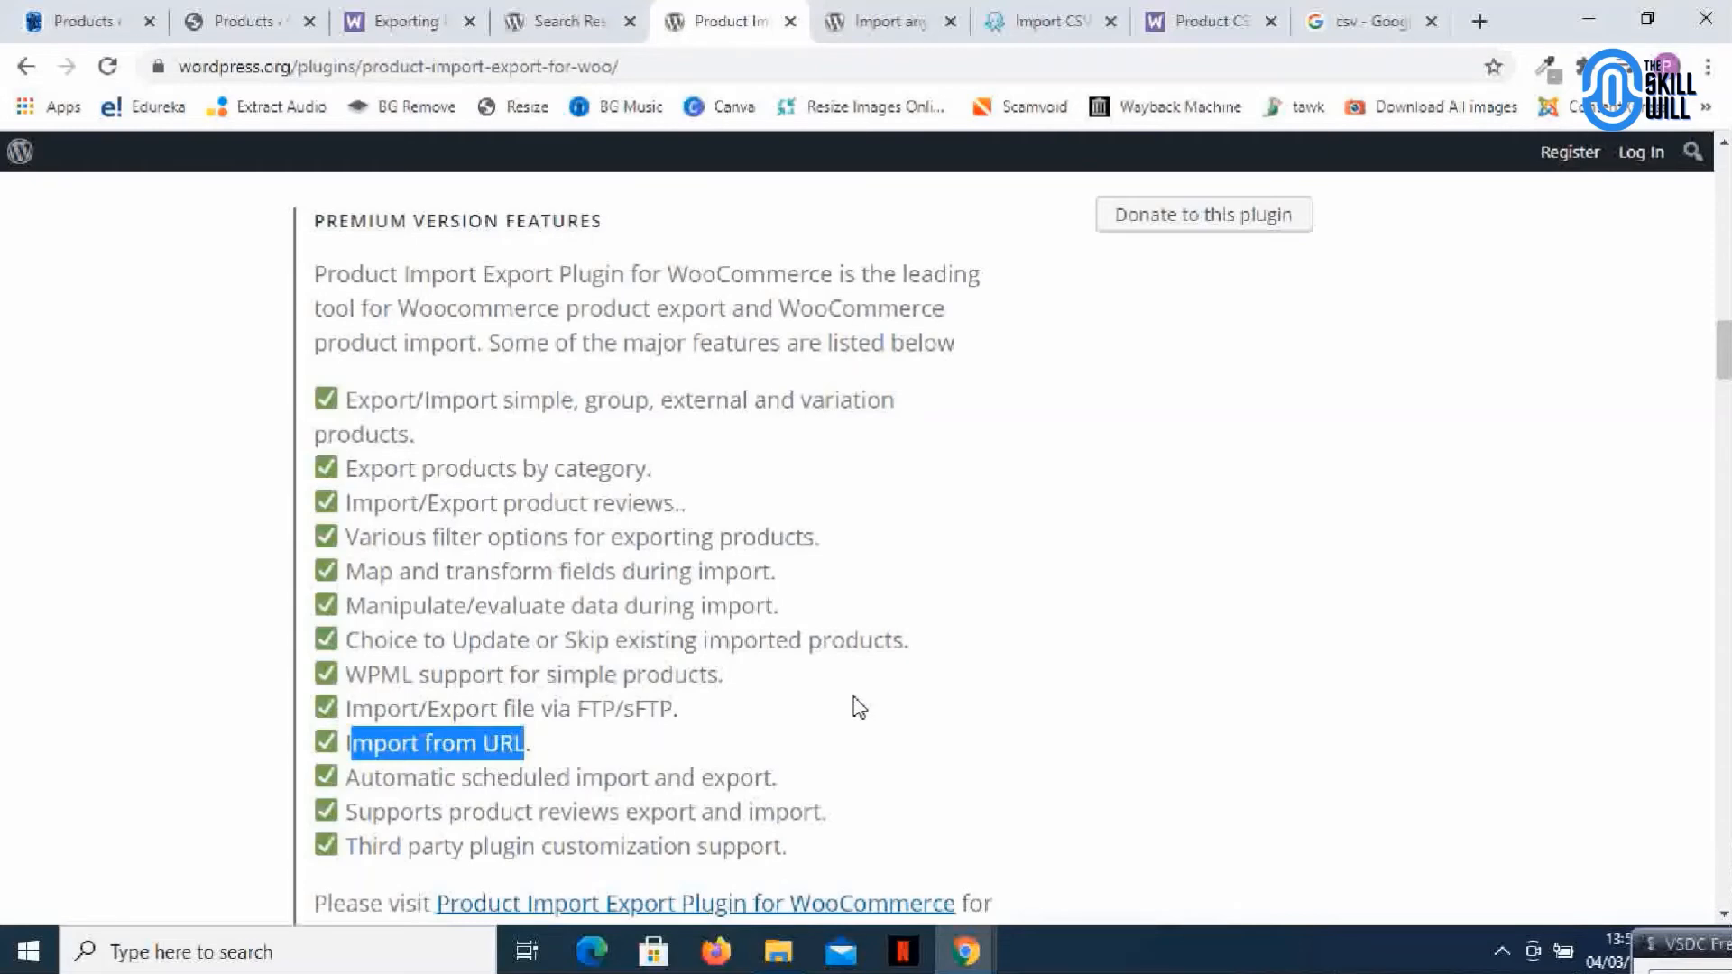
scroll(up, 3)
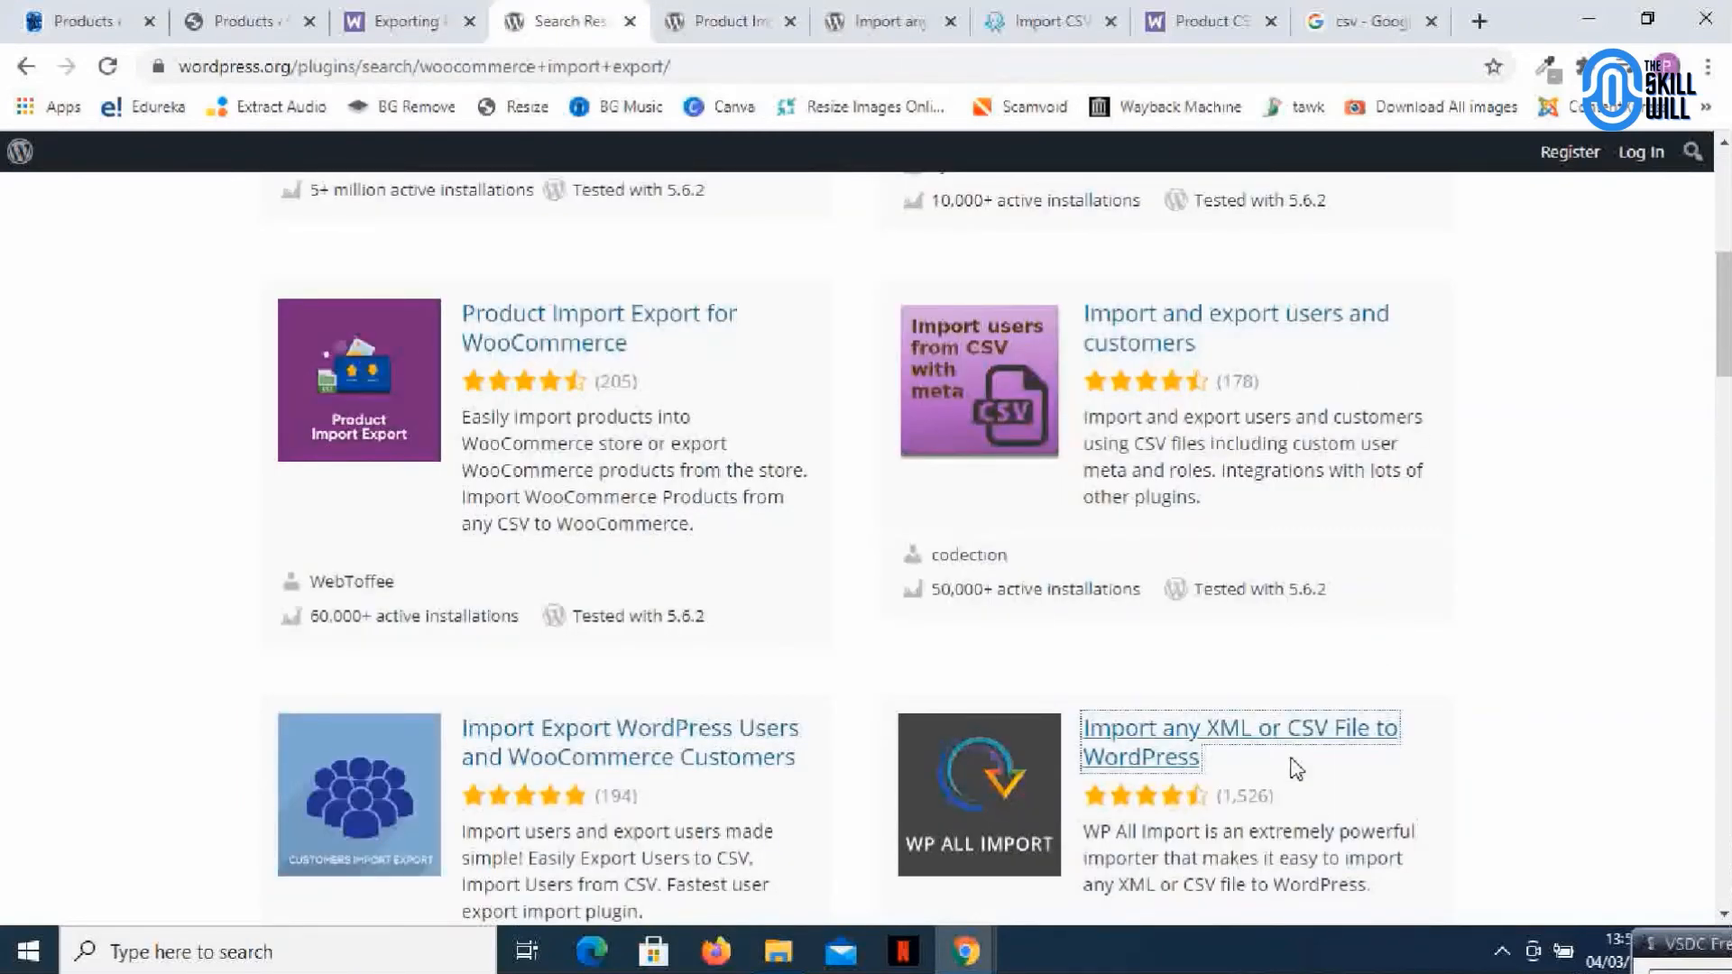
mouse_move(1137, 276)
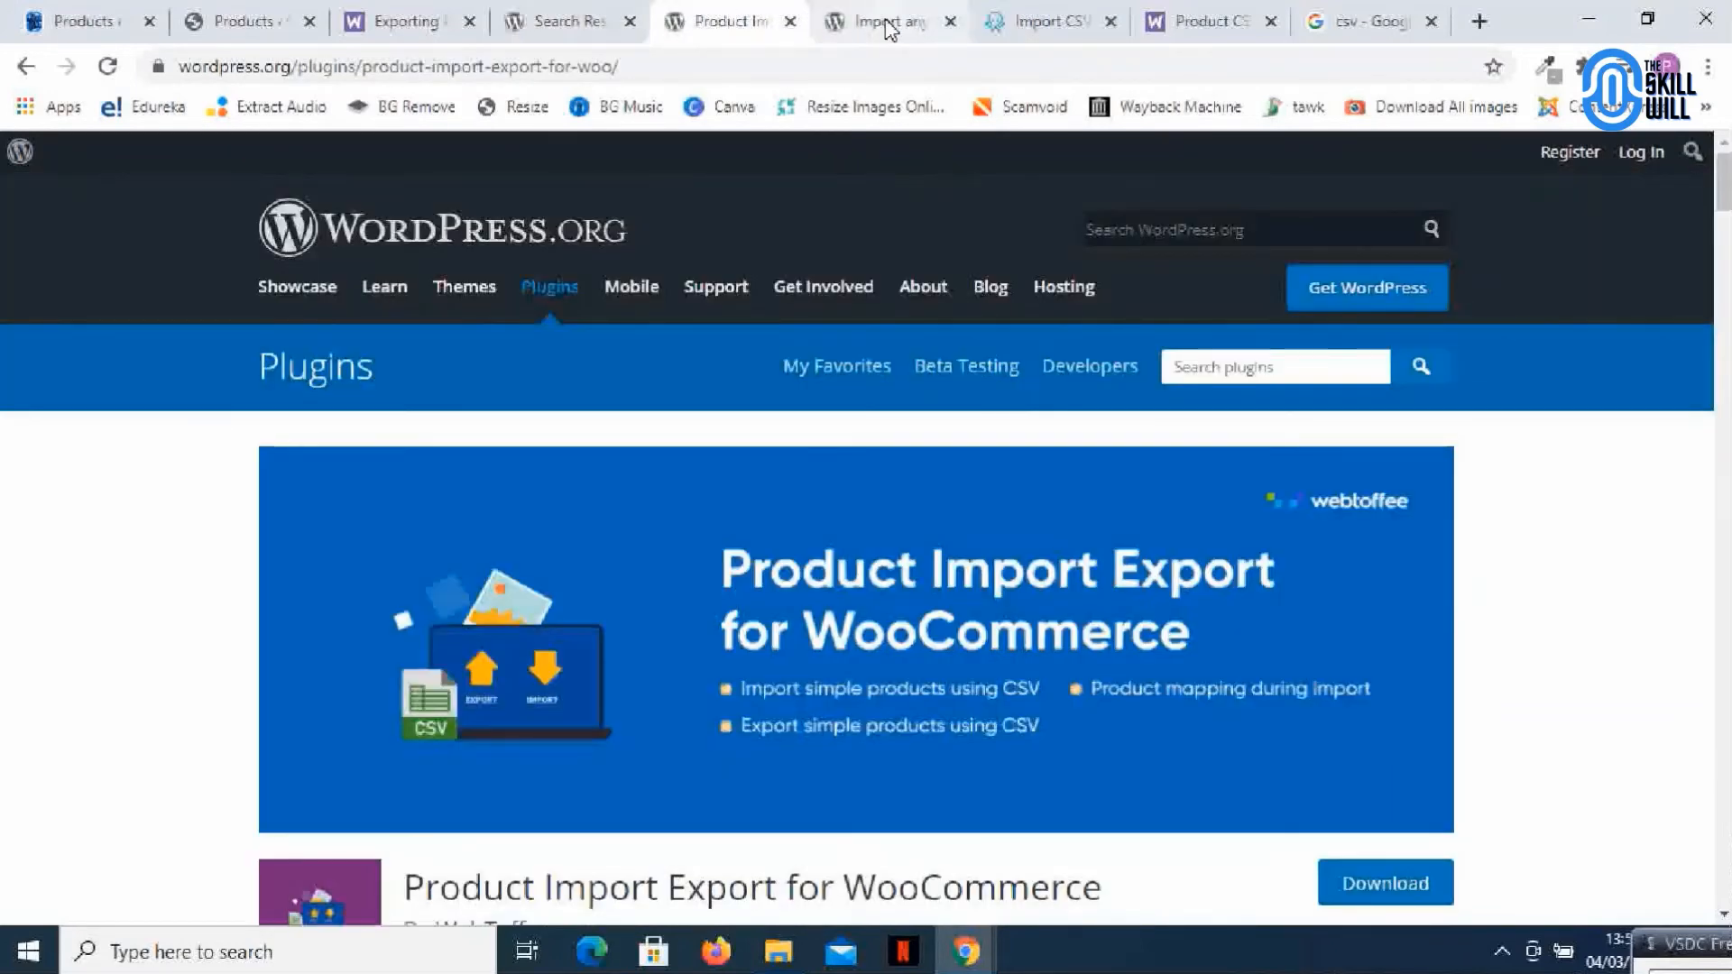
Switch to the WP All Import tab and scroll through its description and Pro features
click(878, 20)
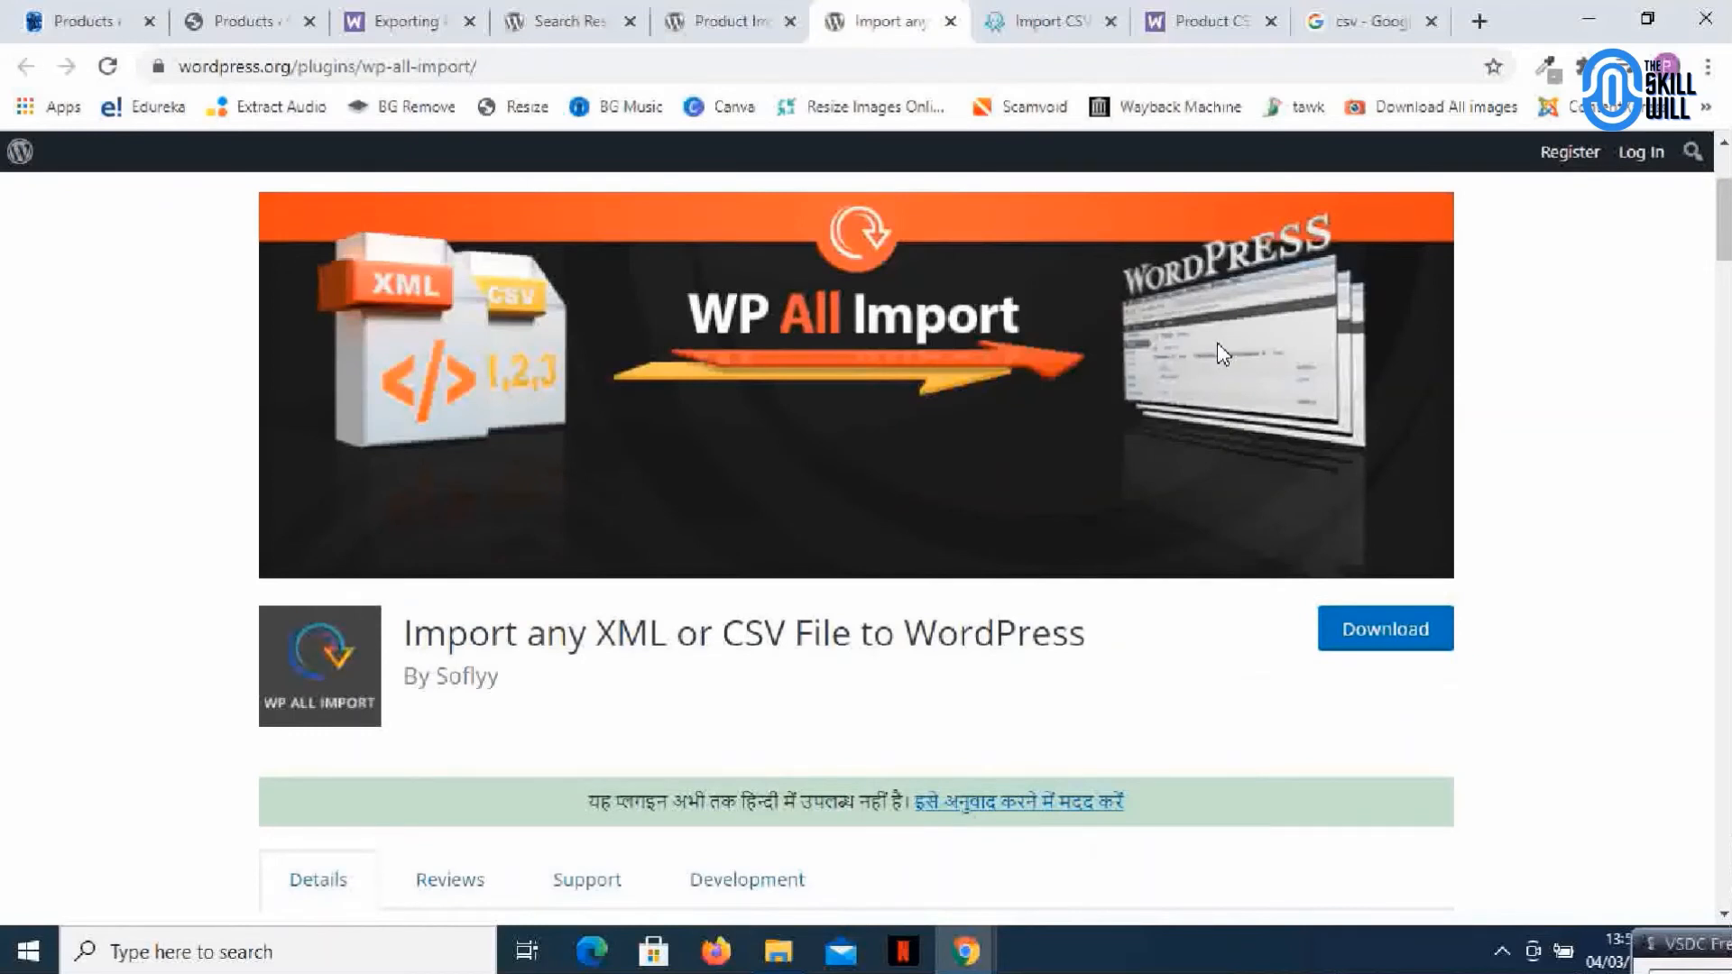
mouse_move(876, 447)
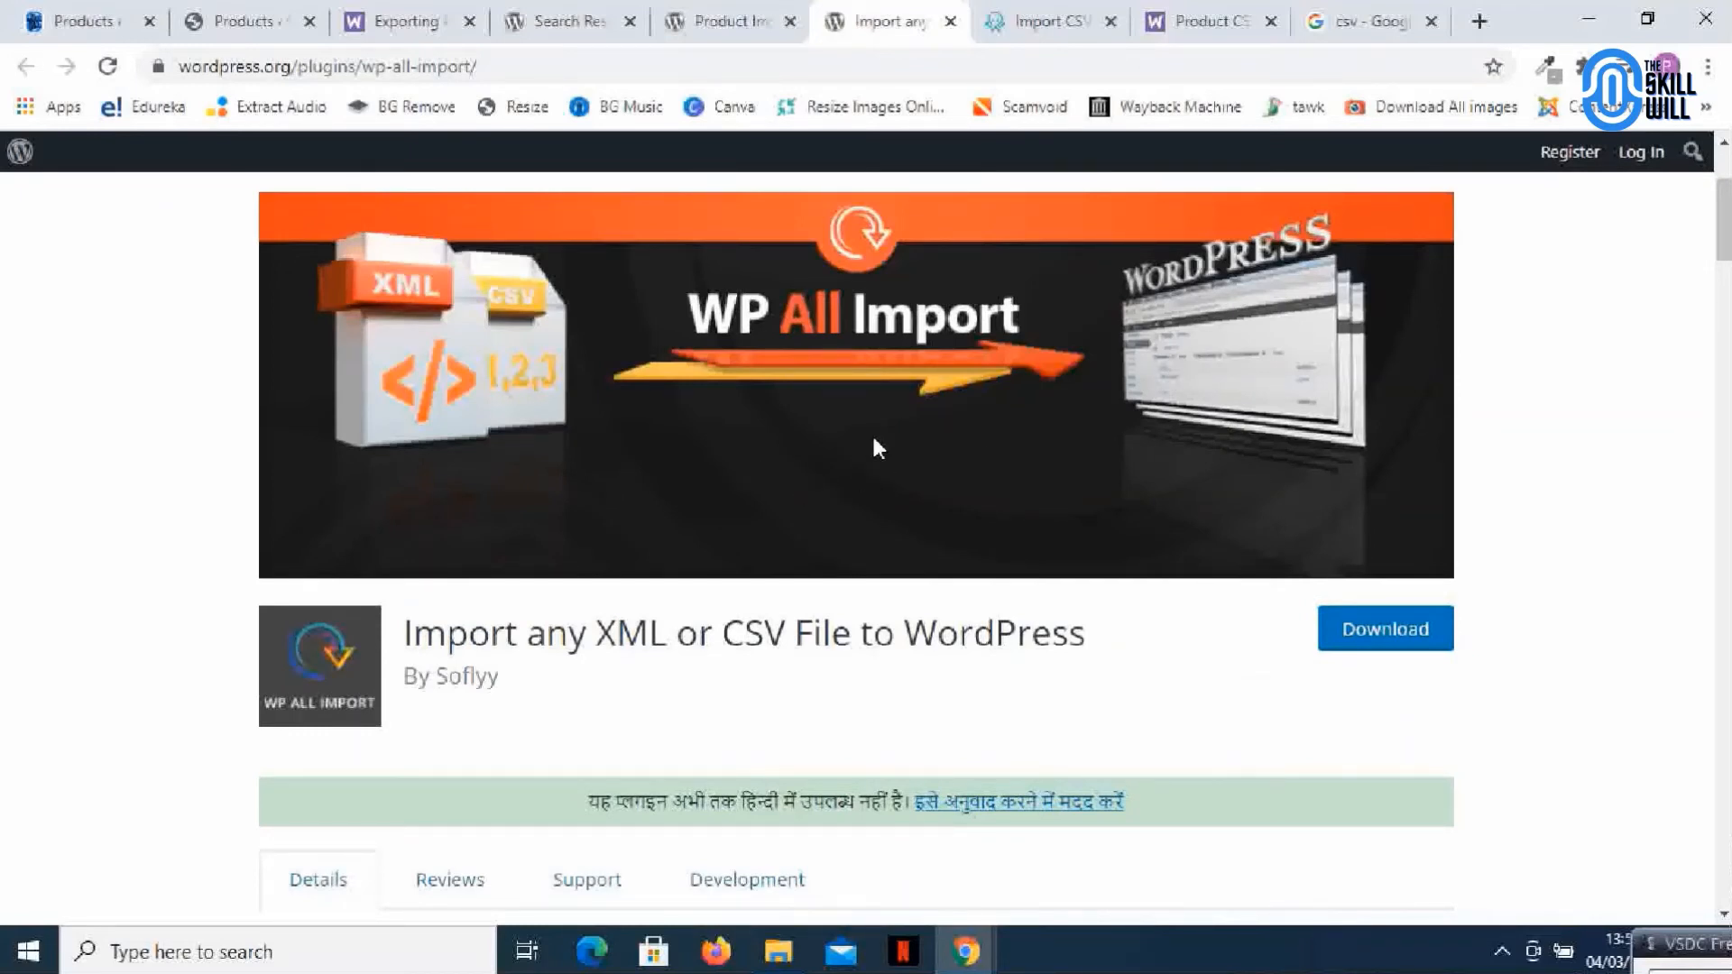
mouse_move(616, 695)
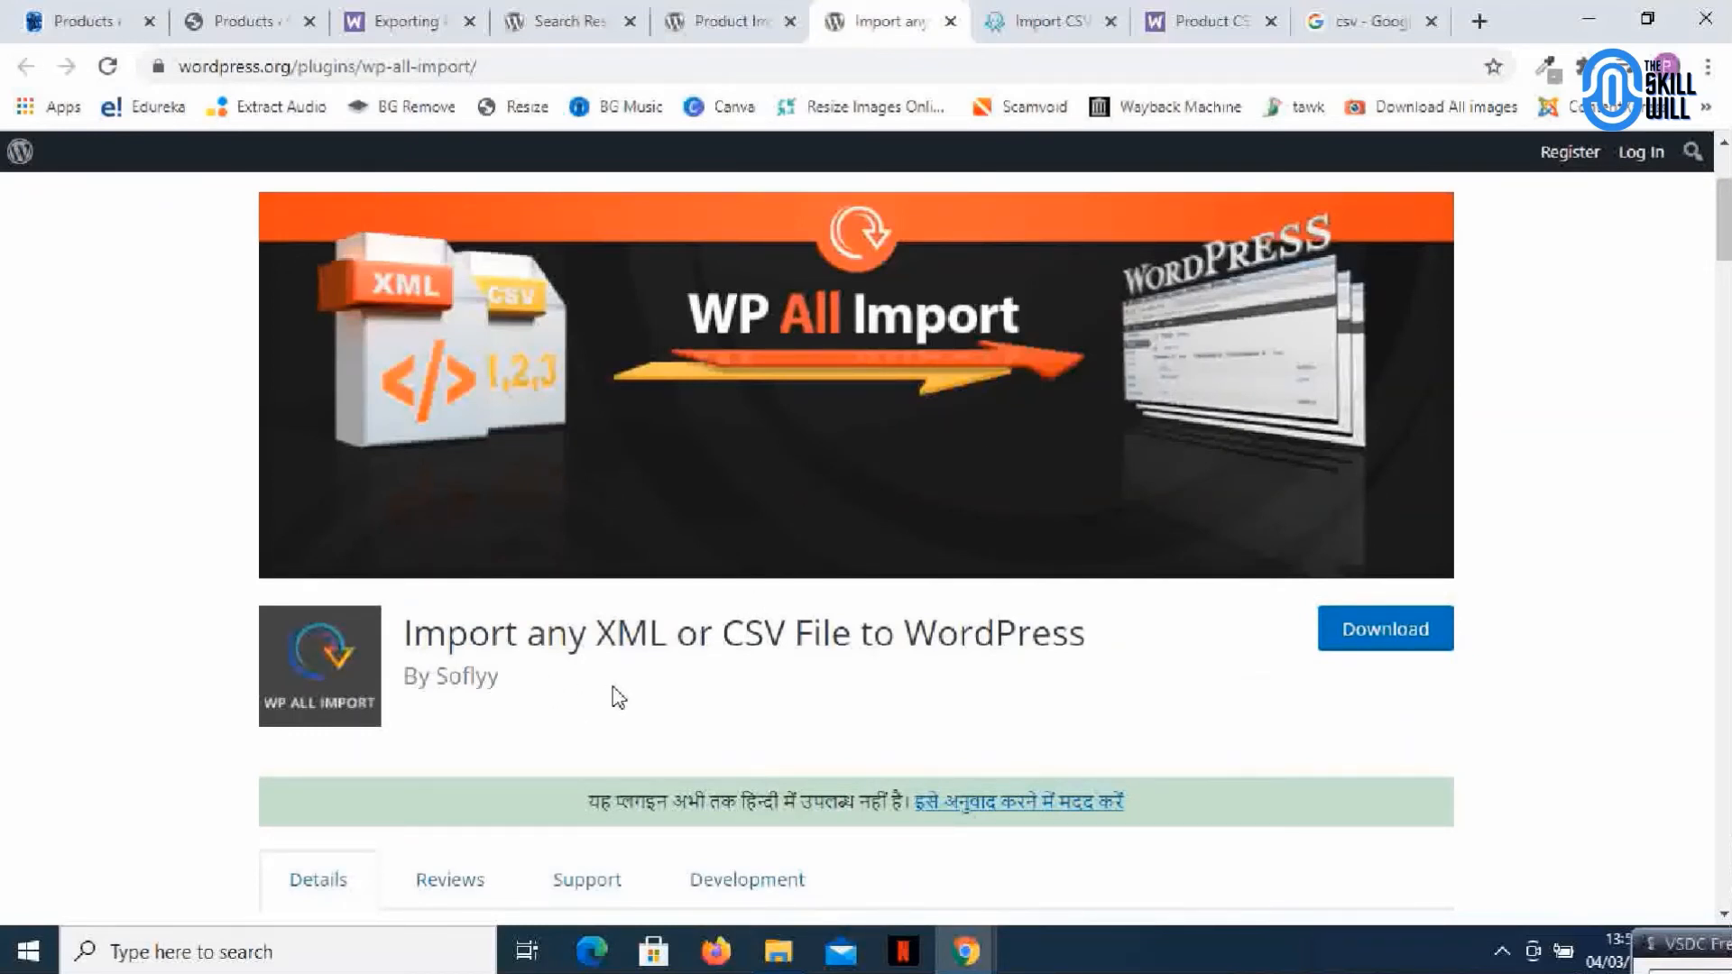
mouse_move(781, 678)
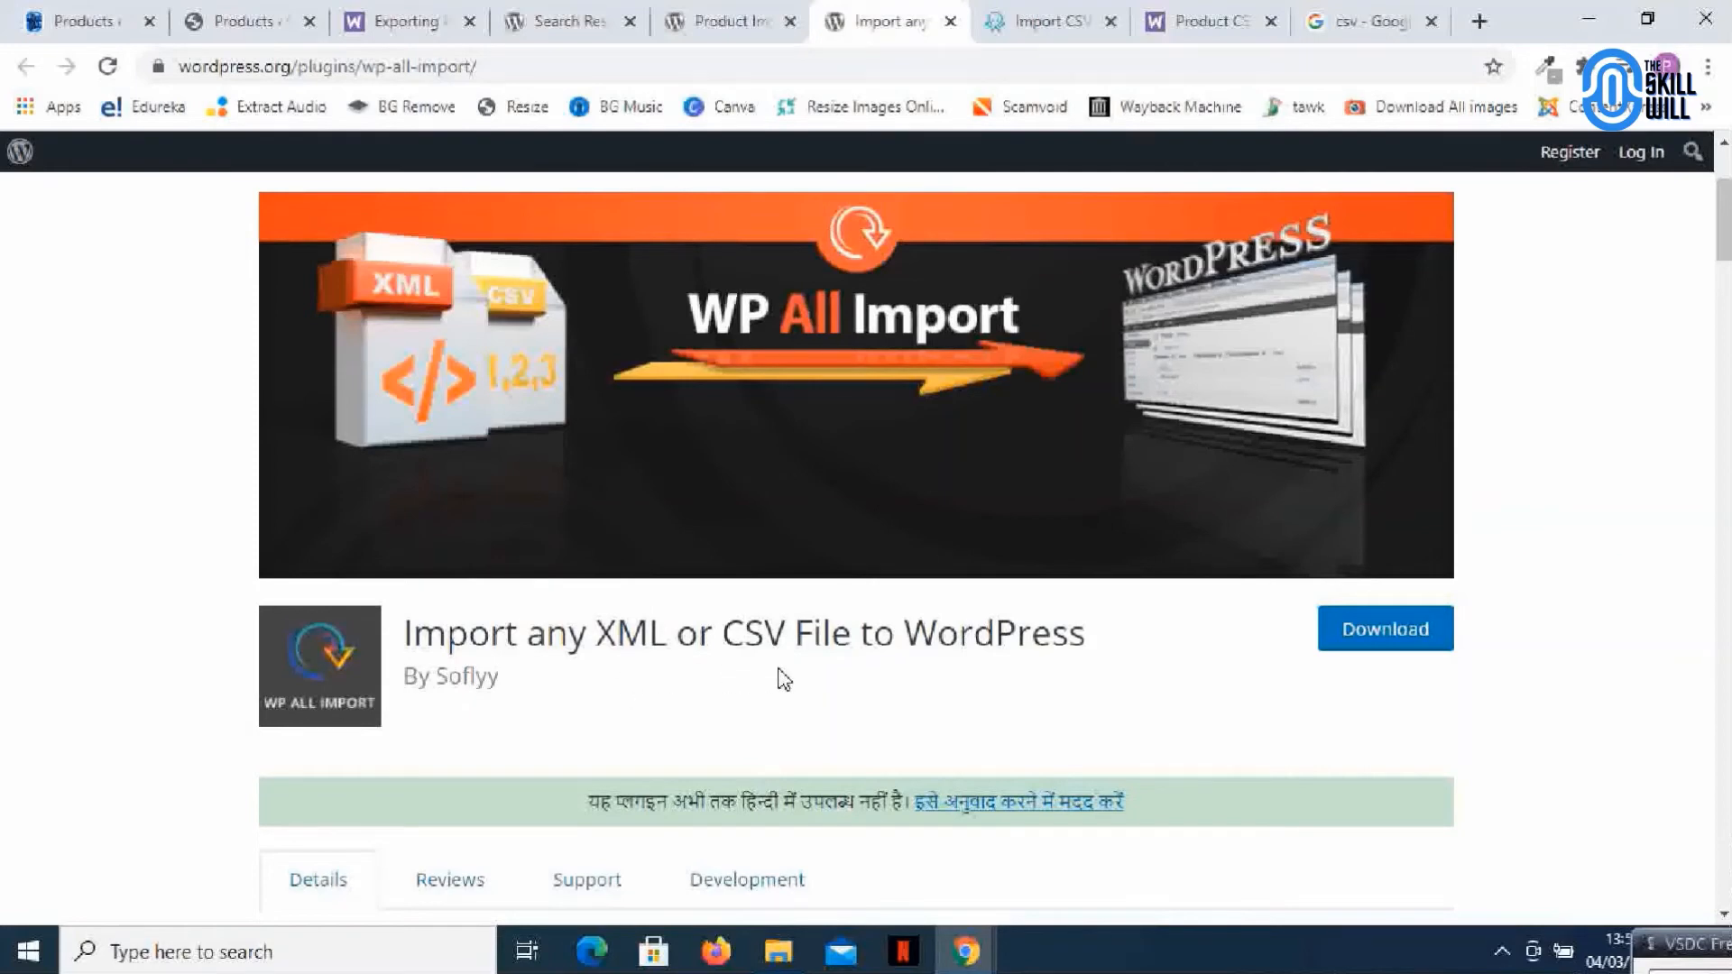
scroll(down, 3)
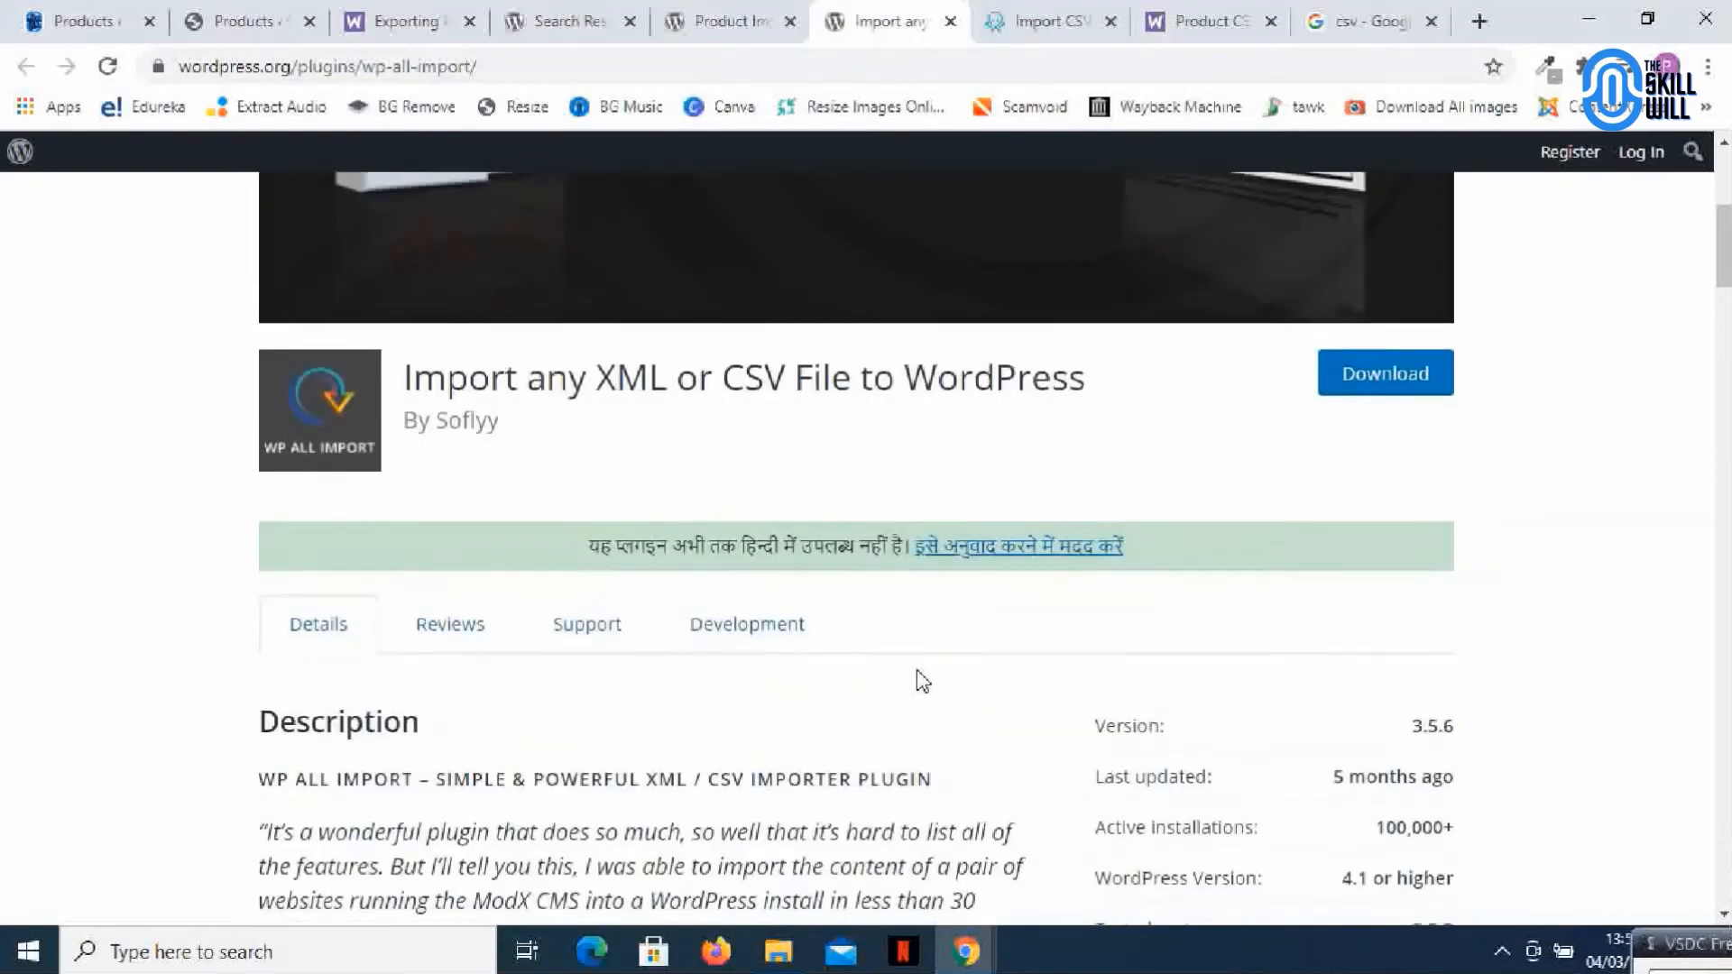
scroll(down, 3)
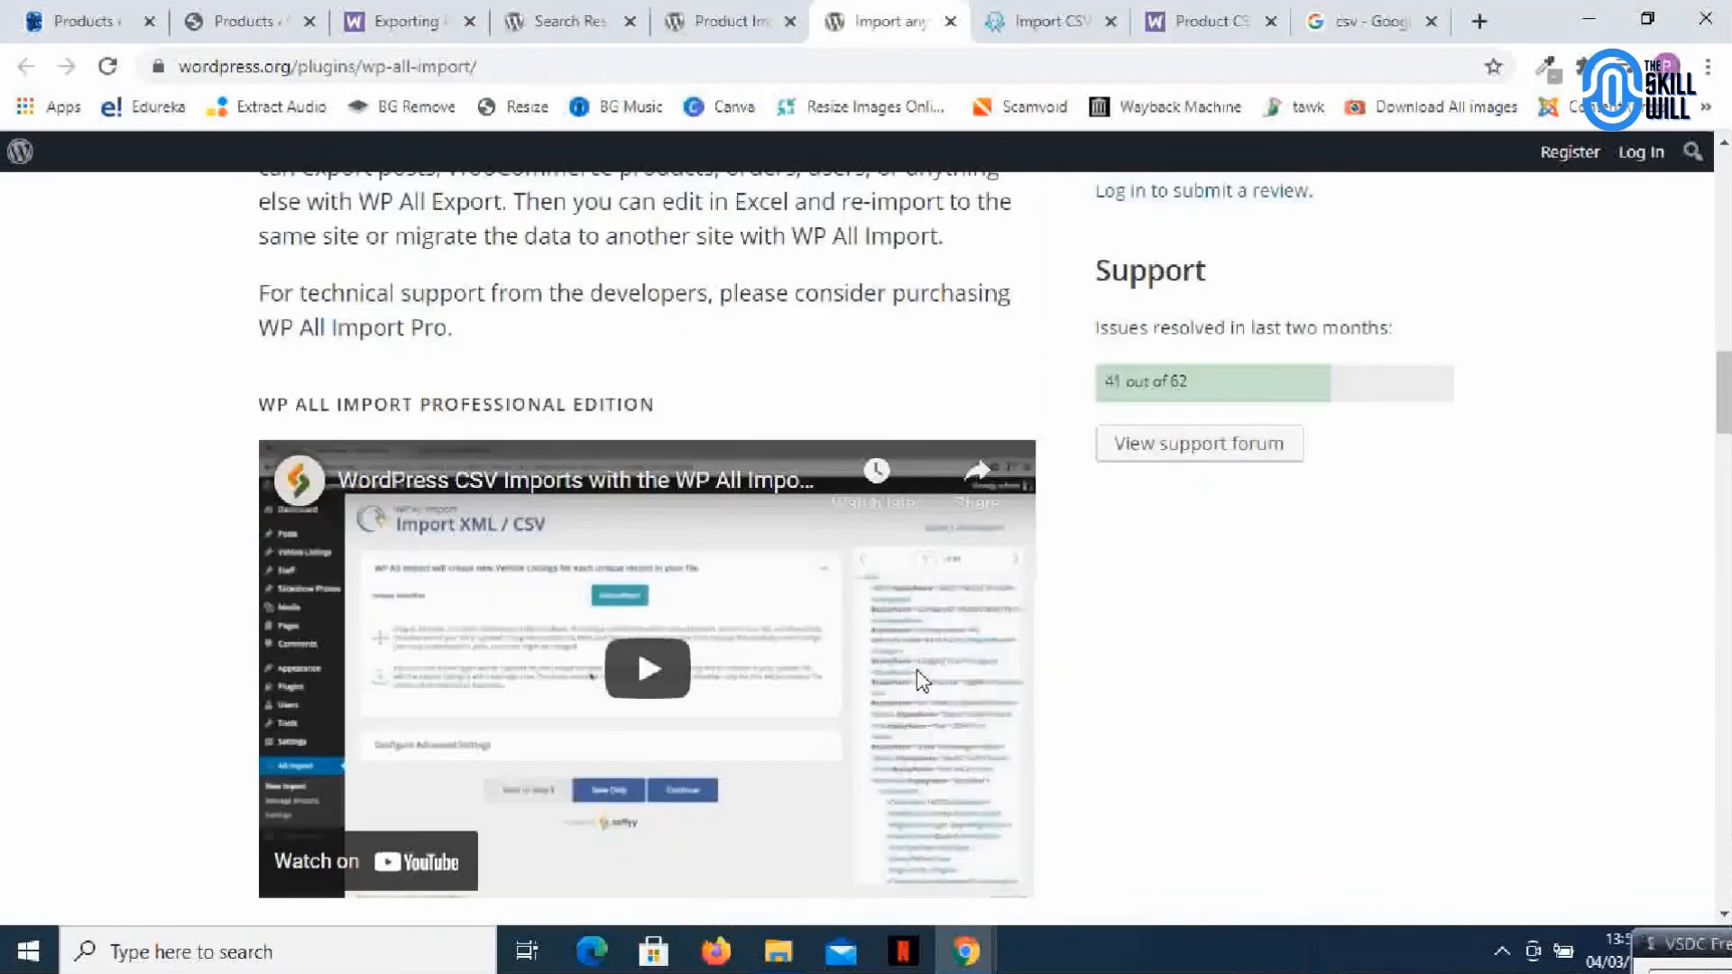
scroll(down, 3)
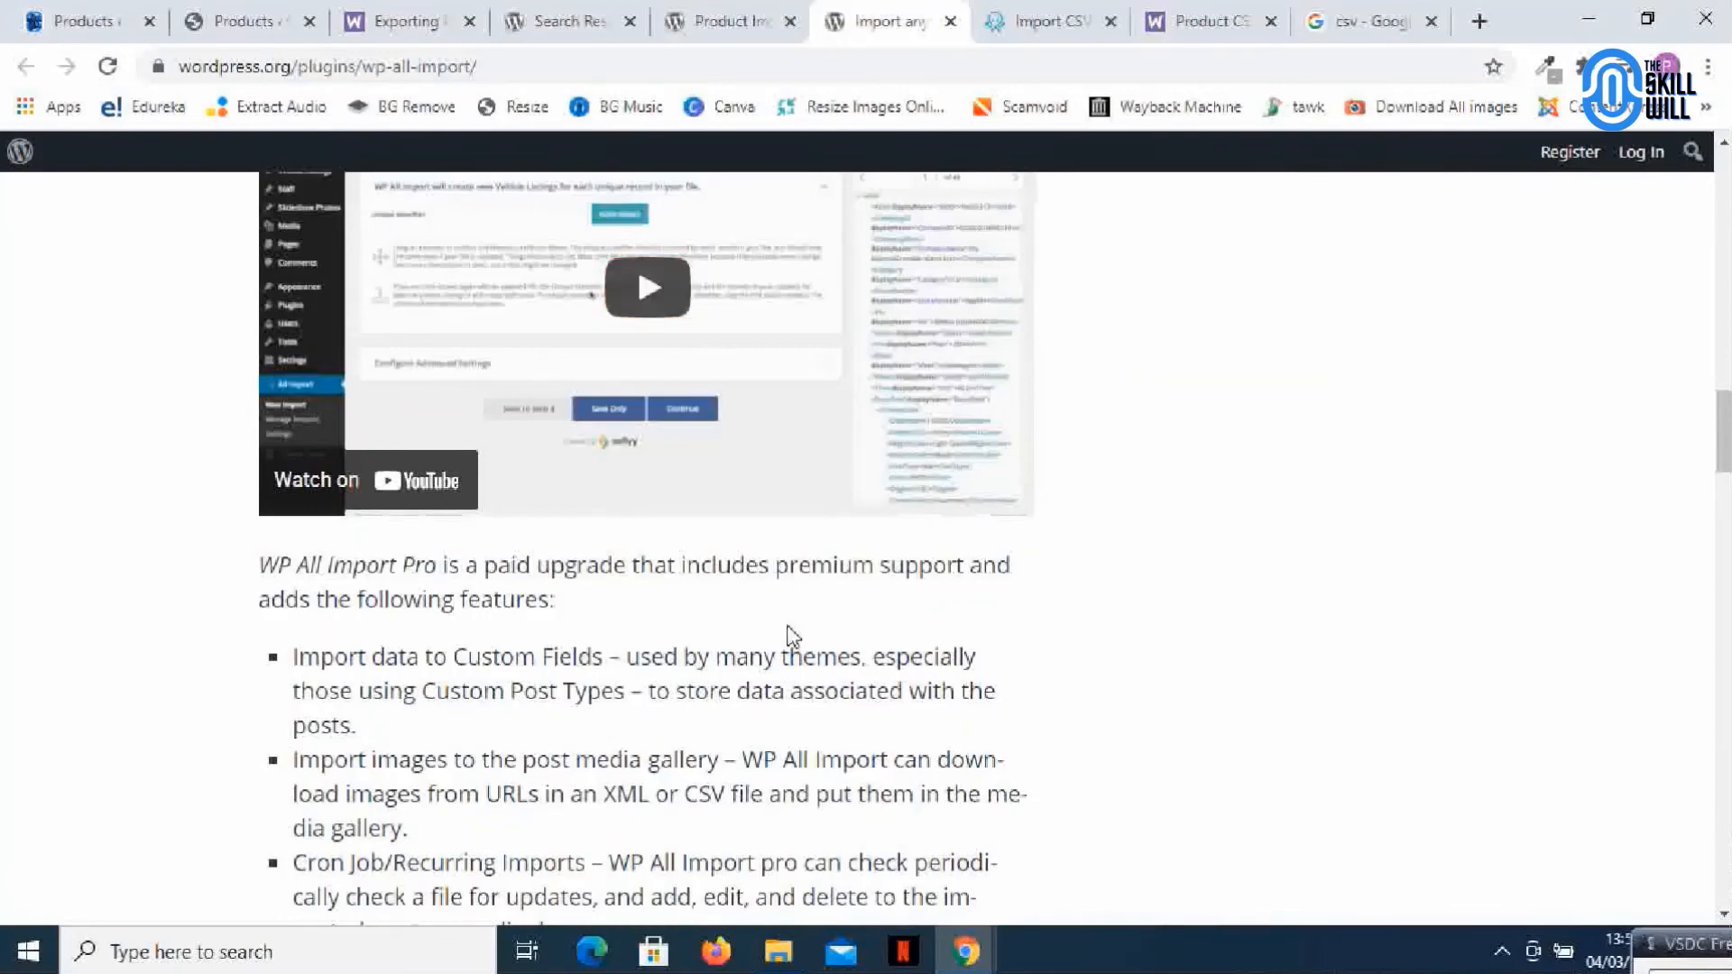
scroll(down, 3)
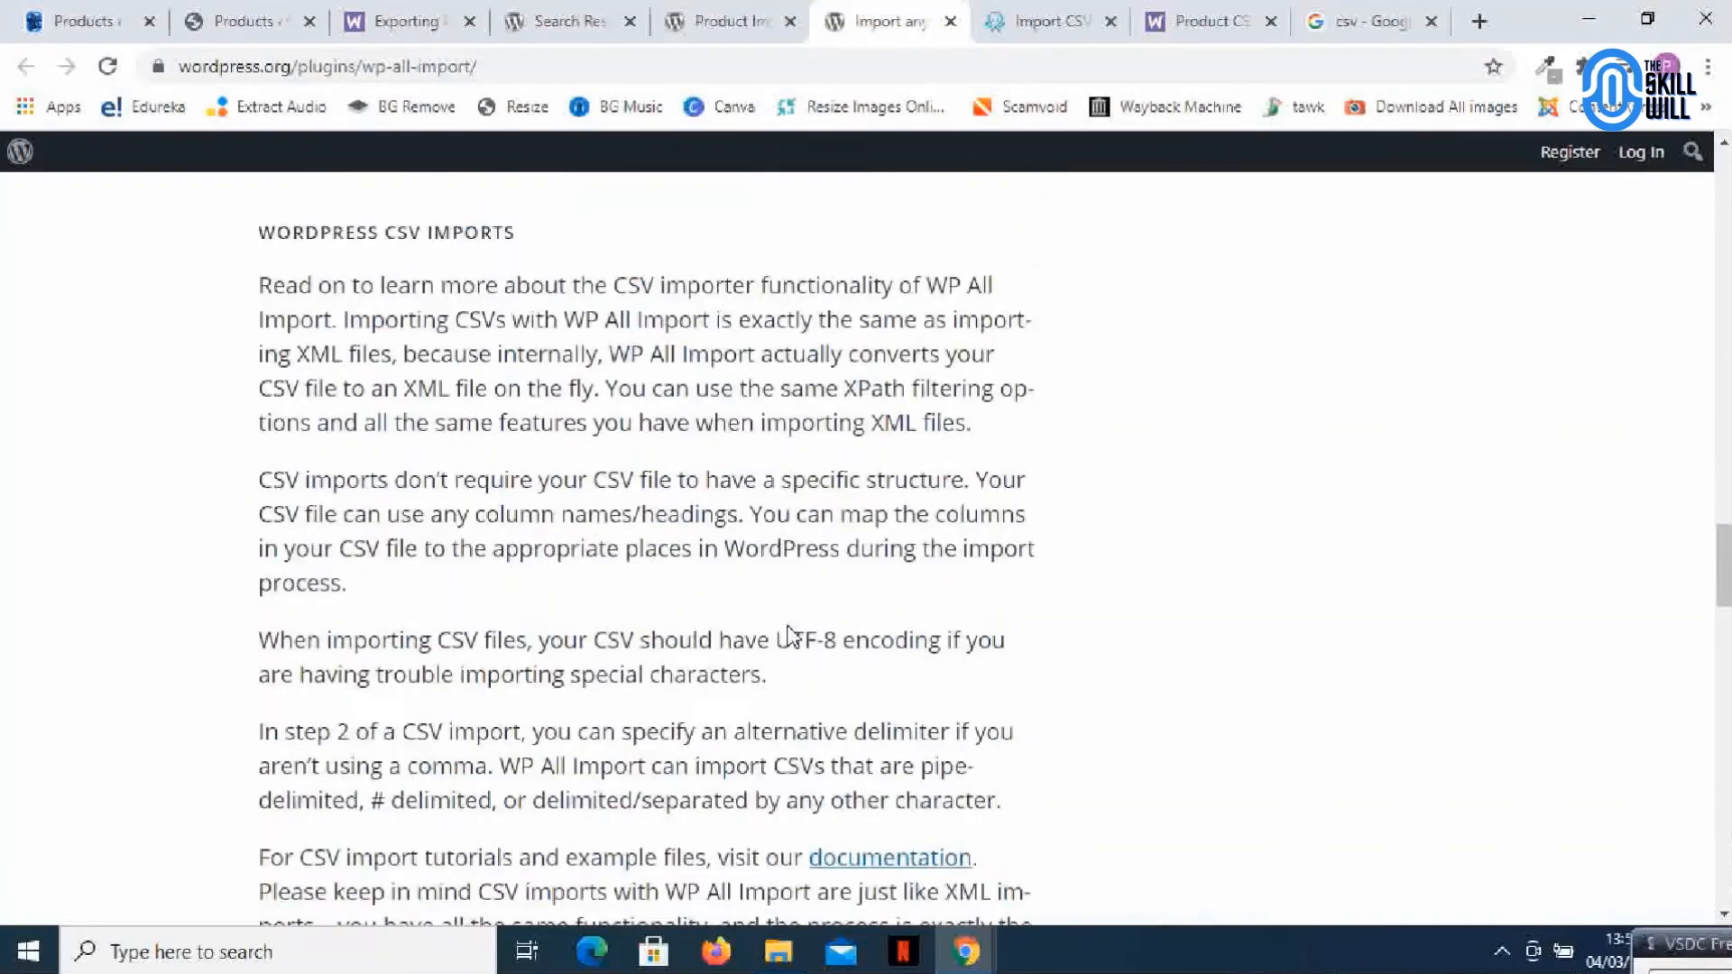
scroll(up, 3)
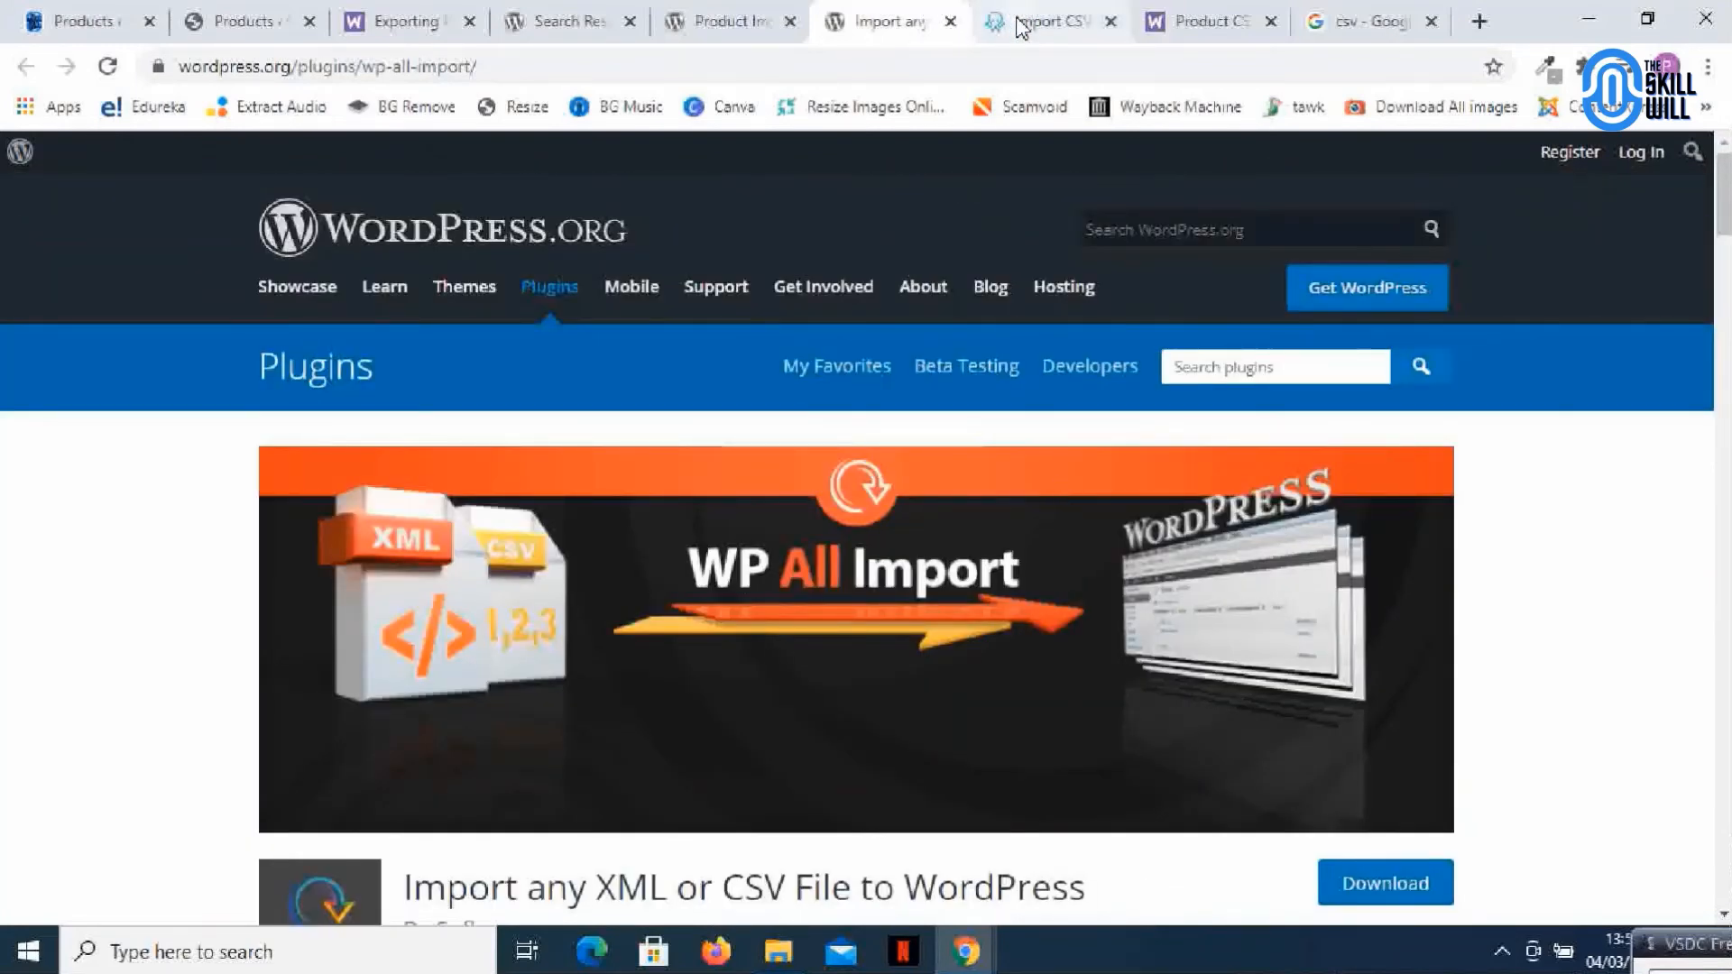
Browse wpallimport.com's page on importing WooCommerce products from any XML or CSV
click(1044, 21)
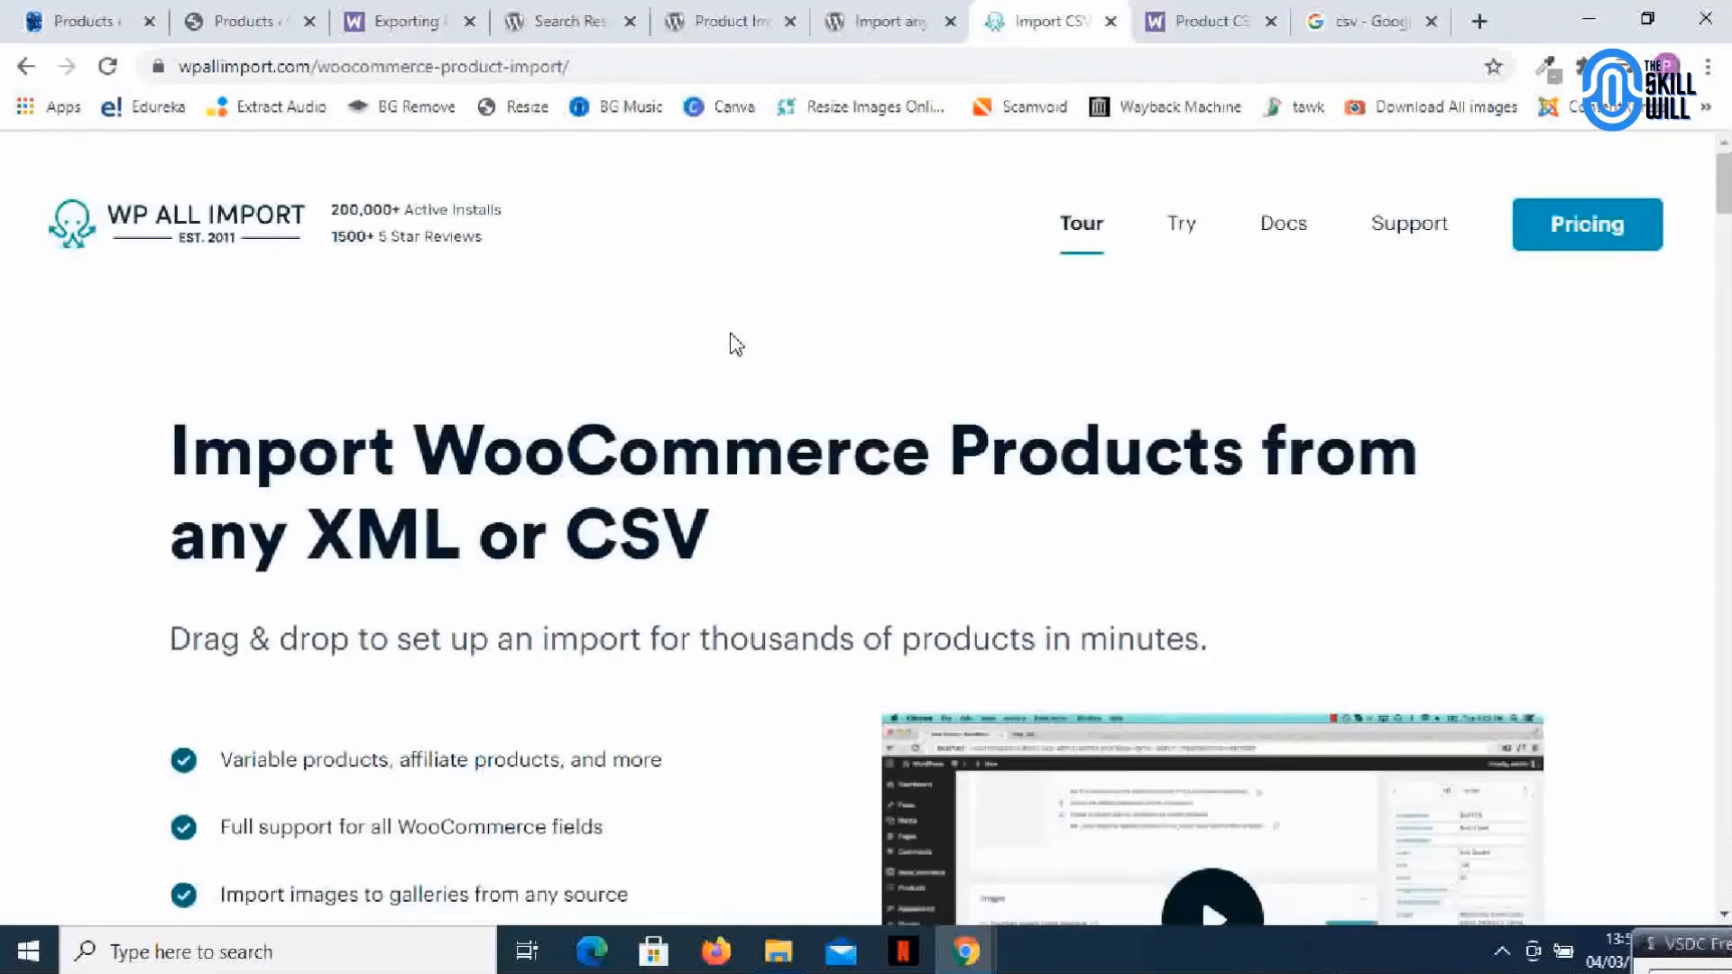
scroll(down, 3)
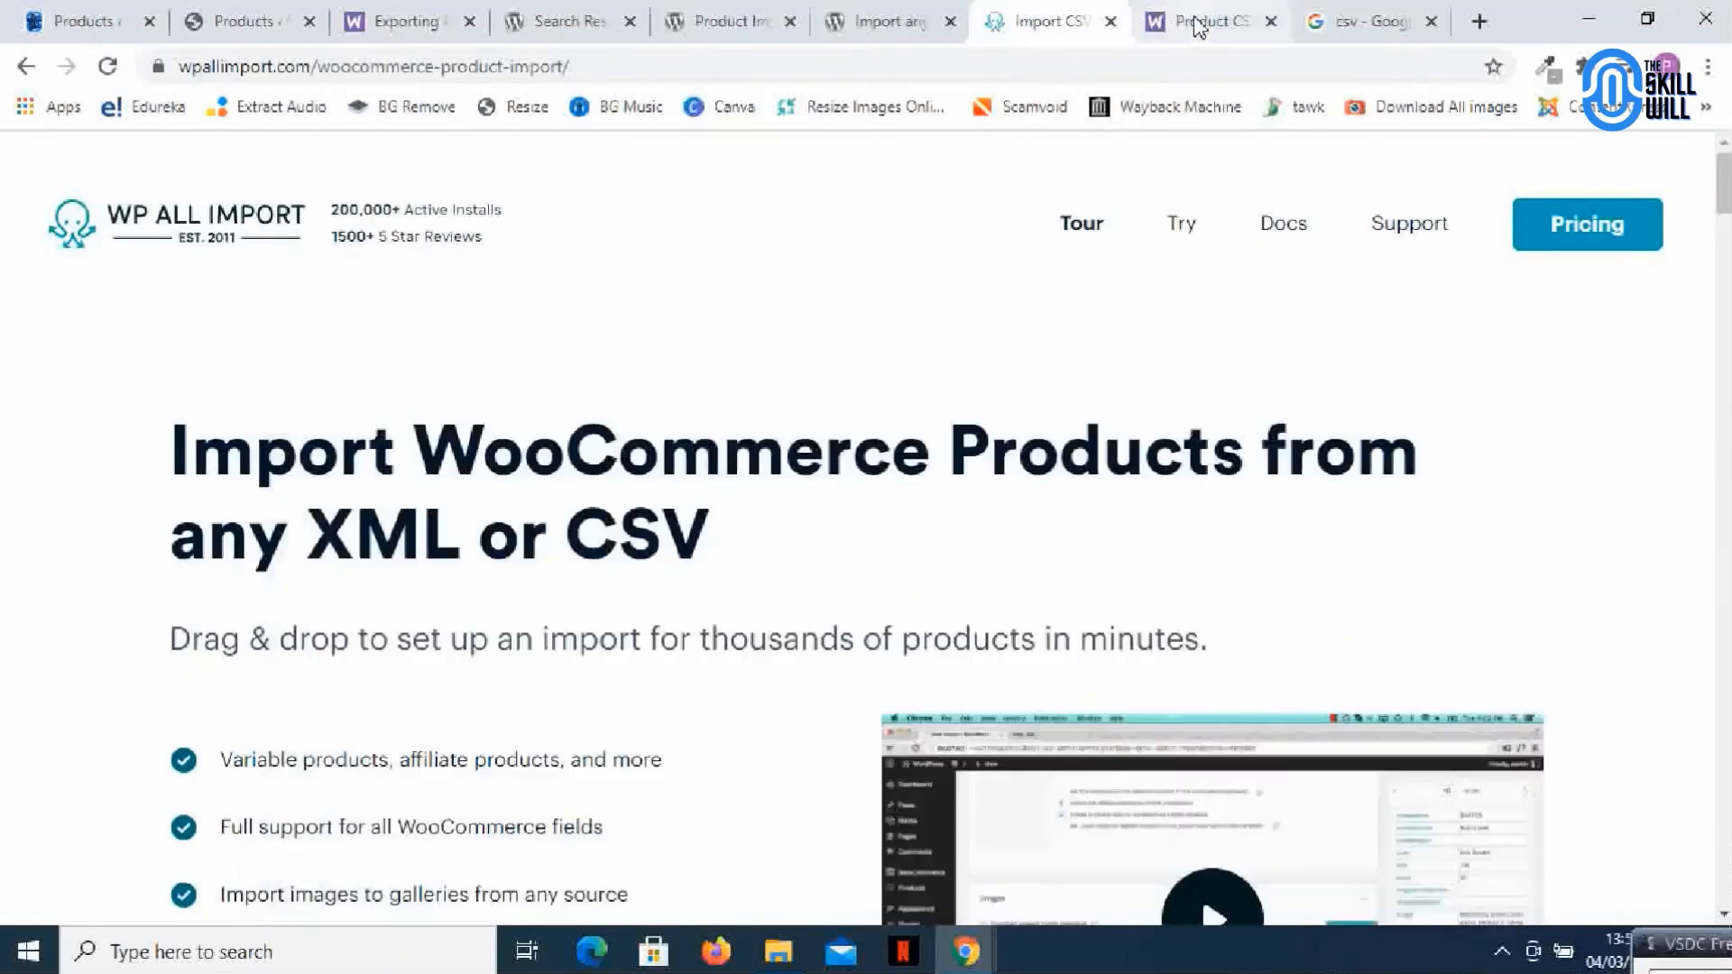
Review the Product CSV Import Suite page: $49.00 price and compatible extensions
click(1204, 21)
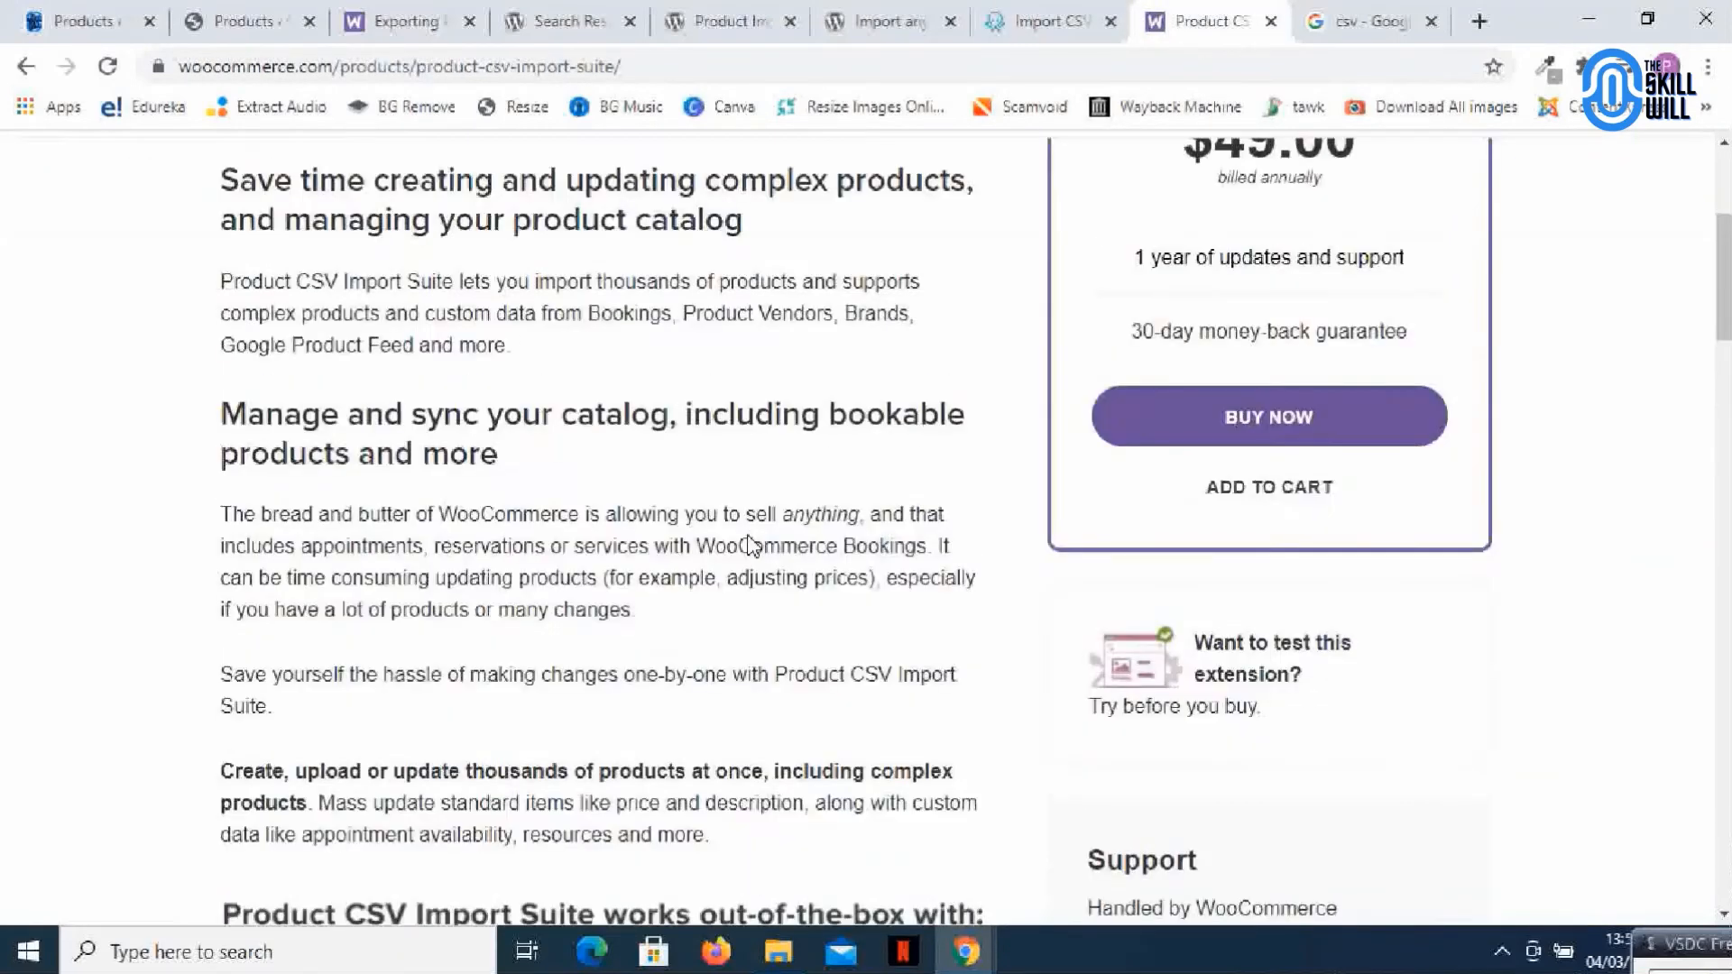
scroll(up, 3)
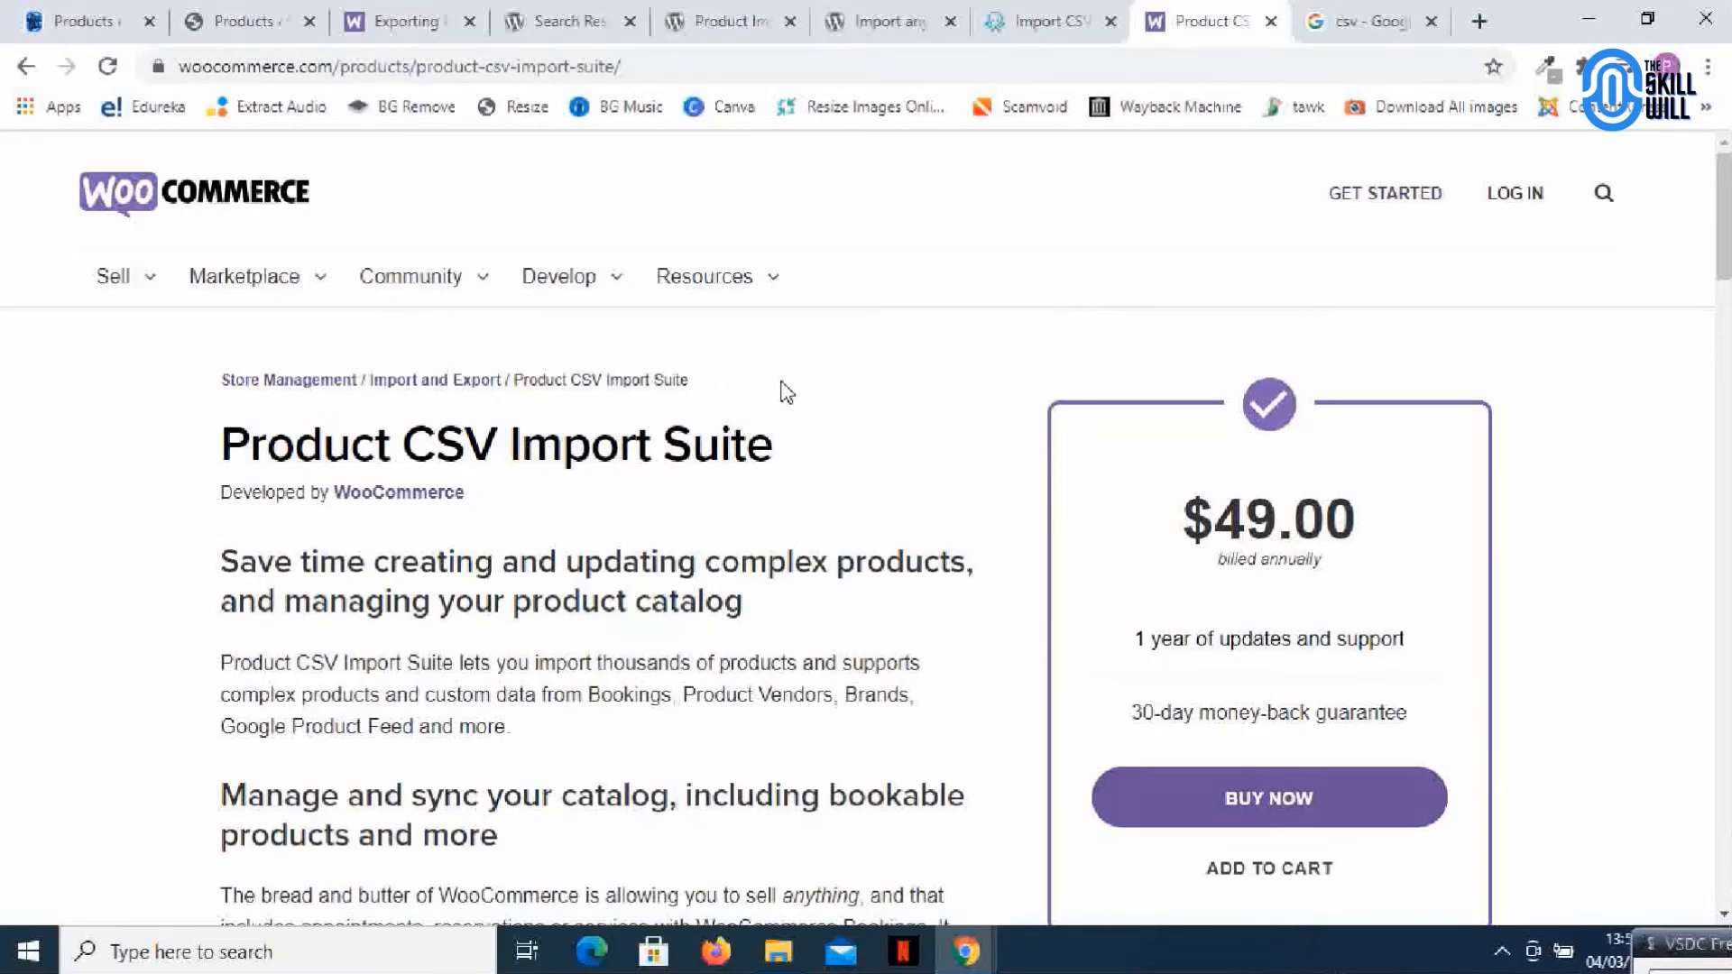
mouse_move(831, 392)
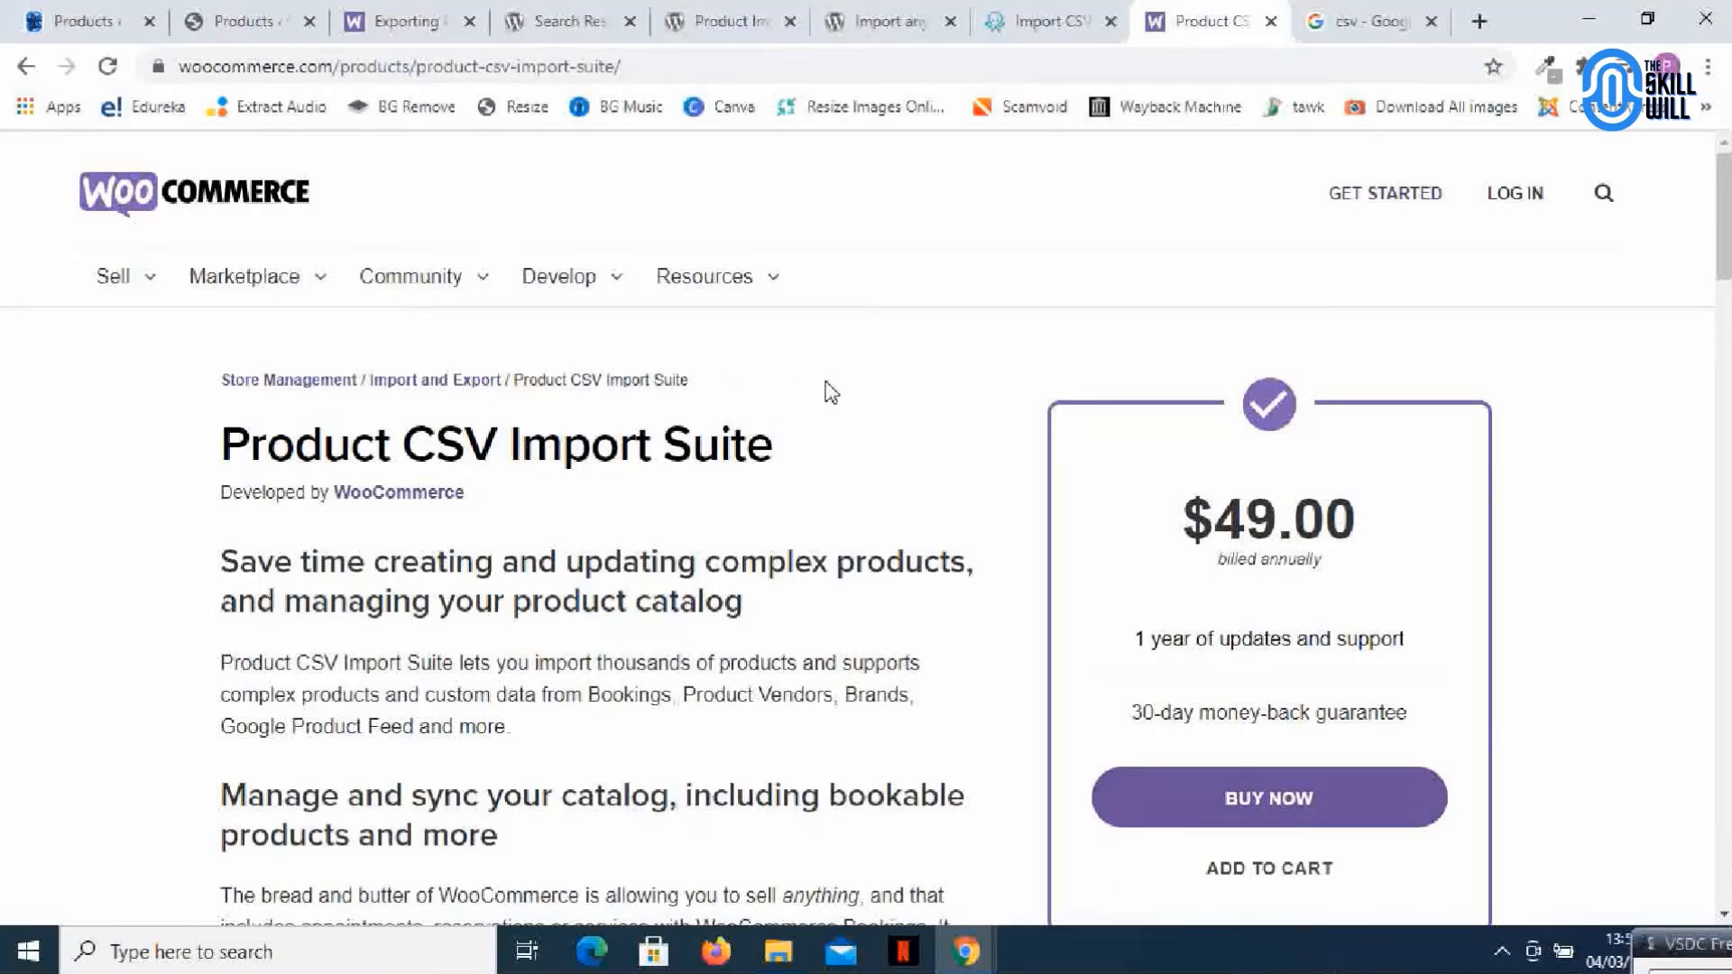
scroll(down, 3)
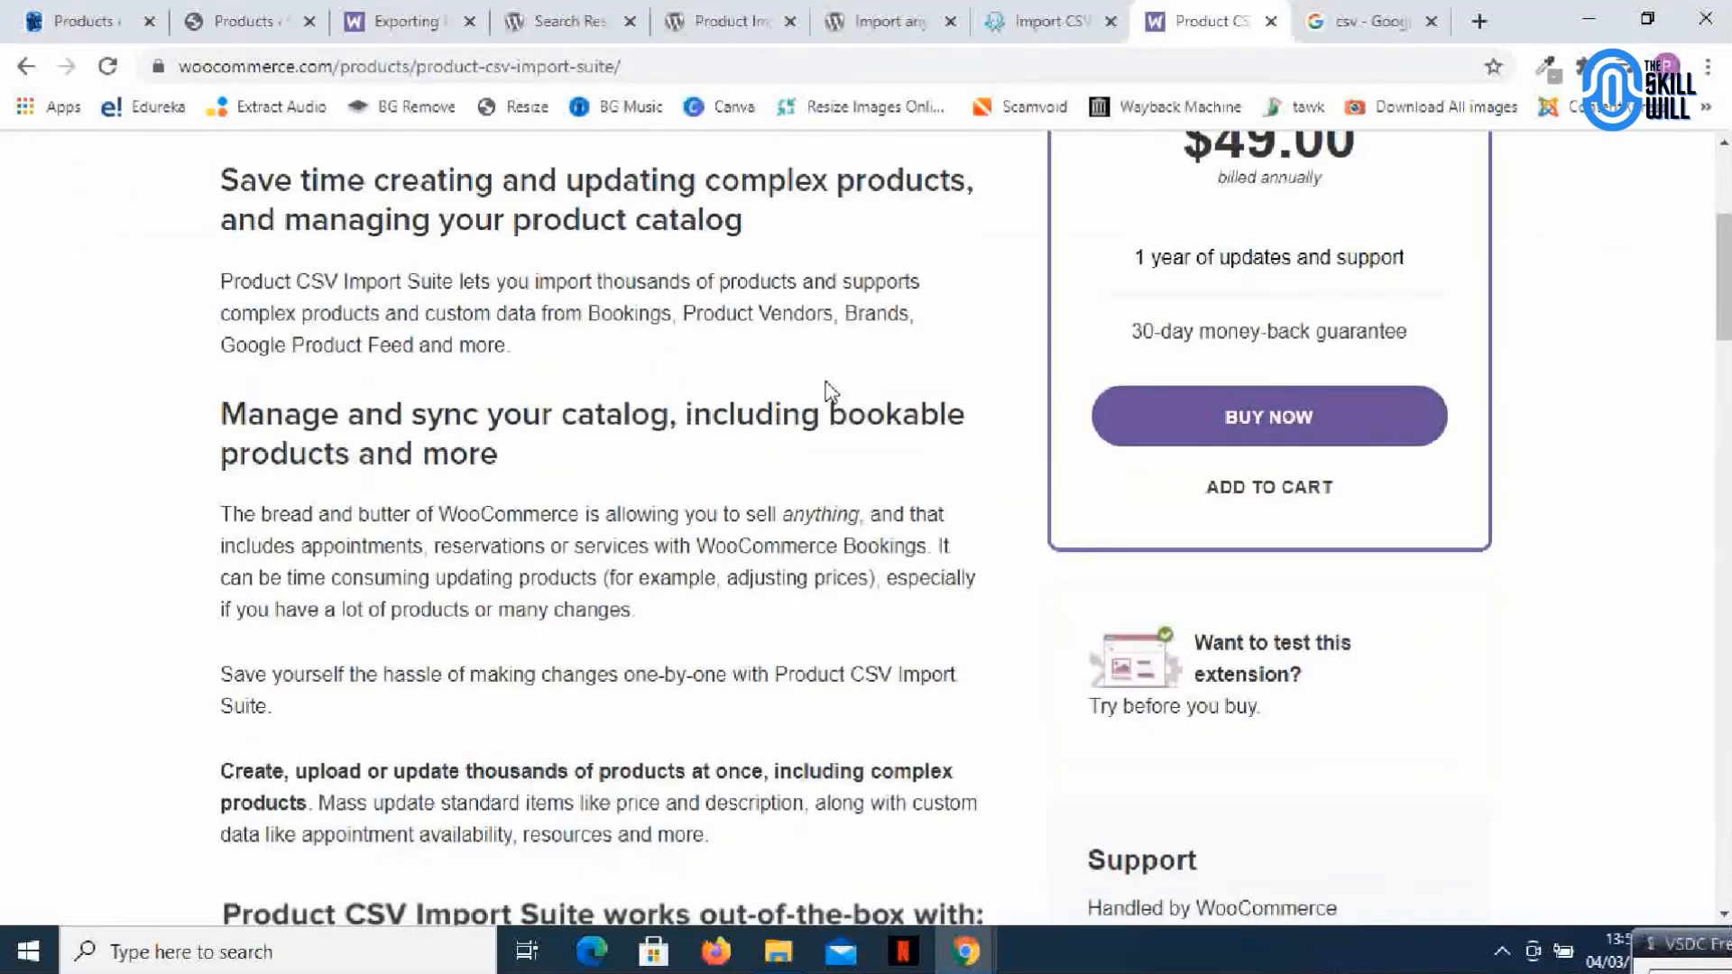
scroll(down, 3)
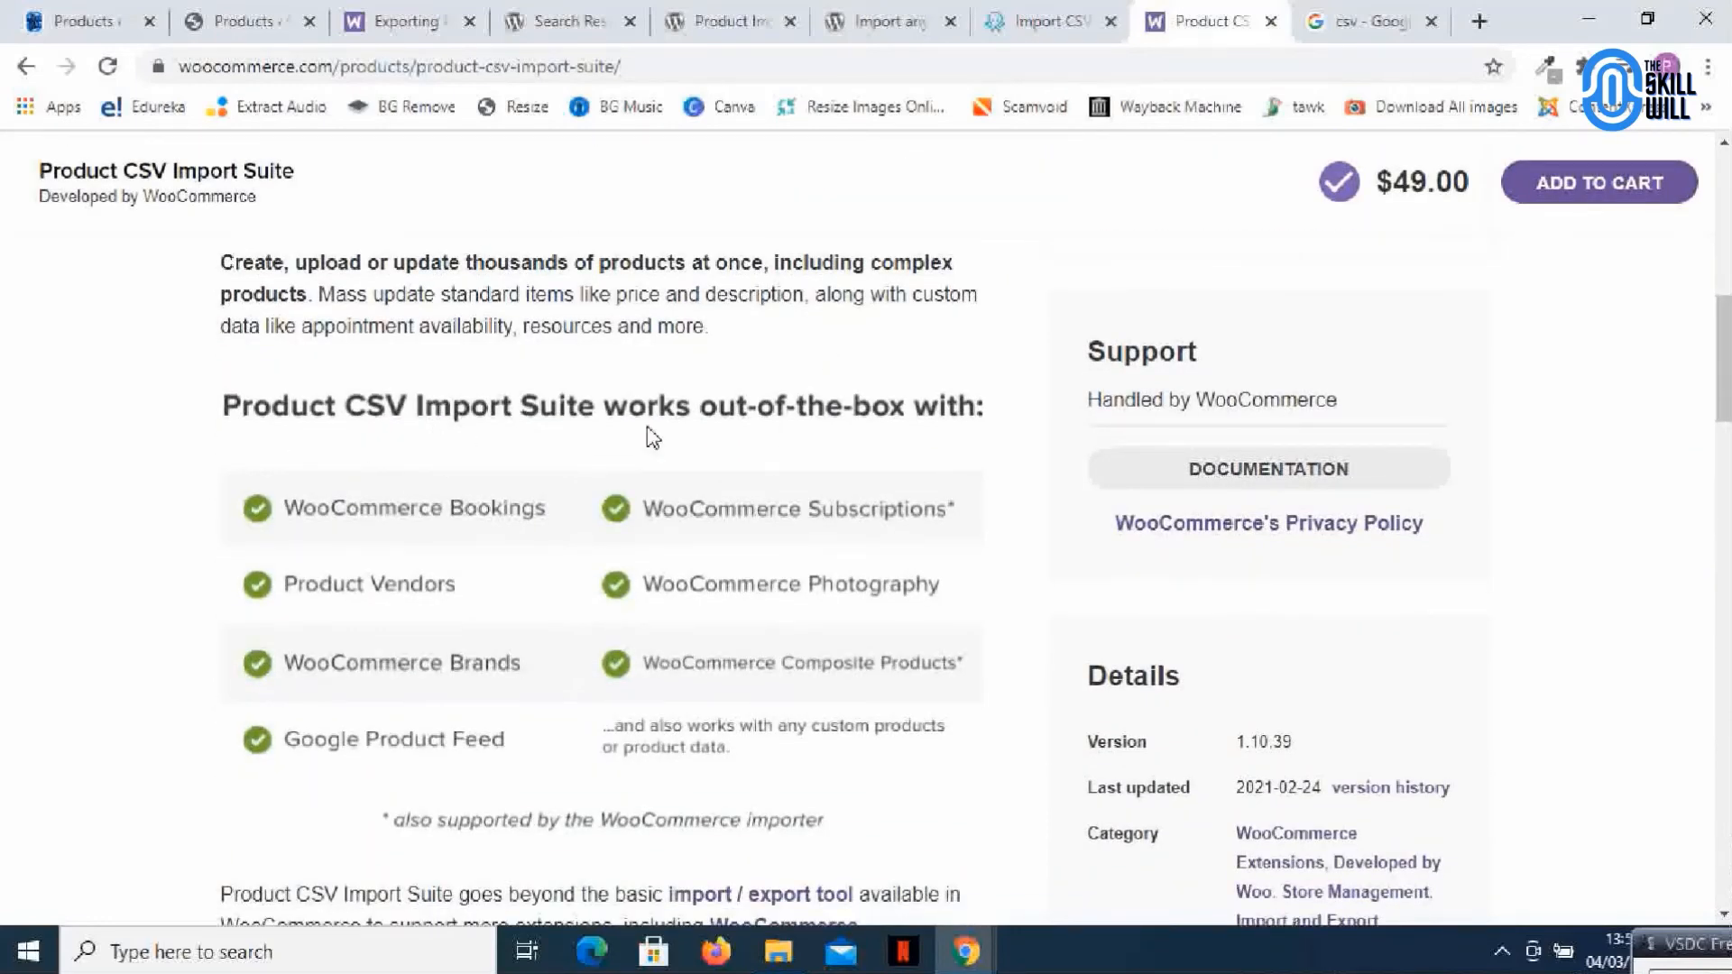
mouse_move(751, 433)
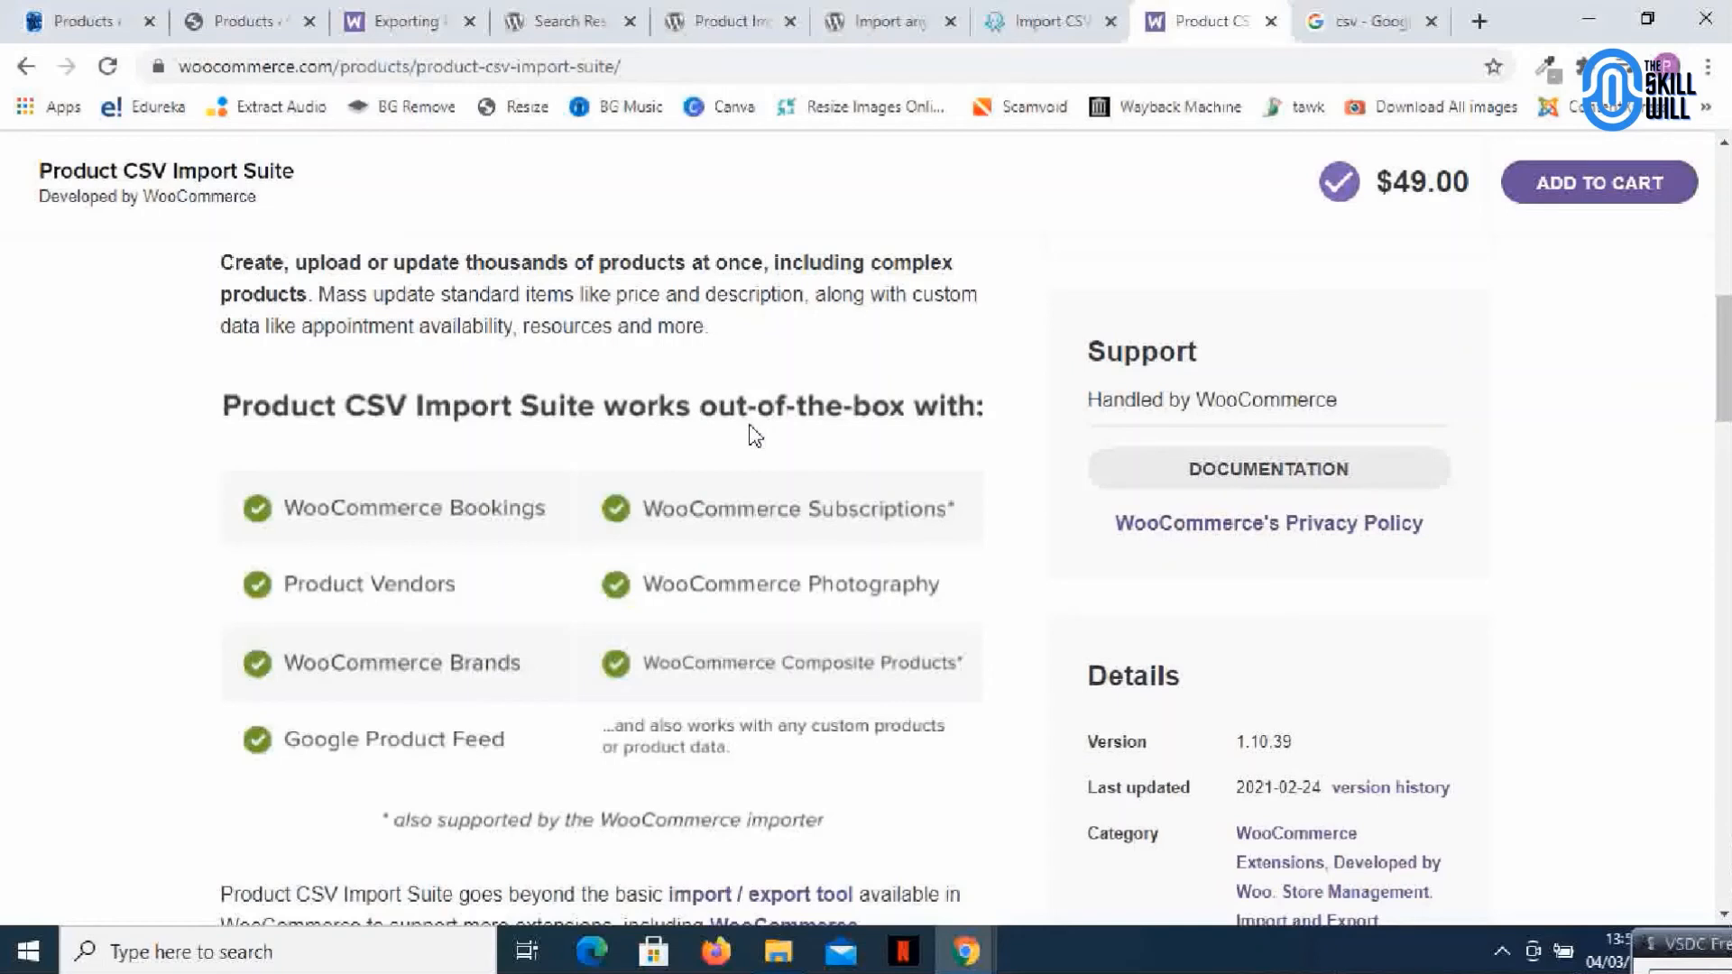
mouse_move(764, 434)
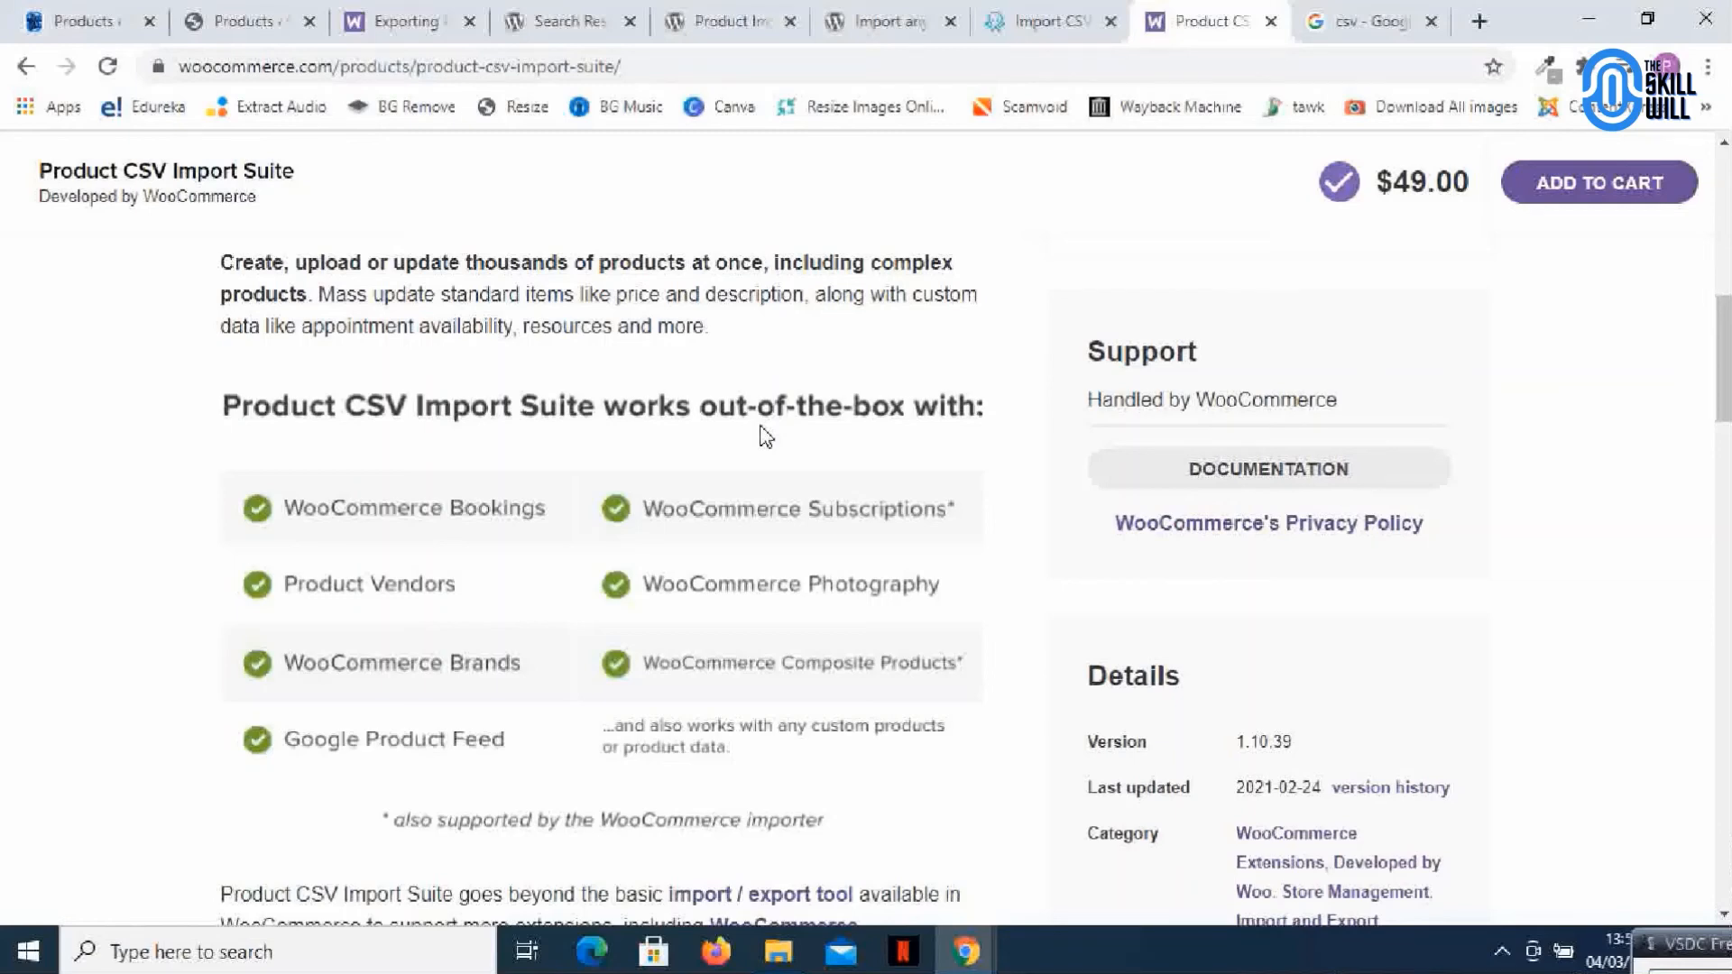
mouse_move(817, 446)
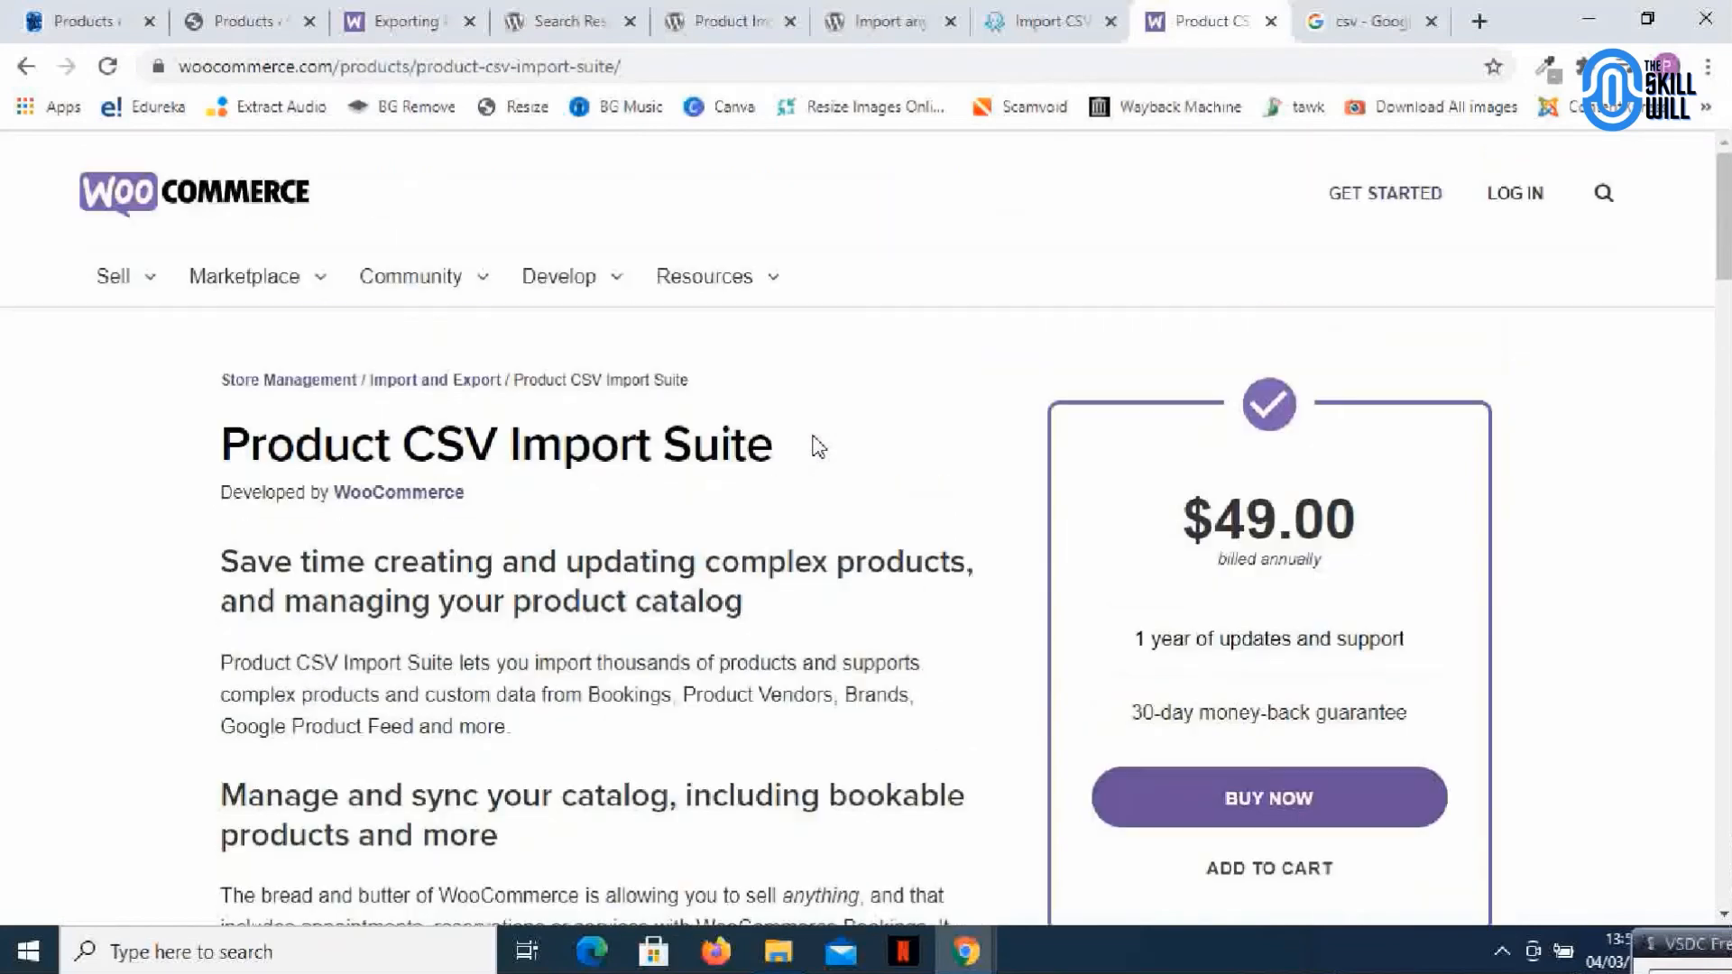
scroll(down, 3)
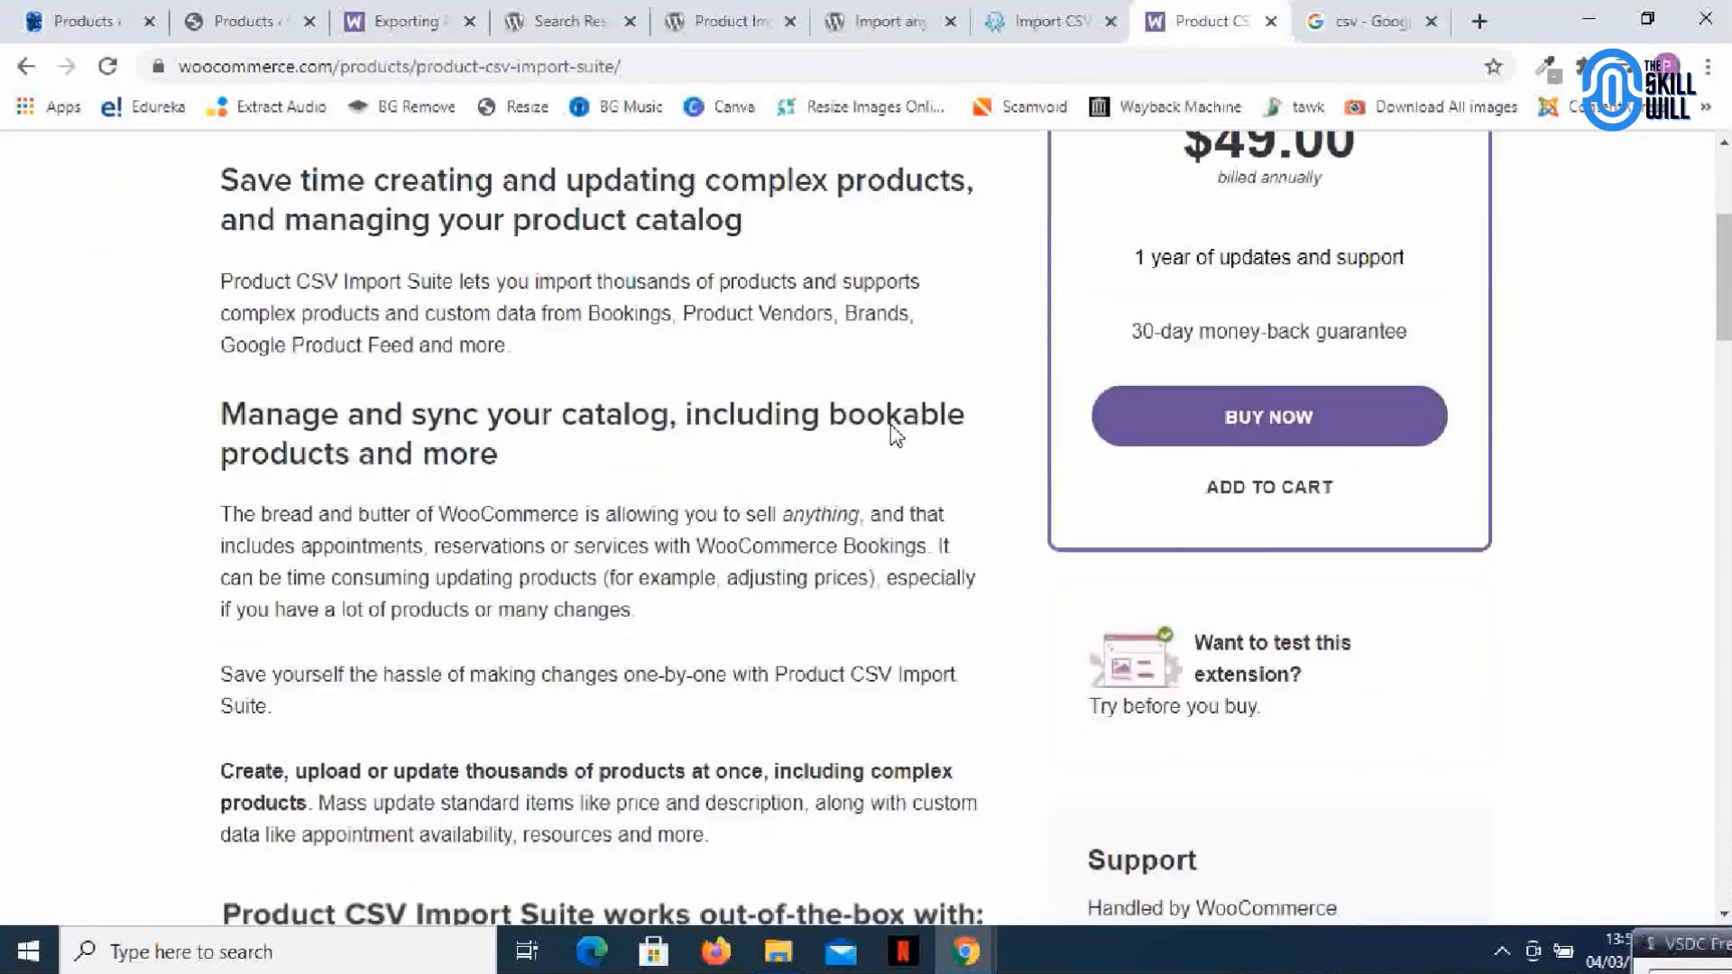
scroll(down, 3)
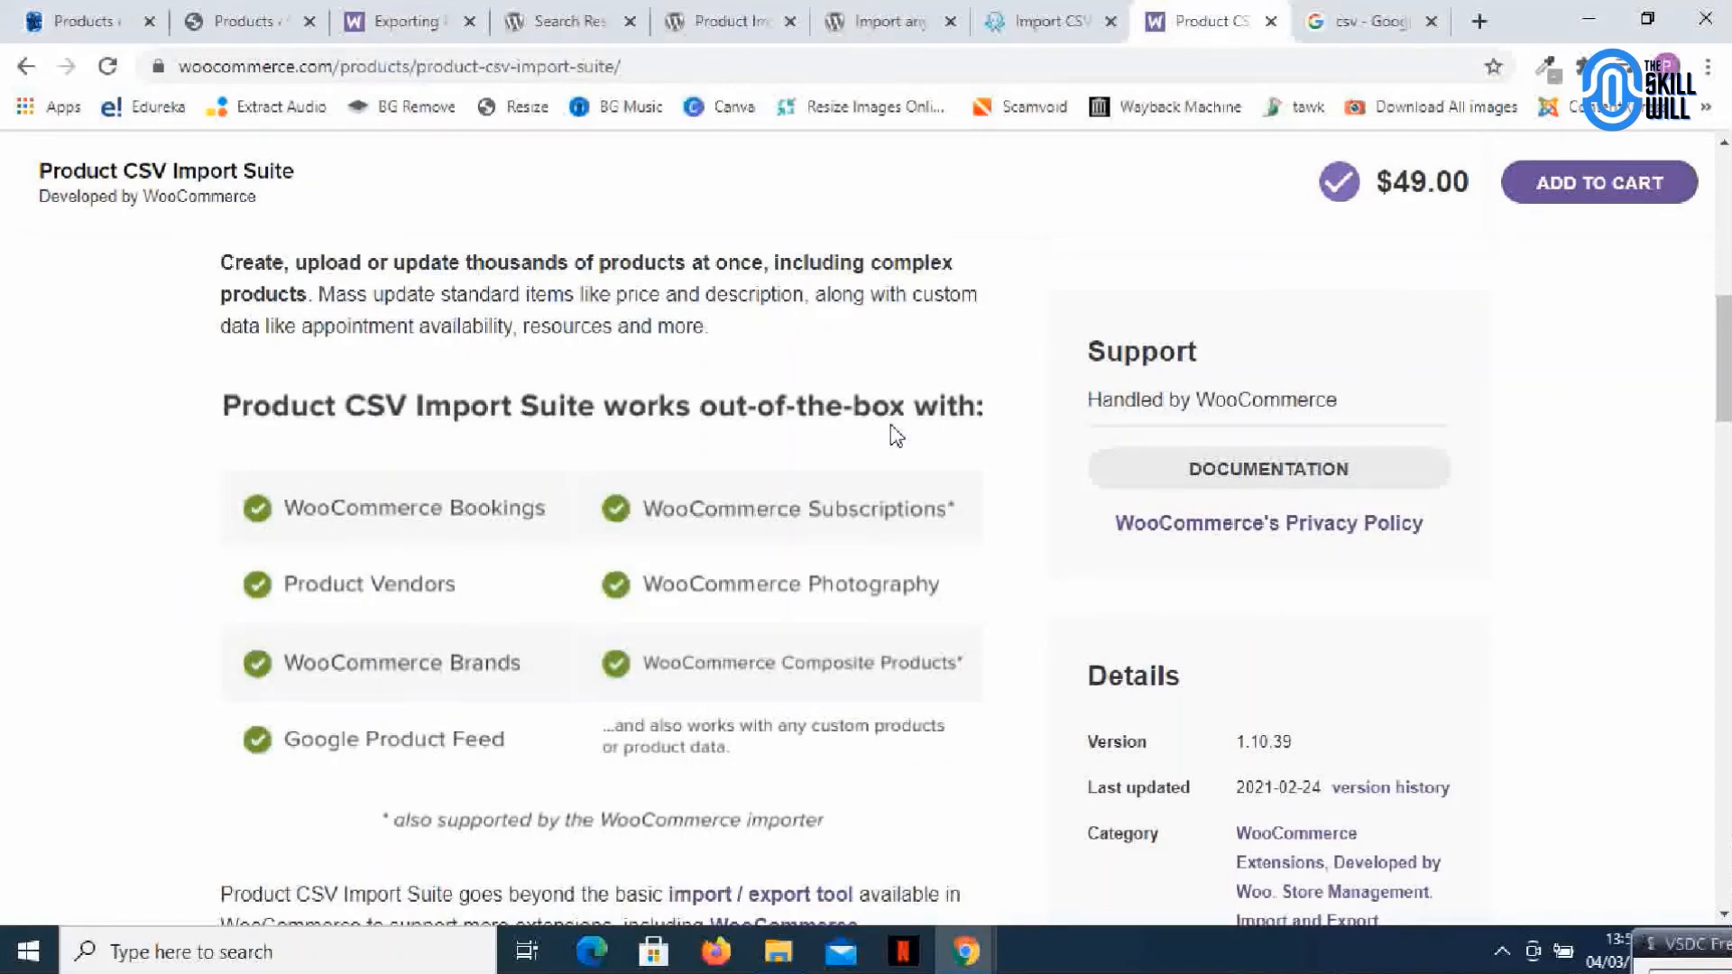
scroll(up, 3)
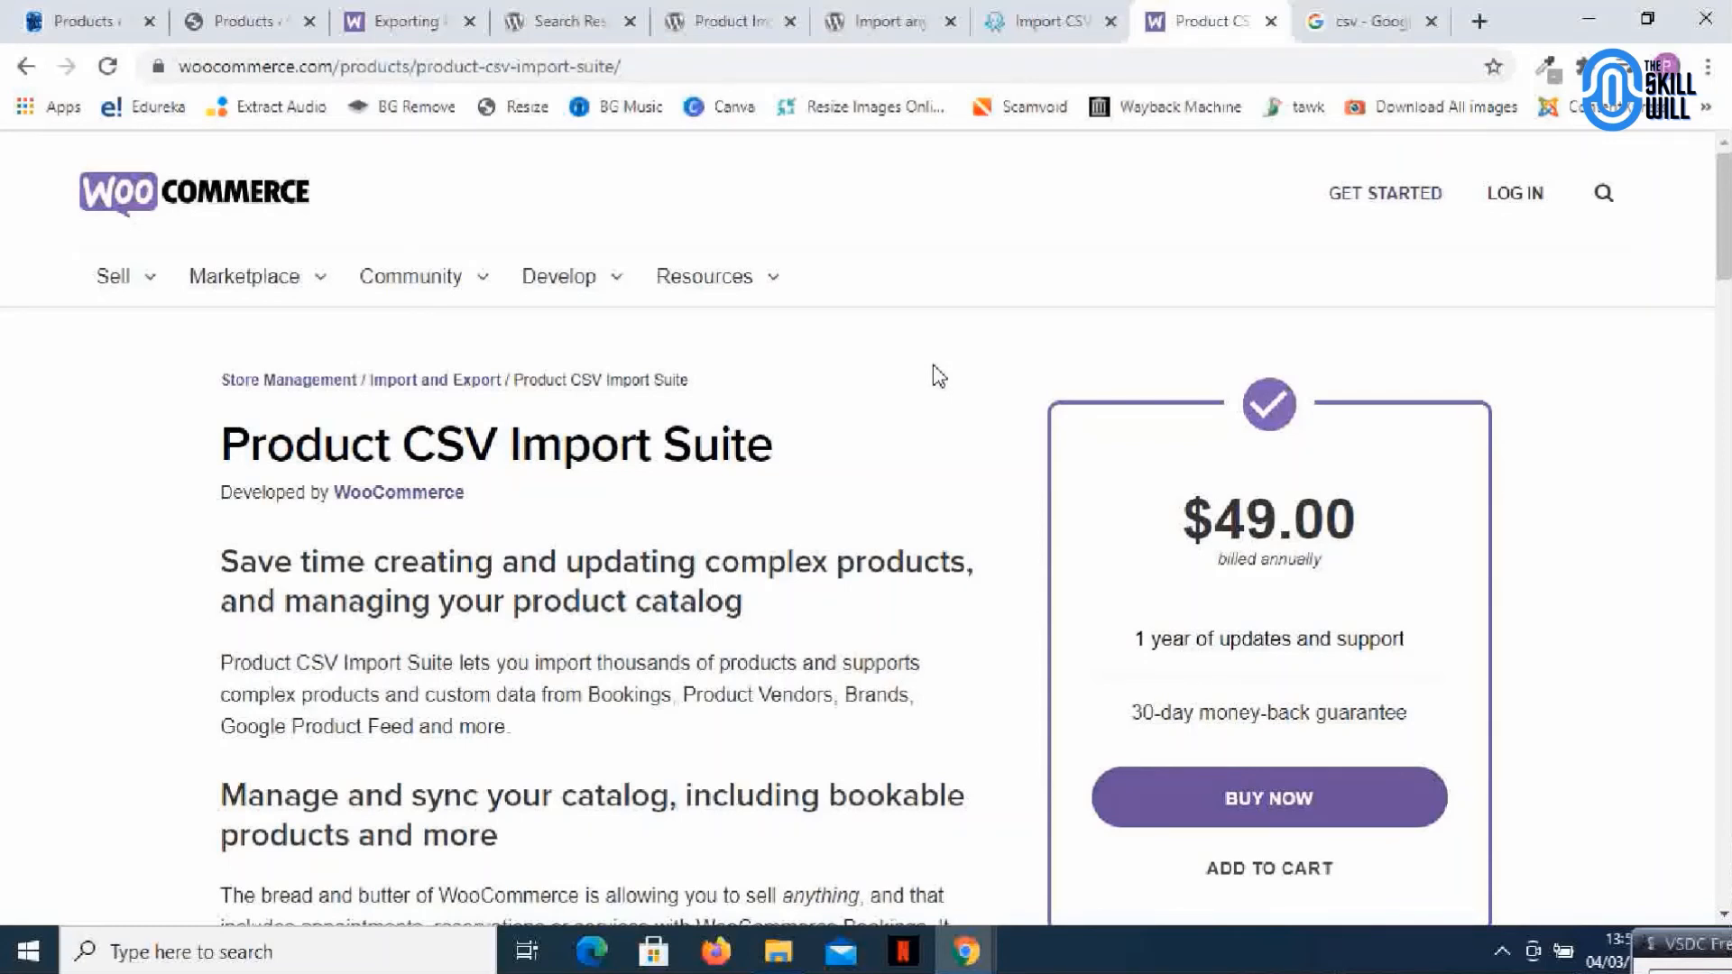
Pass through the plugin search results to the store's WooCommerce Products admin list
click(552, 21)
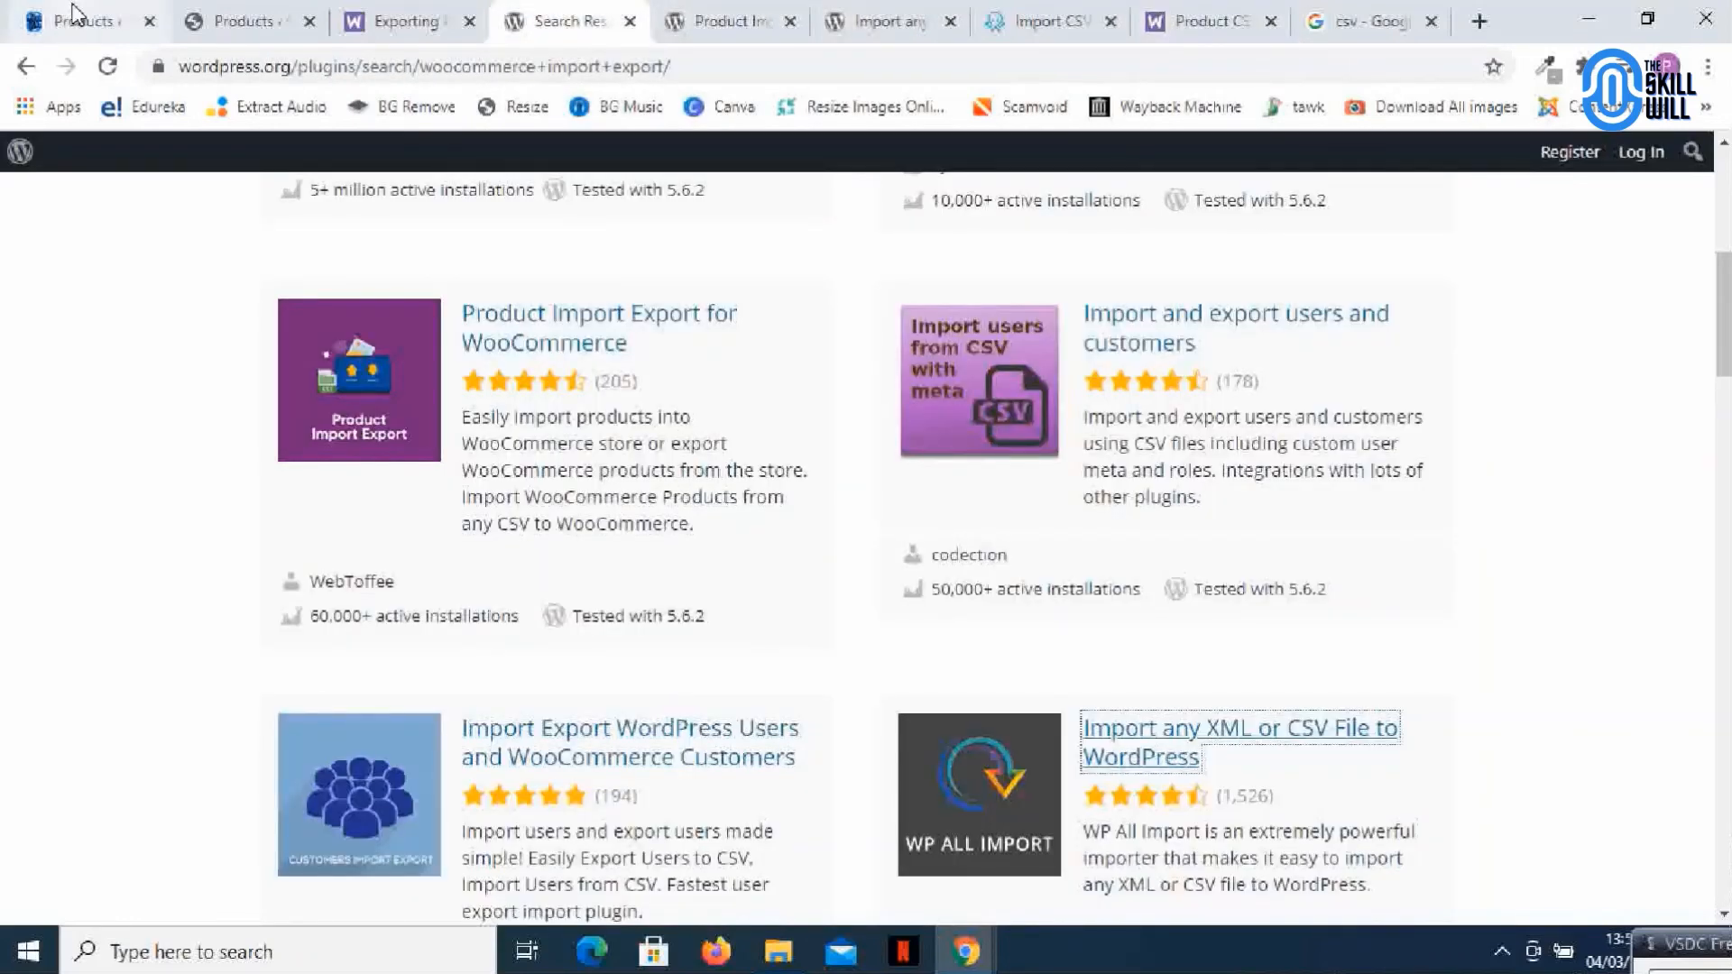
click(77, 20)
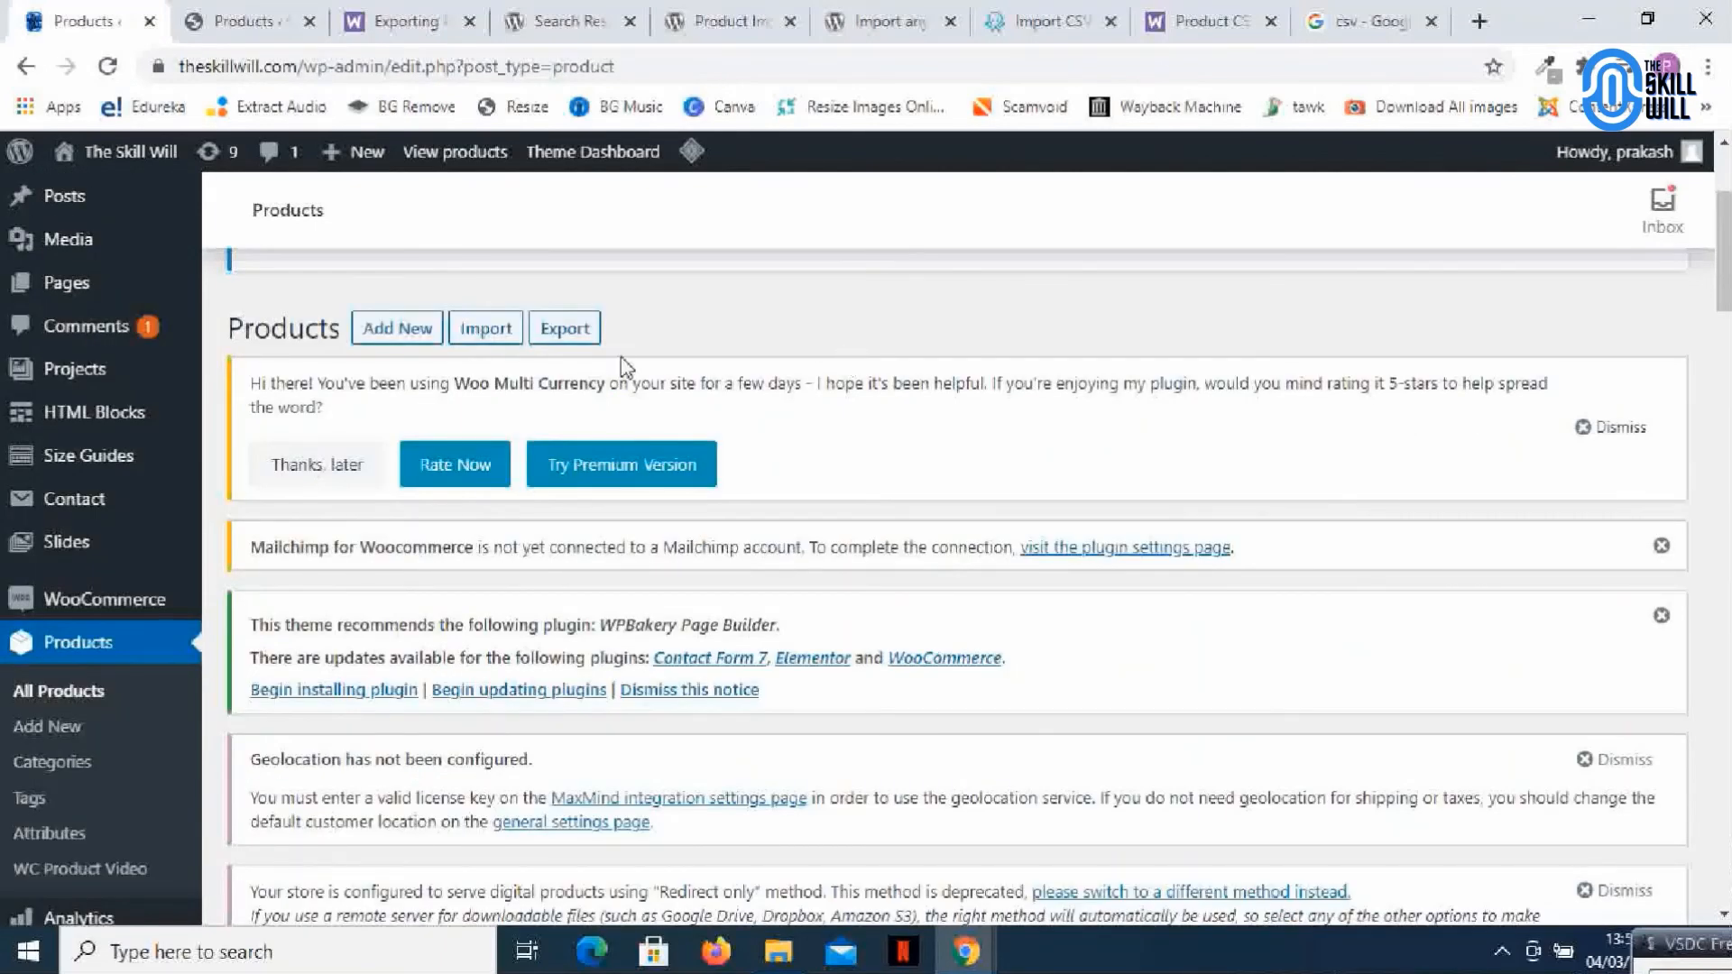
mouse_move(872, 310)
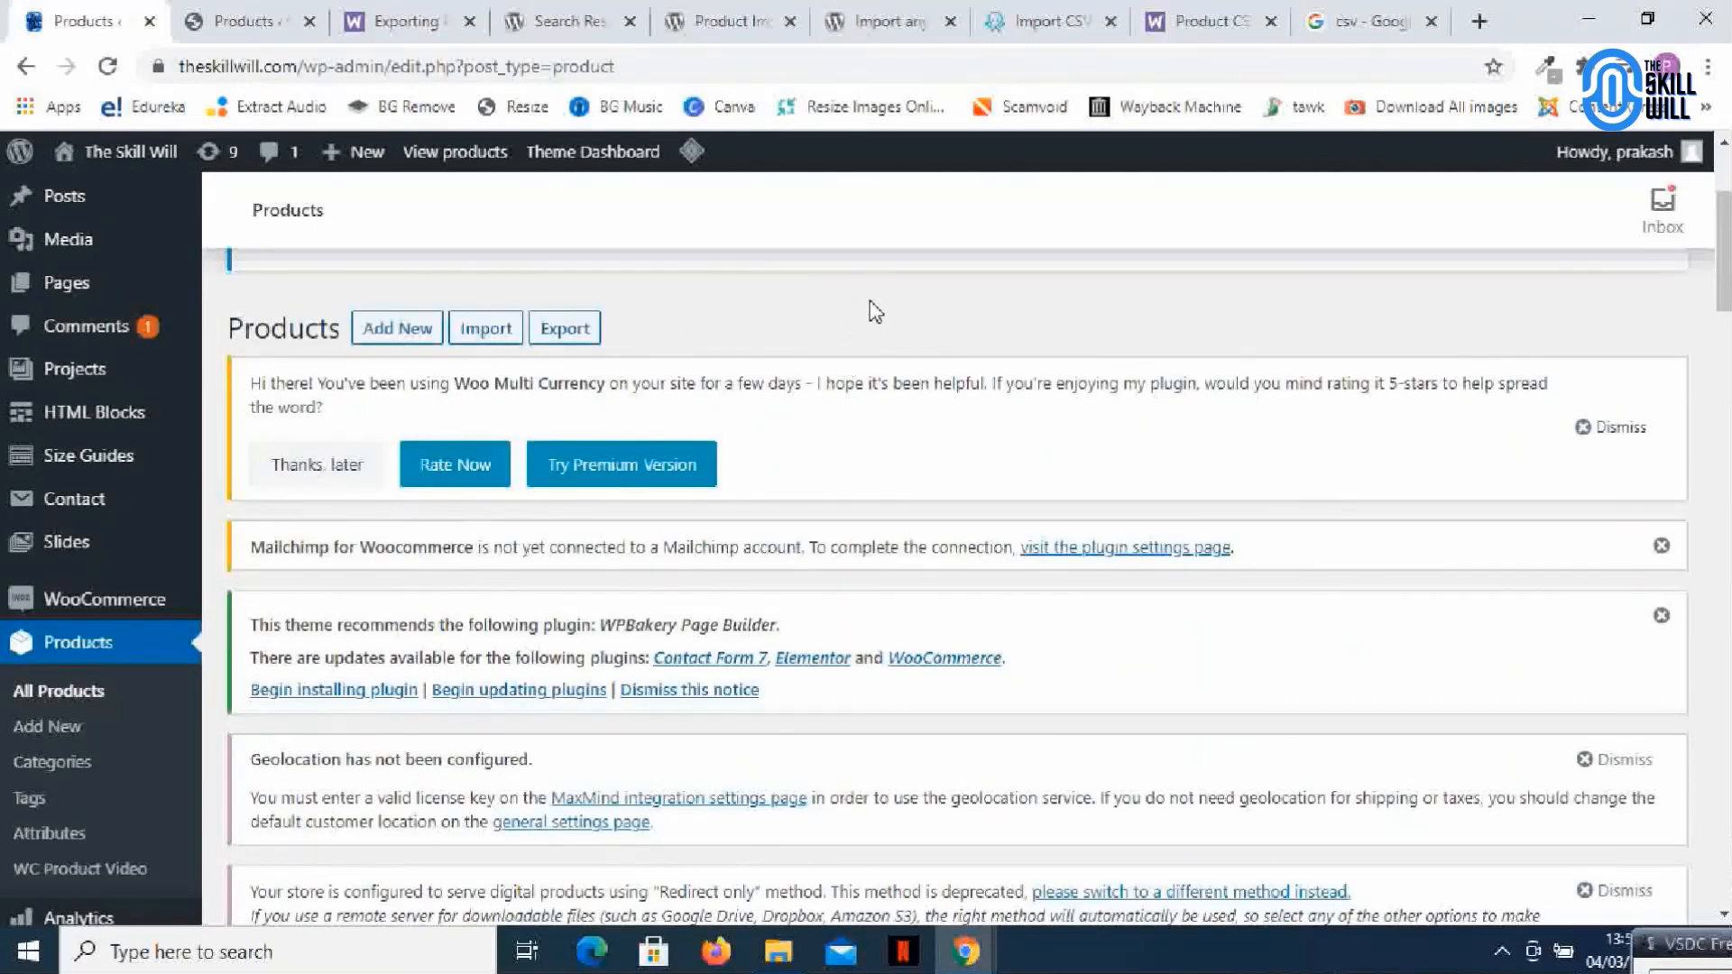